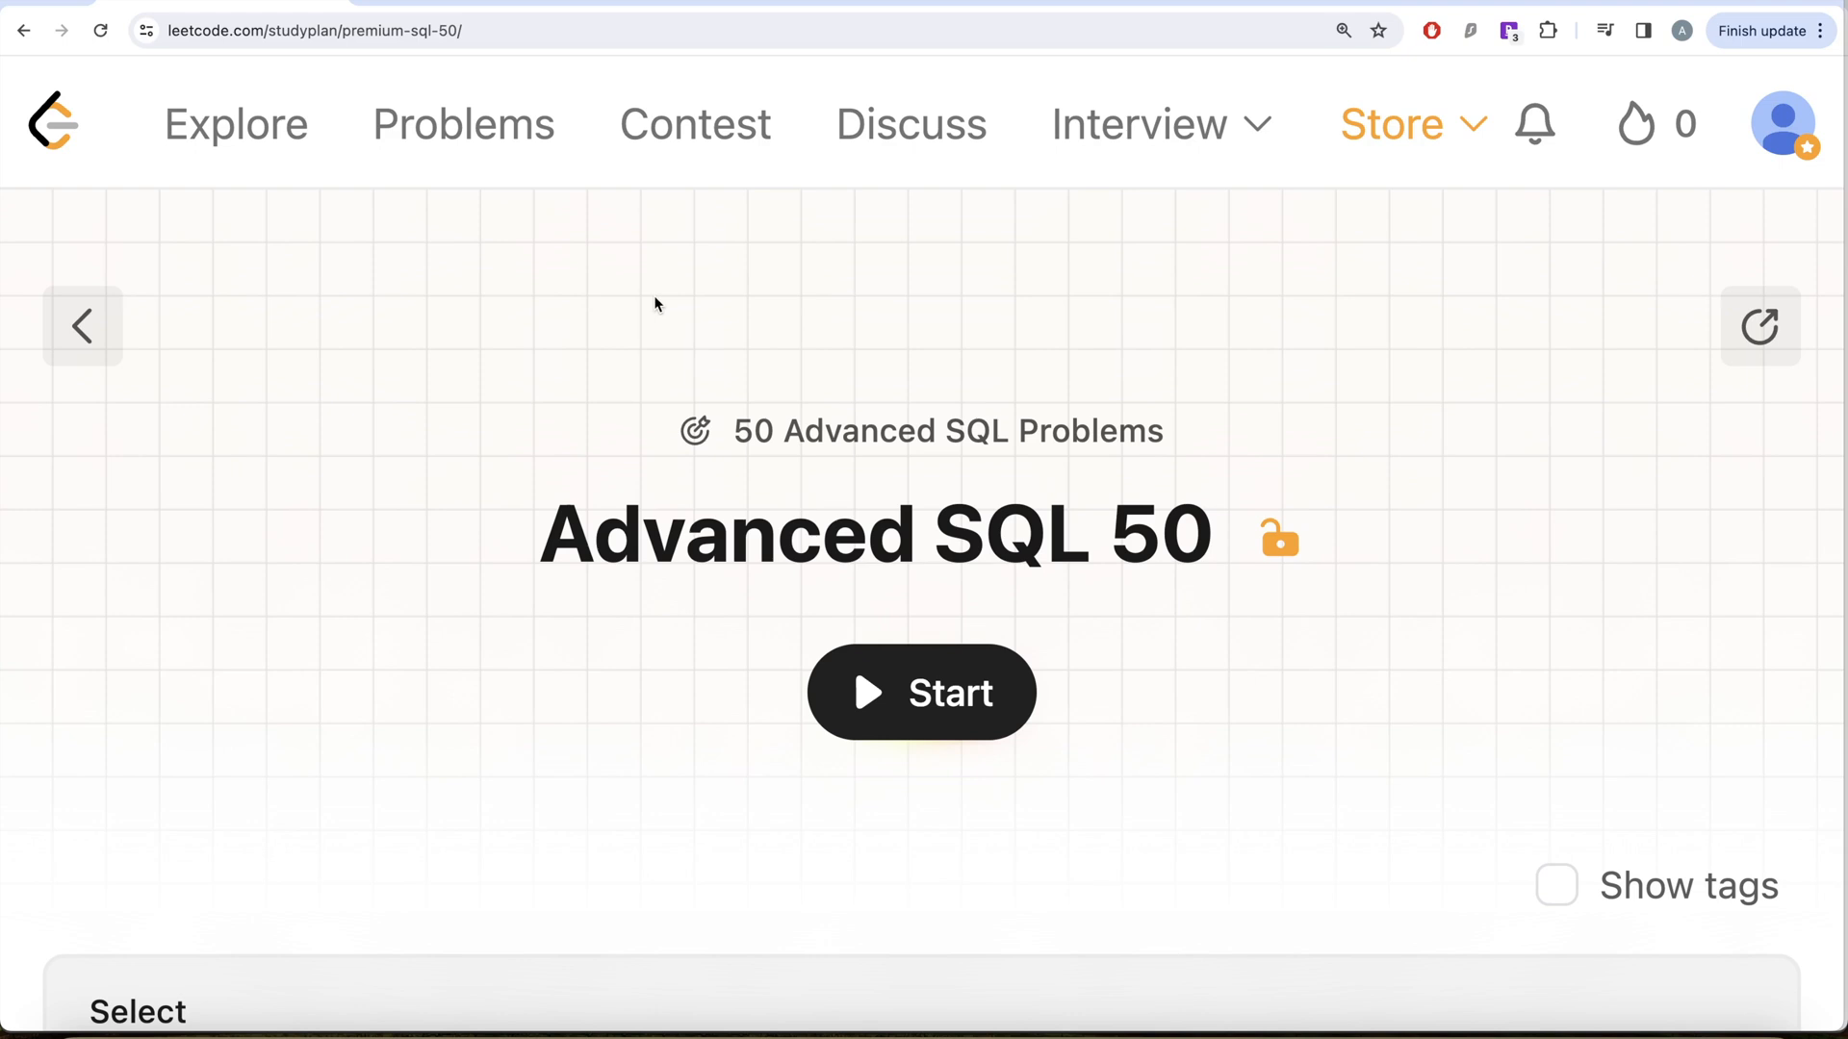
mouse_move(738, 473)
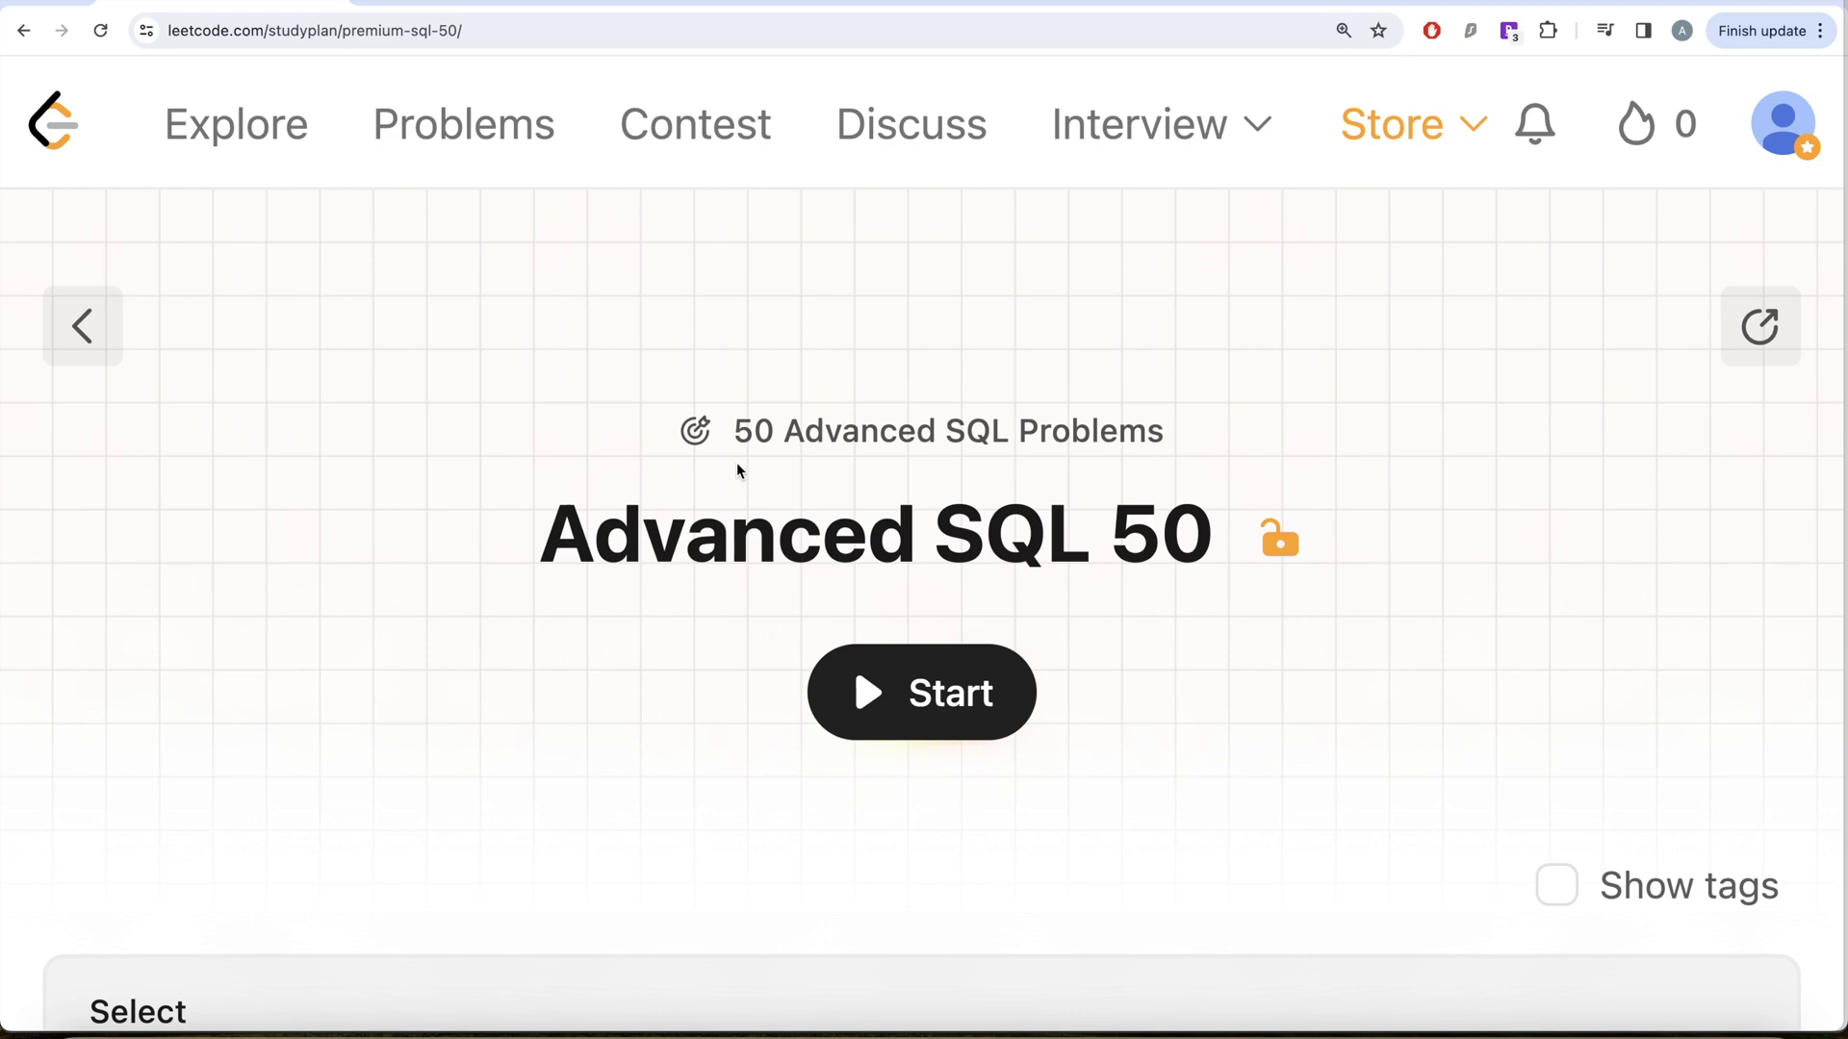
Scroll the Advanced SQL 50 problem list down to Number of Calls Between Two Persons
scroll(down, 3)
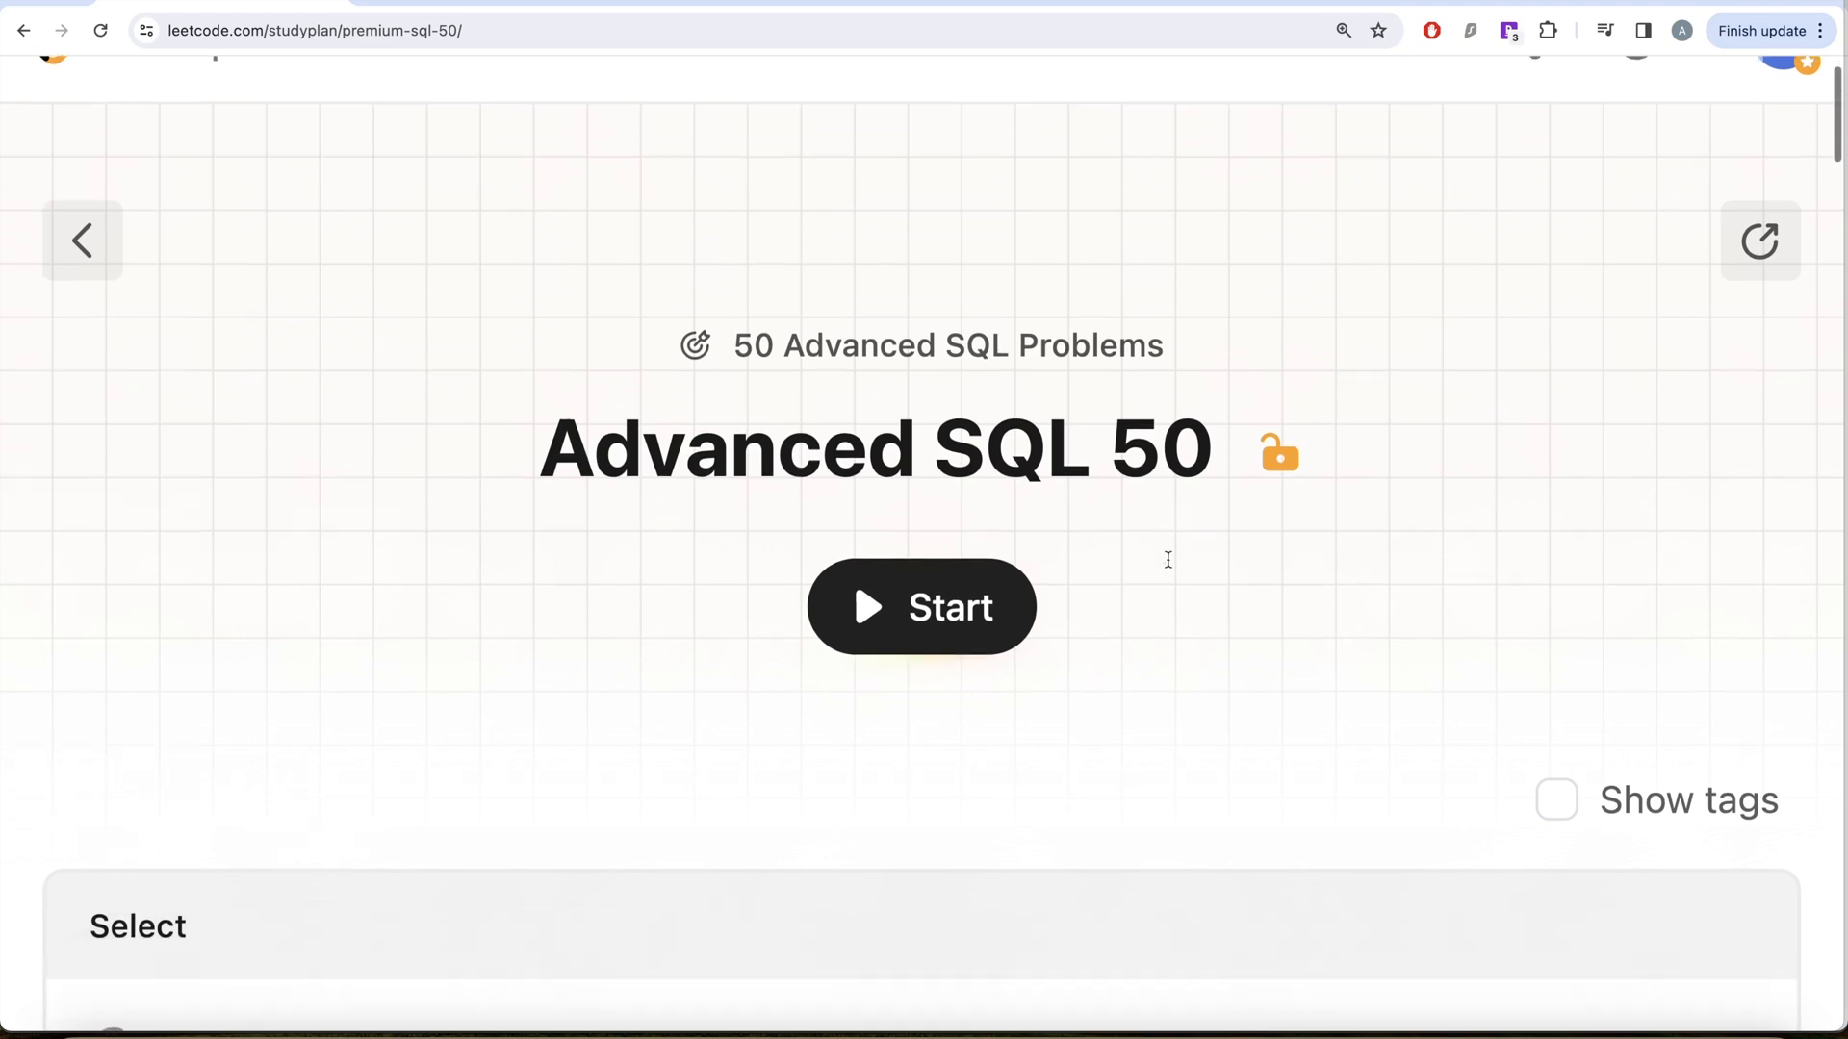
scroll(down, 3)
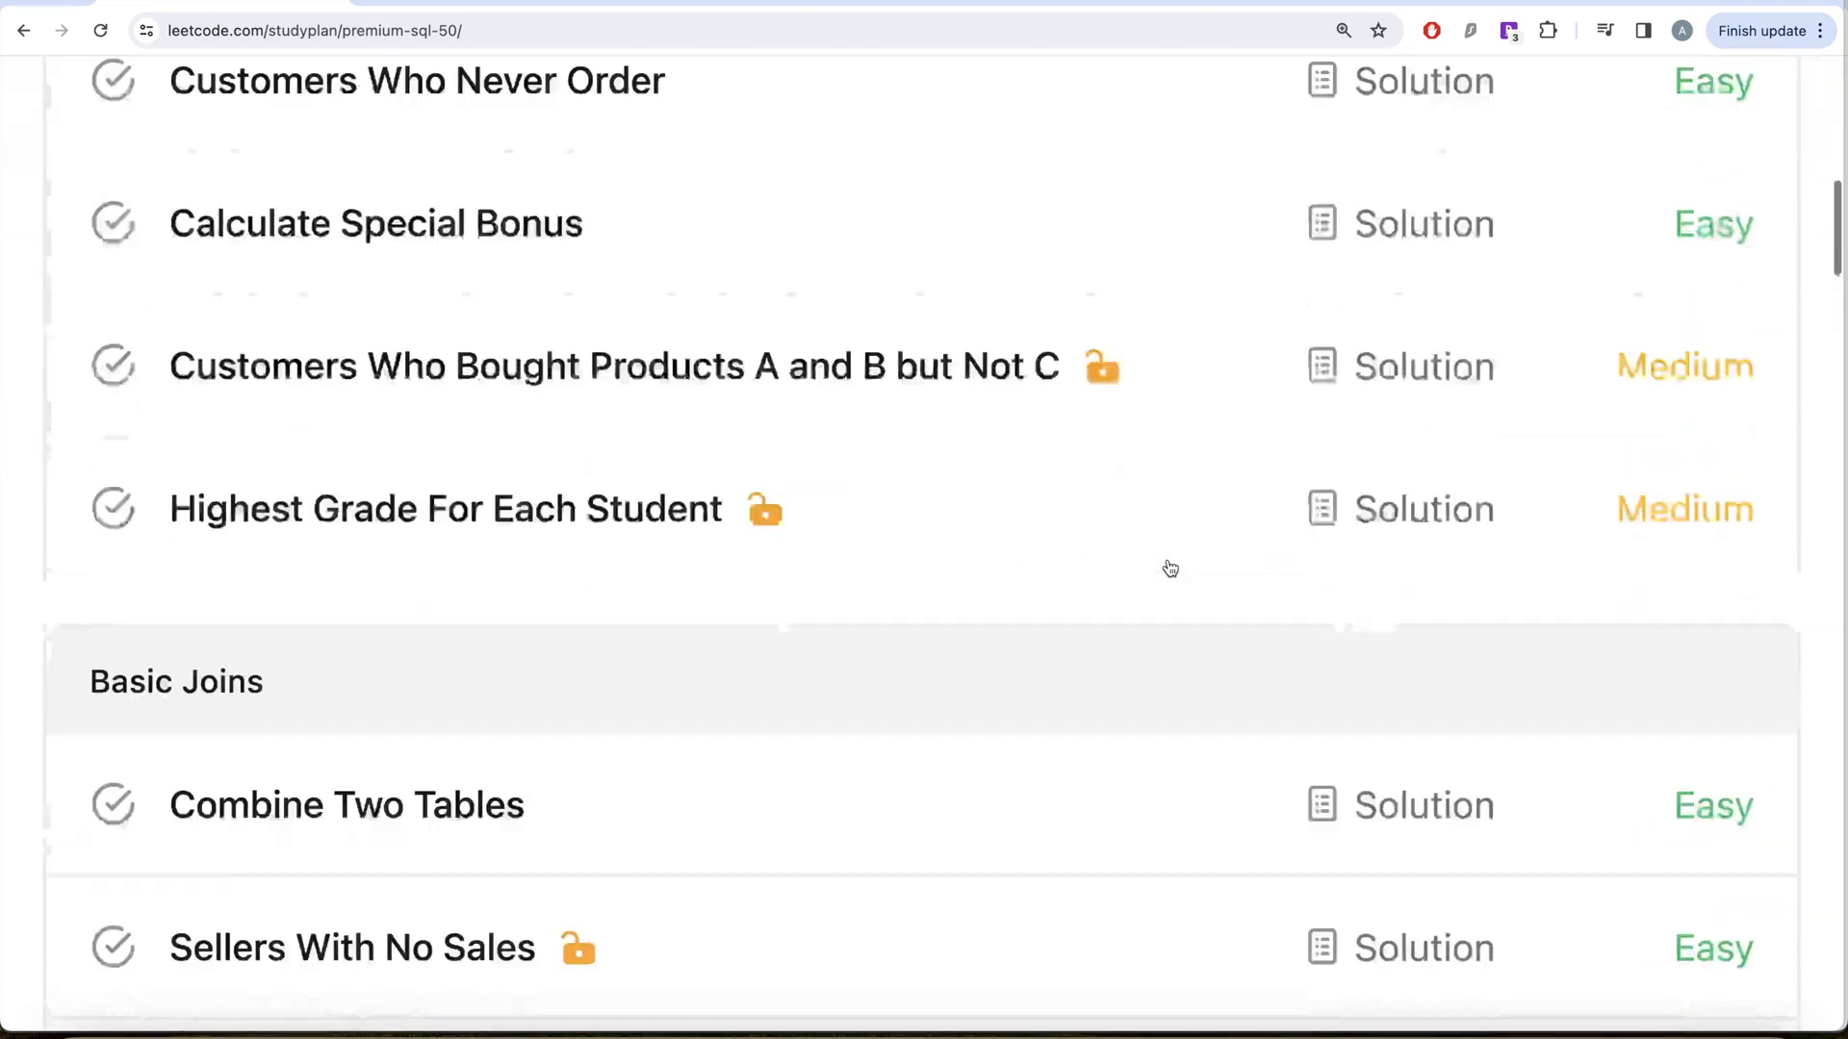
scroll(down, 3)
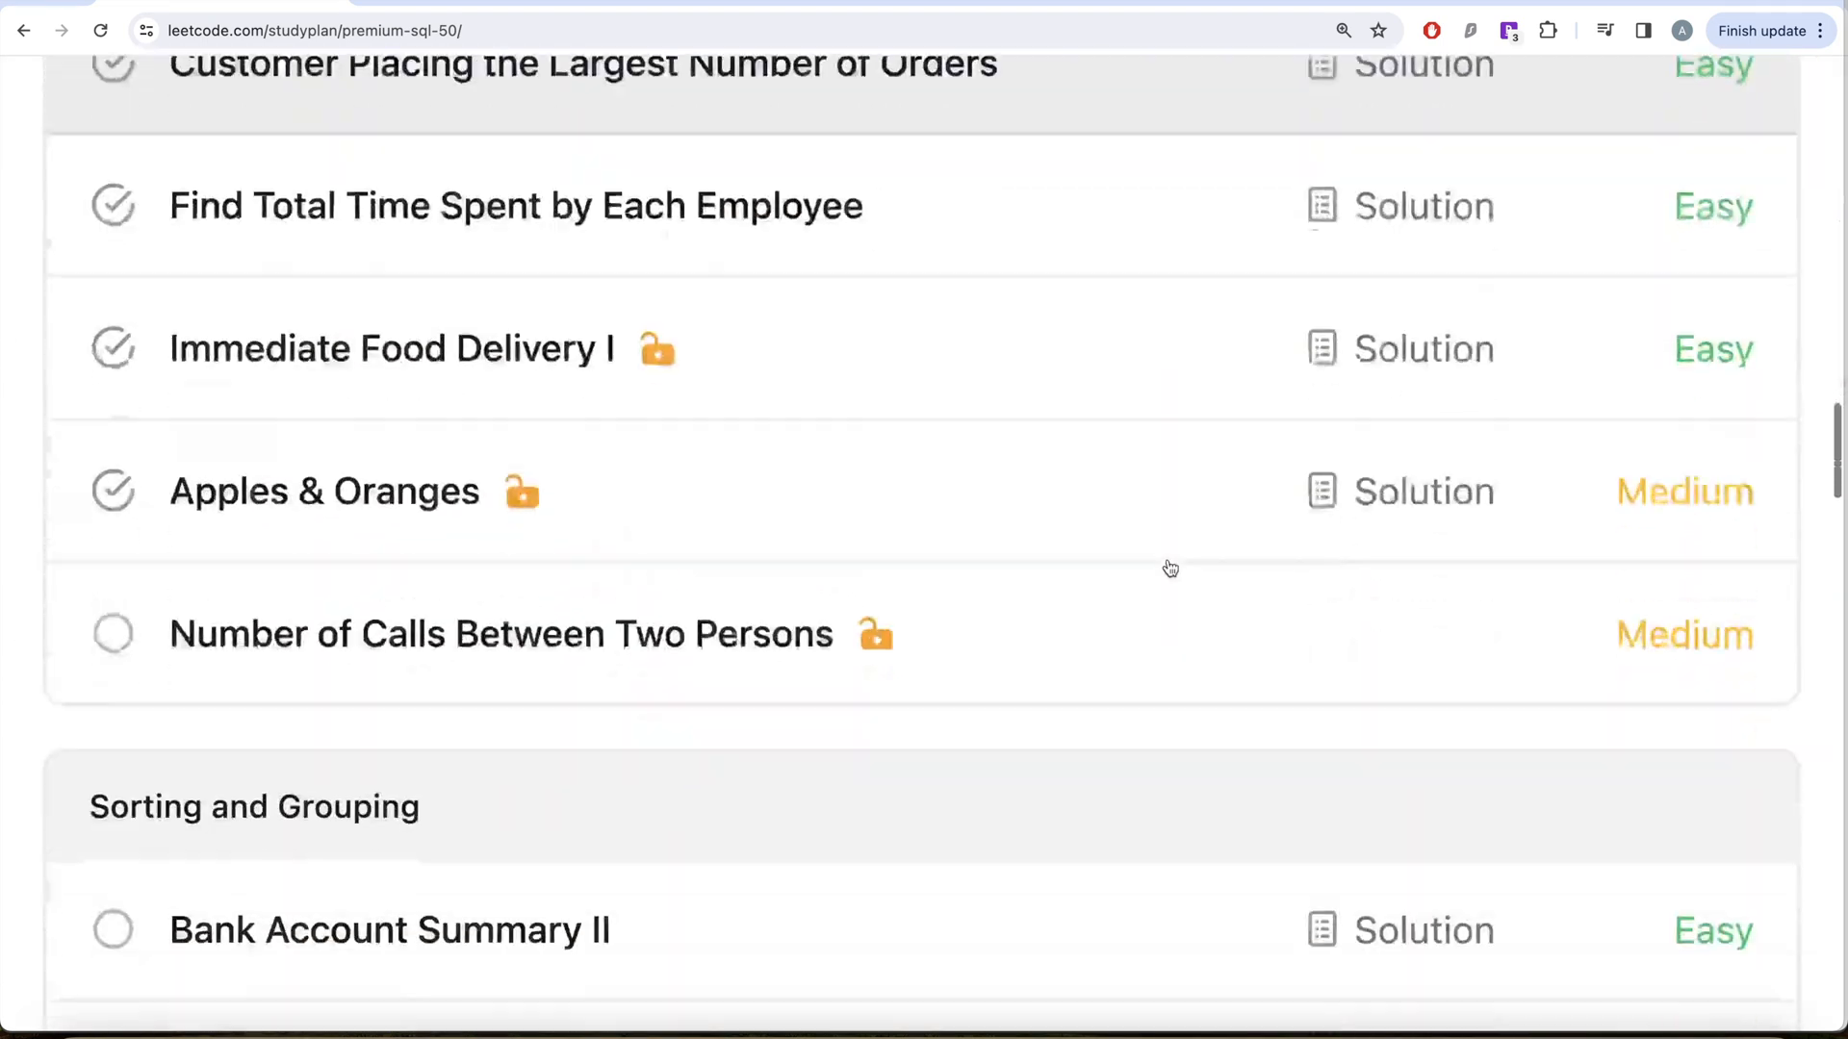
scroll(down, 3)
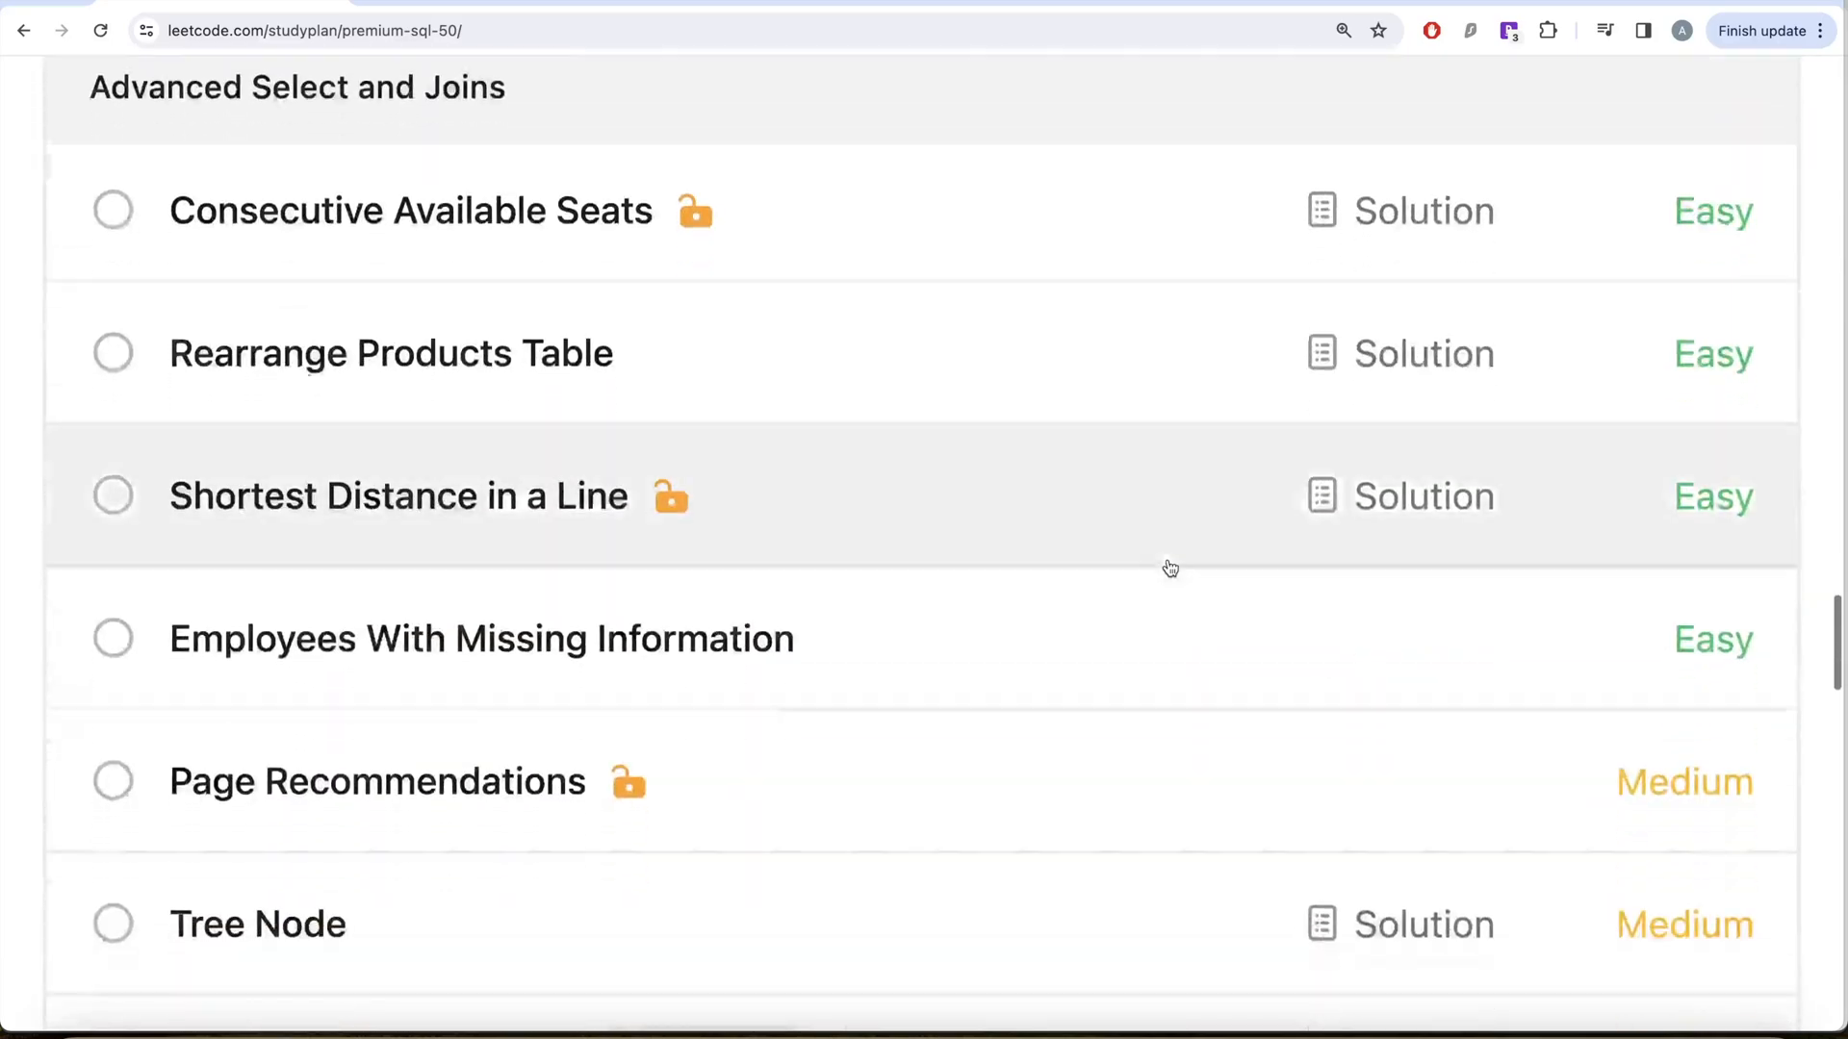
scroll(down, 3)
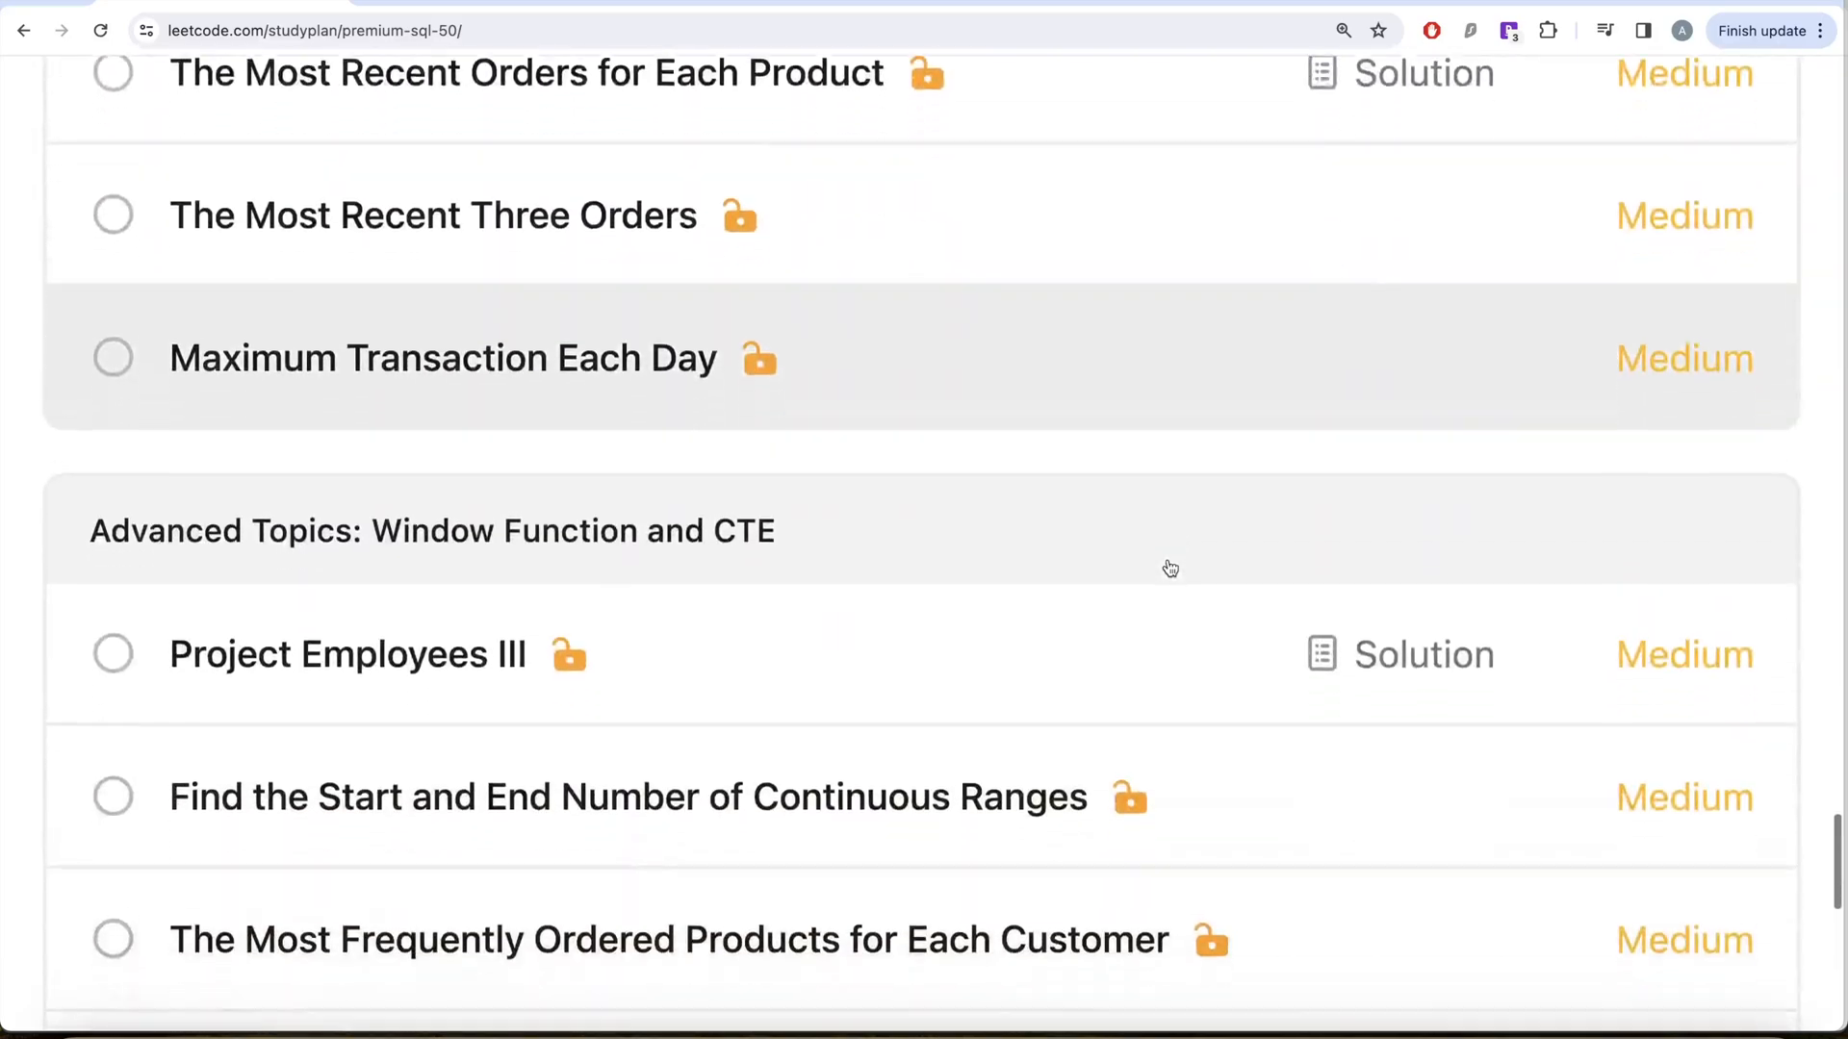
scroll(down, 3)
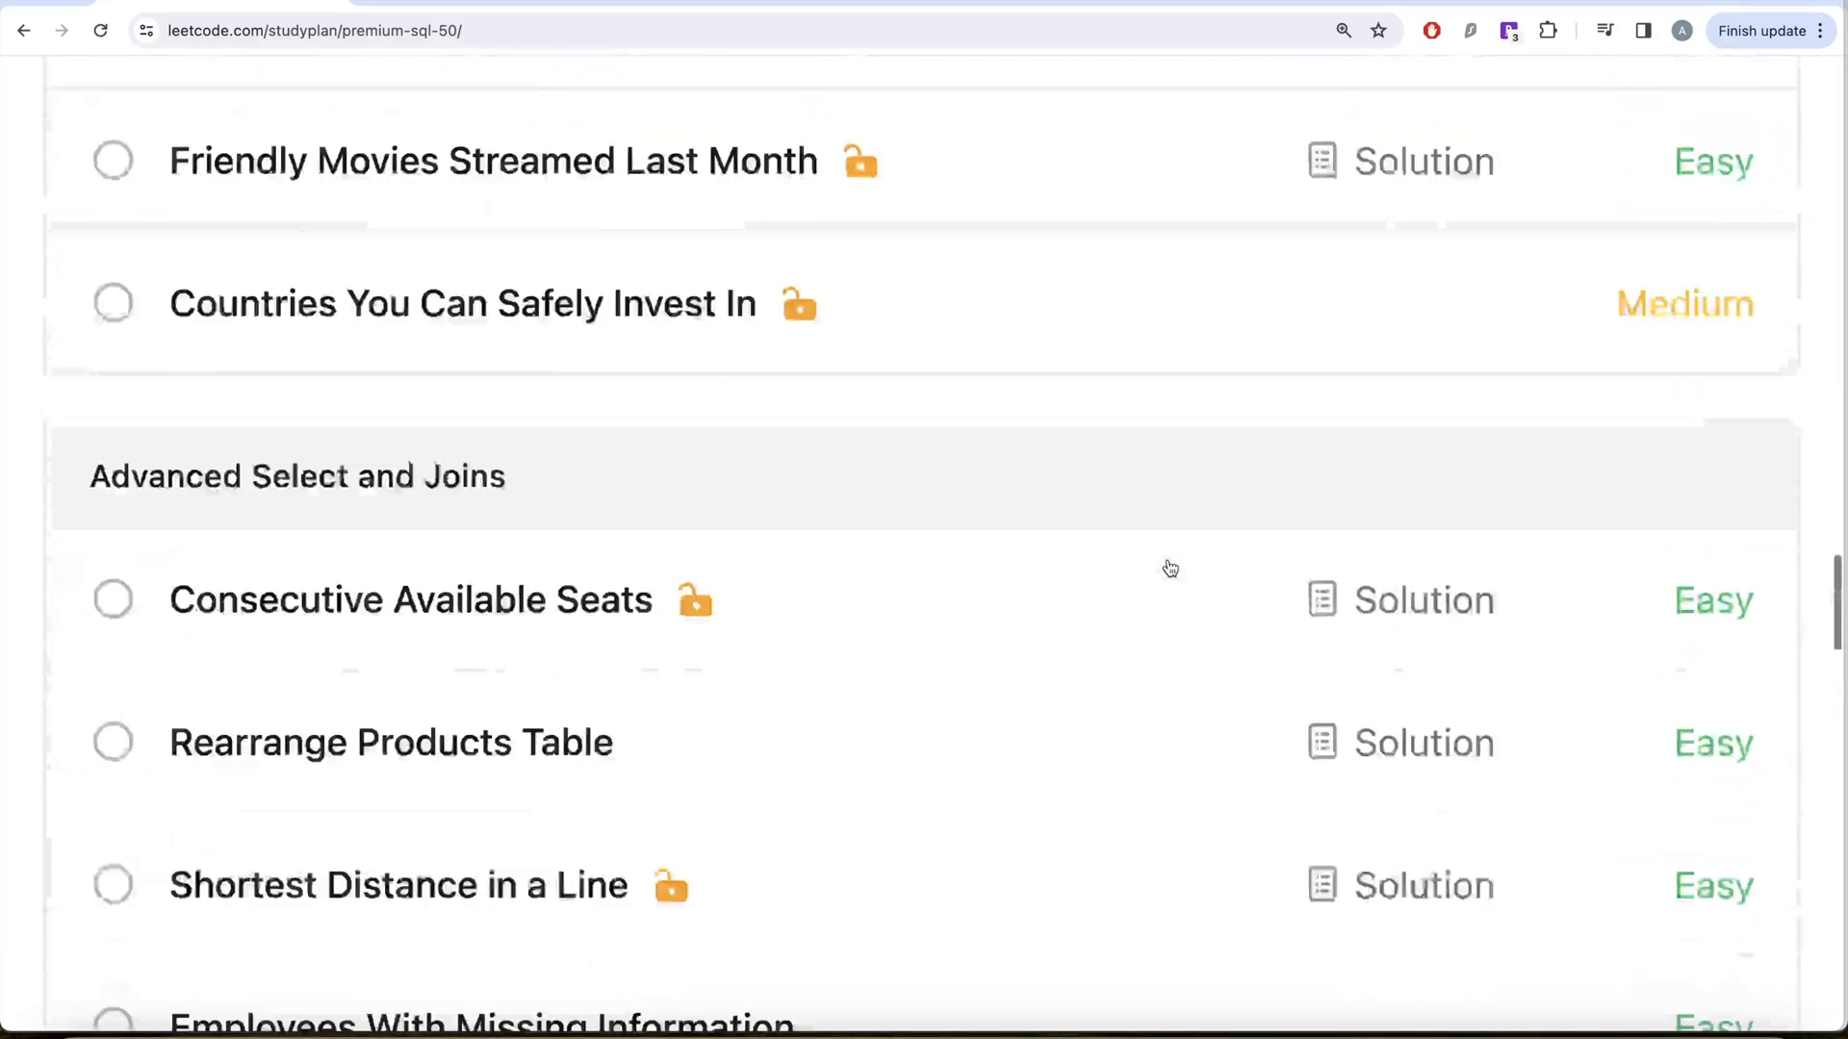
scroll(down, 3)
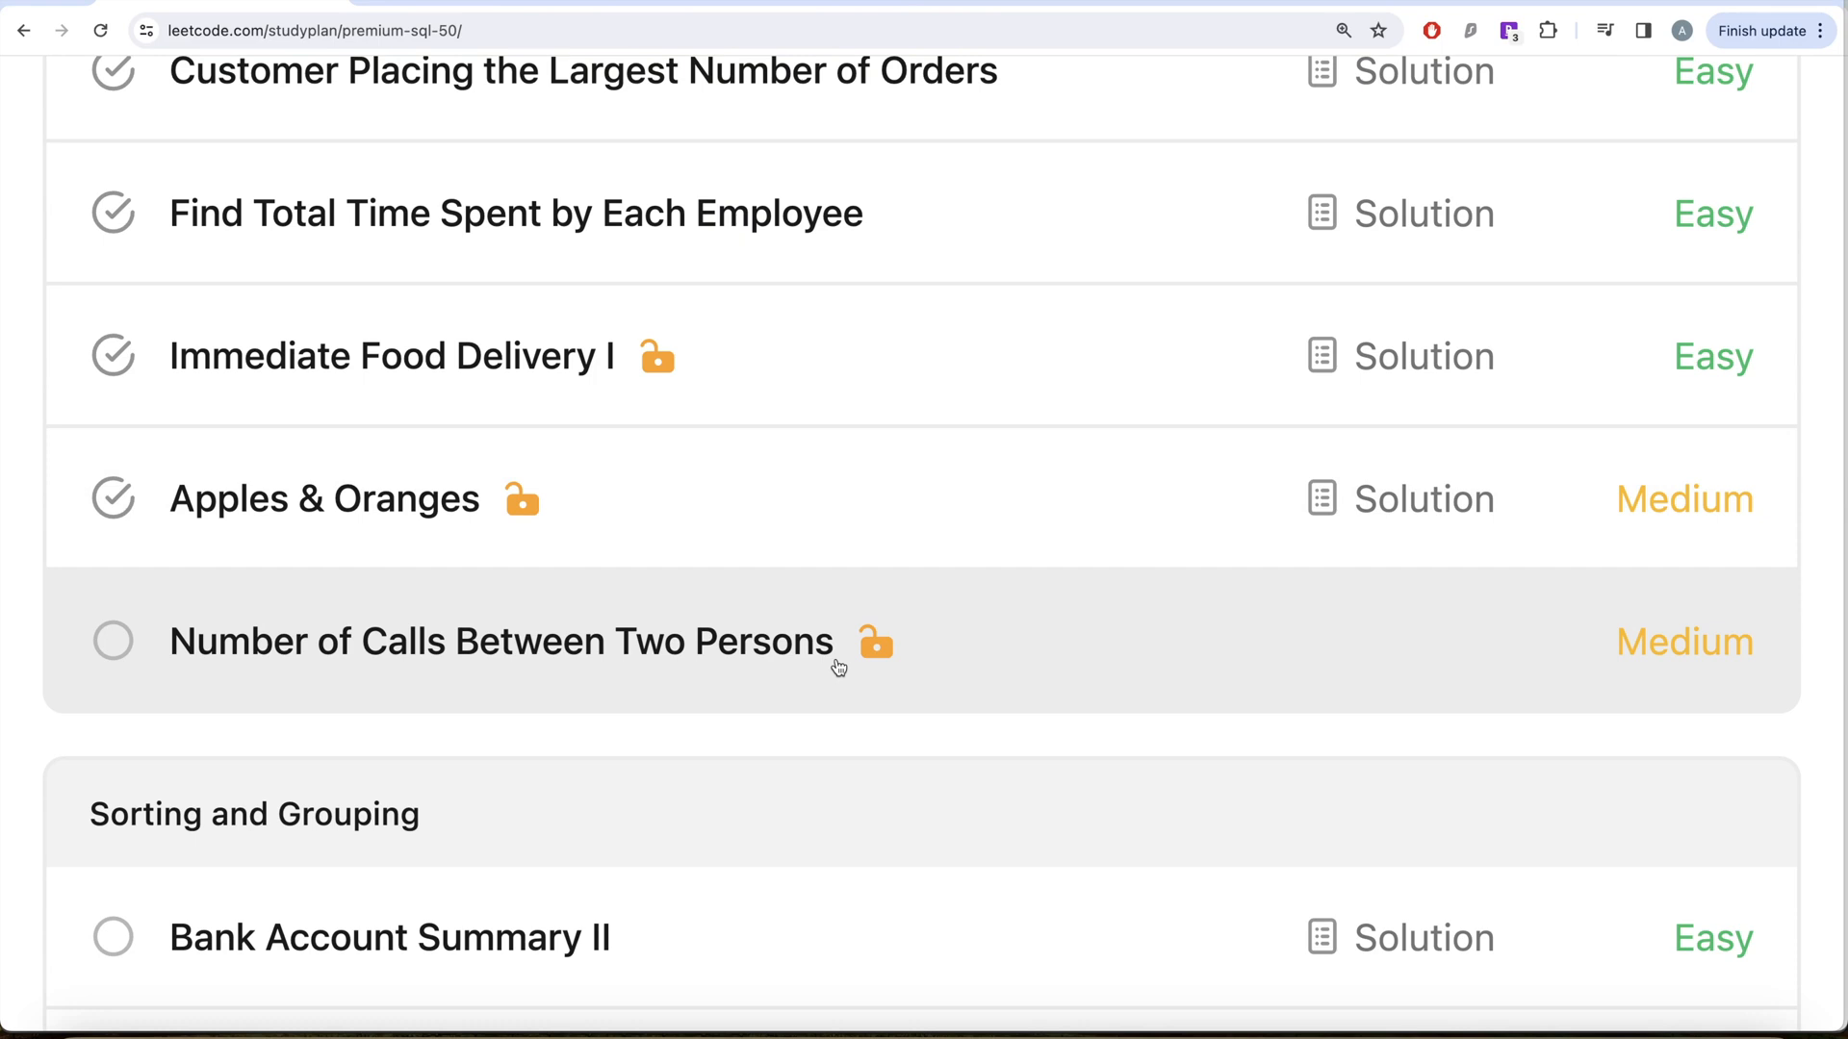
Open Number of Calls Between Two Persons and read the Calls table schema and requirements
click(489, 642)
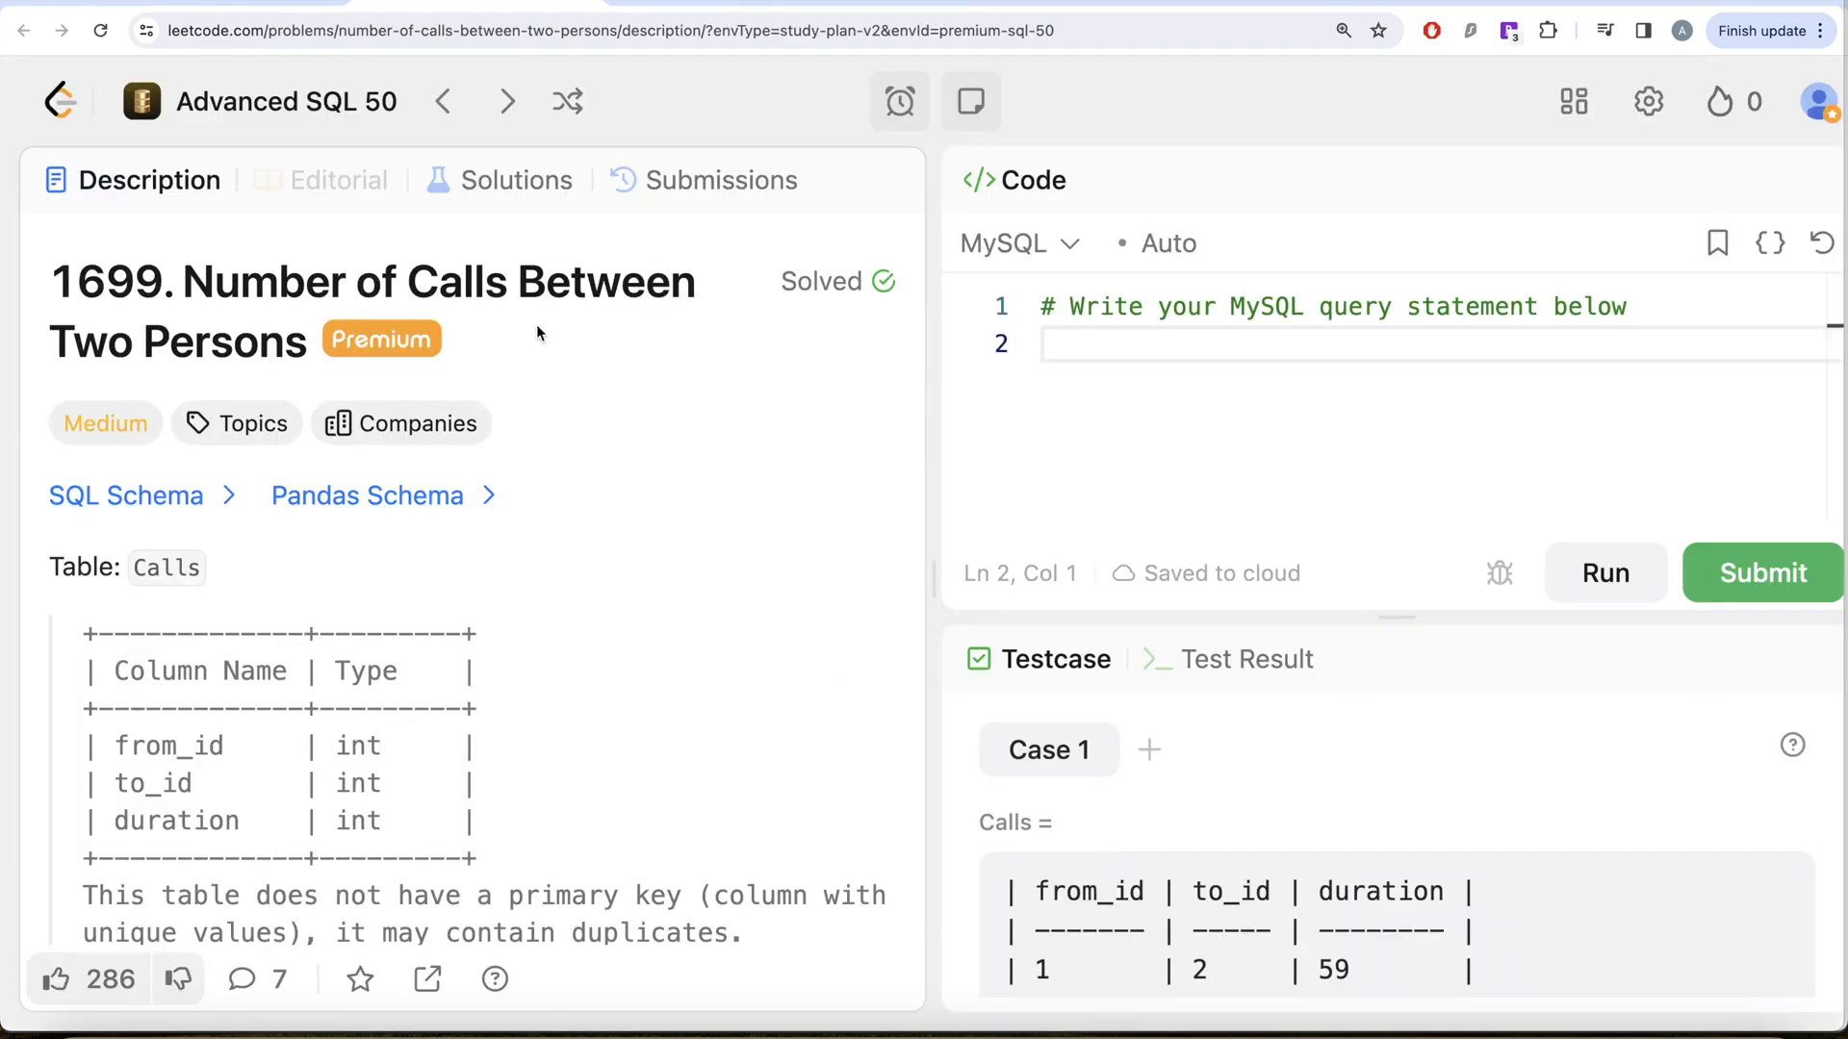
mouse_move(385, 454)
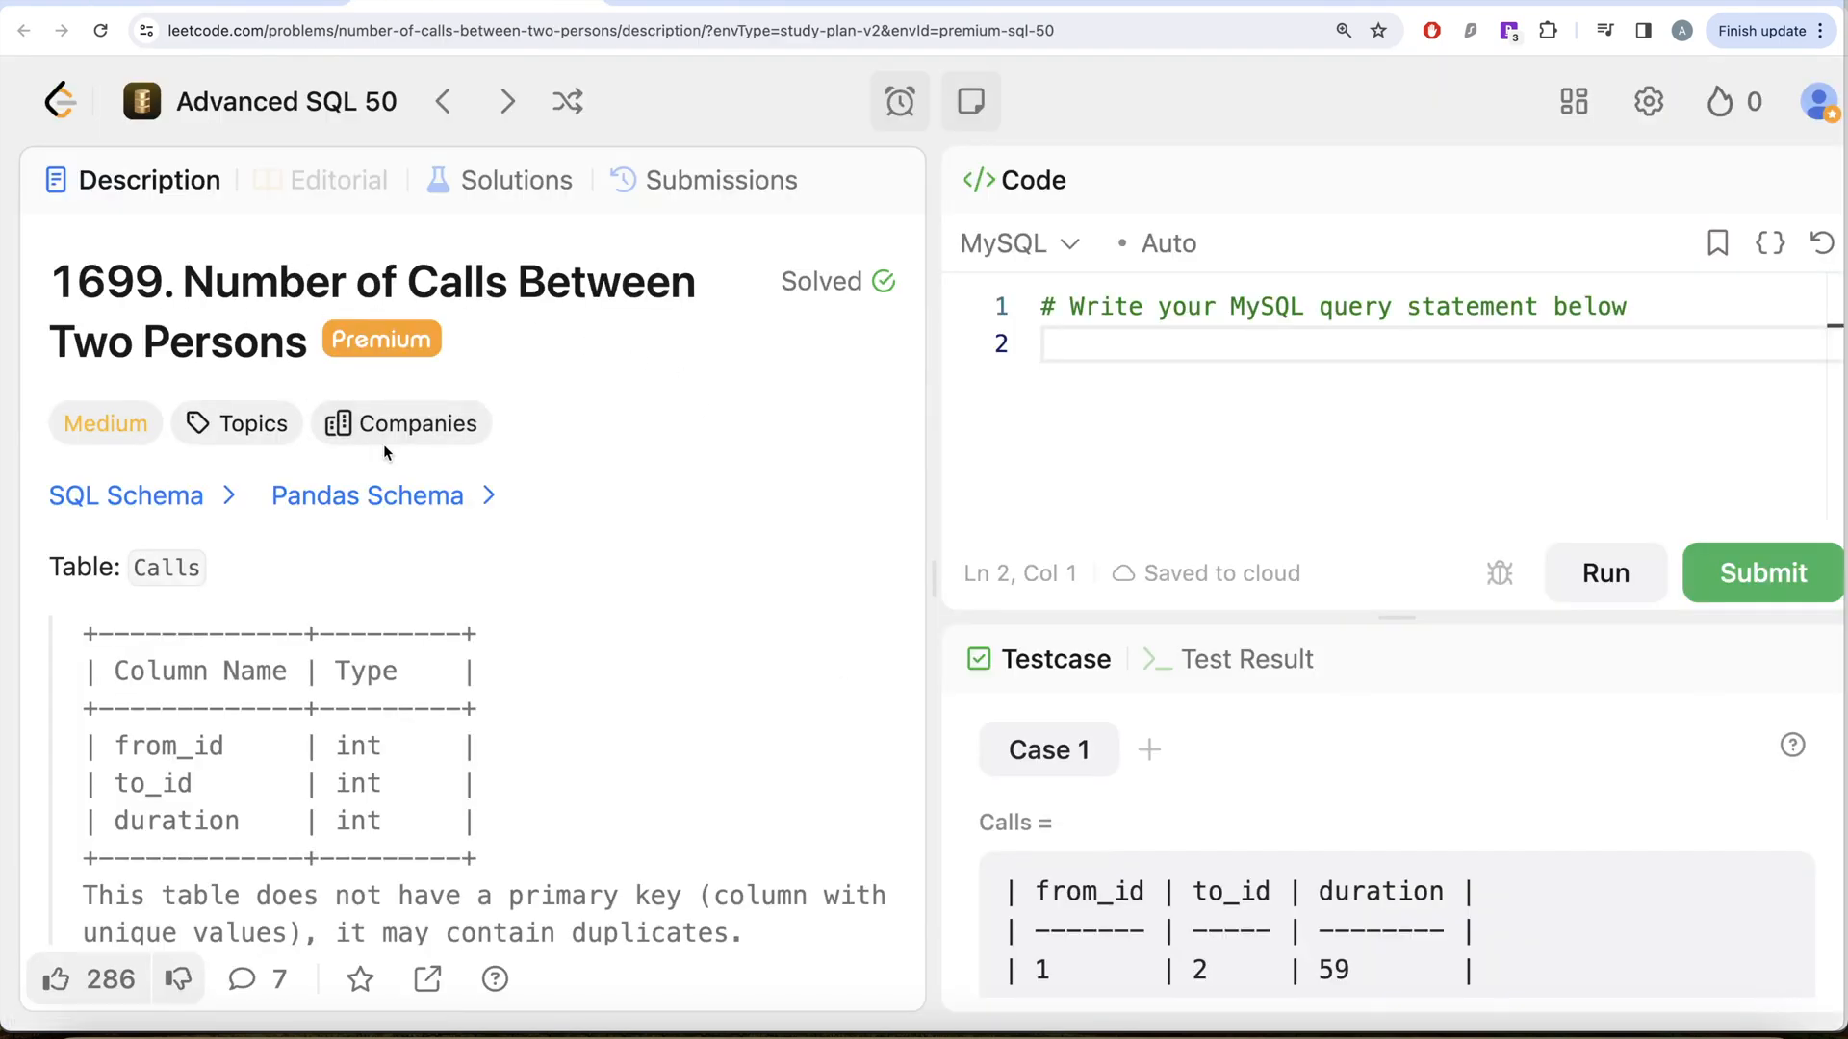
scroll(down, 3)
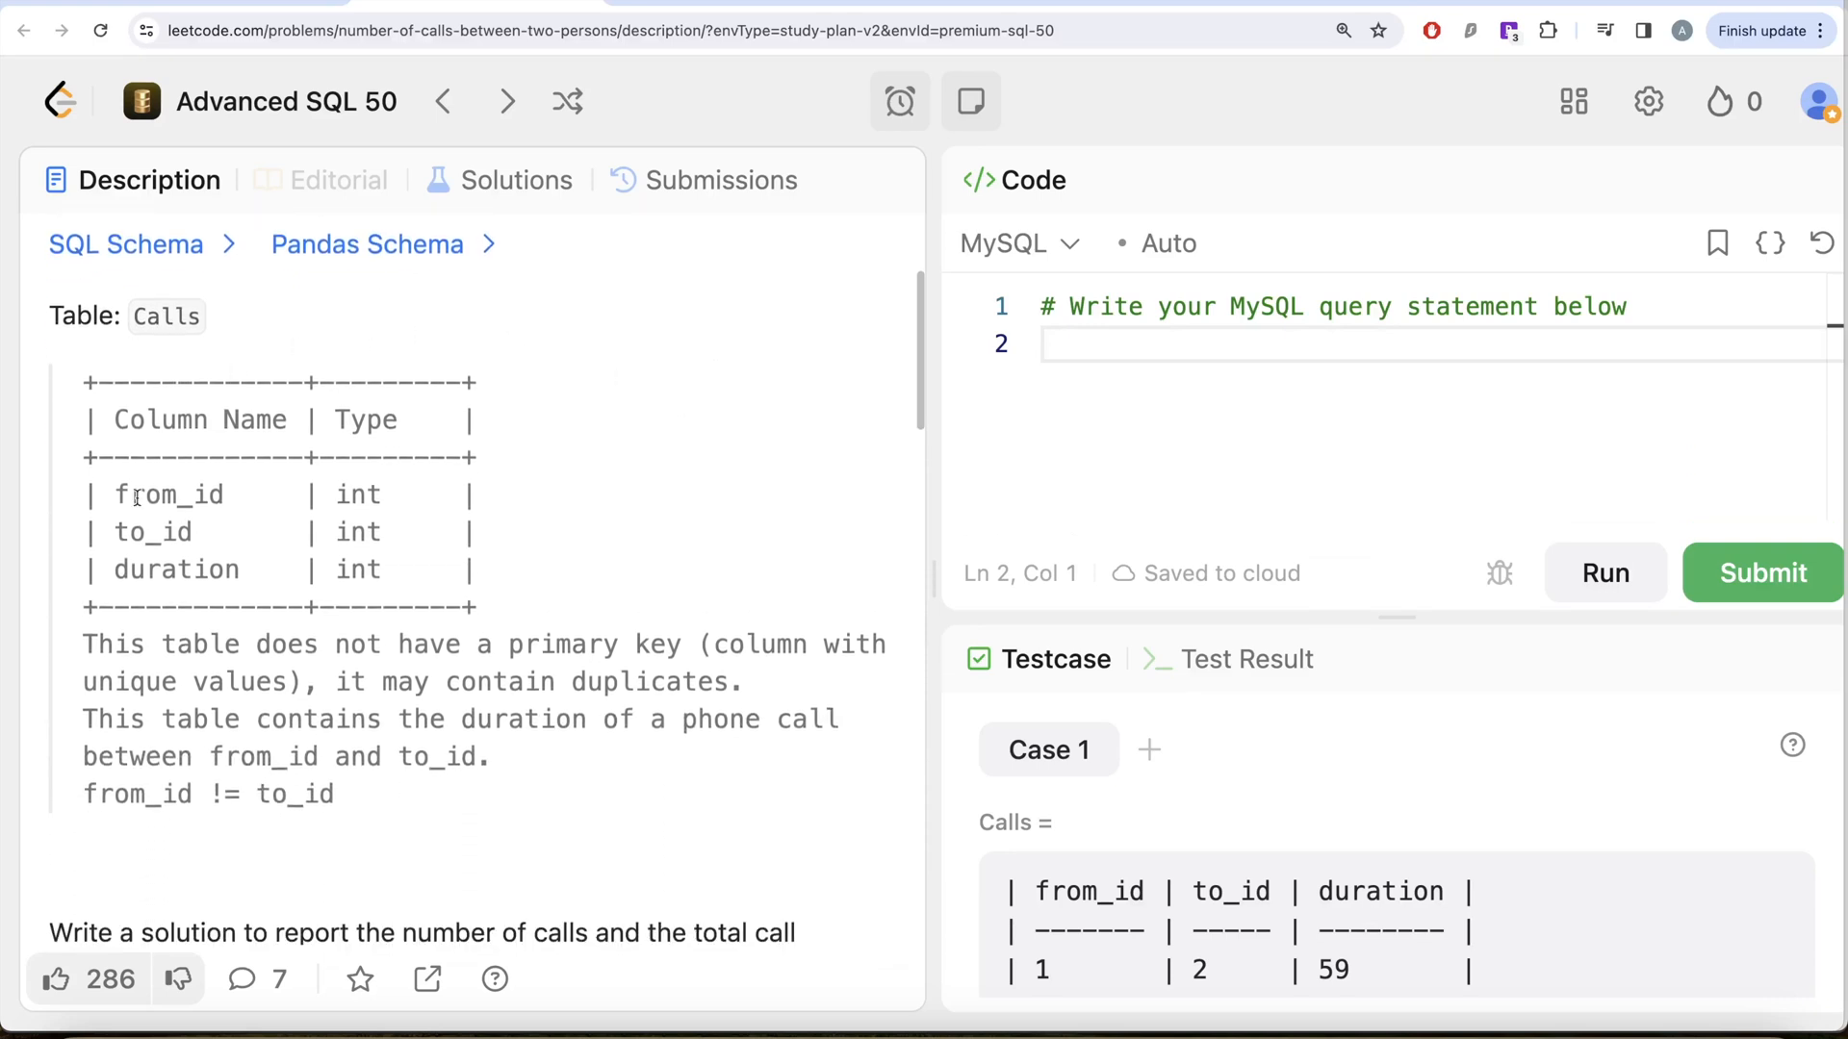
mouse_move(214, 605)
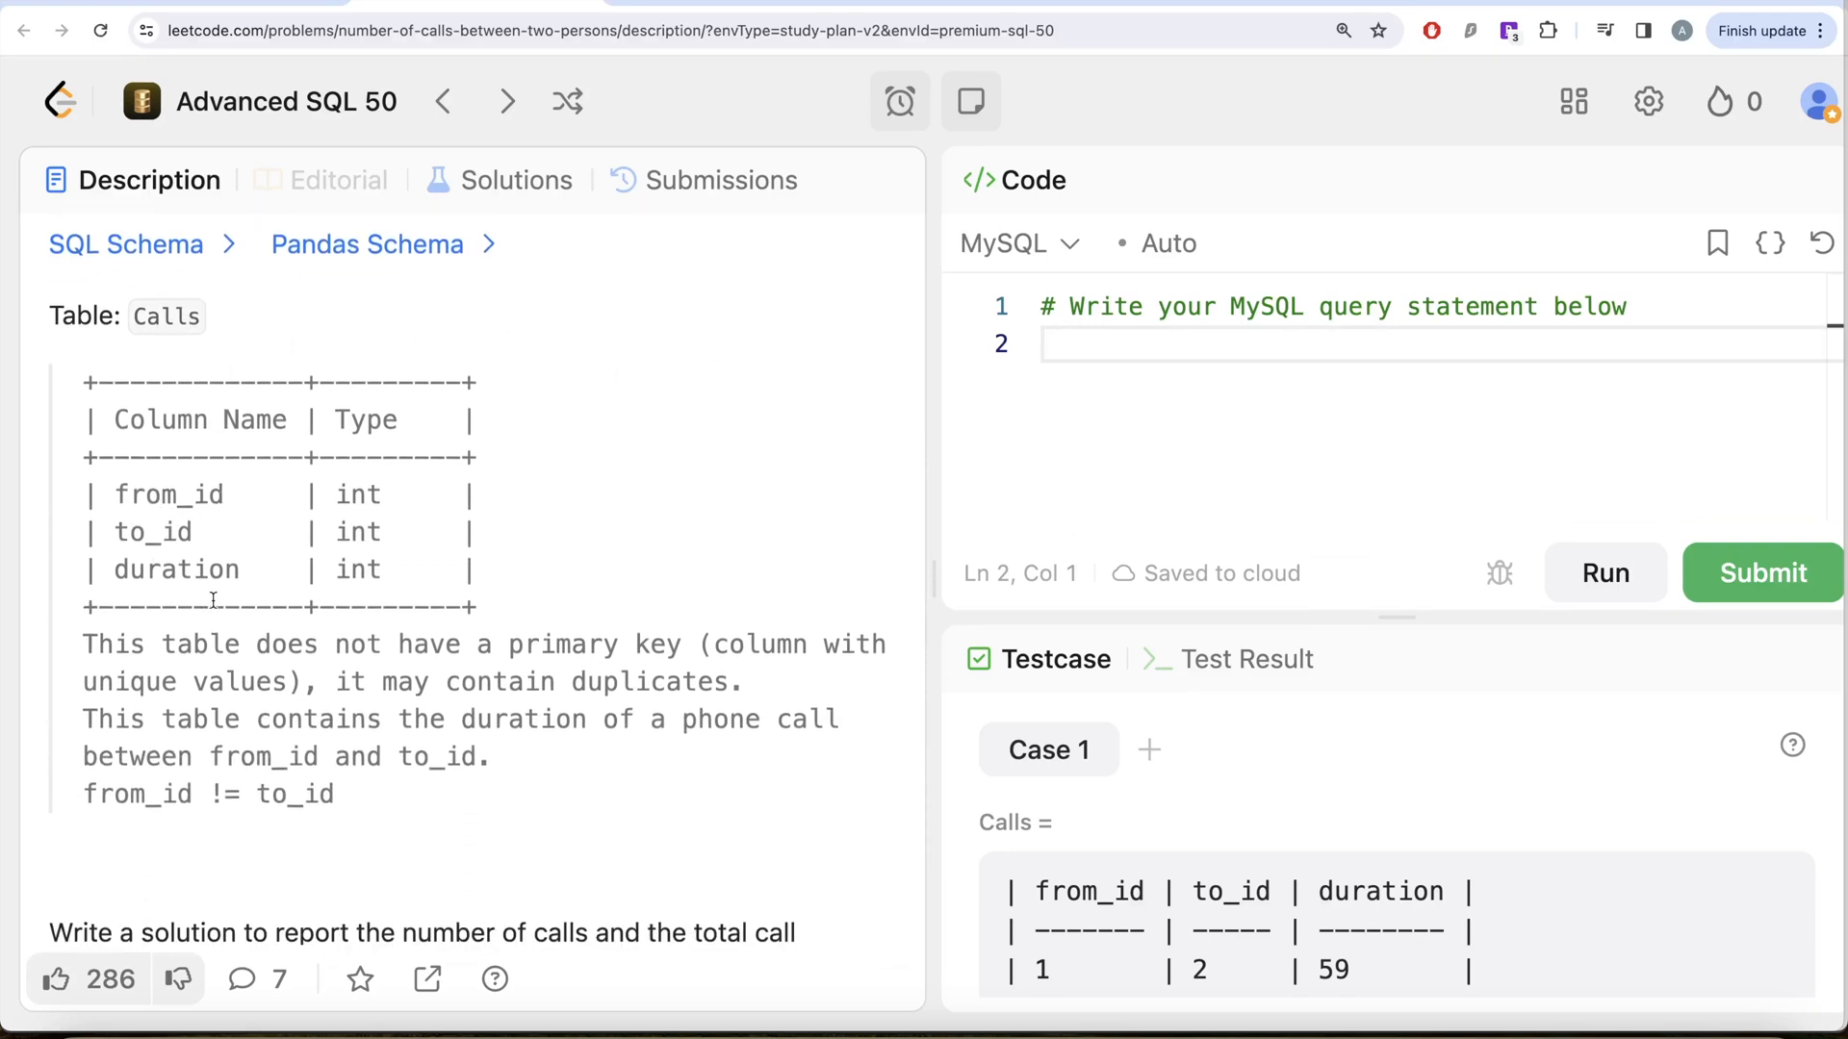
scroll(down, 3)
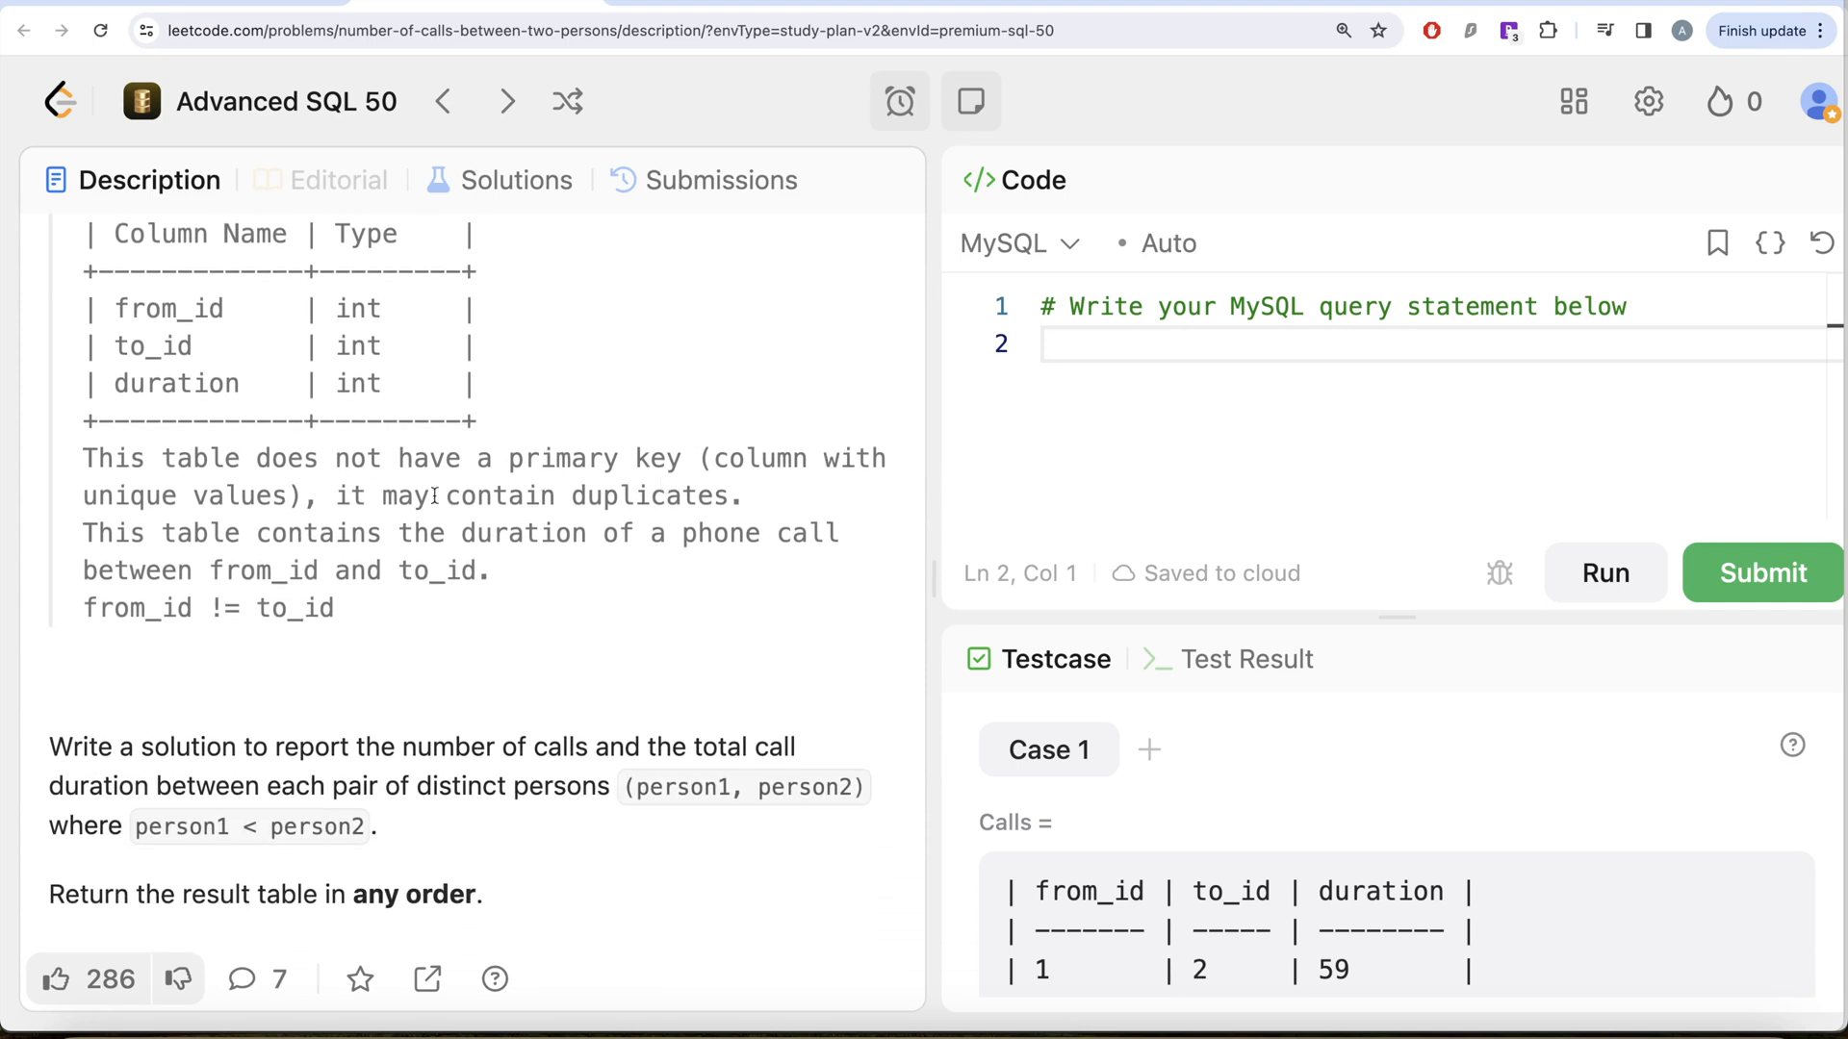
mouse_move(209, 533)
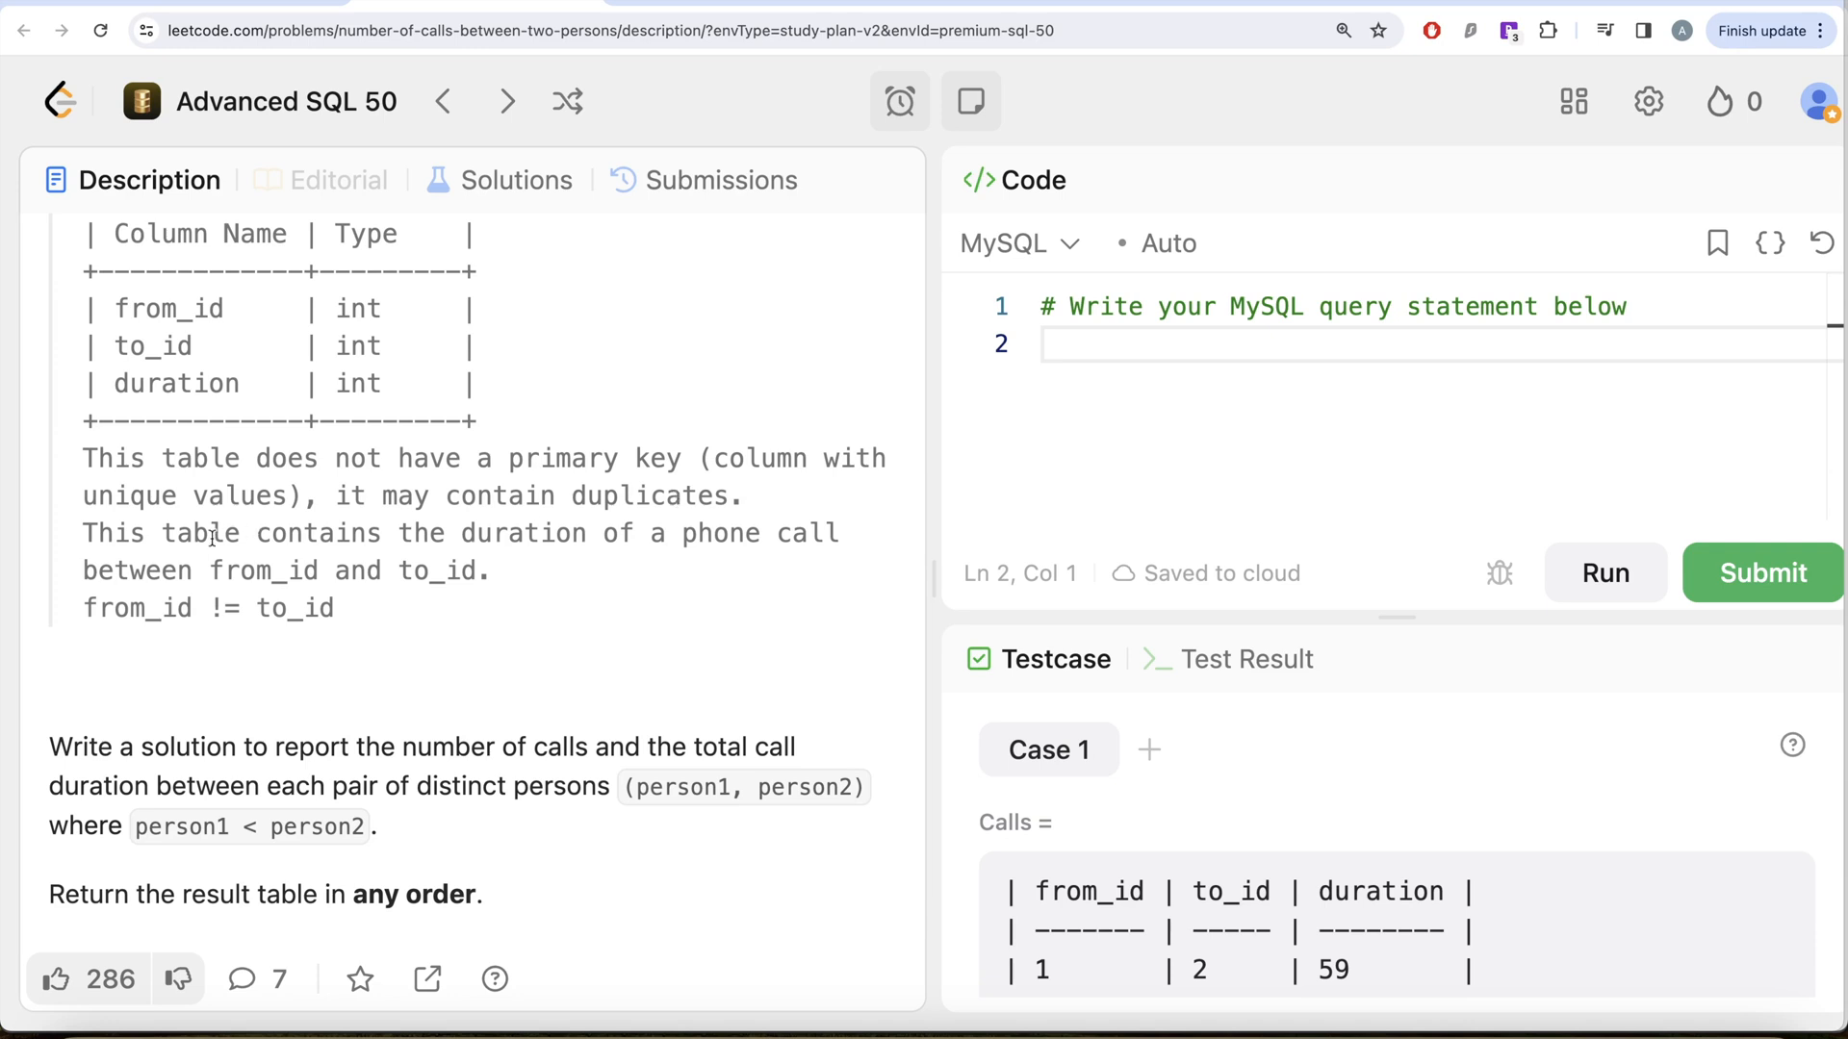
mouse_move(120, 597)
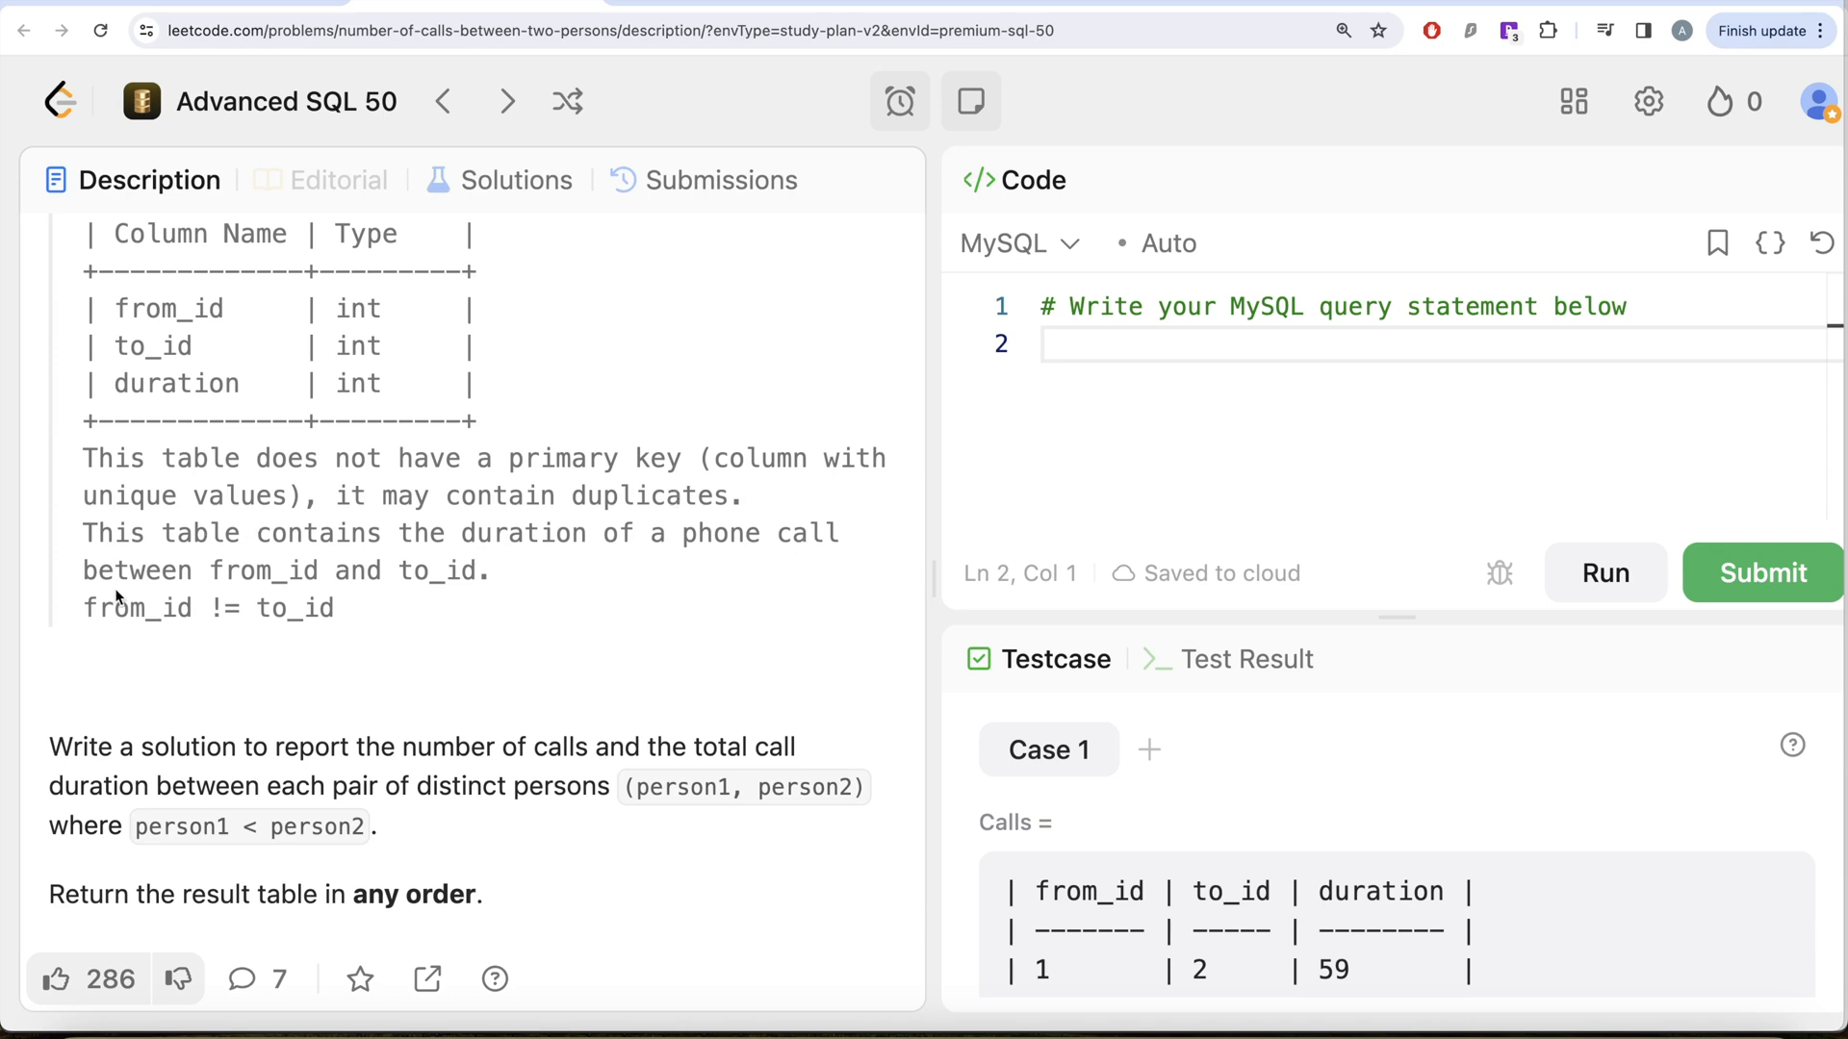
mouse_move(222, 566)
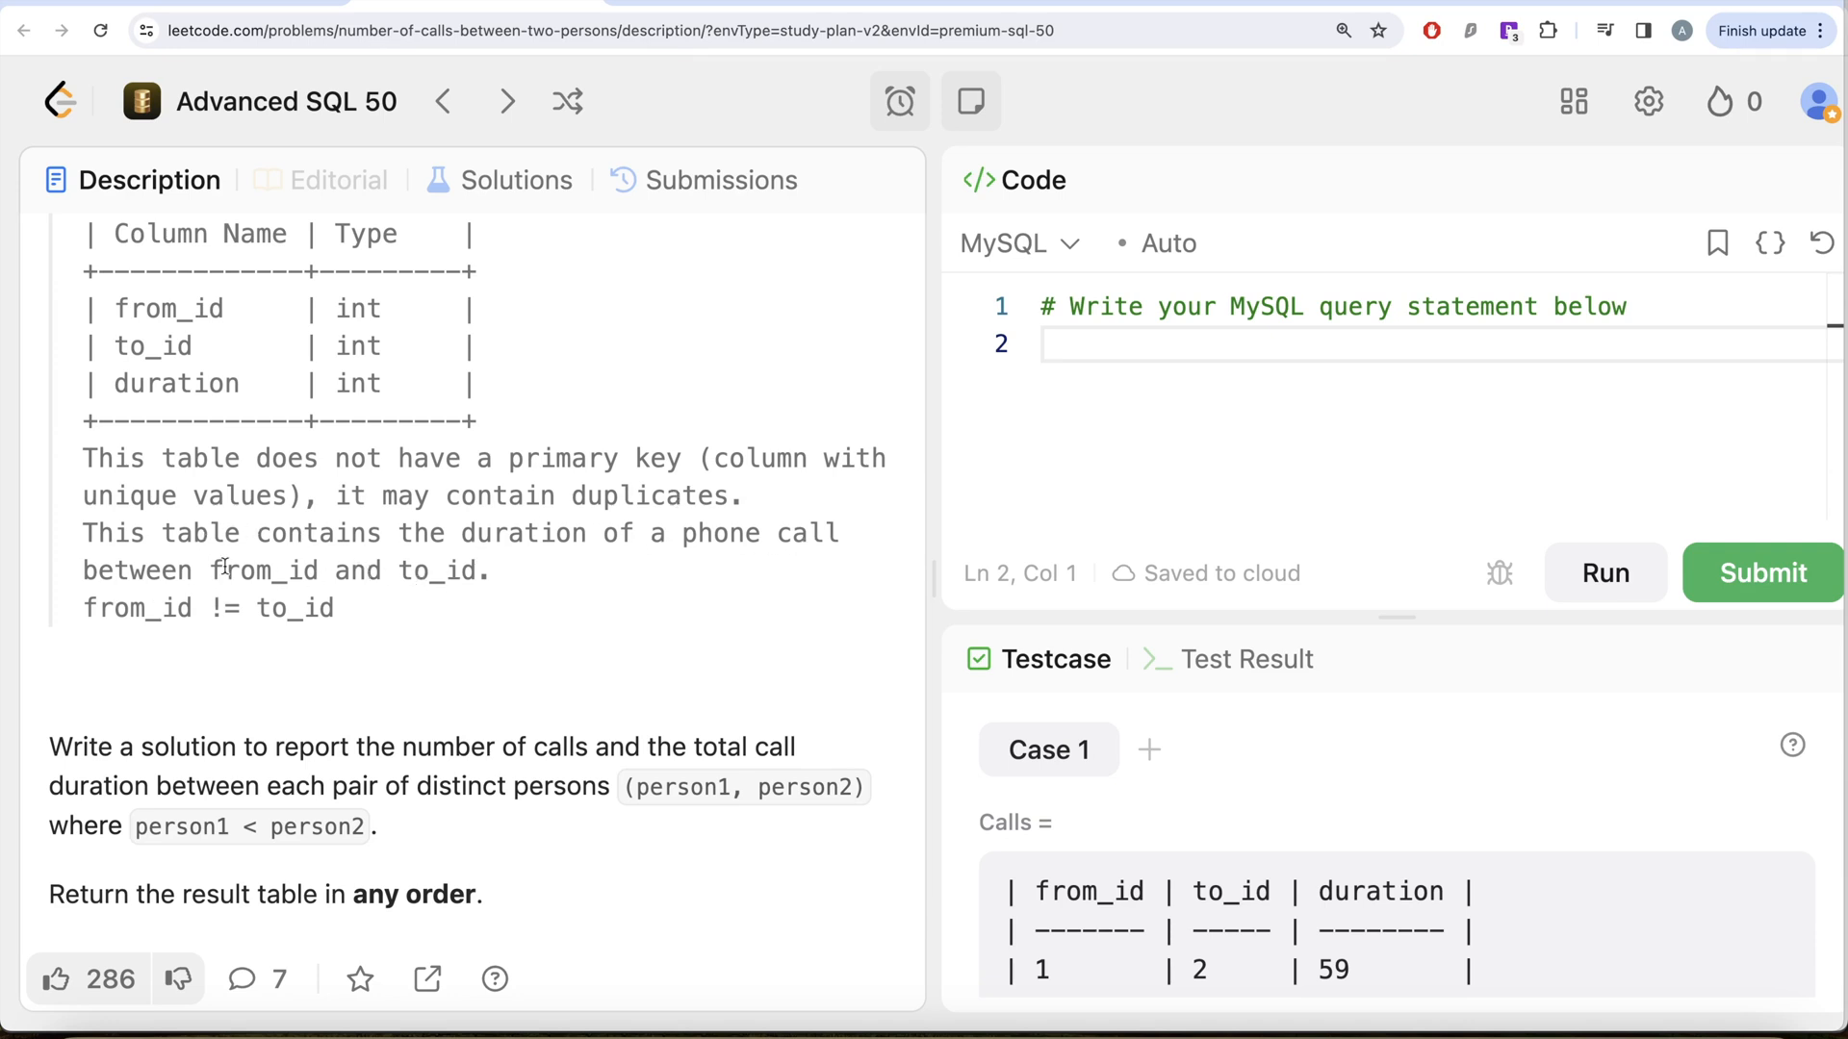
scroll(down, 3)
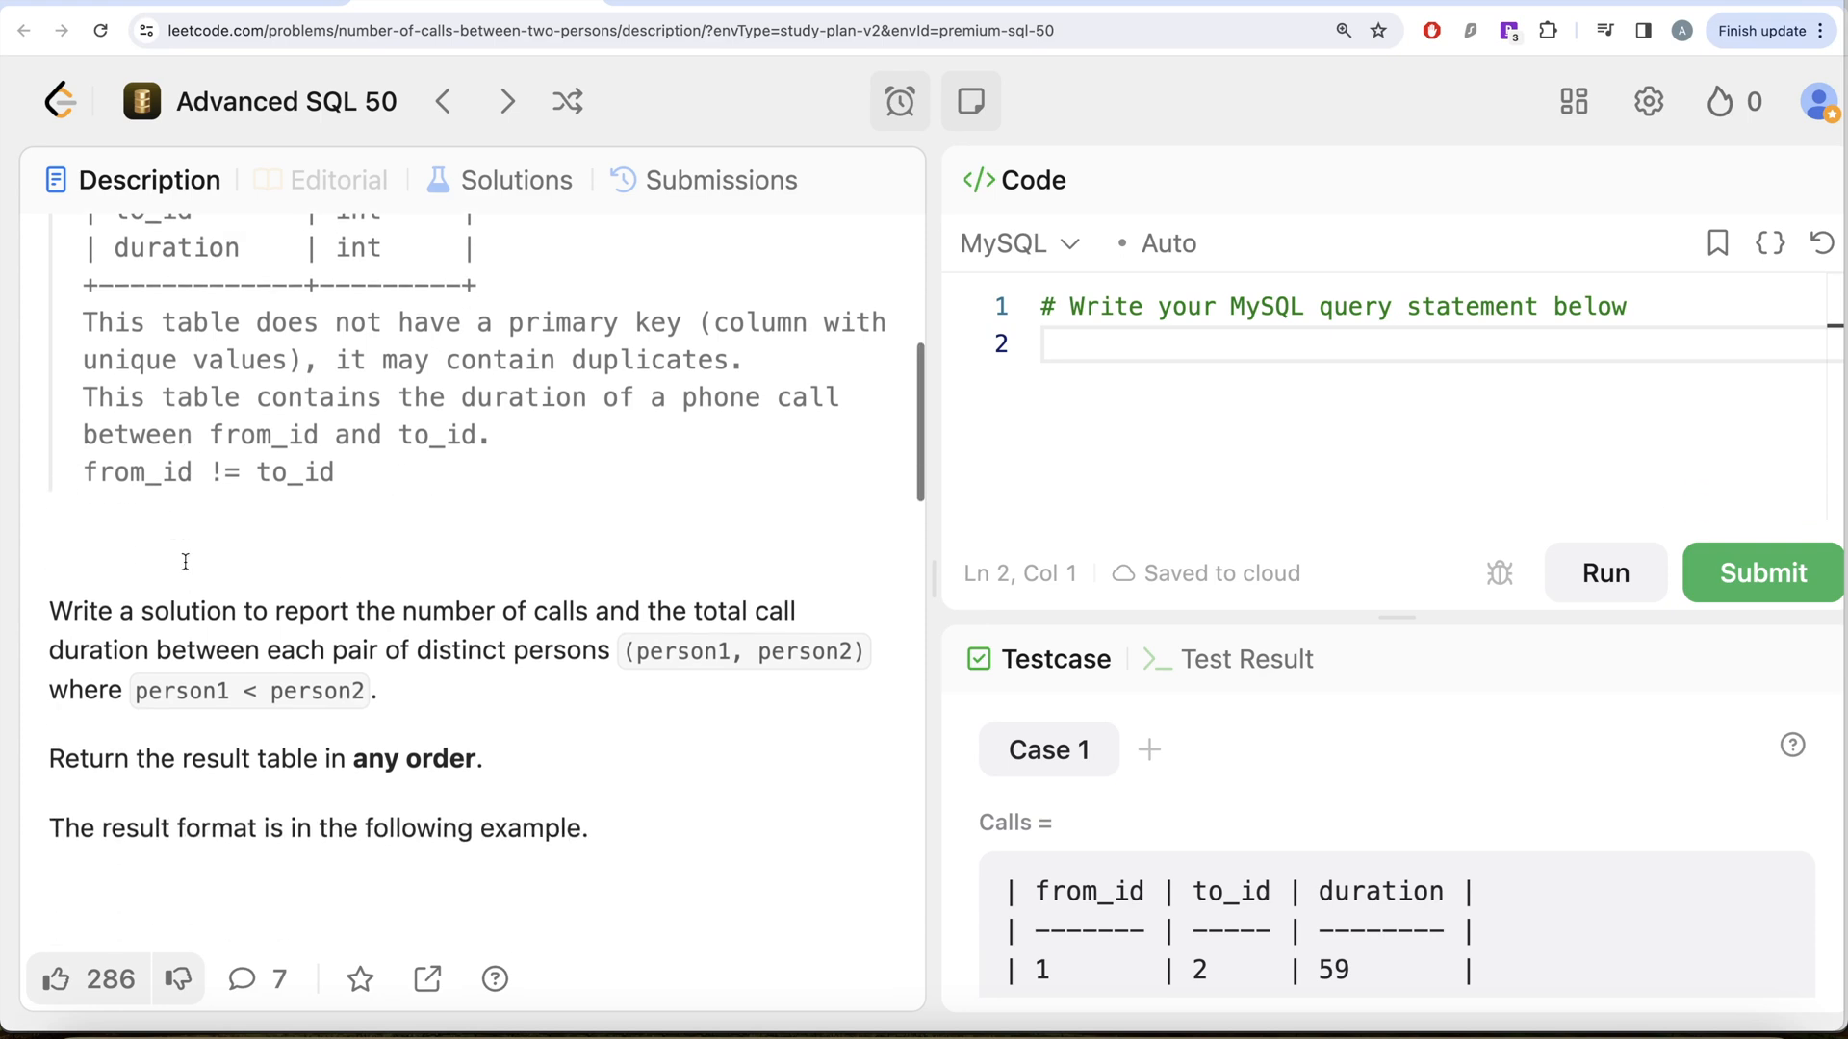
scroll(down, 3)
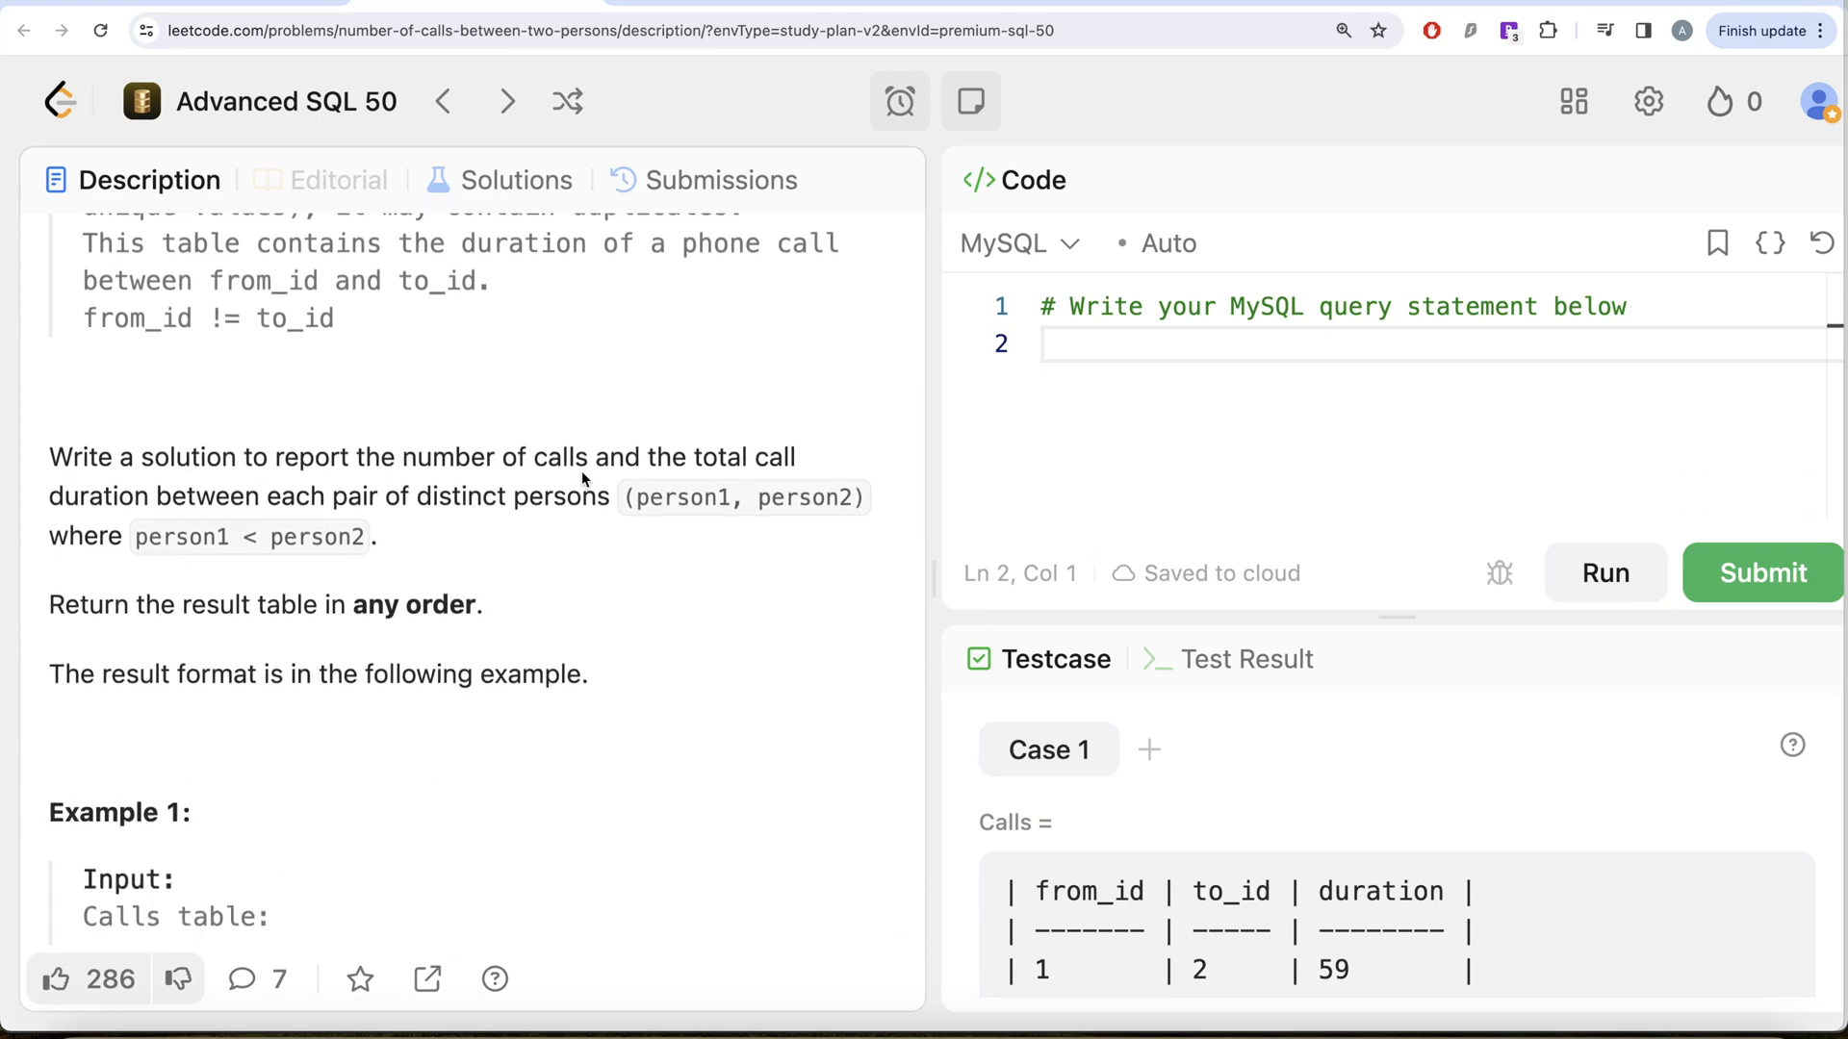
mouse_move(264, 507)
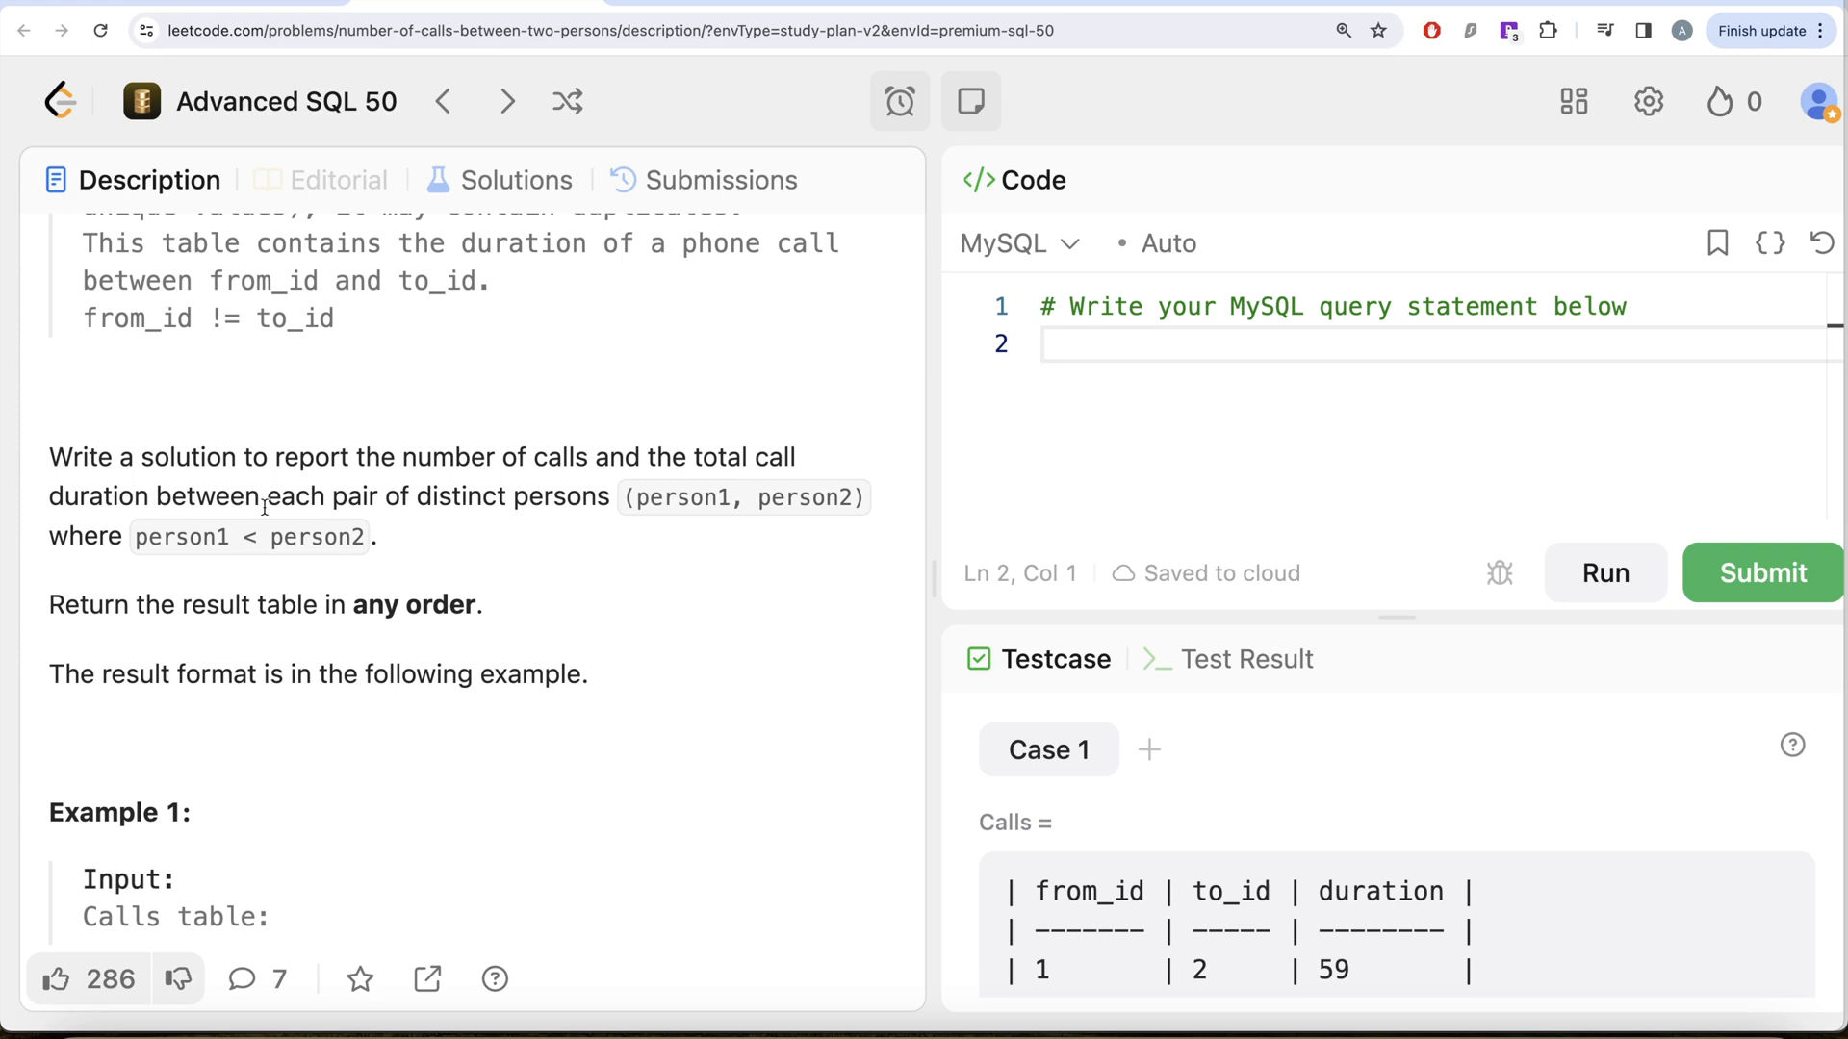
mouse_move(579, 522)
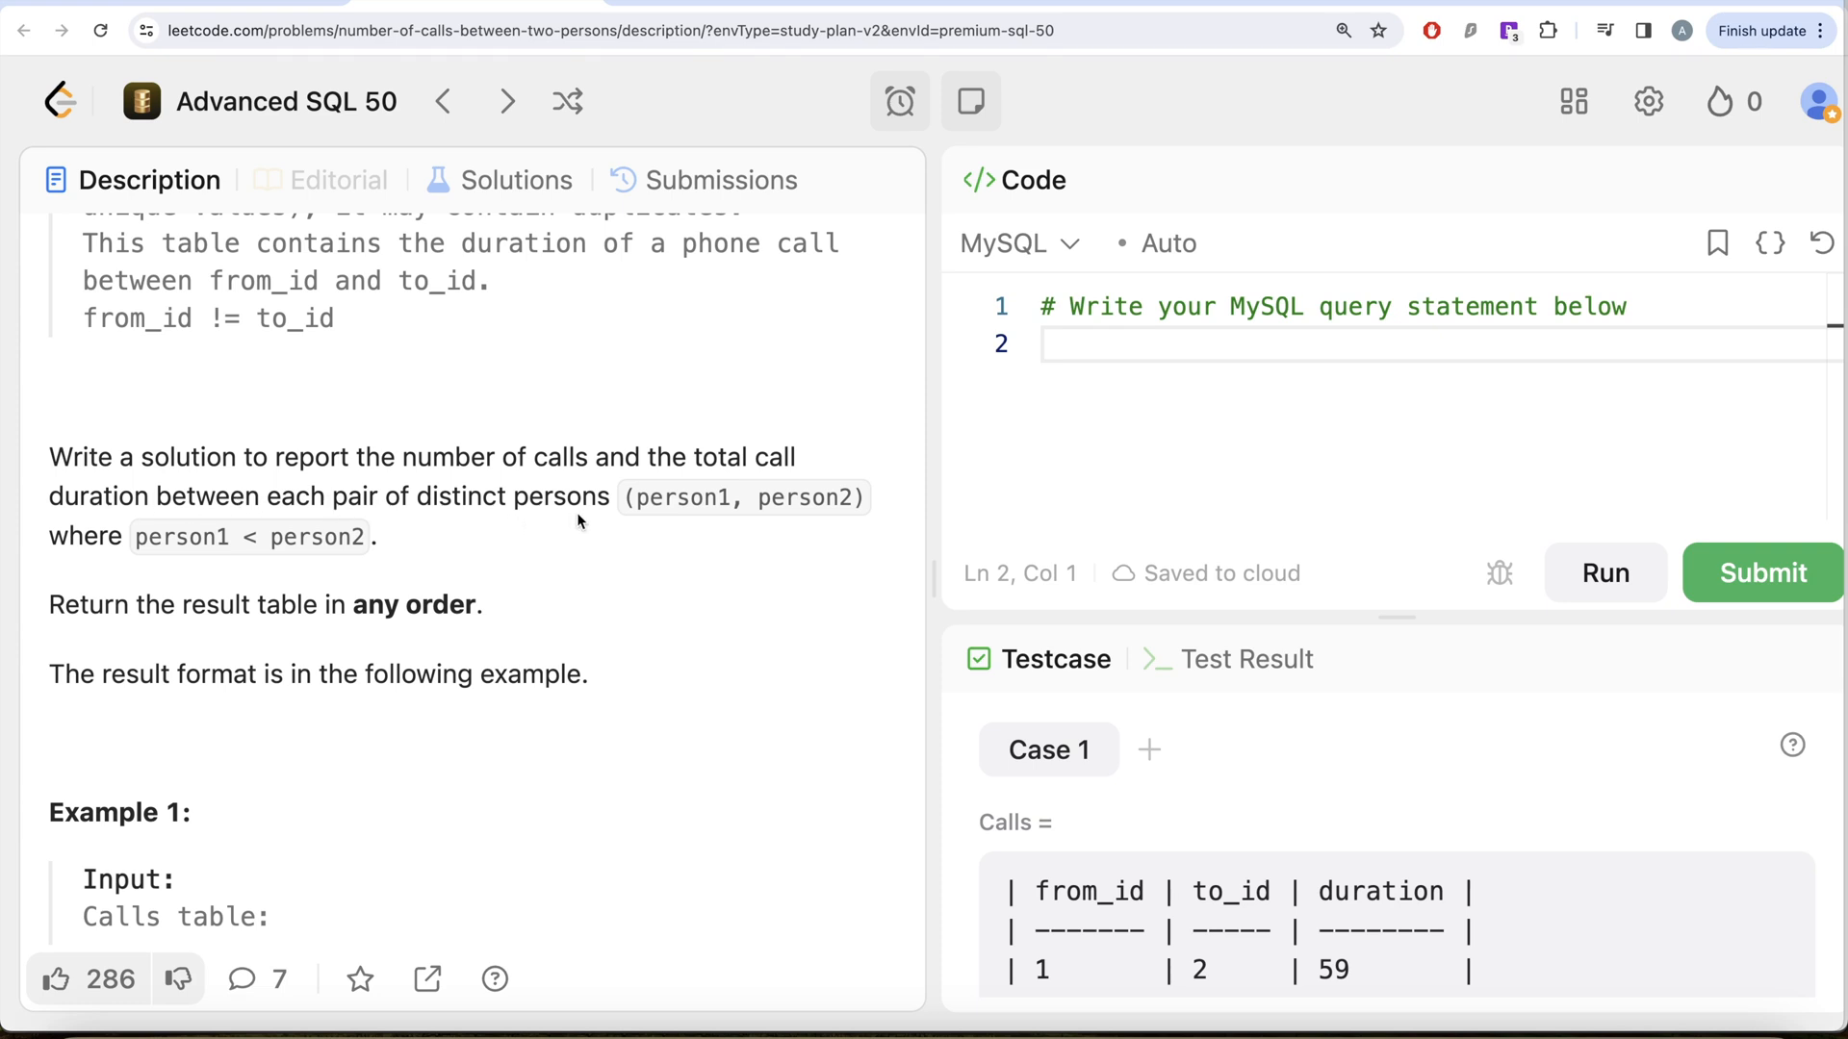
mouse_move(243, 545)
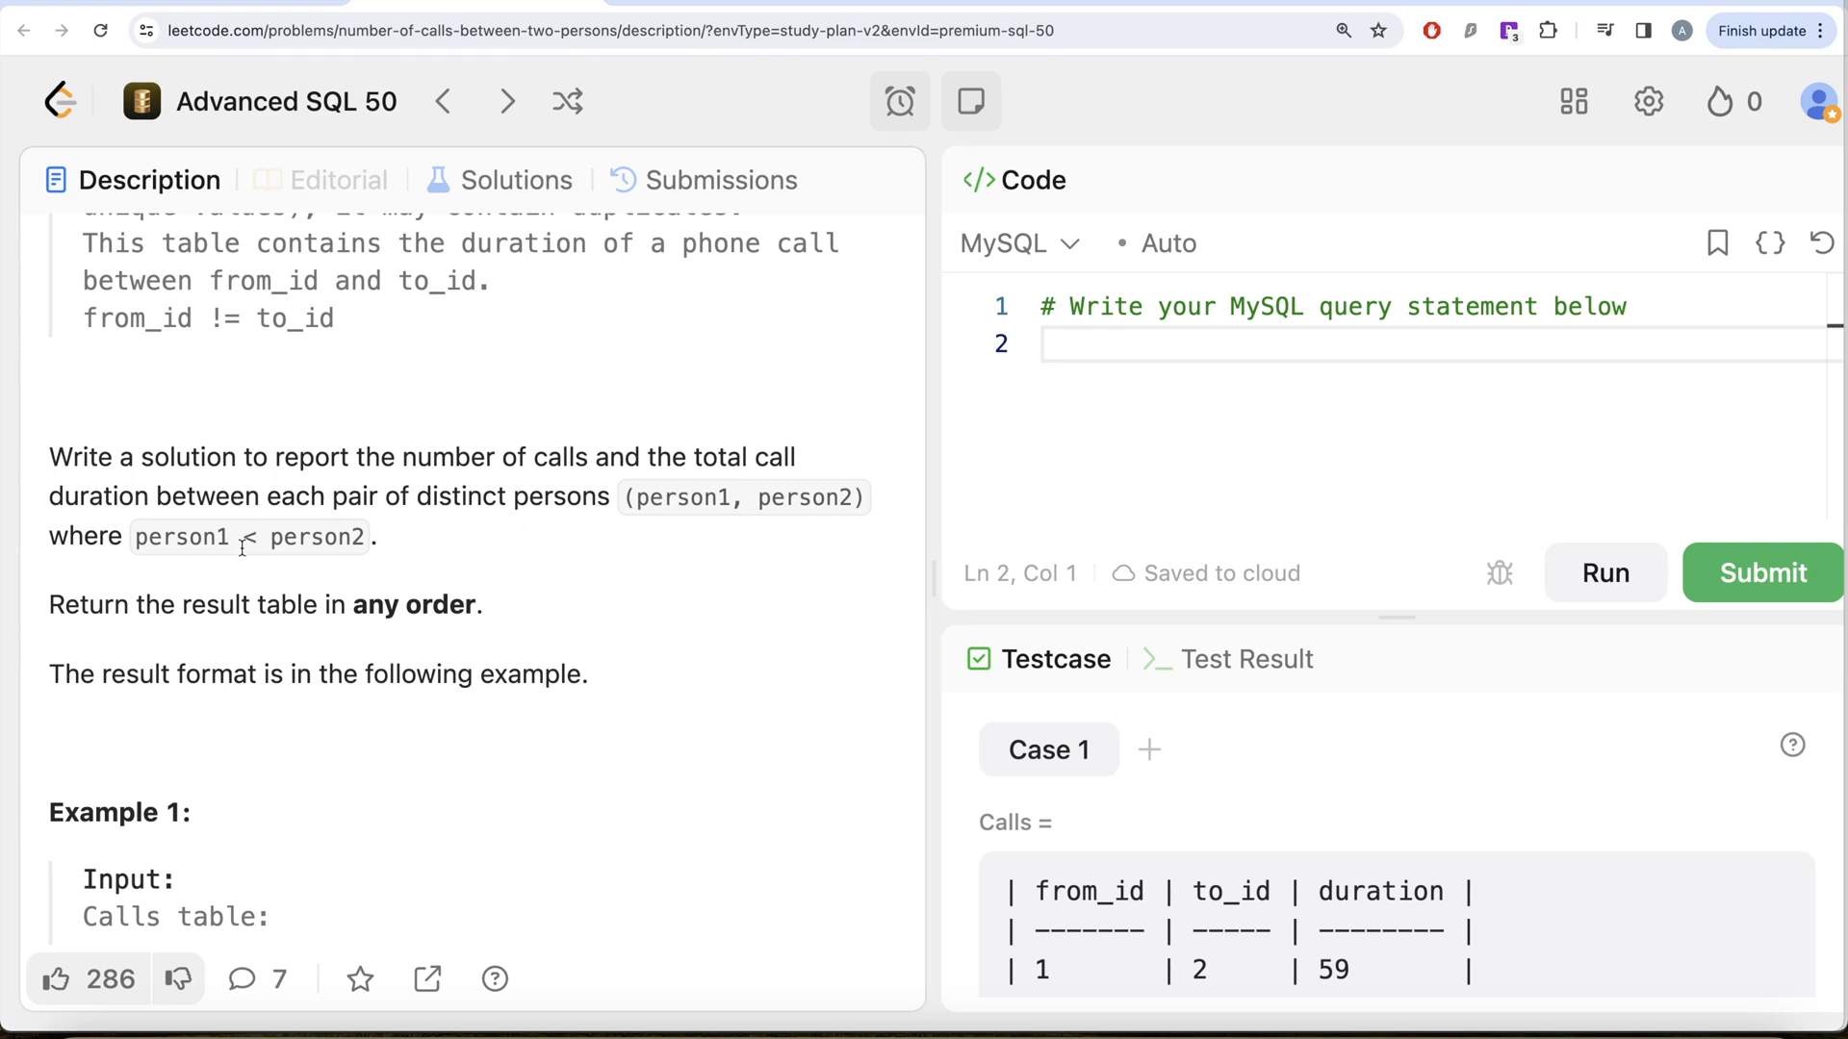
mouse_move(368, 563)
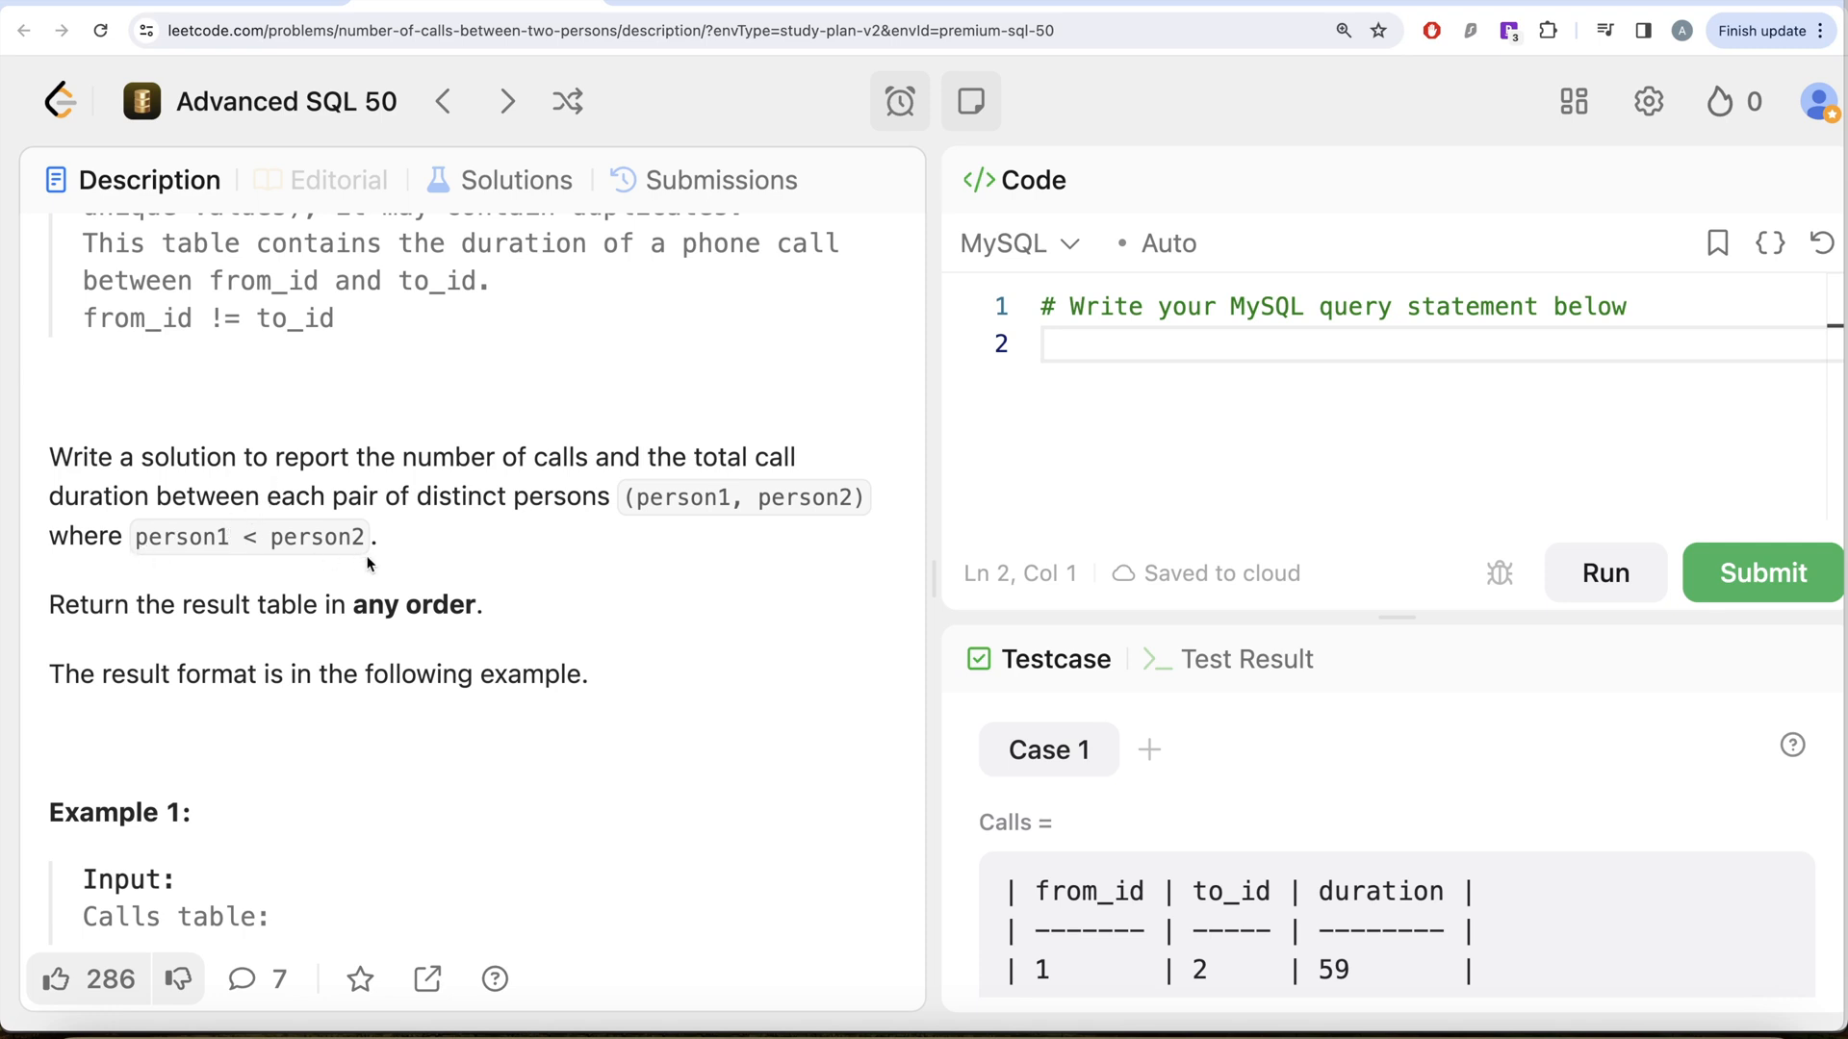
scroll(down, 3)
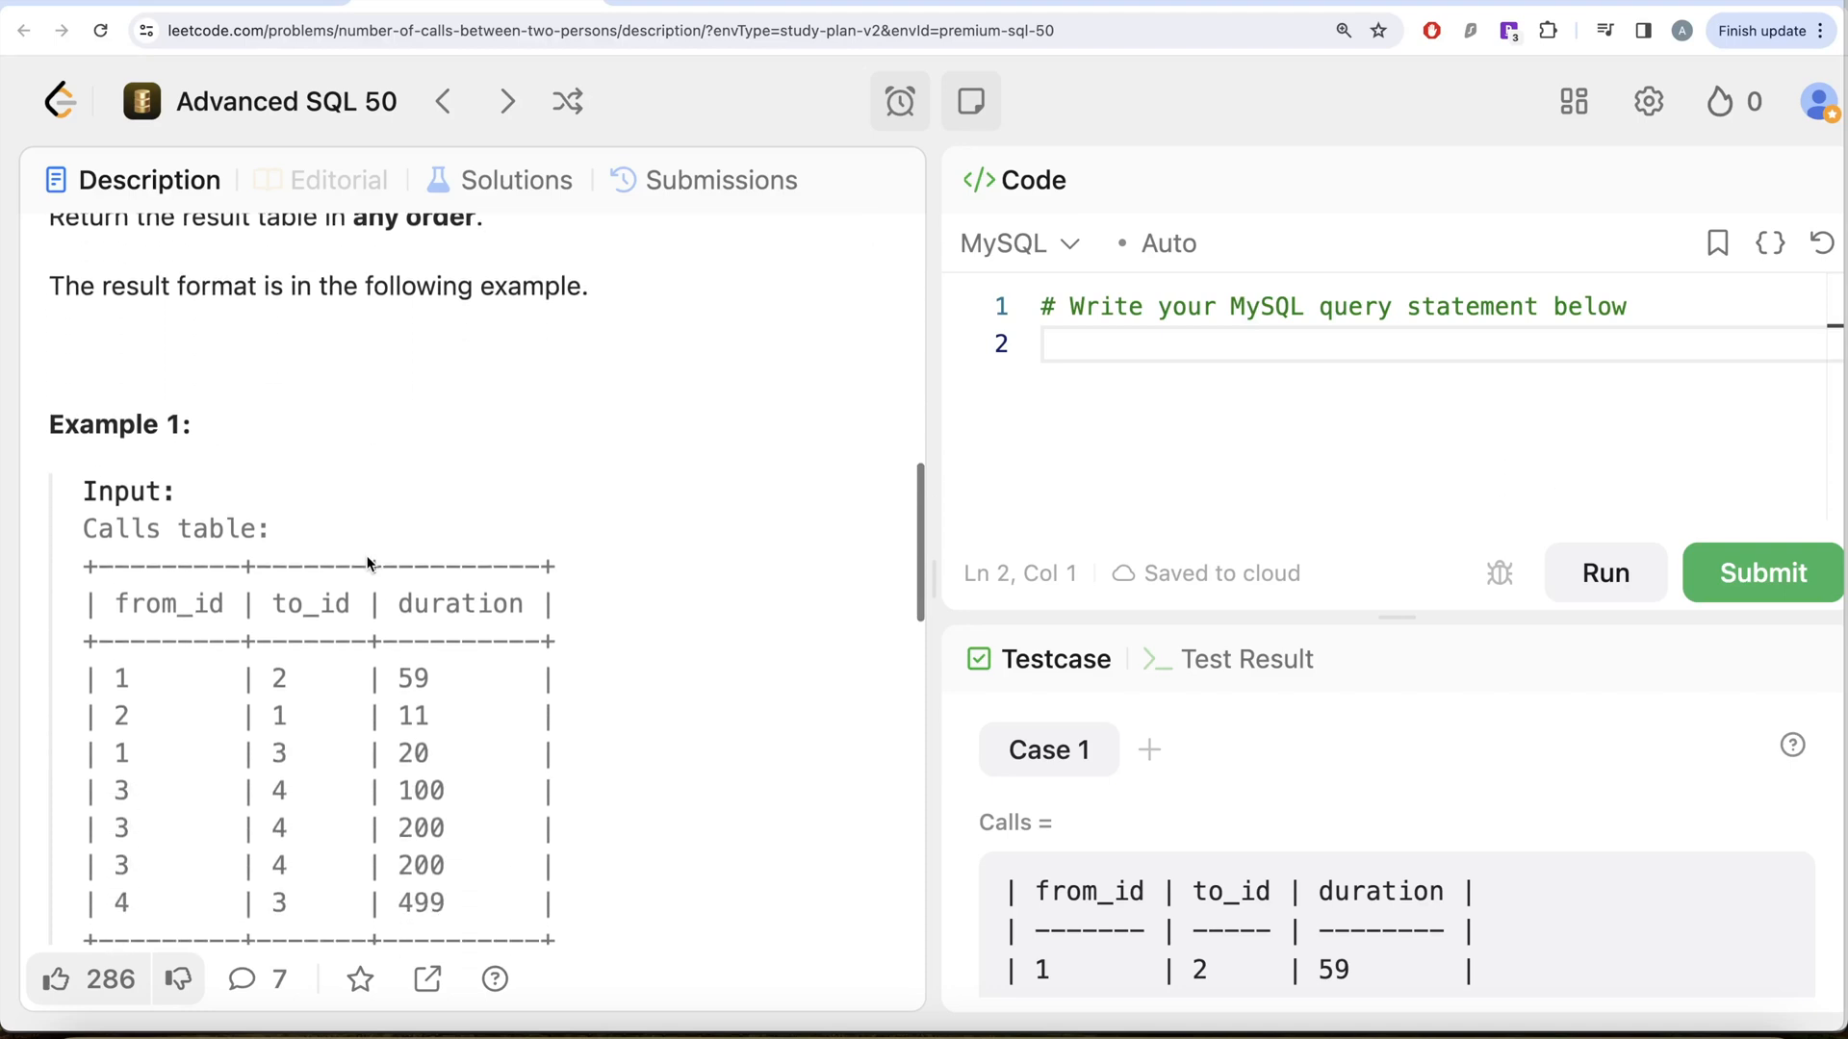
scroll(down, 3)
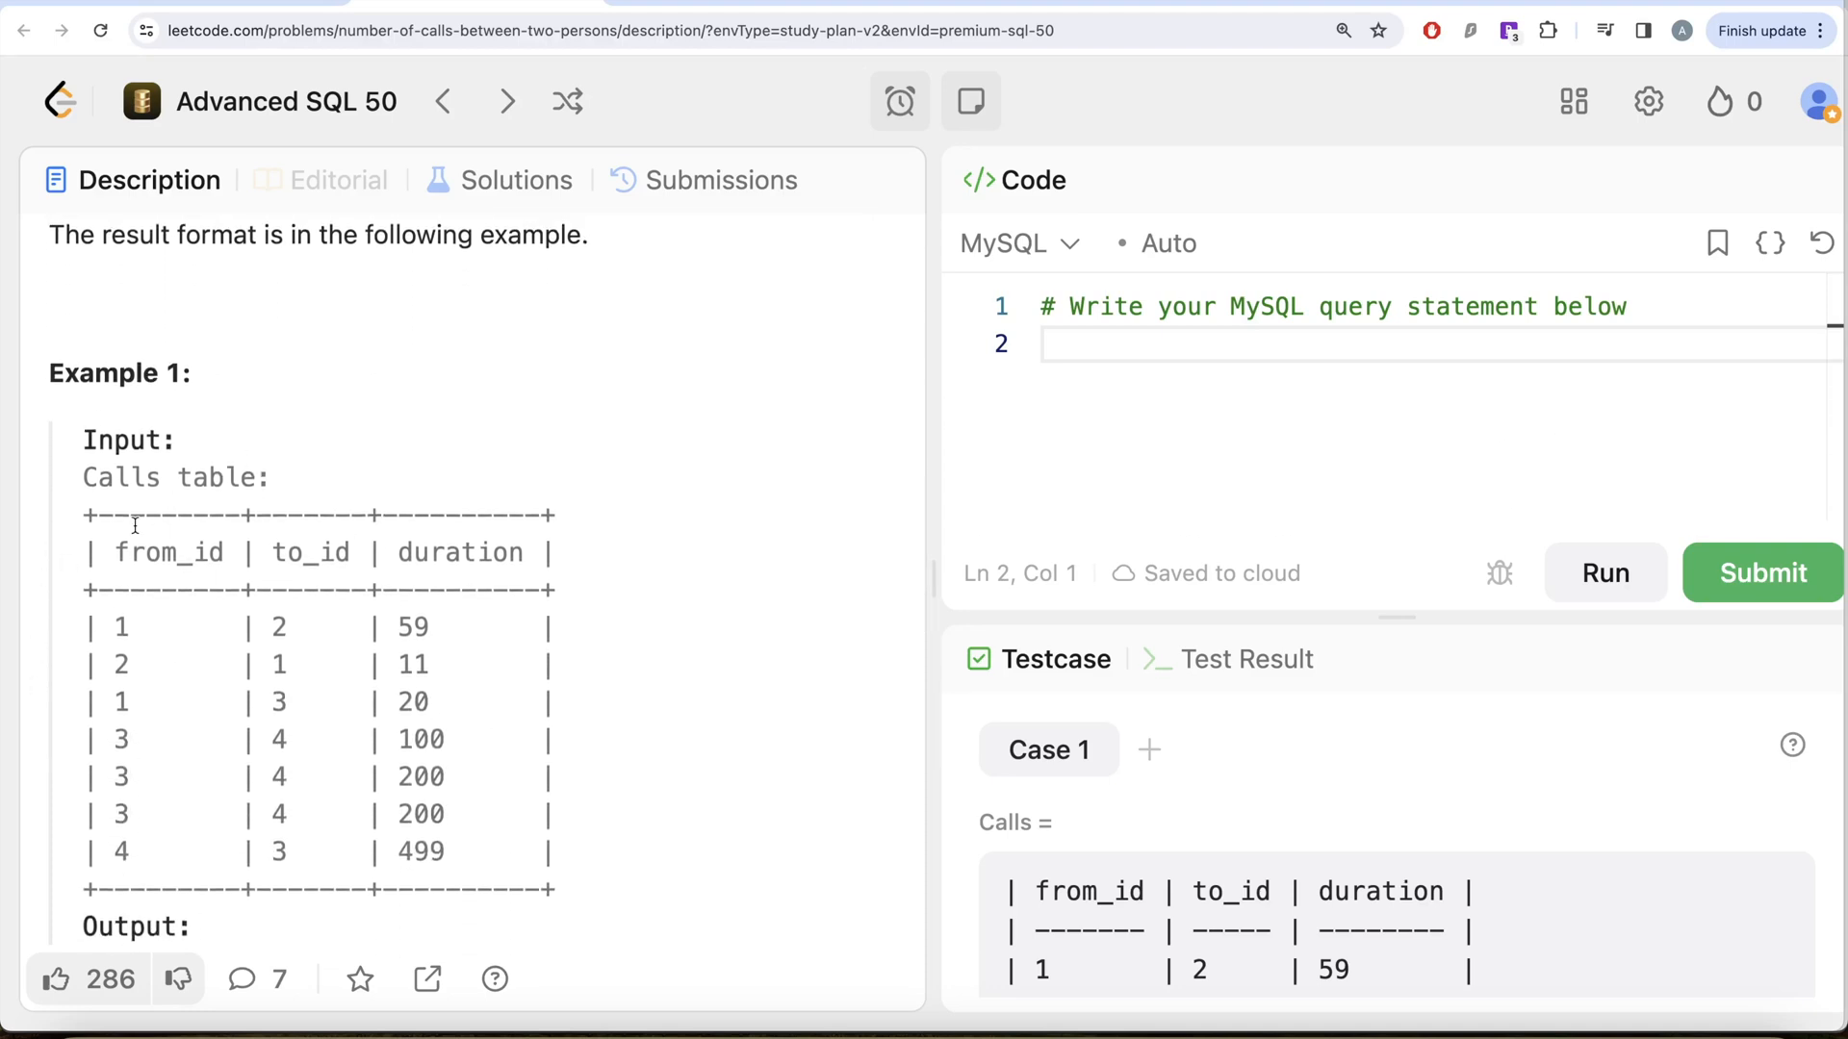
mouse_move(286, 530)
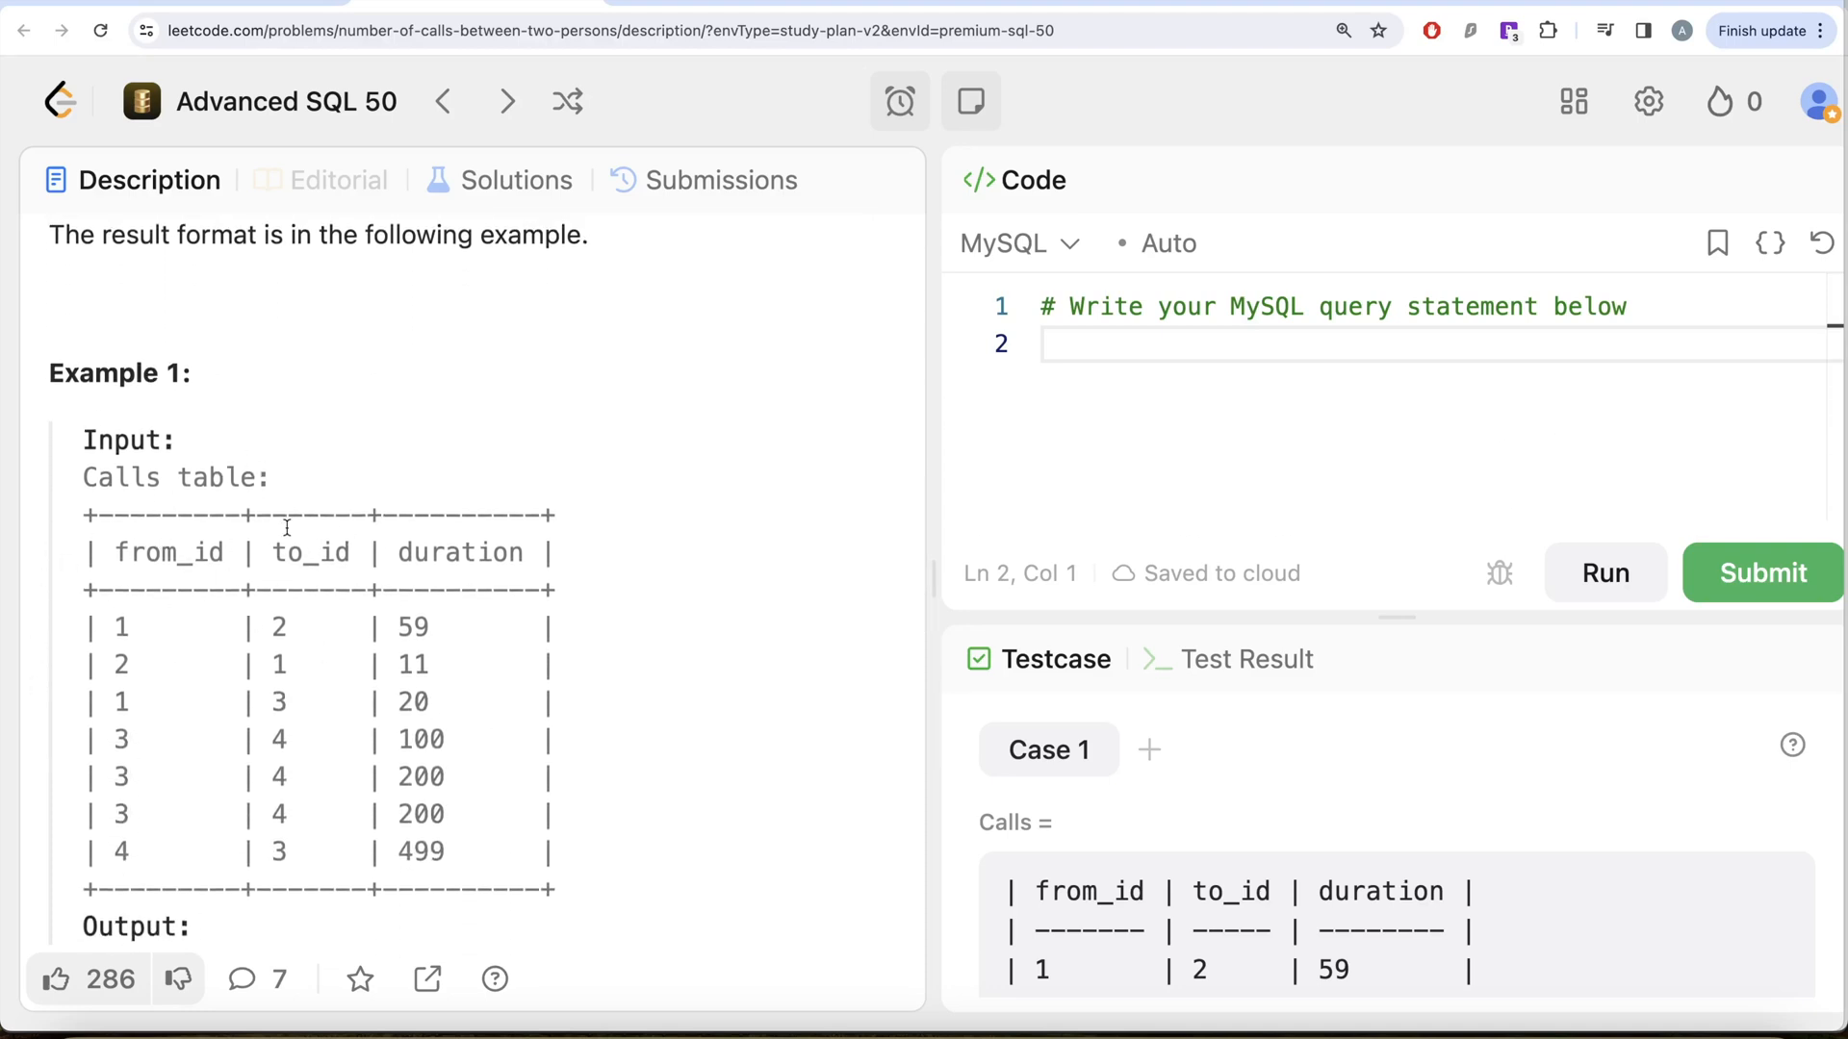
mouse_move(532, 568)
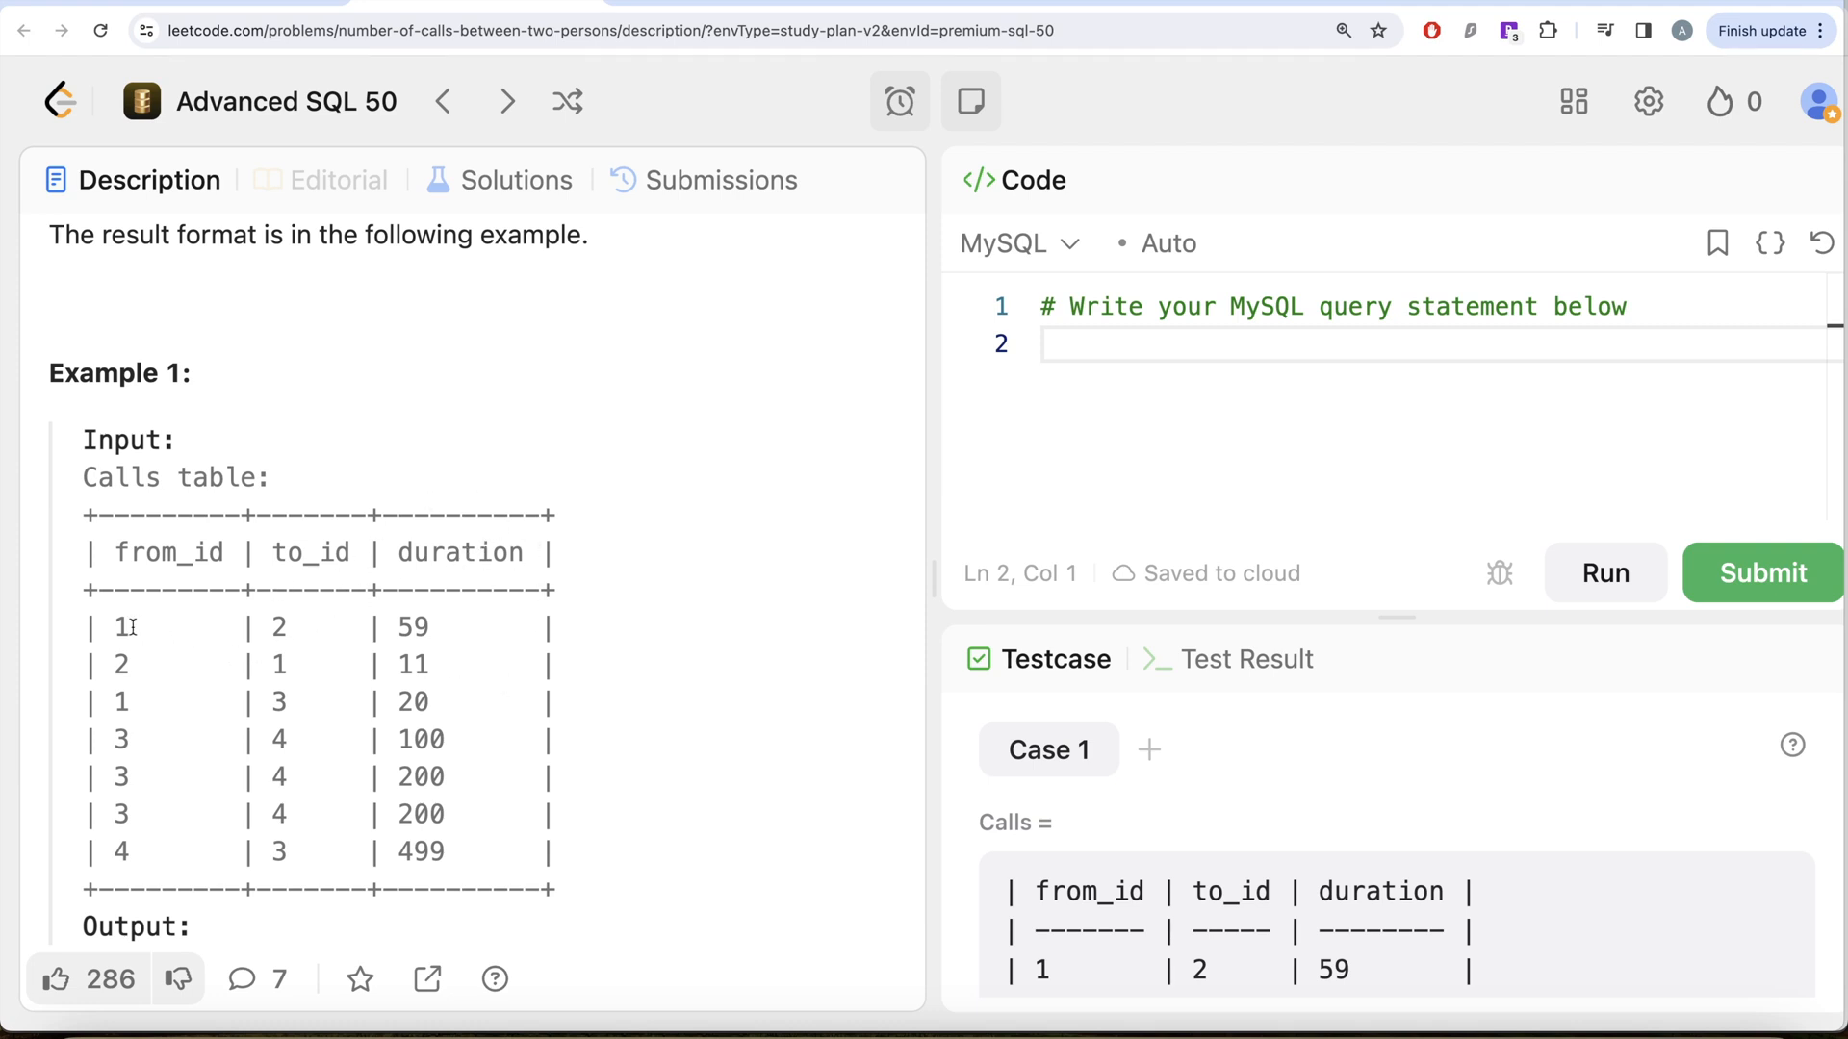
mouse_move(289, 597)
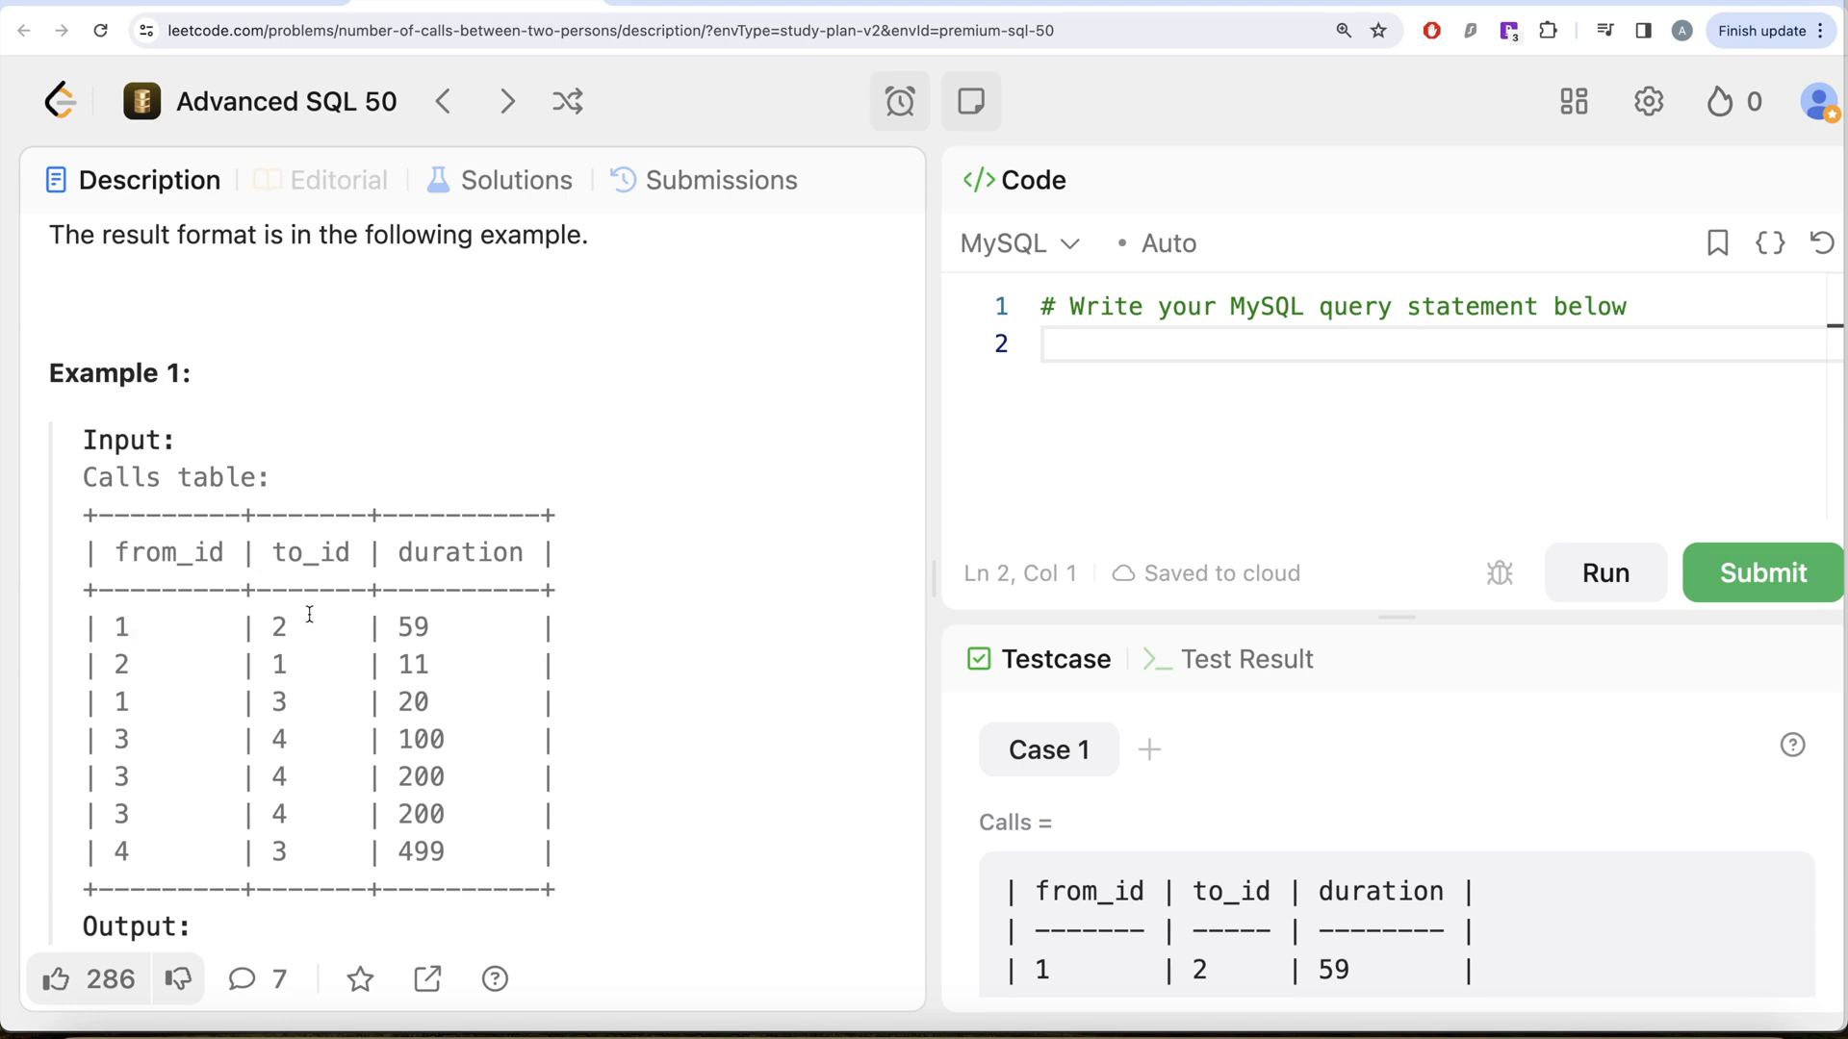
mouse_move(277, 592)
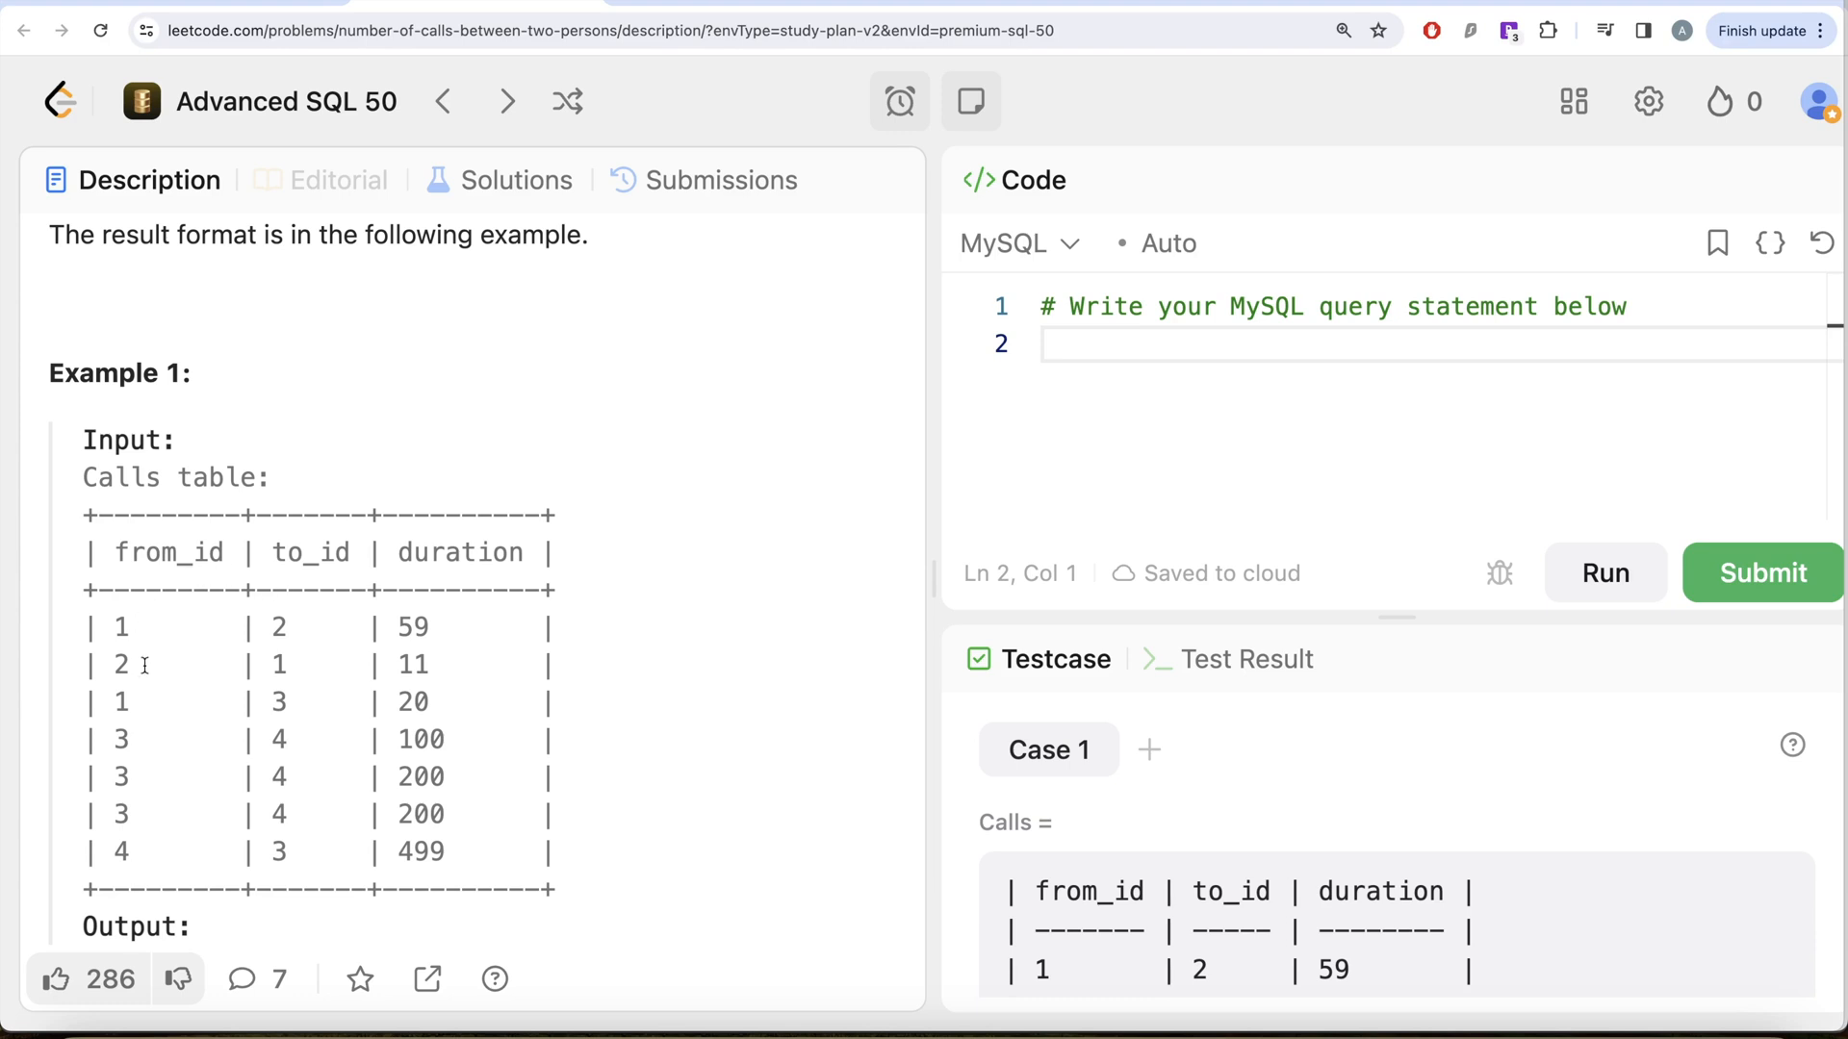
mouse_move(118, 627)
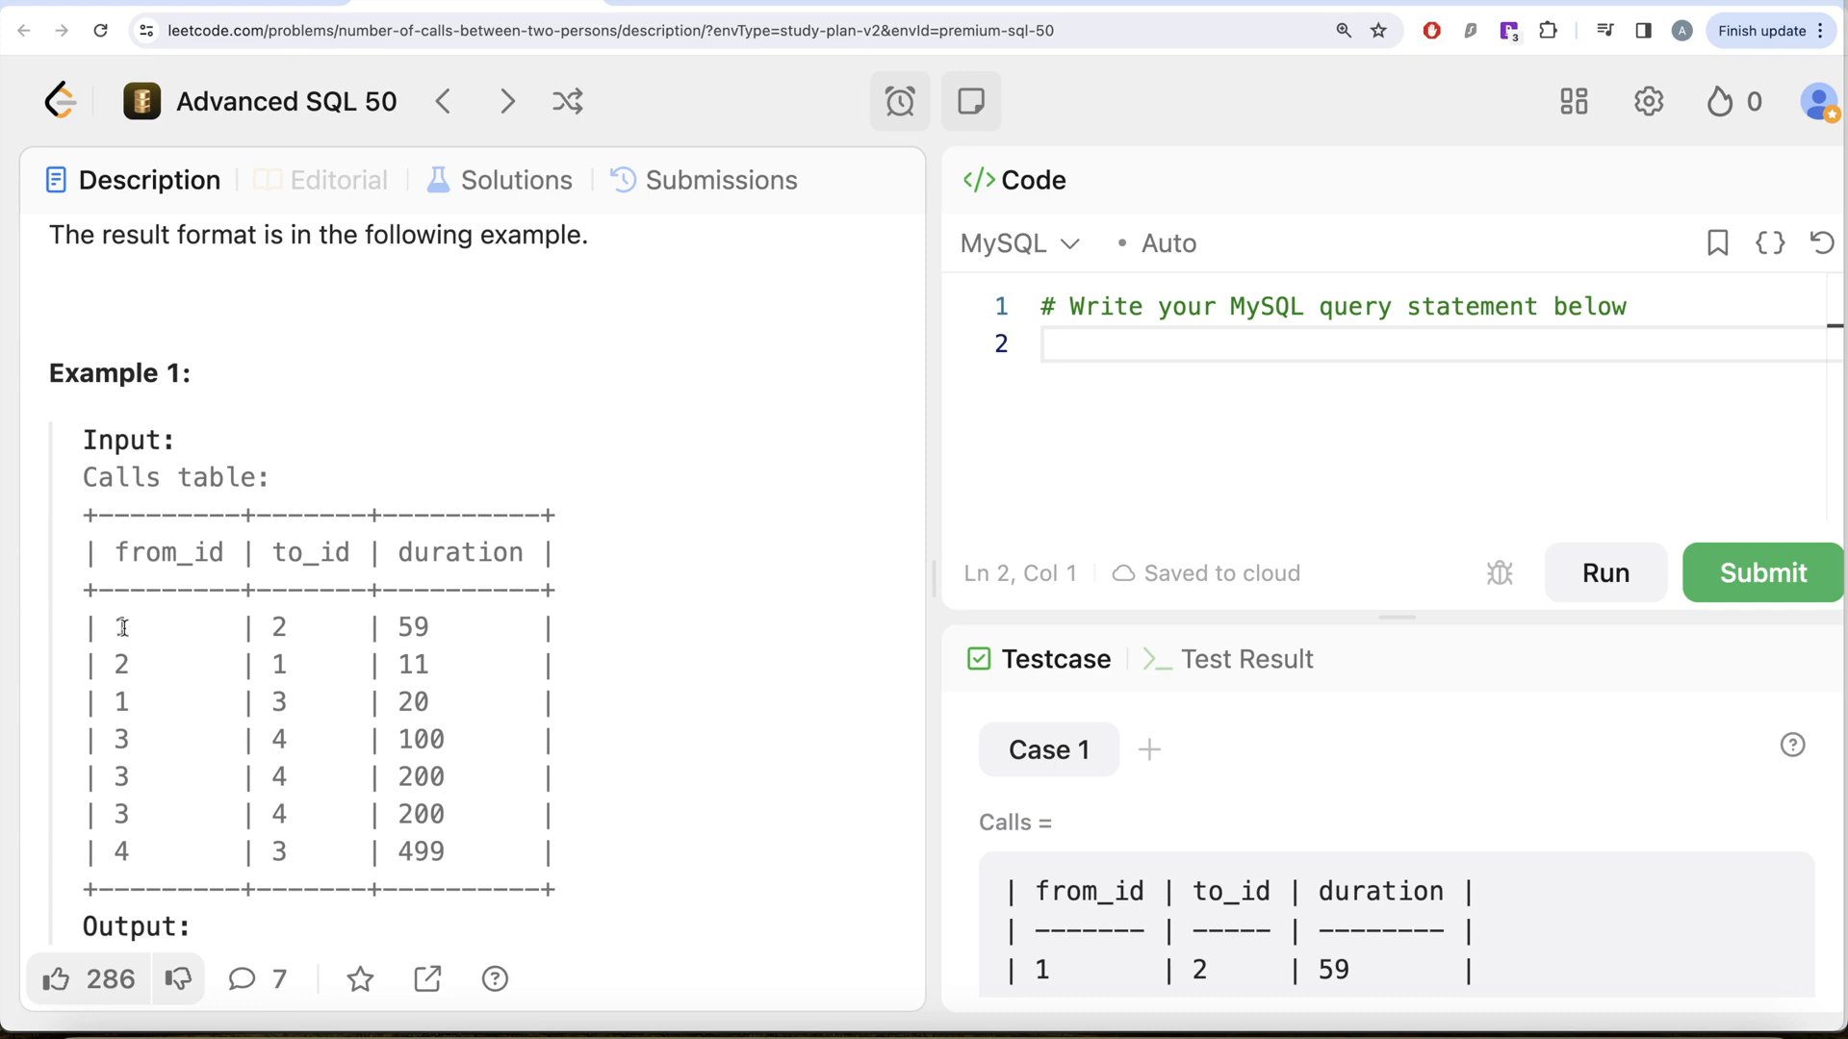
mouse_move(429, 667)
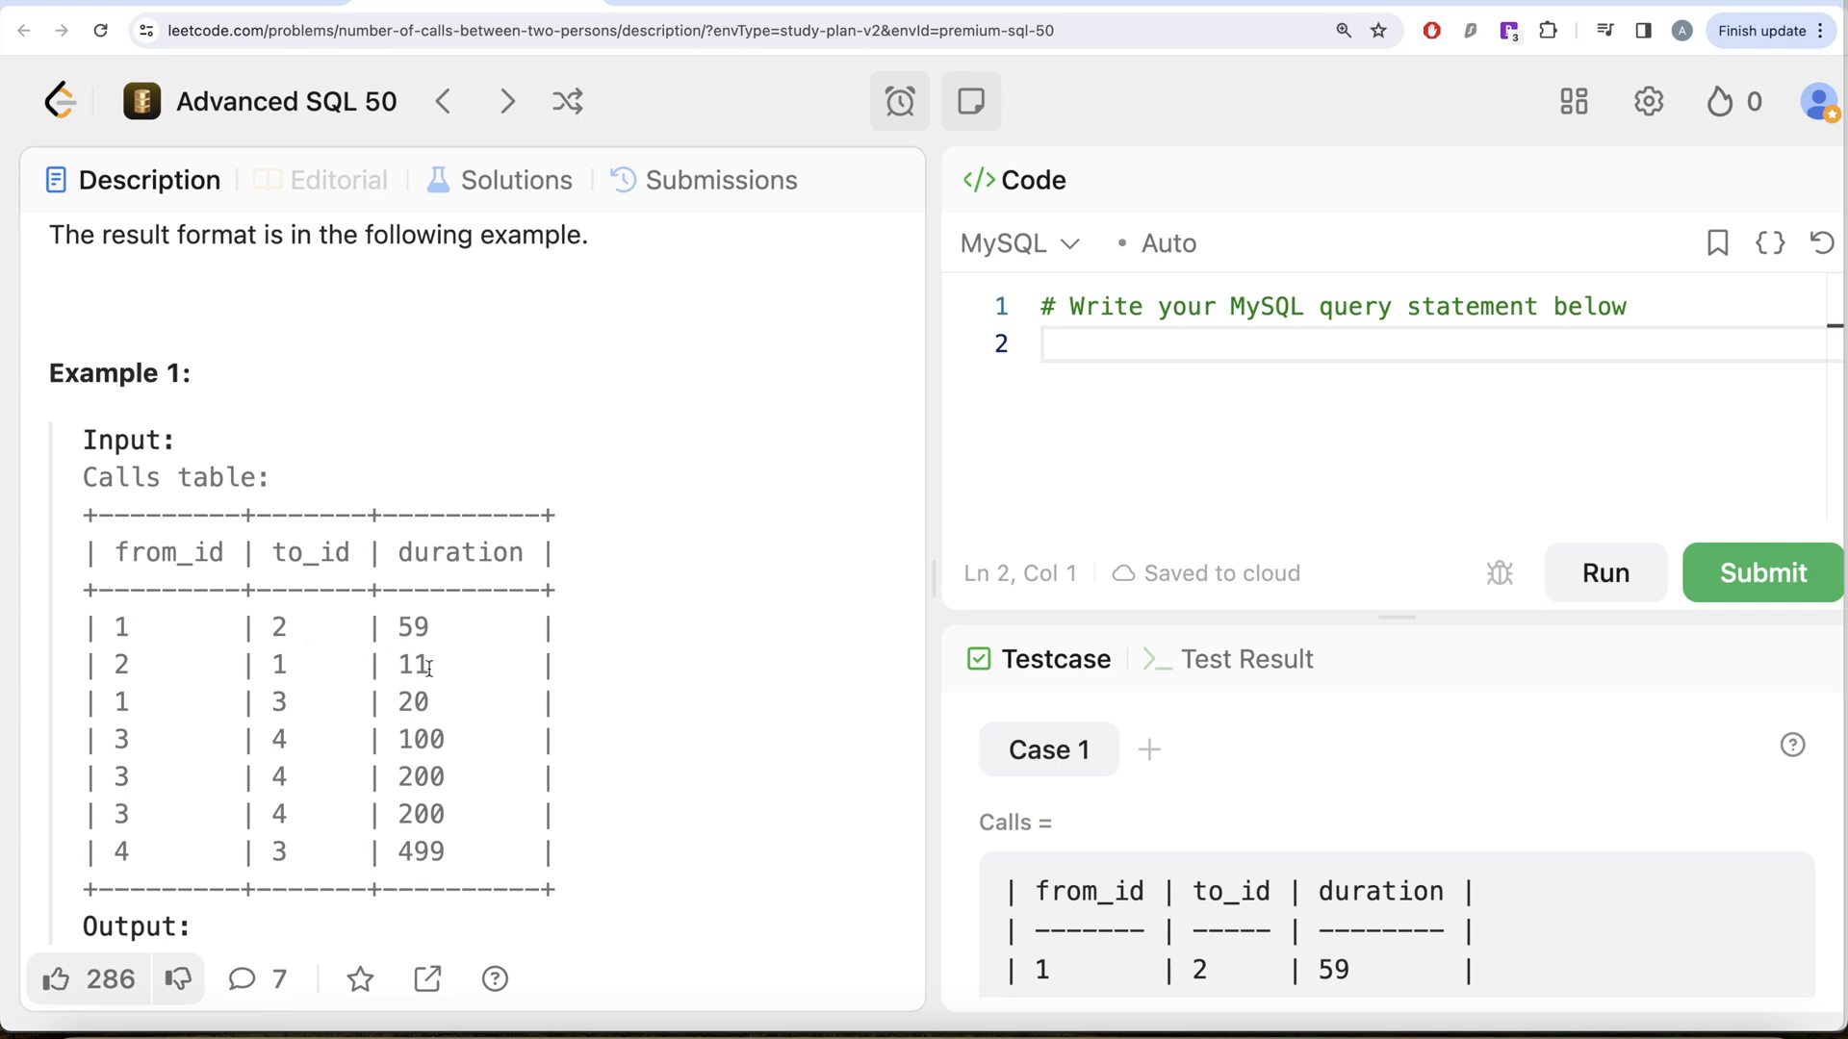
mouse_move(213, 710)
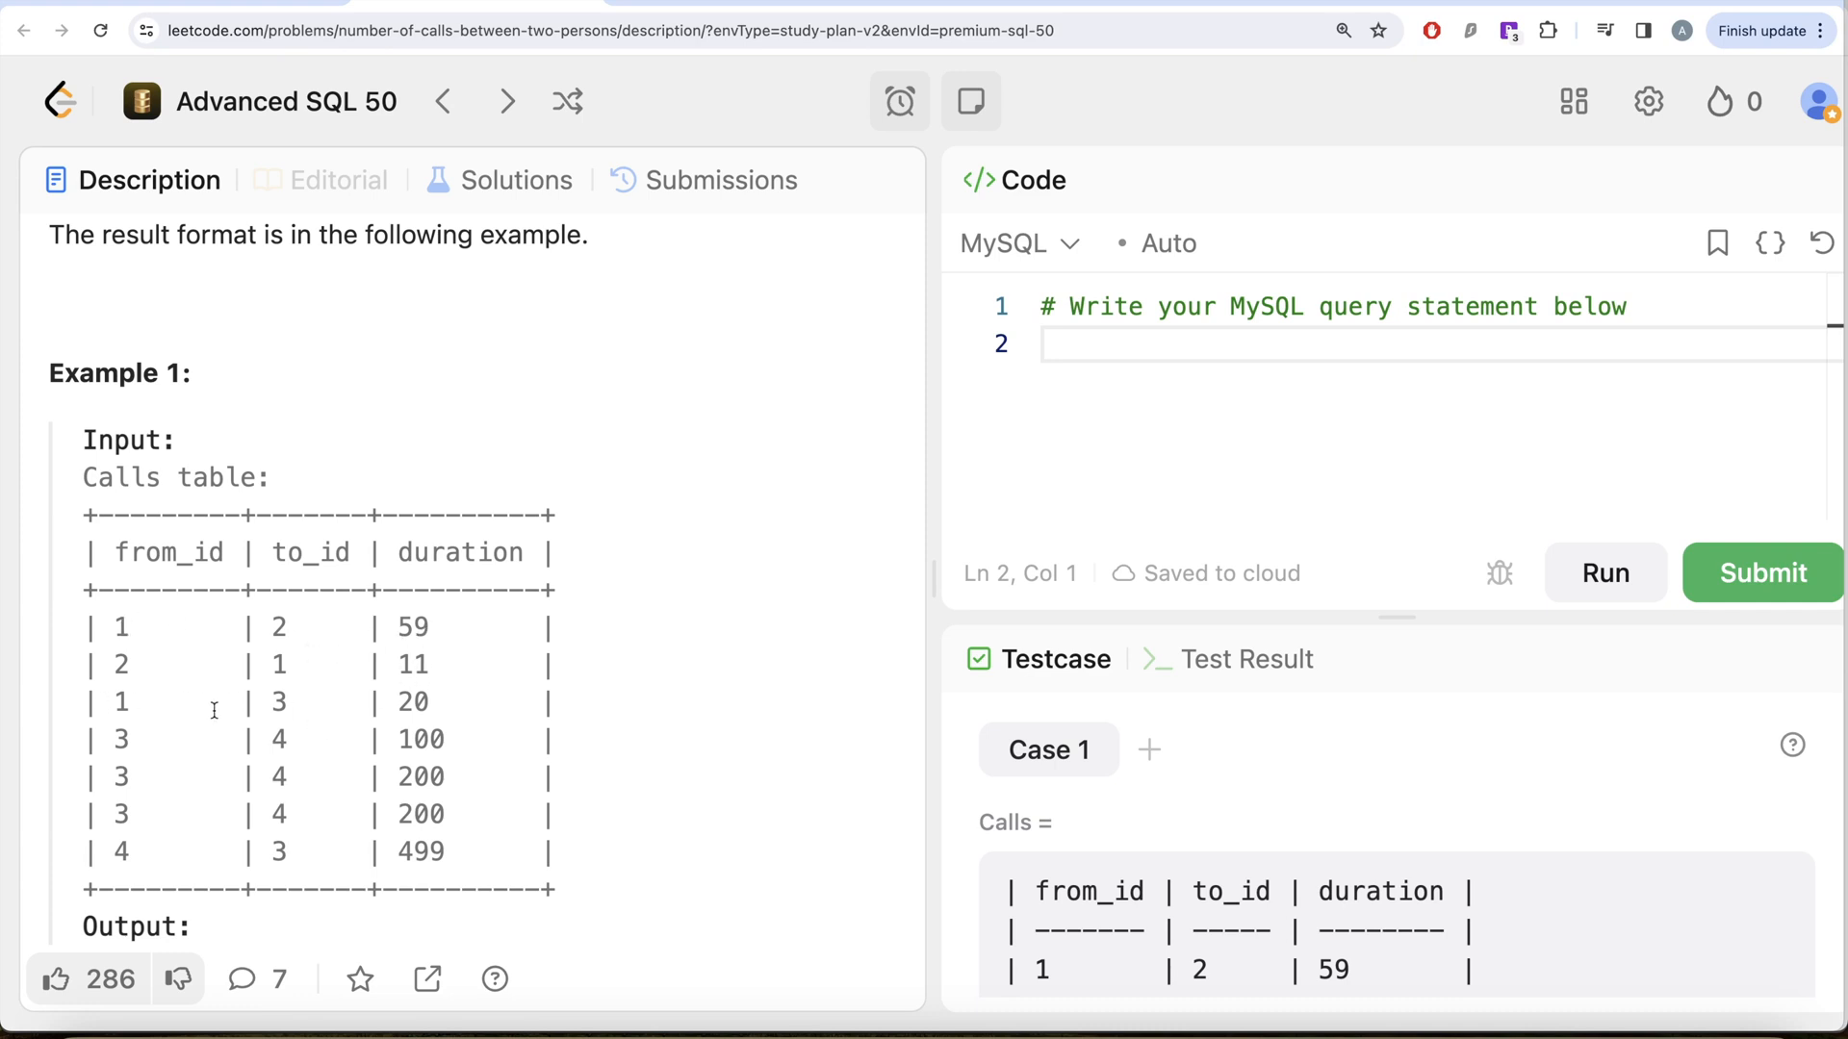
mouse_move(341, 727)
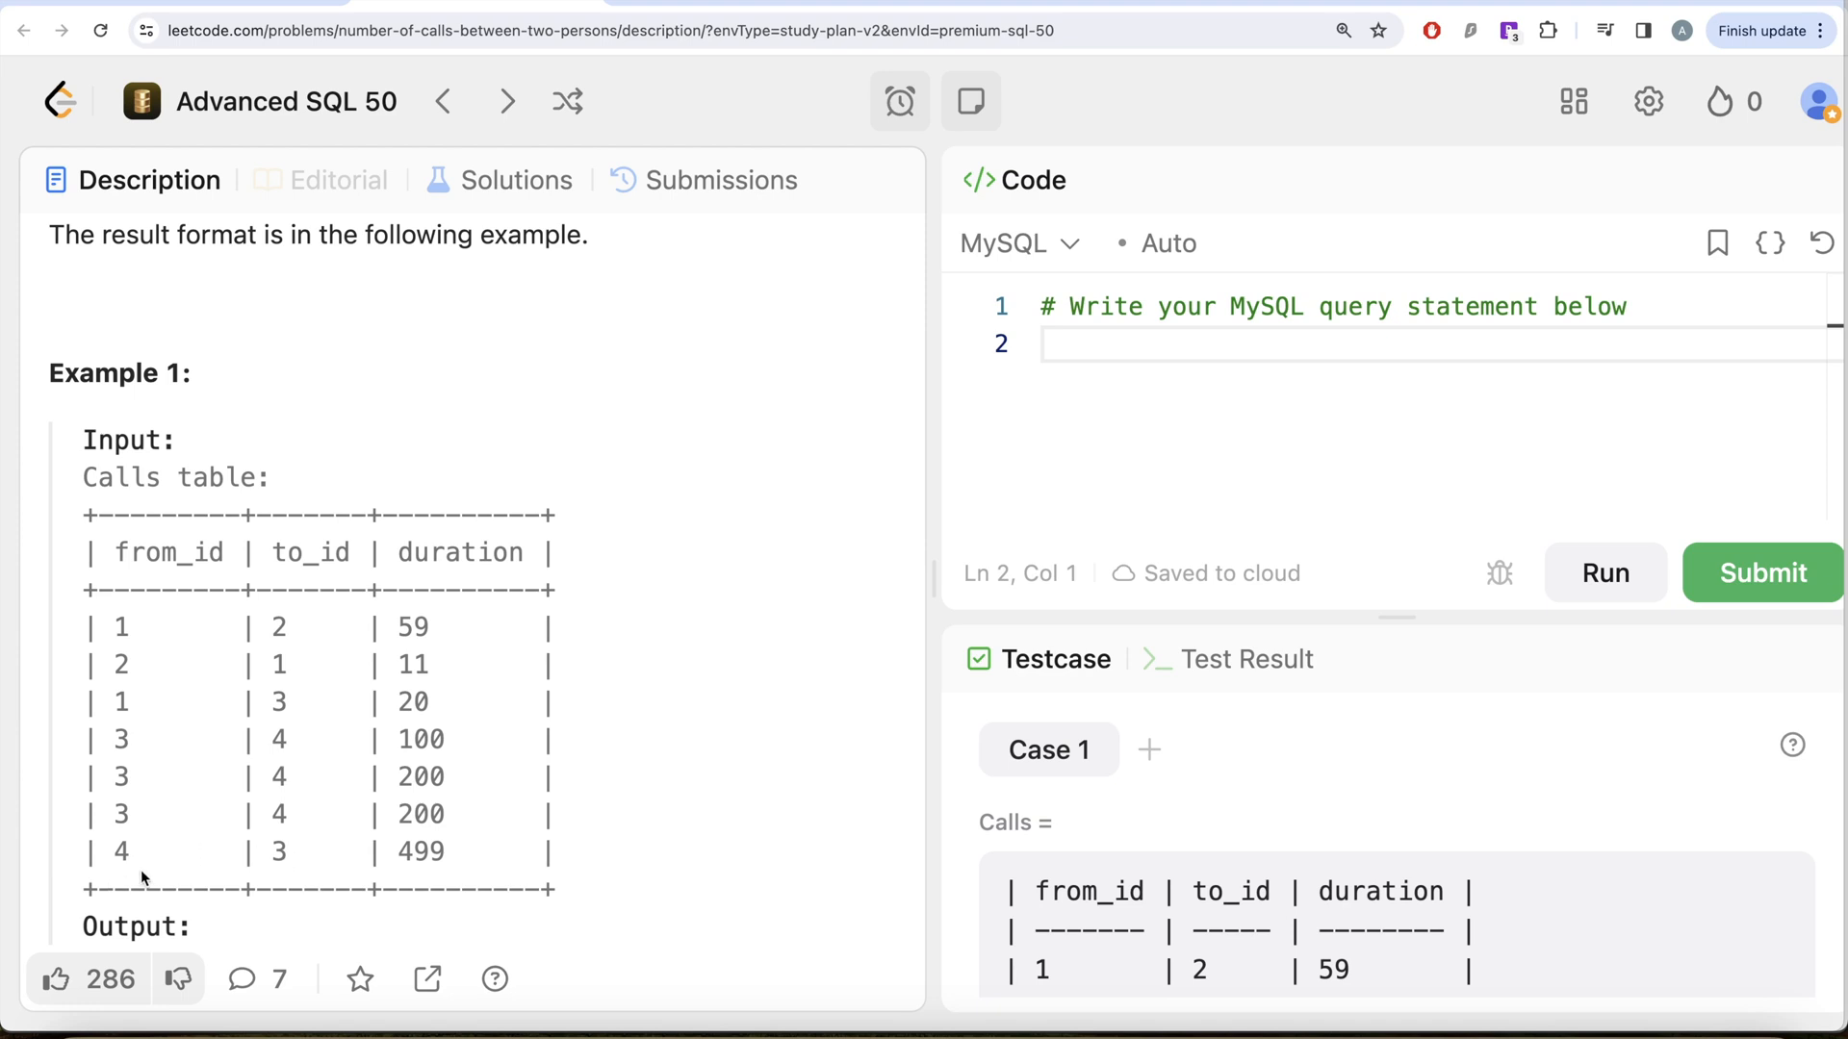
mouse_move(435, 881)
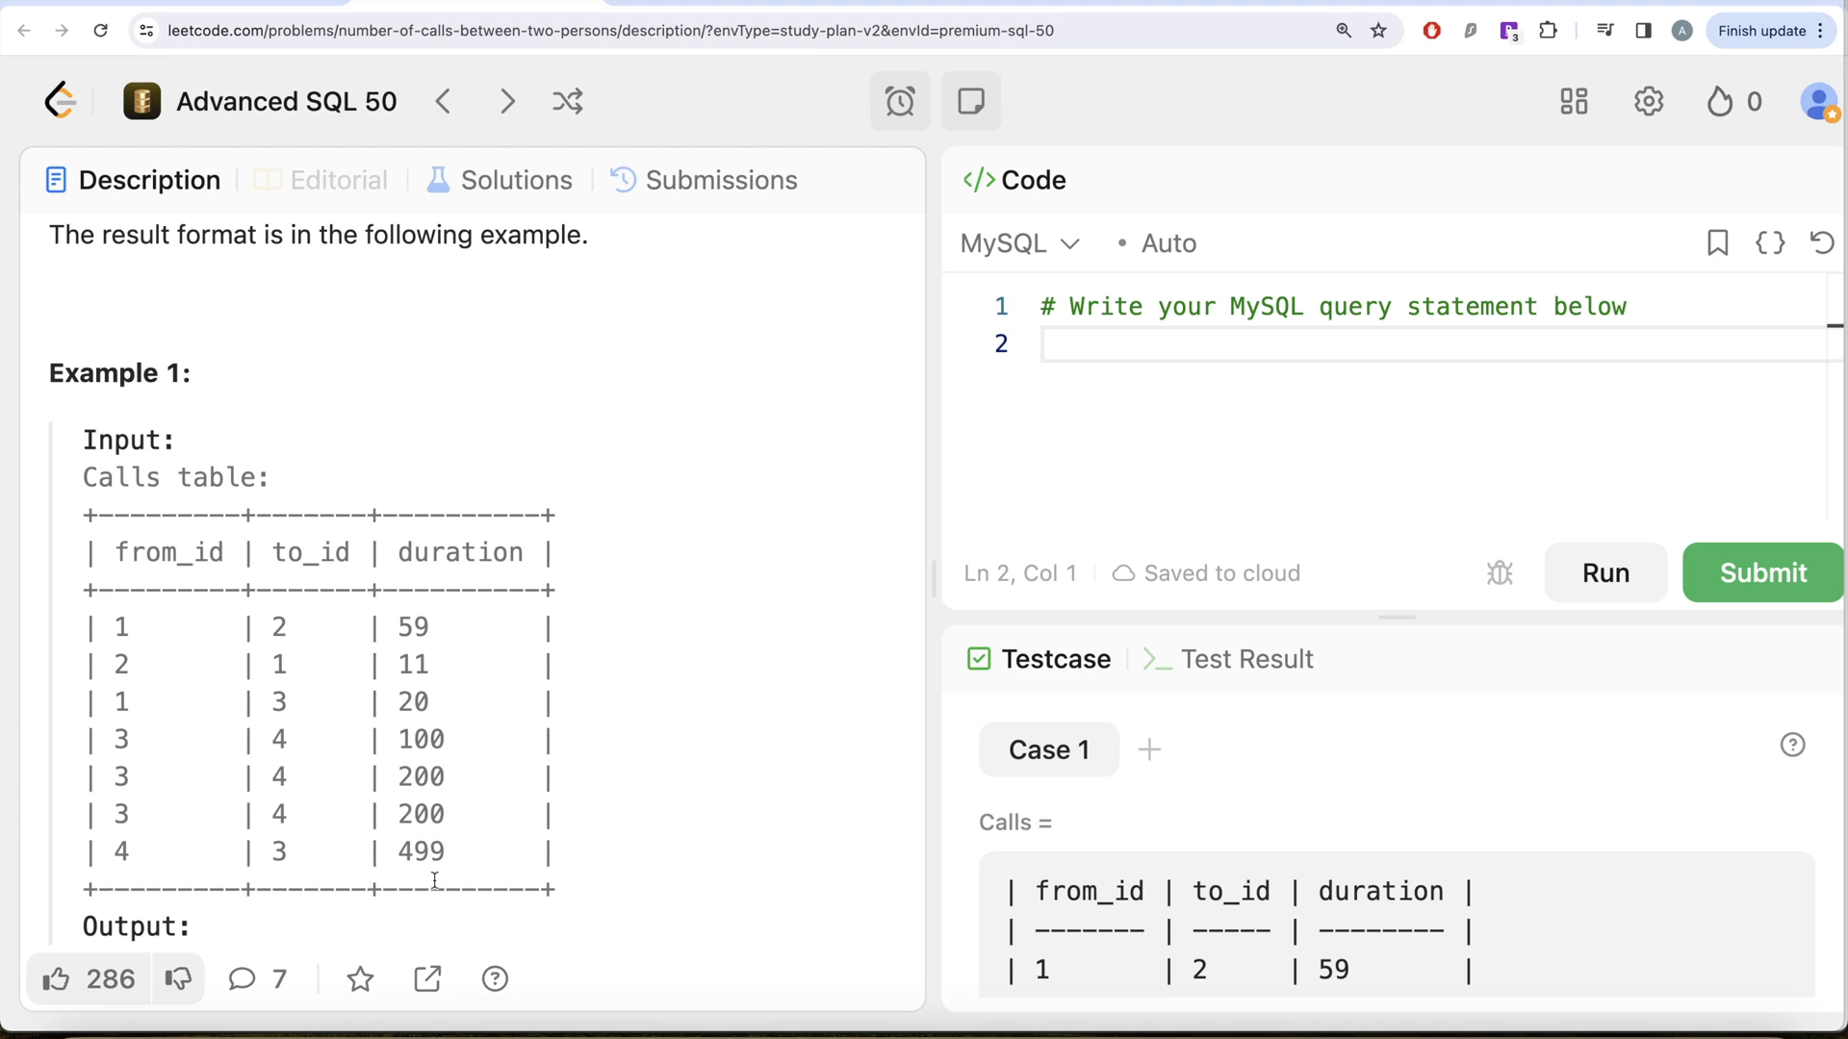
scroll(down, 3)
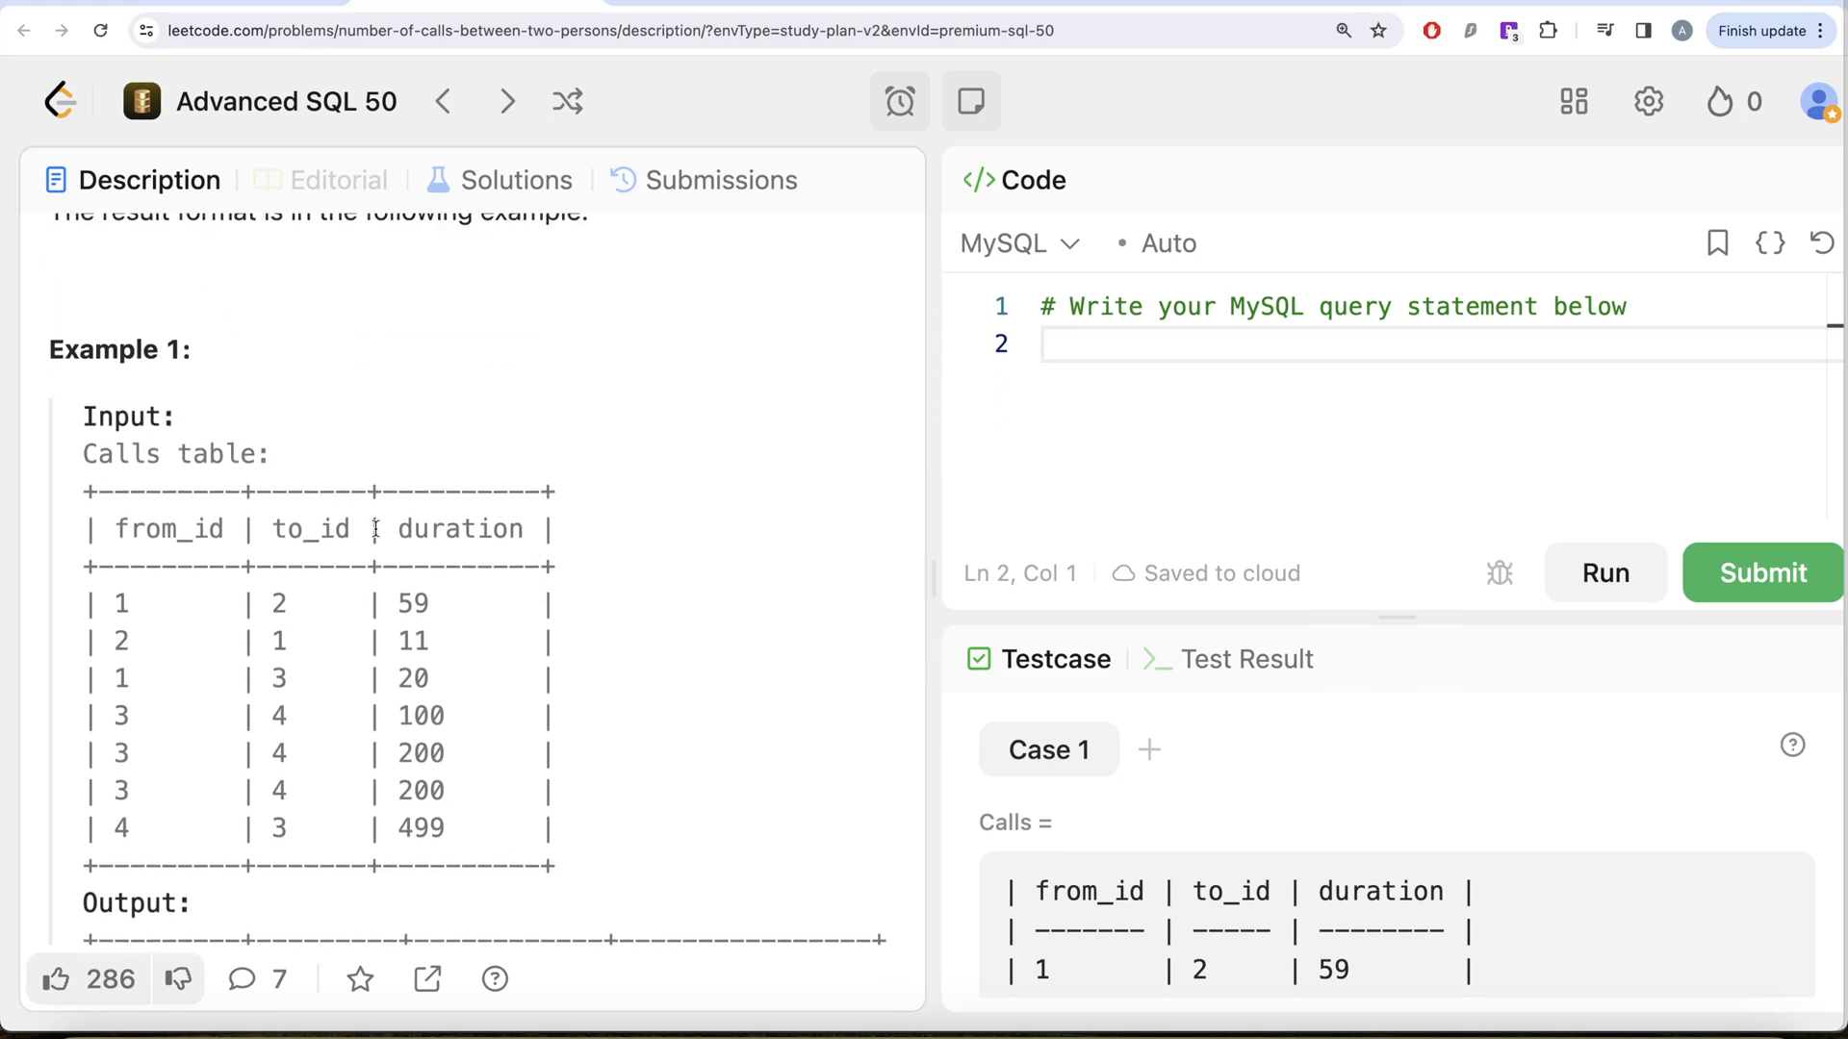
mouse_move(214, 706)
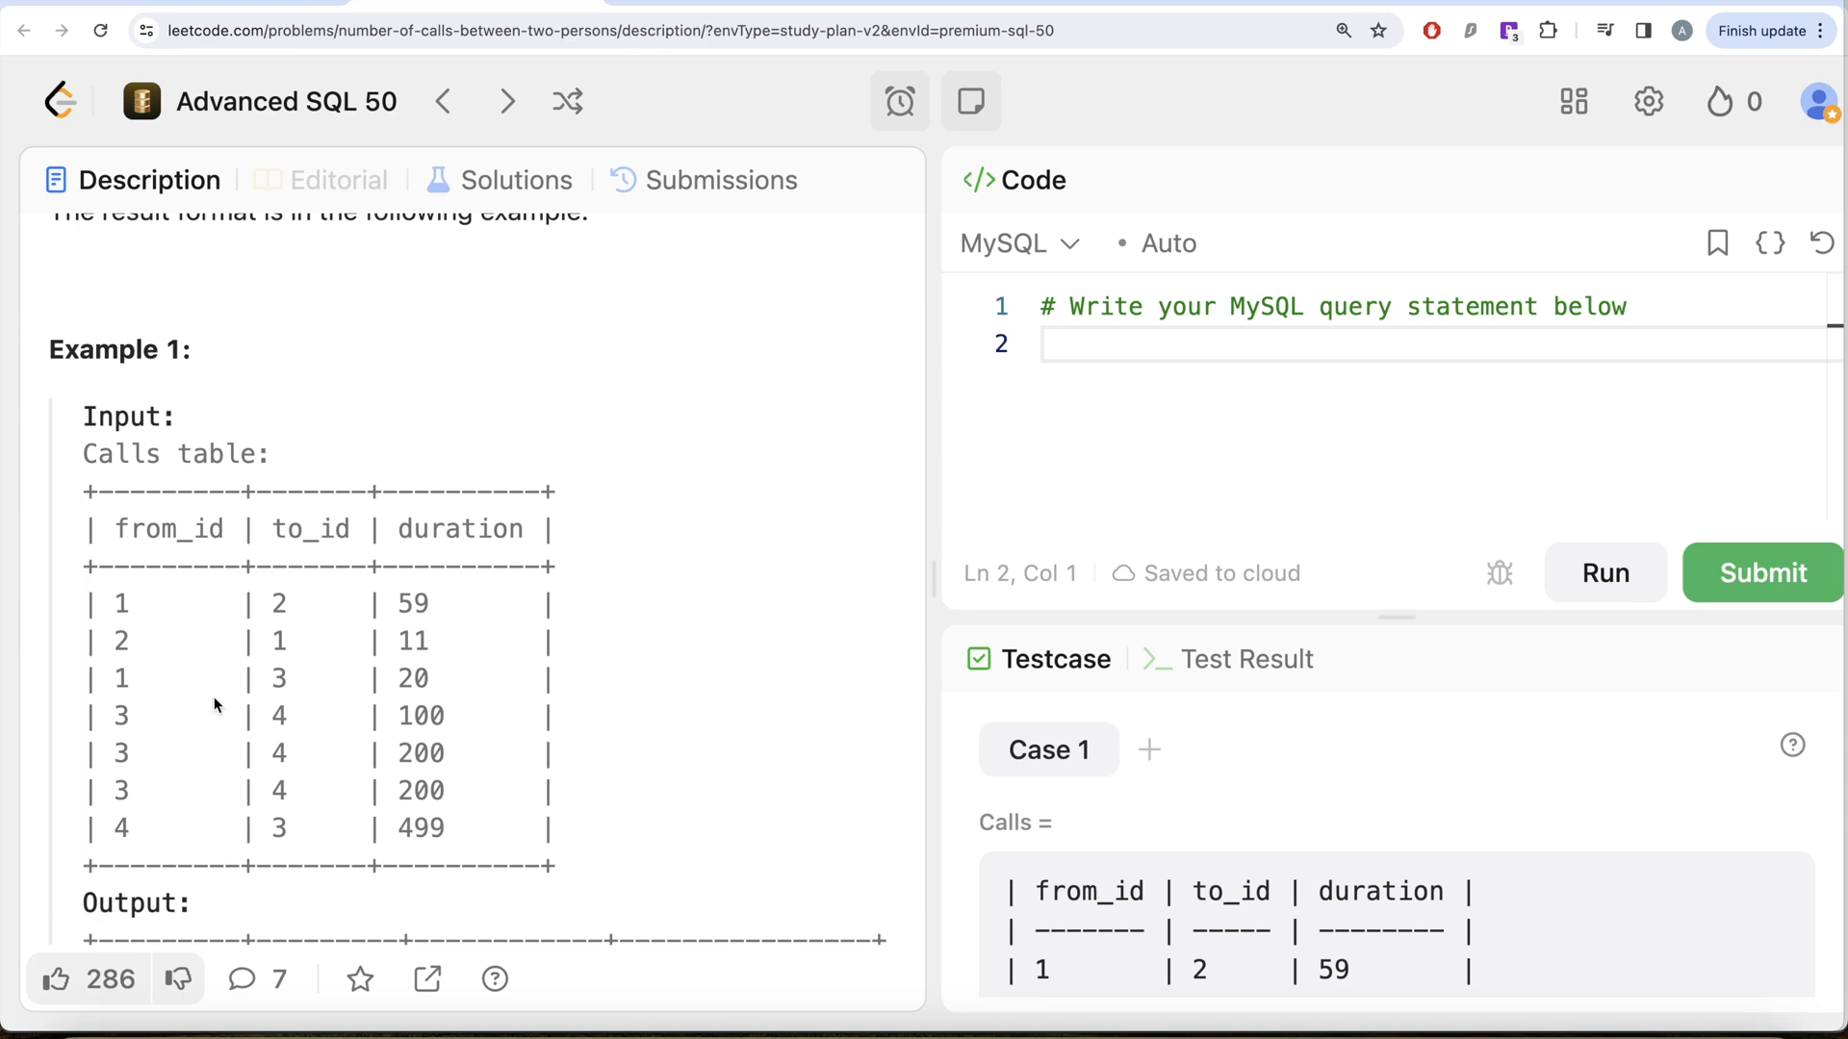
scroll(down, 3)
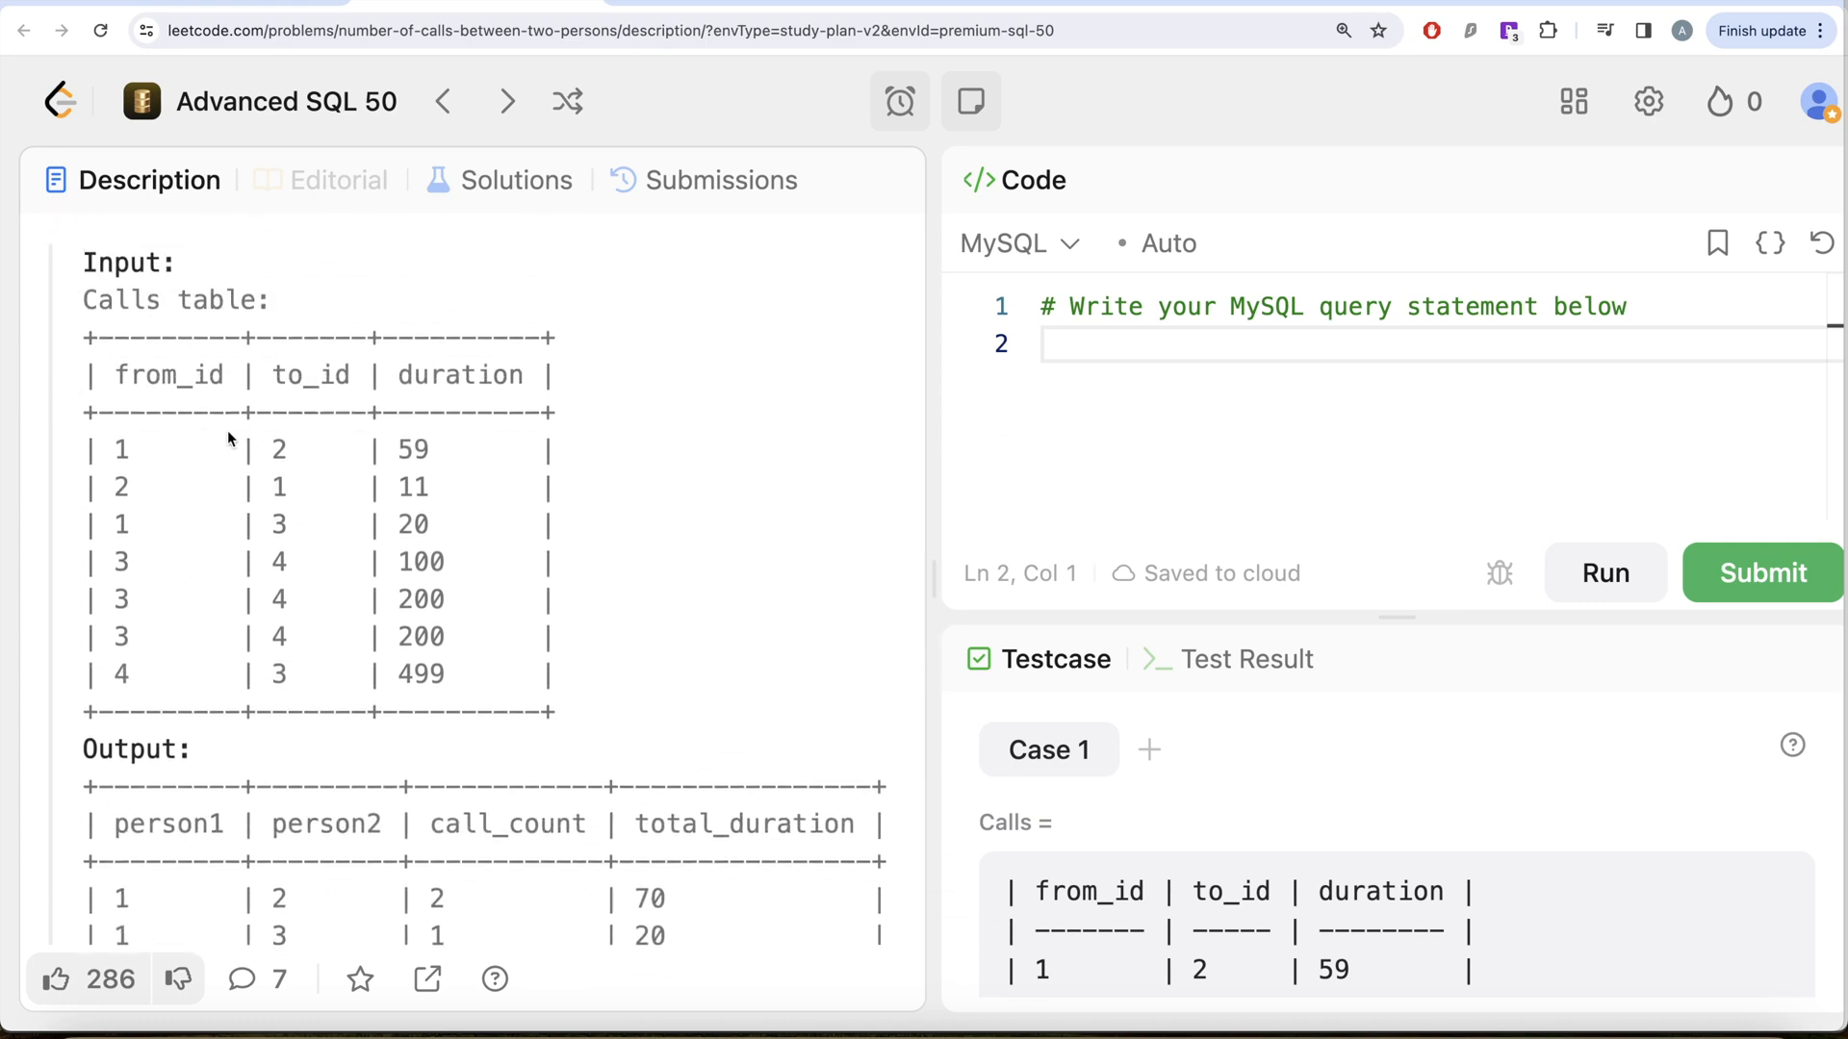
mouse_move(123, 402)
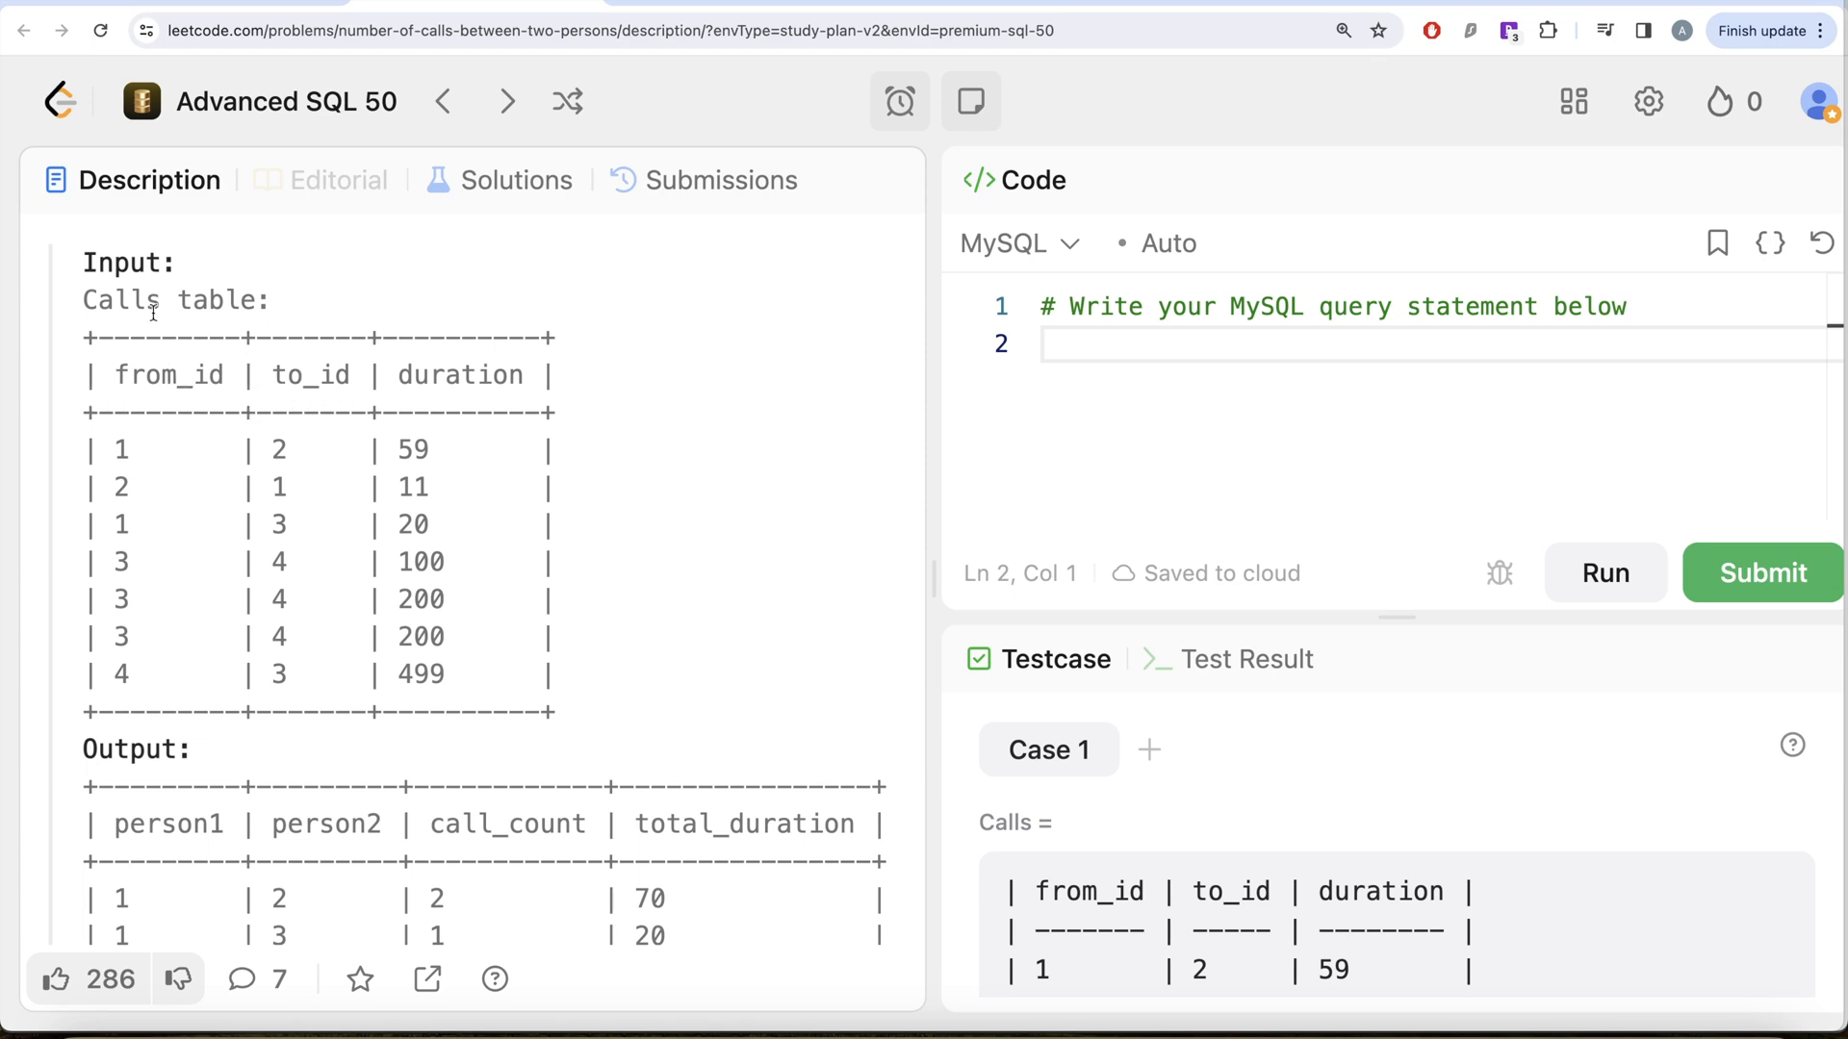
mouse_move(313, 402)
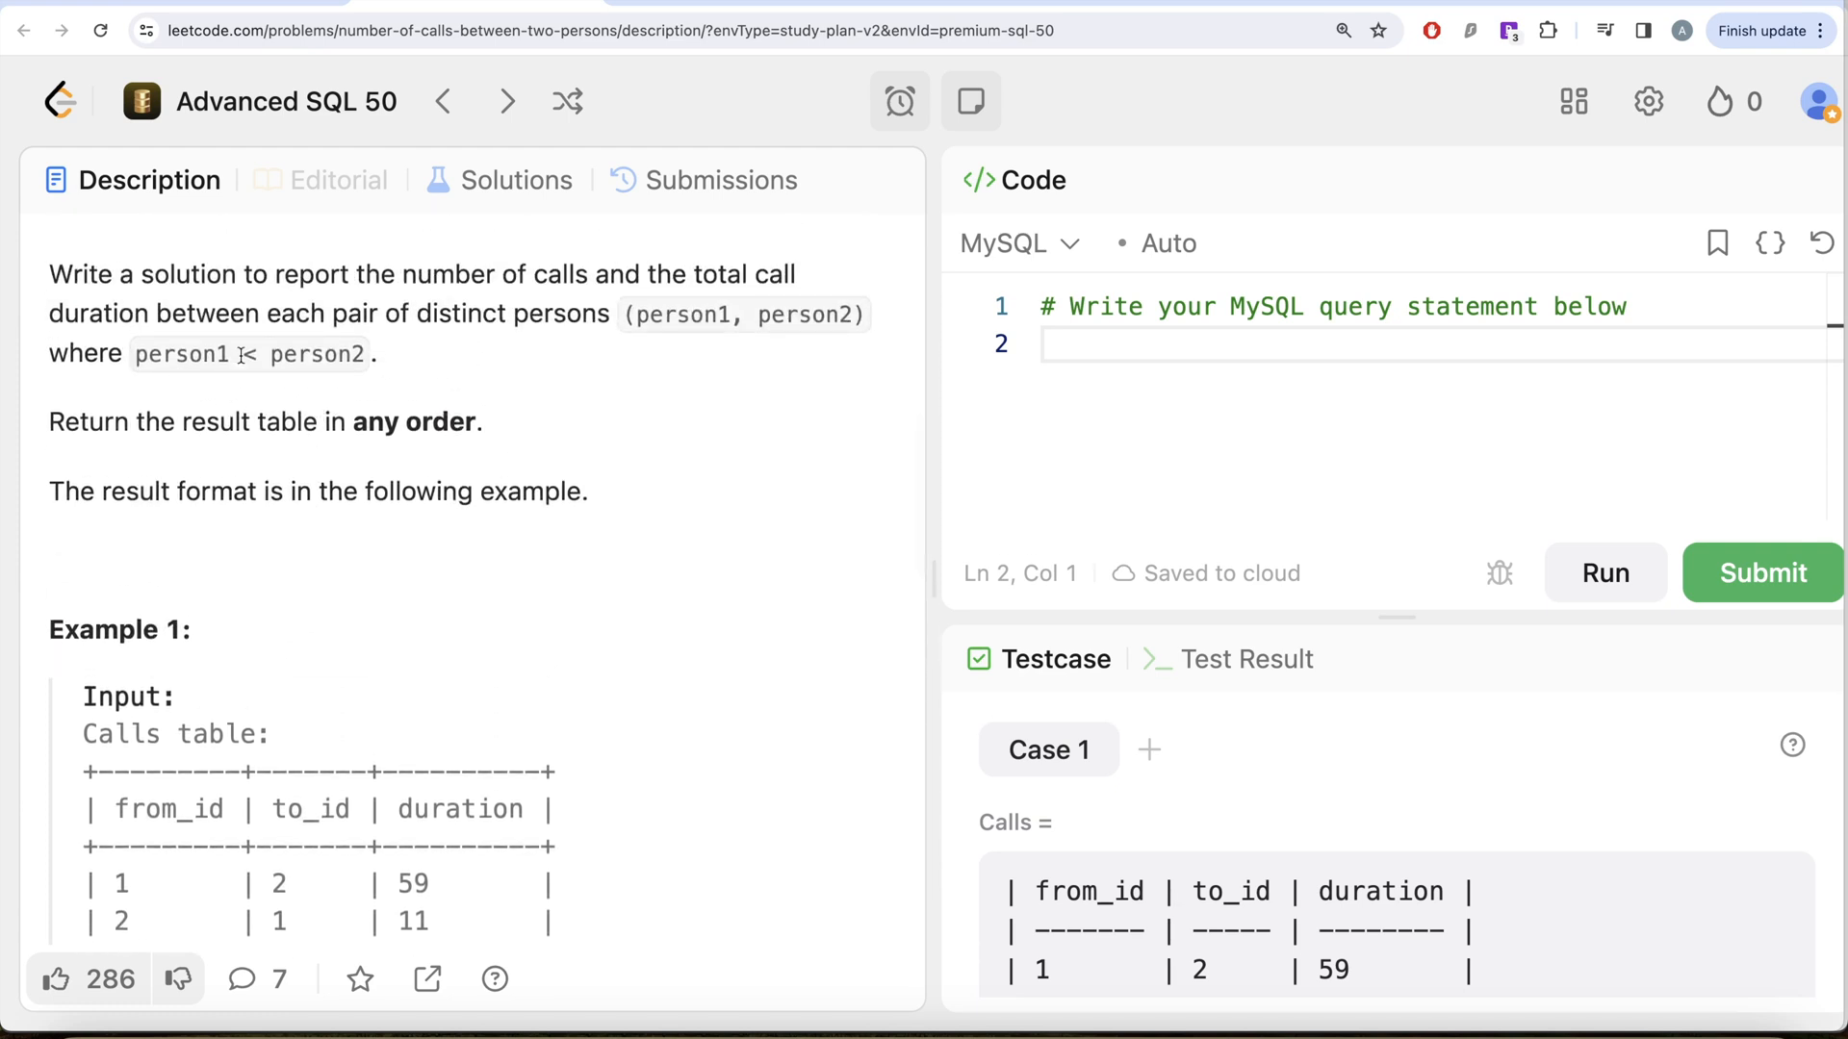
scroll(down, 3)
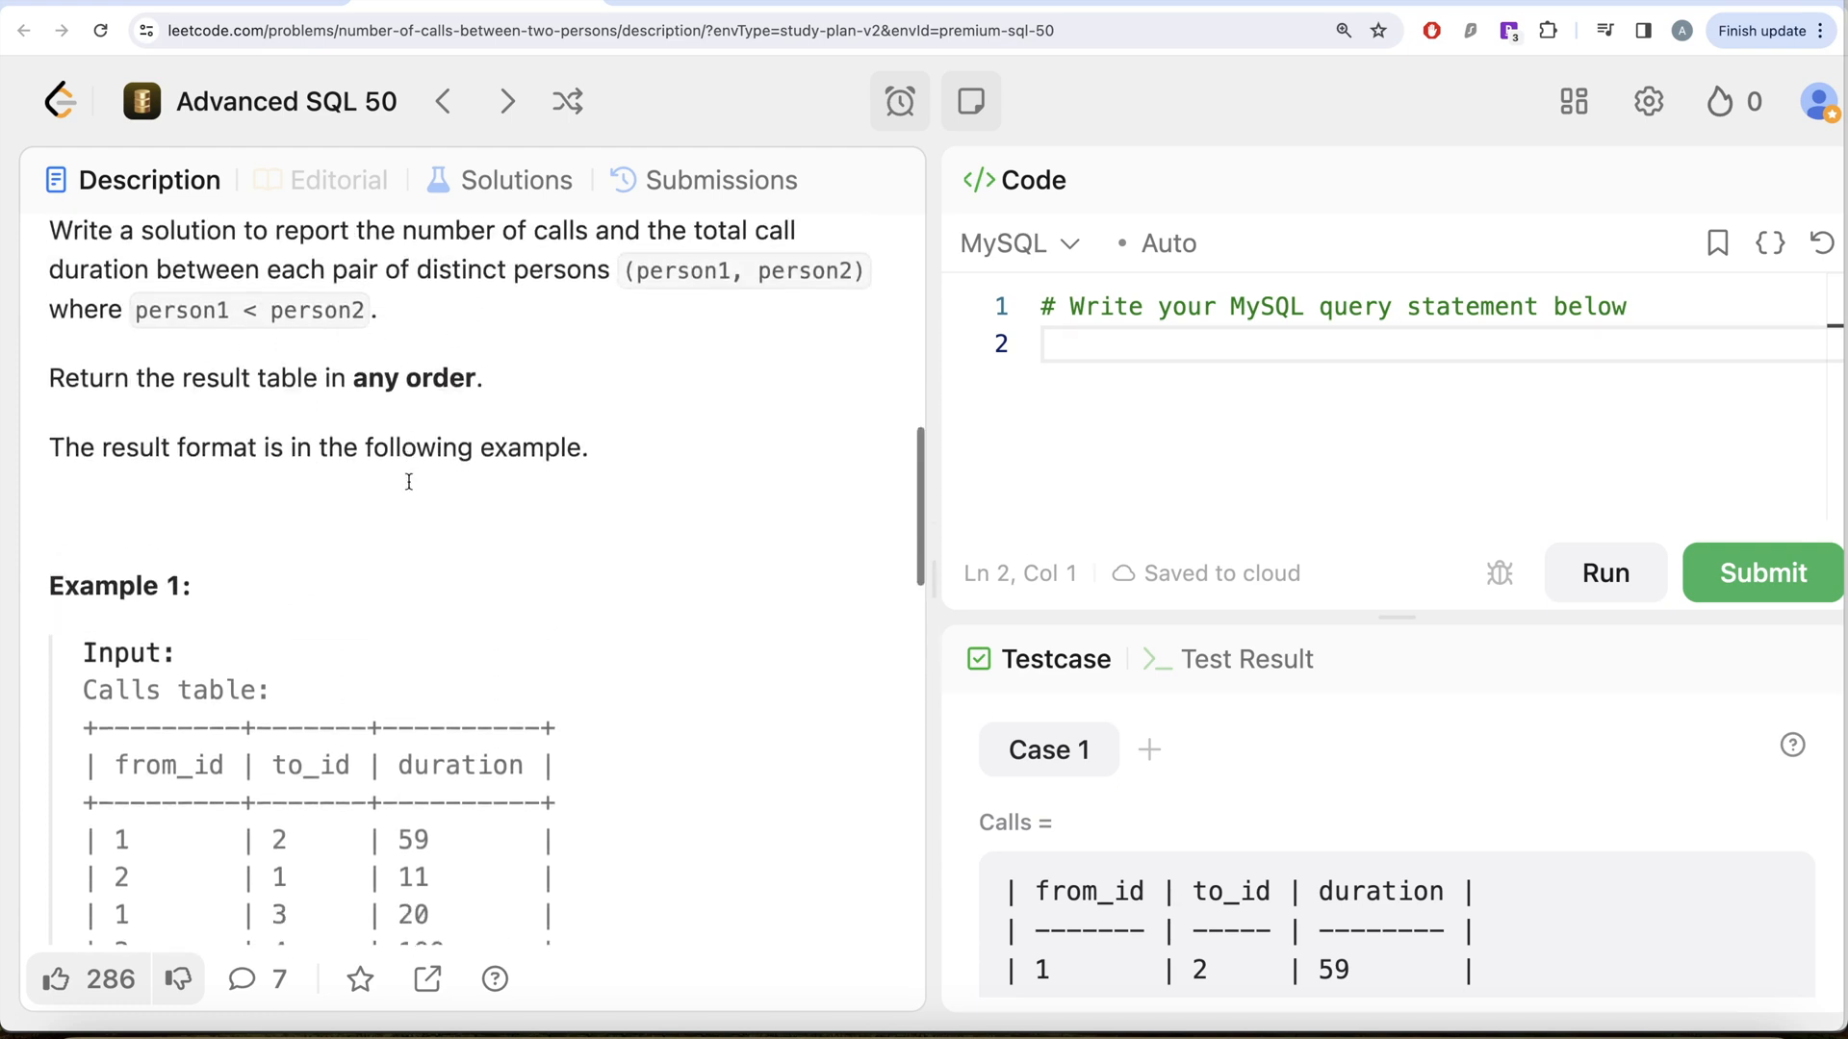
scroll(down, 3)
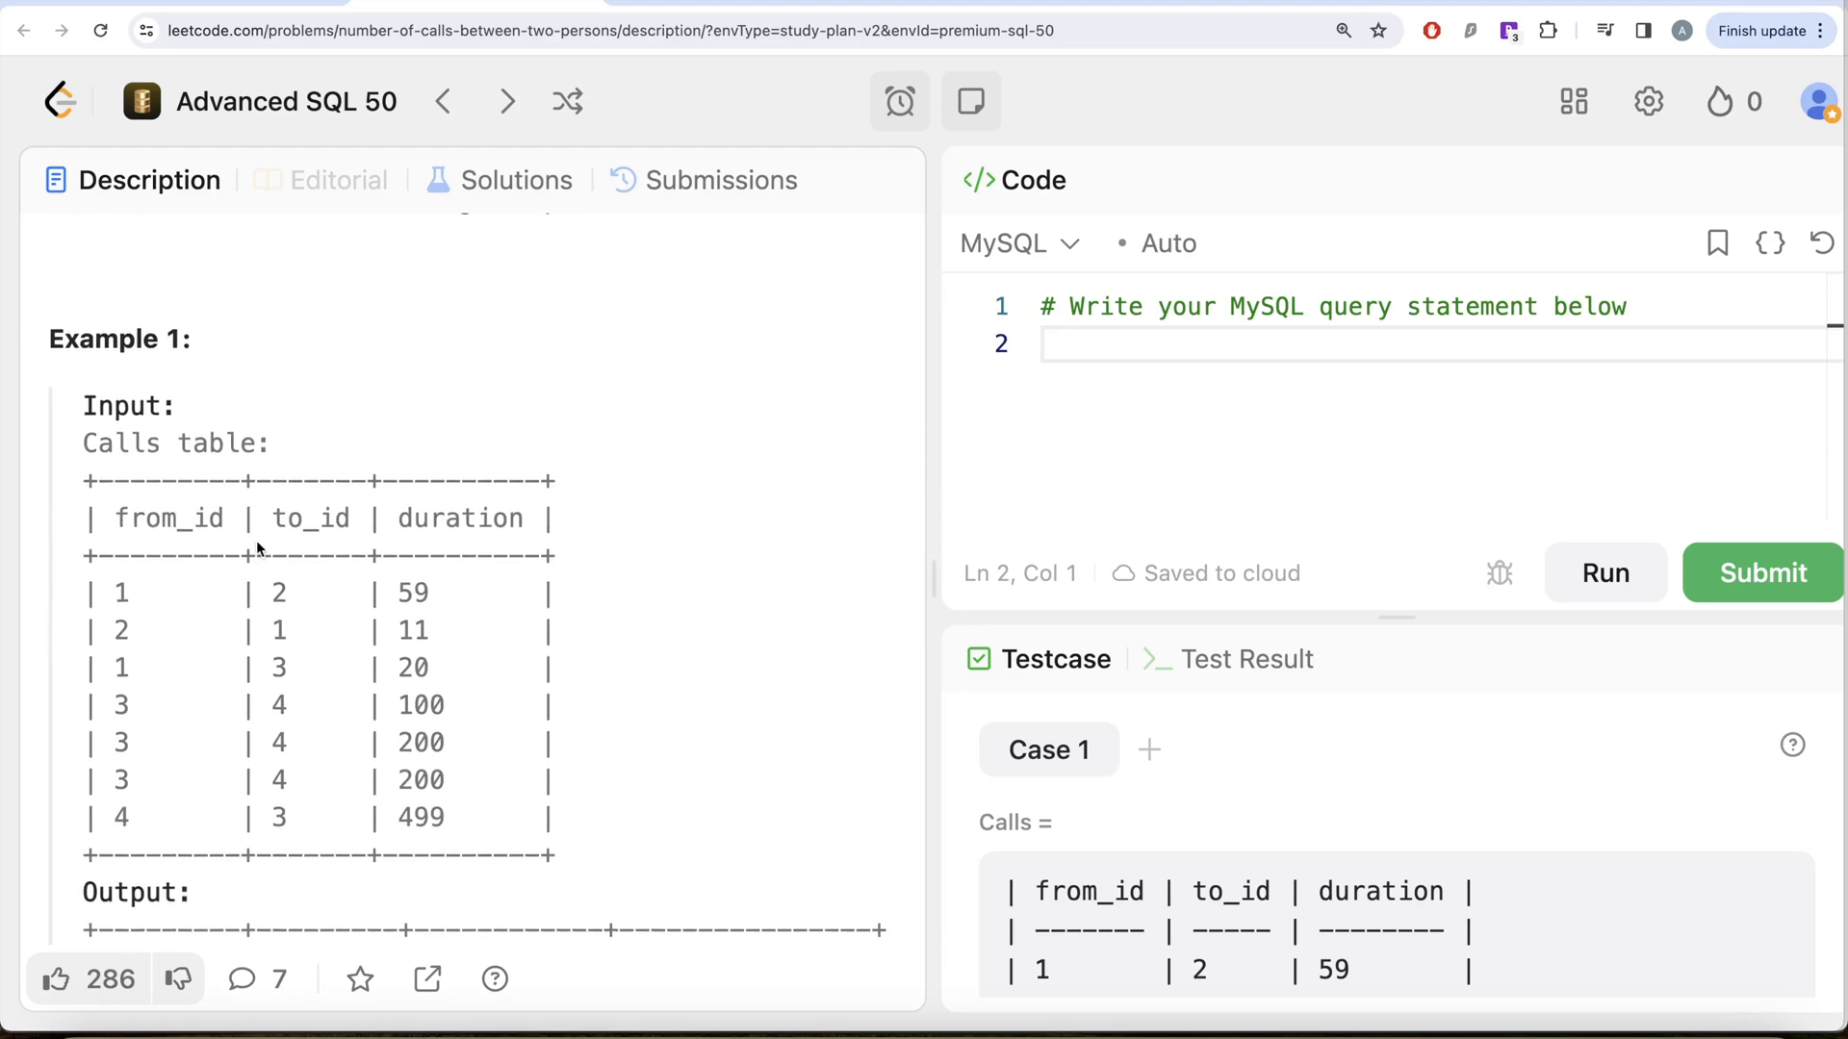
mouse_move(277, 594)
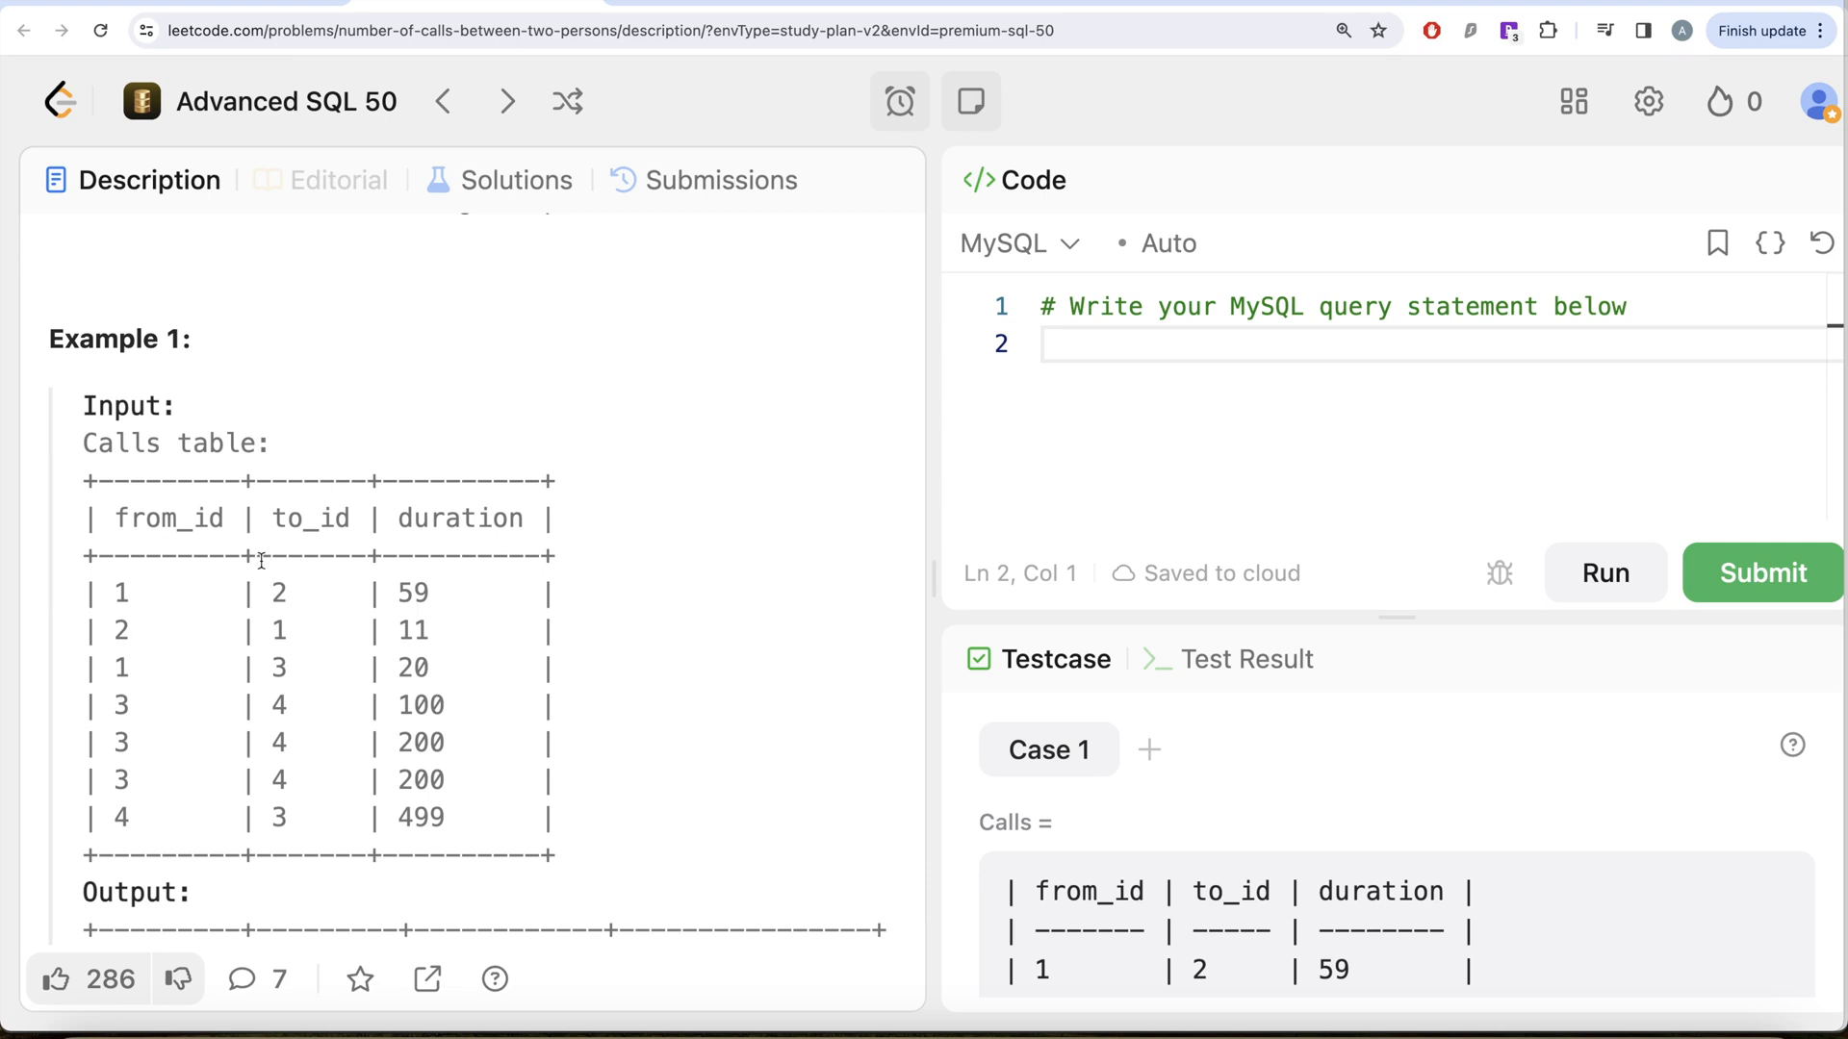
Write a query skeleton with FROM Calls and an empty SELECT line above it
key(Enter)
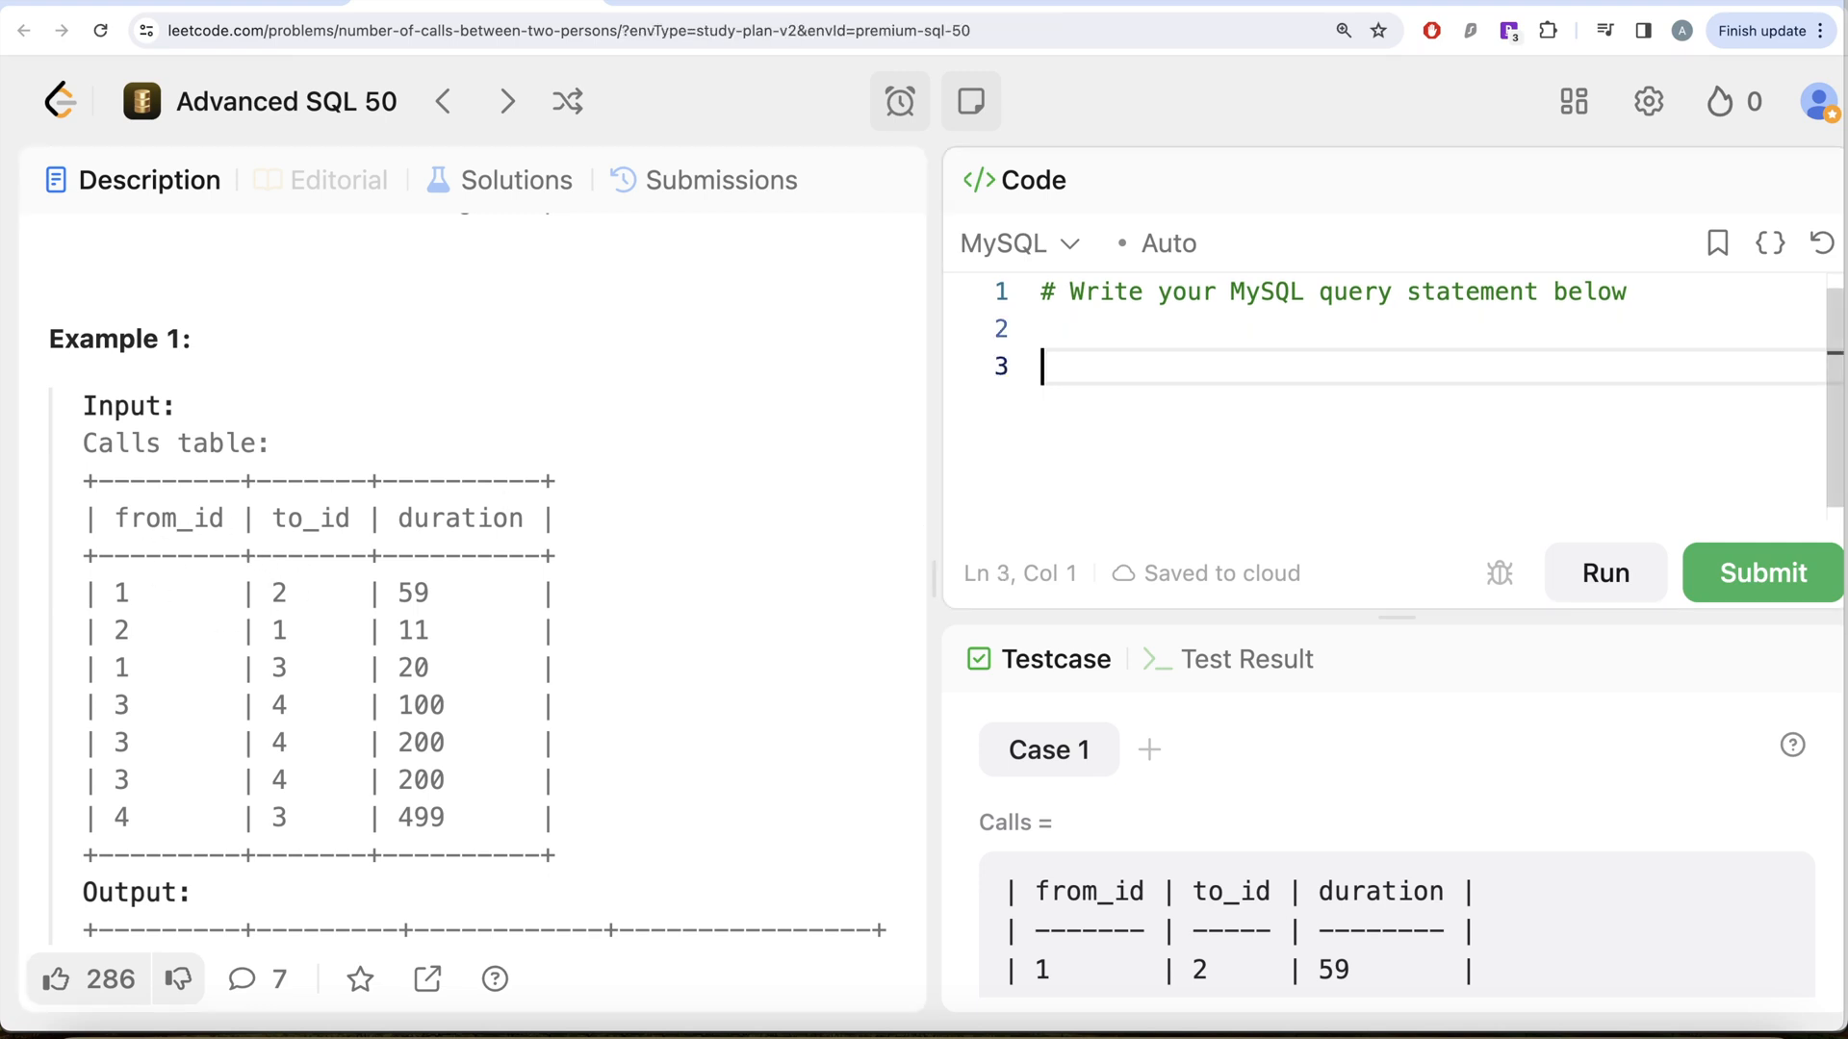
text(FROM C)
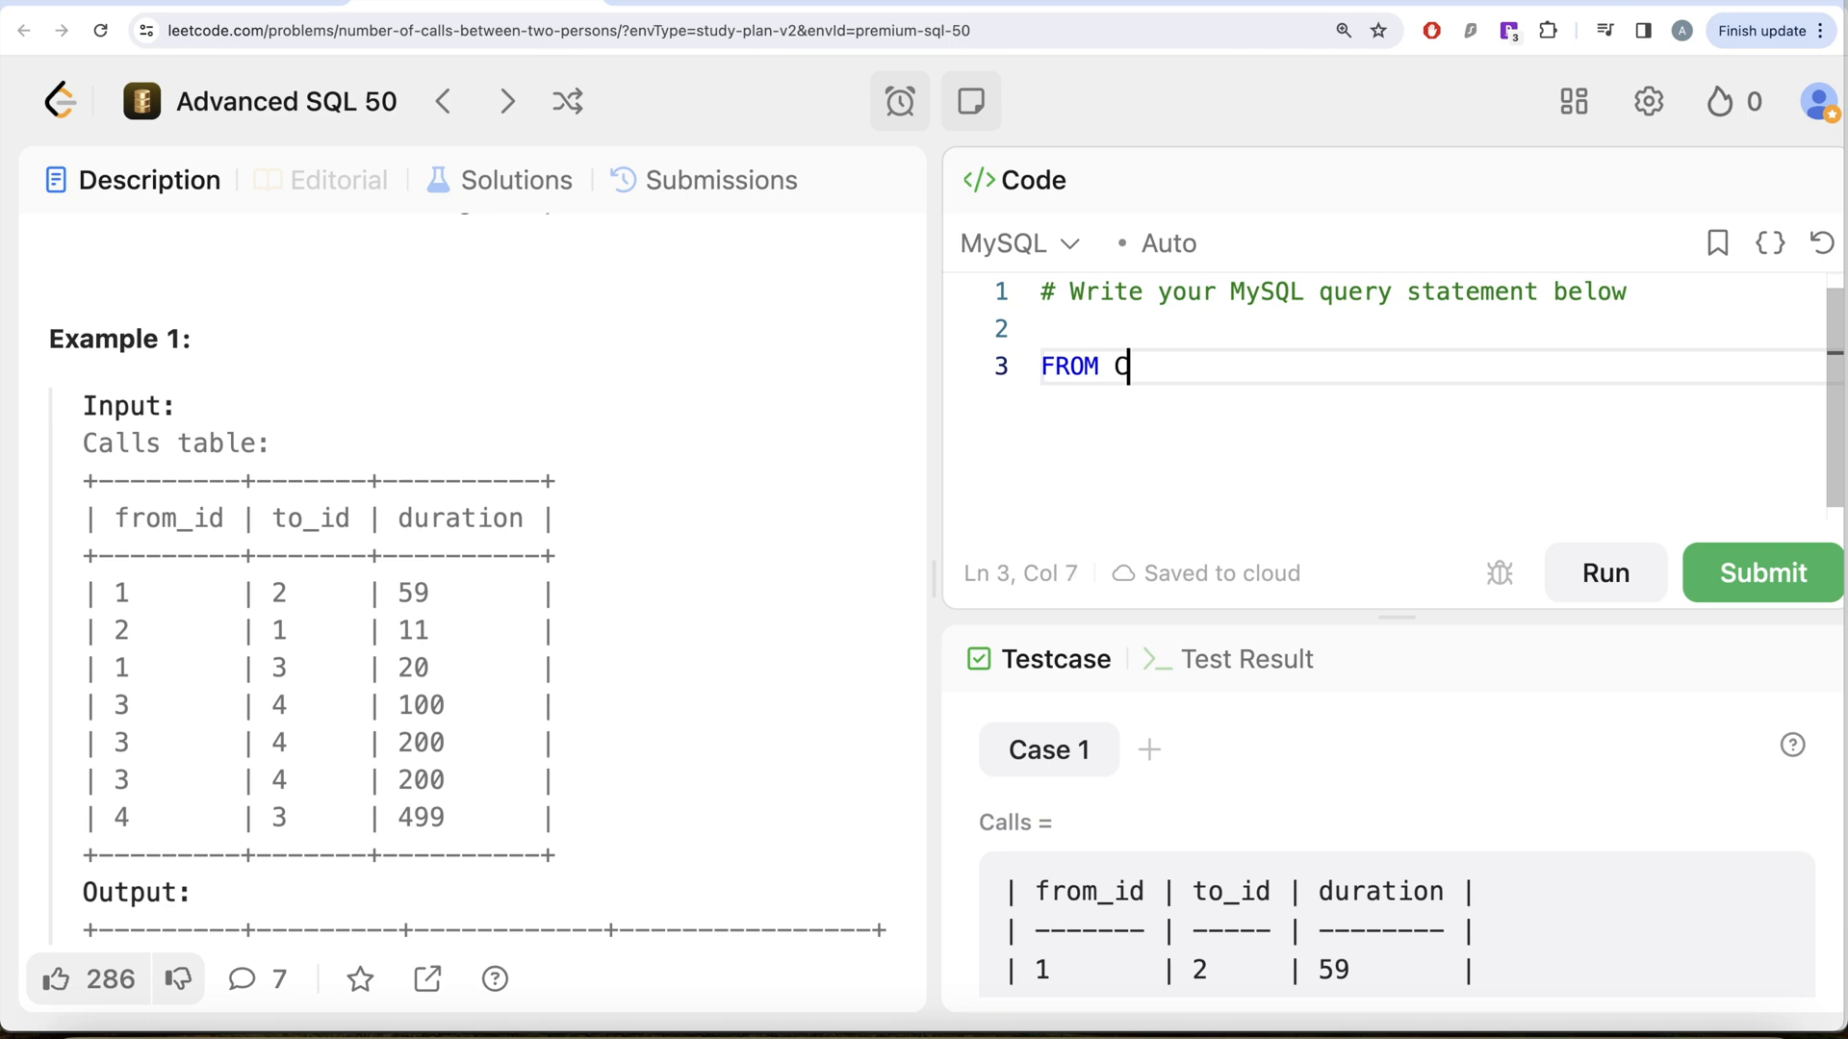
text(alls)
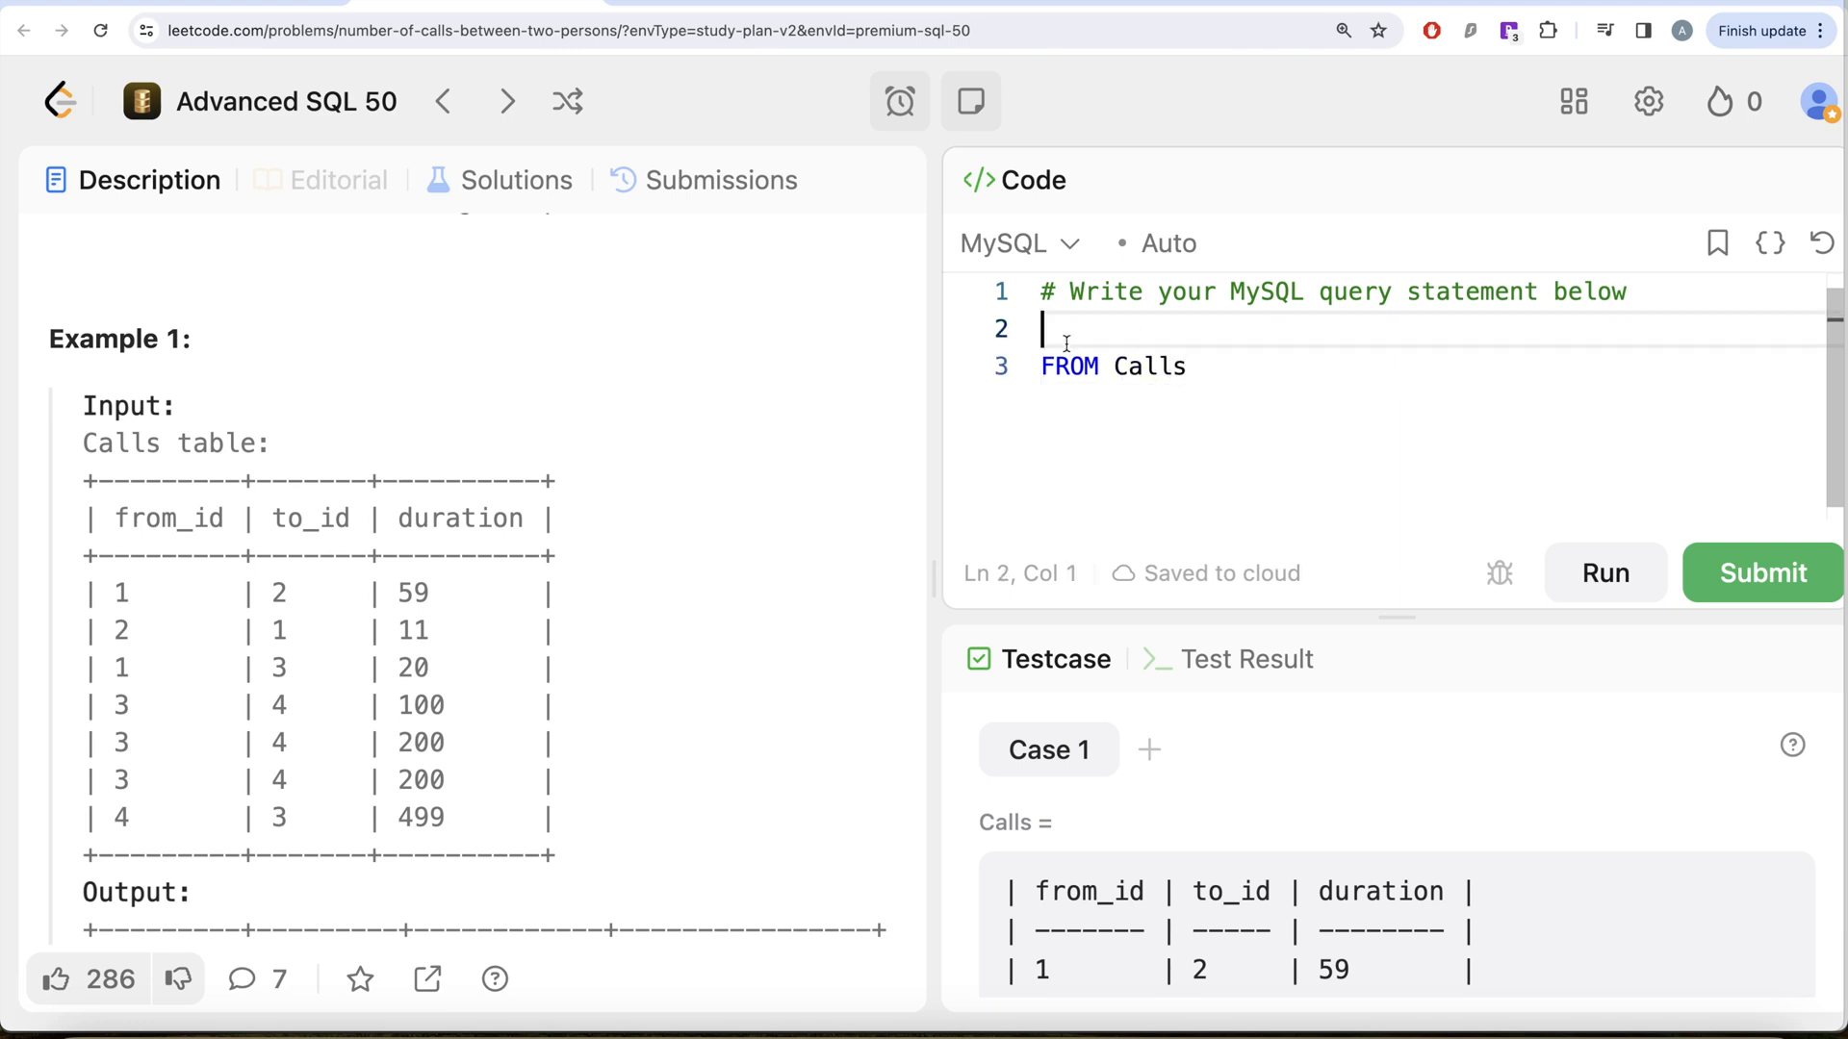
text(SELECT)
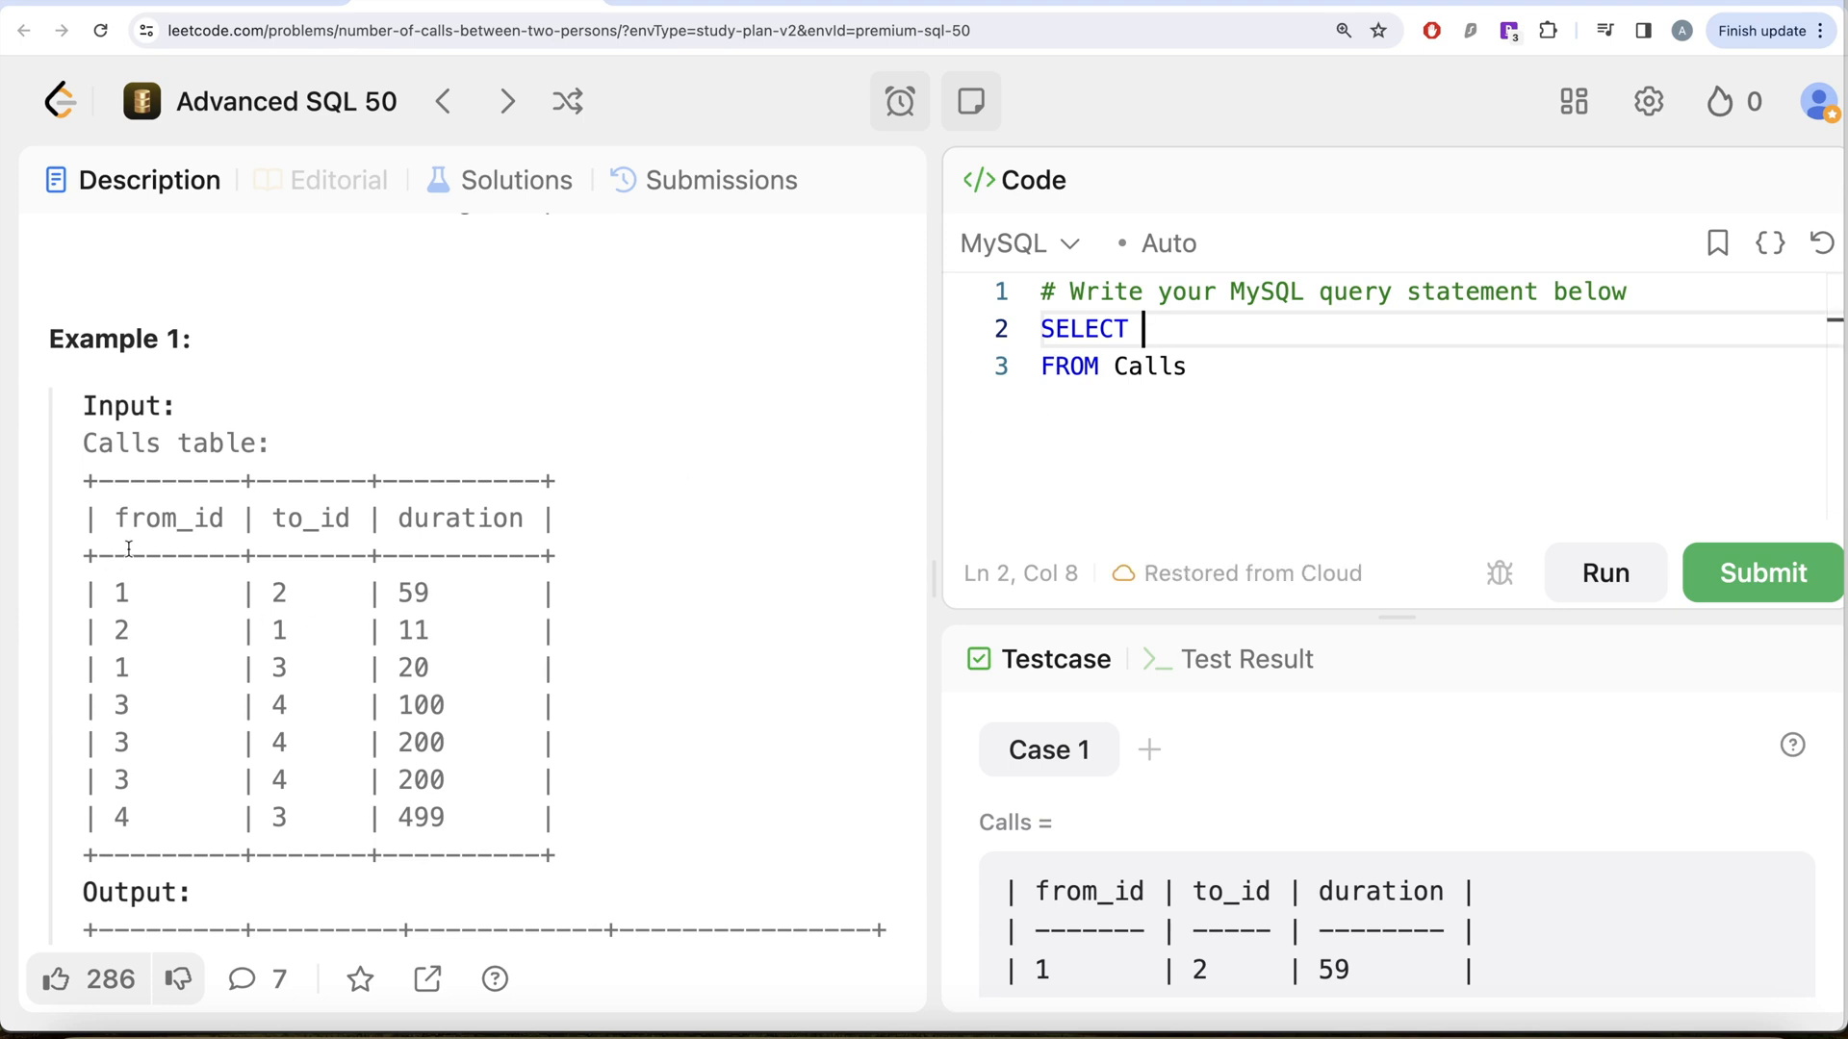
mouse_move(152, 609)
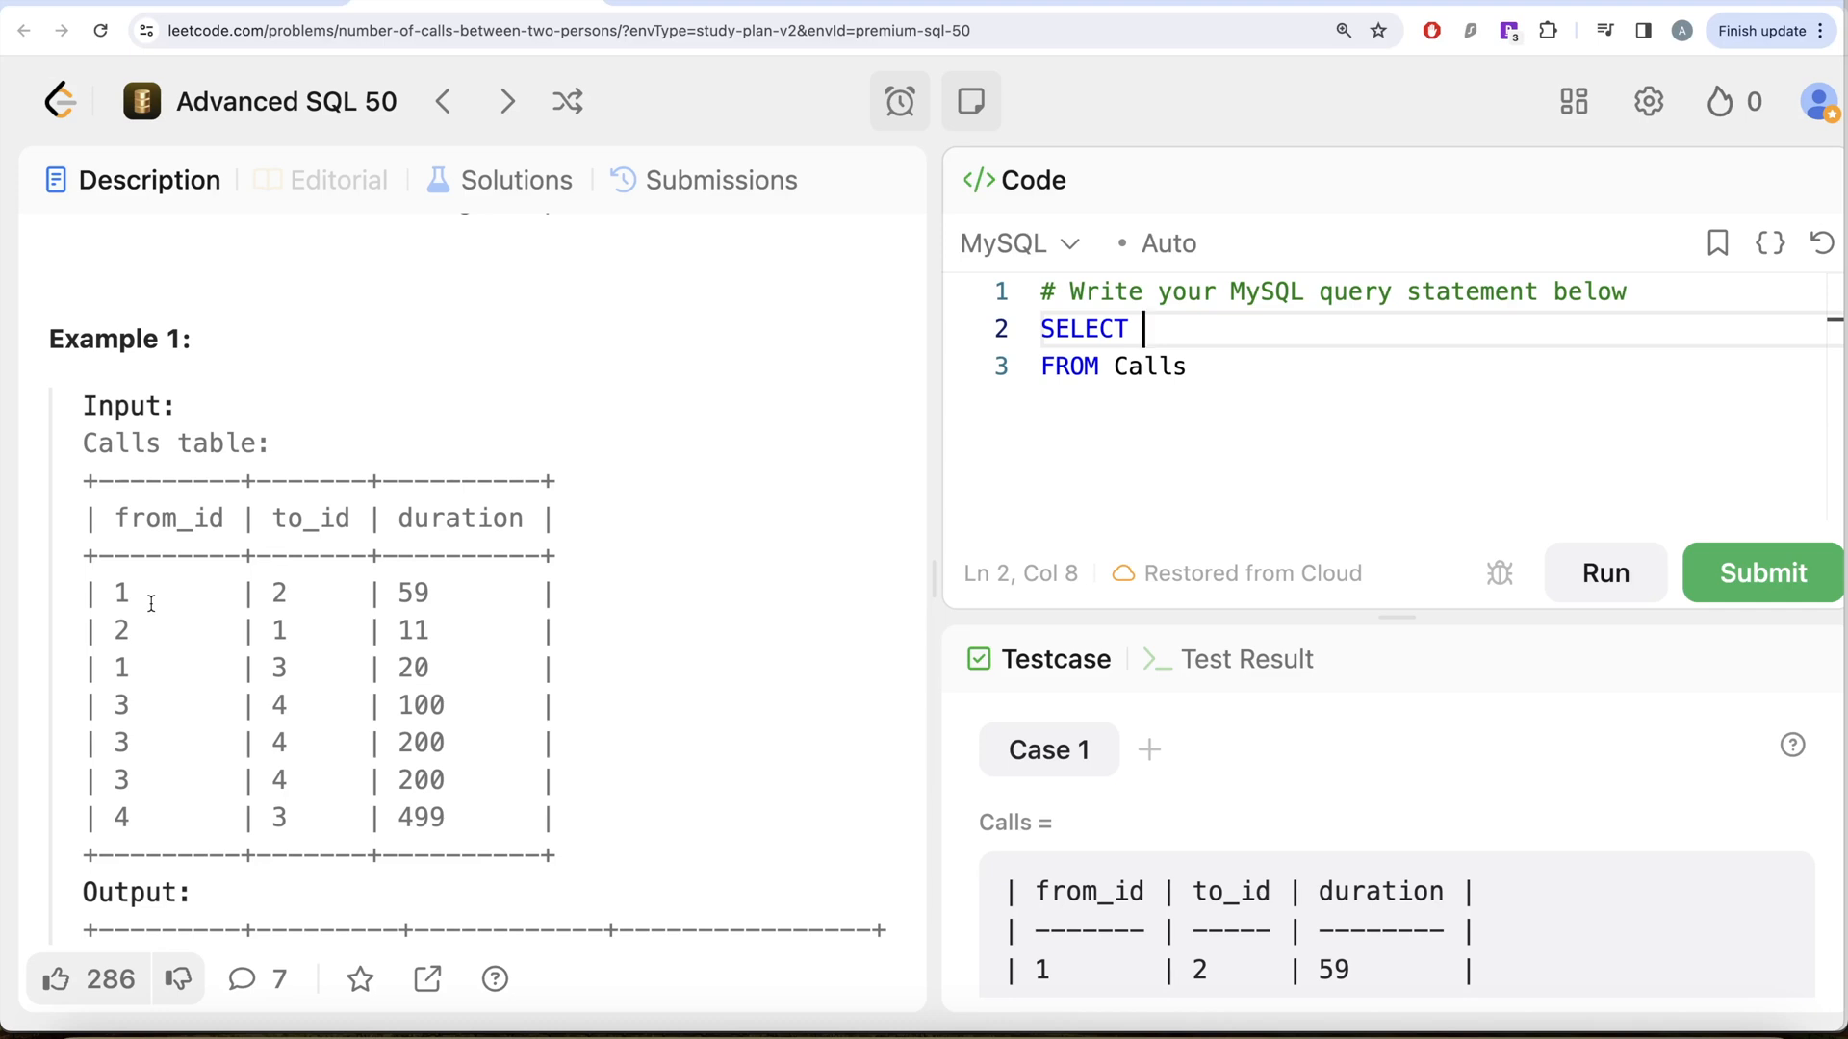
mouse_move(142, 791)
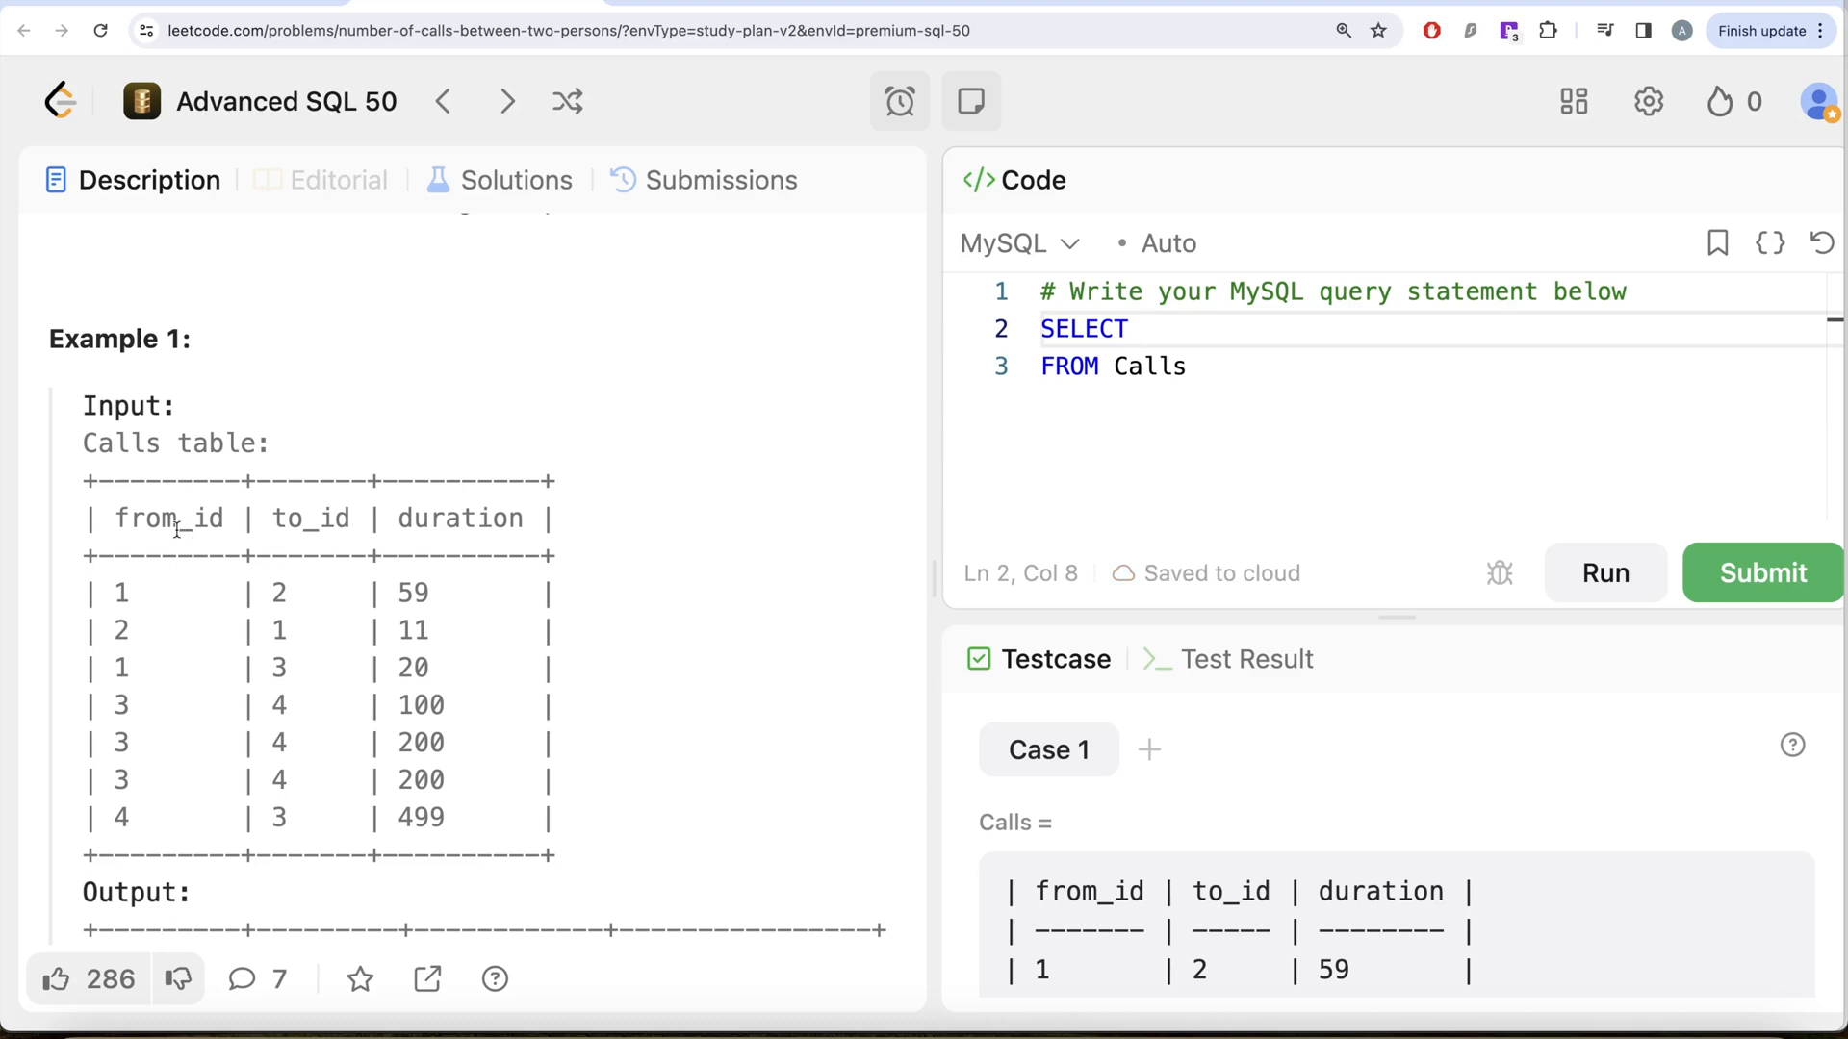
mouse_move(260, 555)
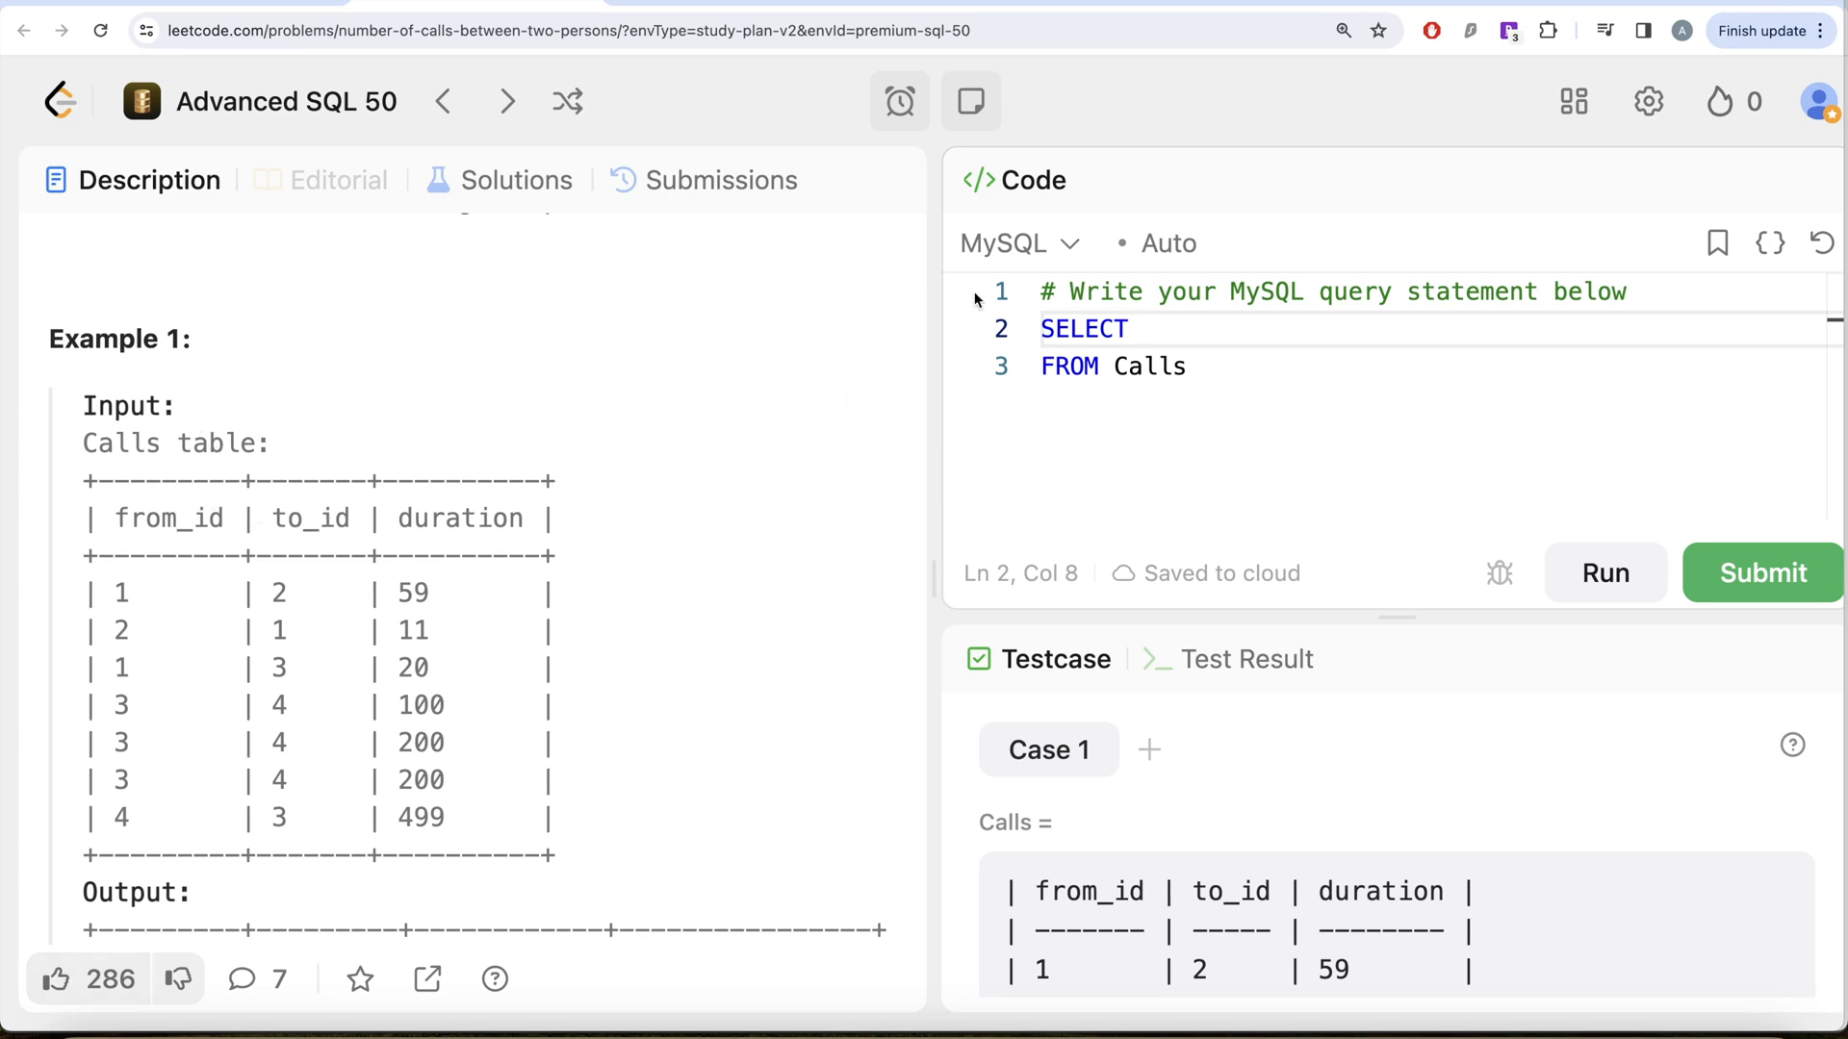
mouse_move(690, 544)
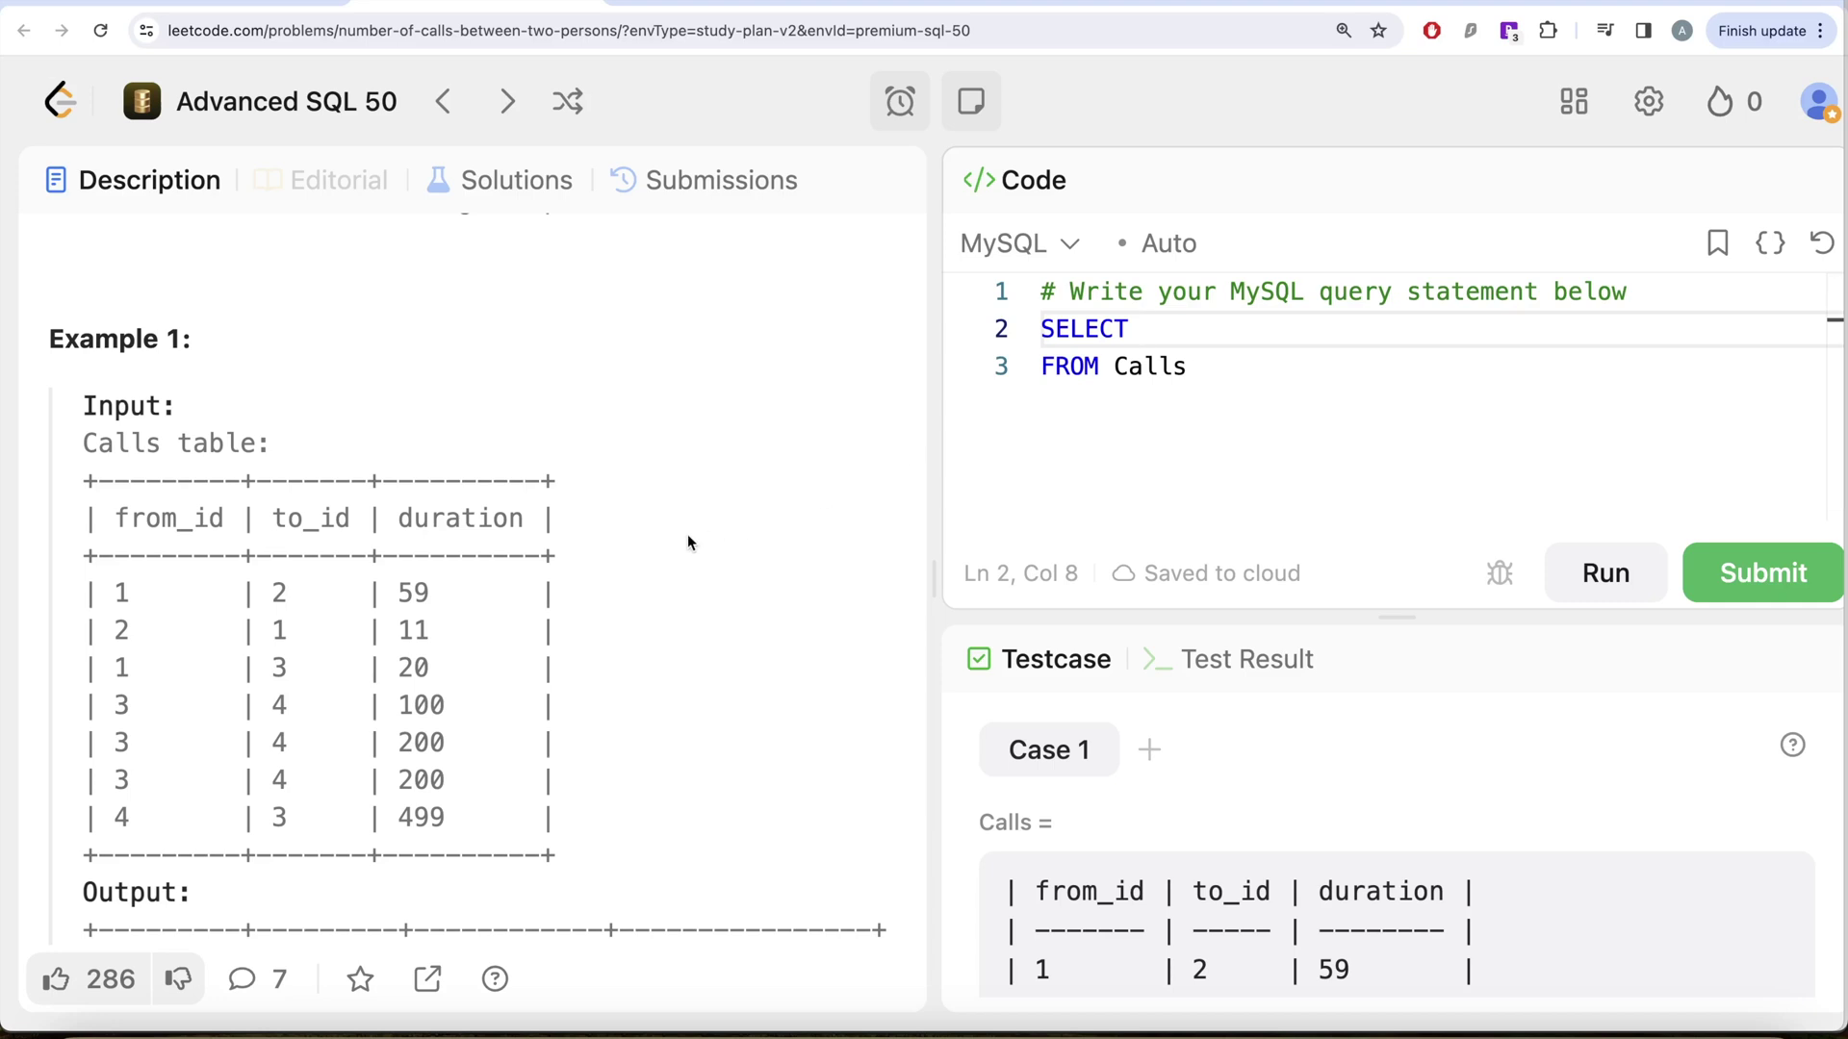
mouse_move(355, 503)
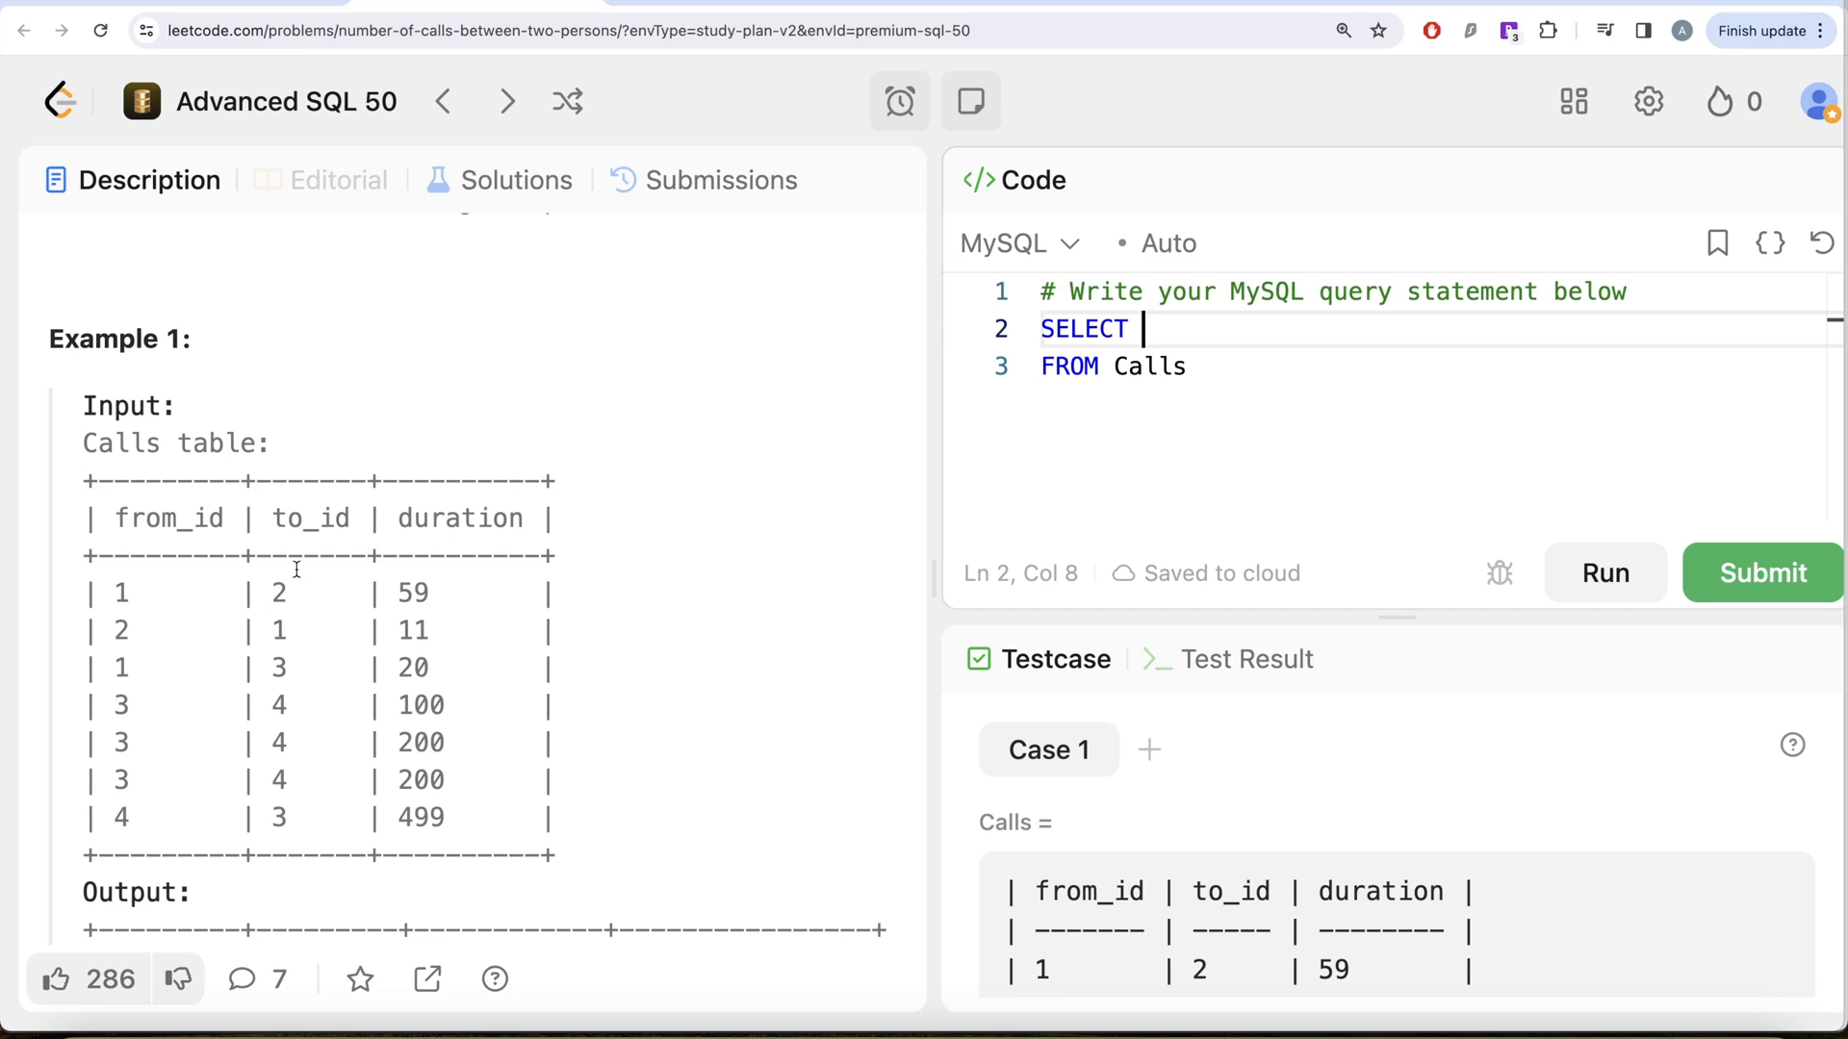
Select LEAST(from_id,to_id) AS person1 as the first column
text(LEAS)
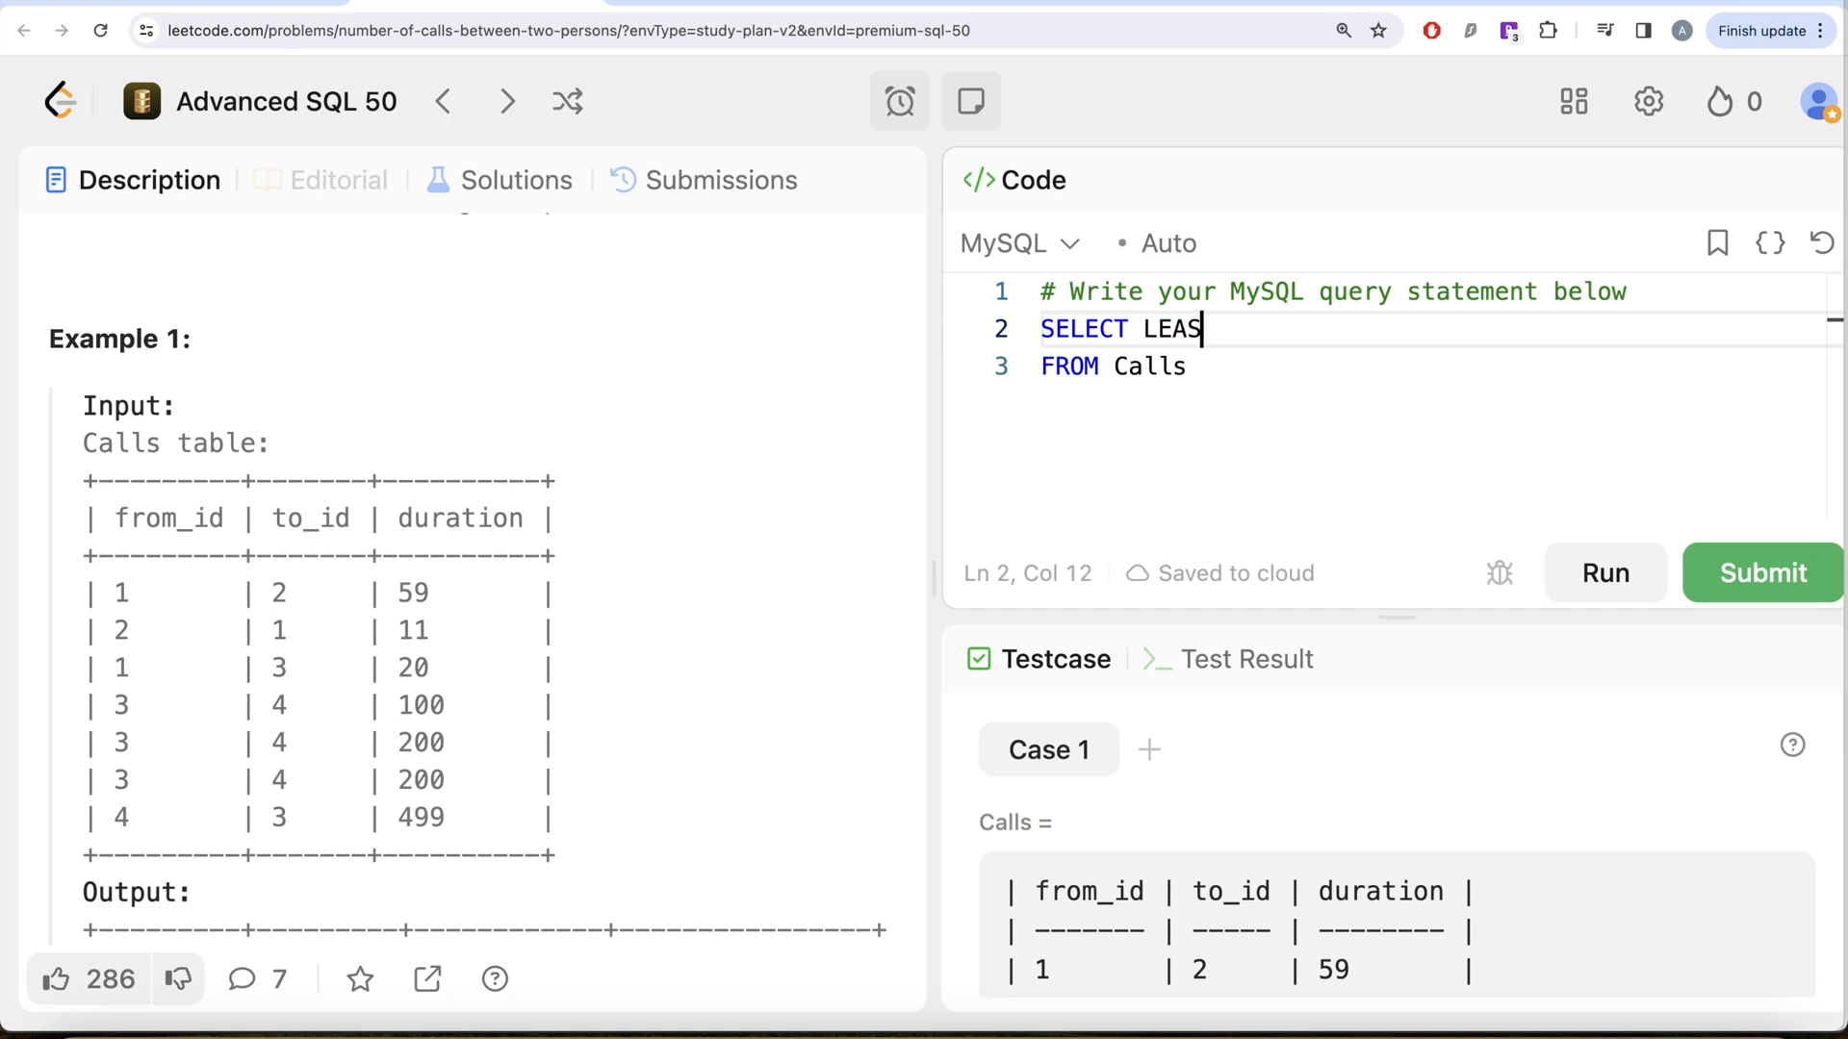
text(T(from)
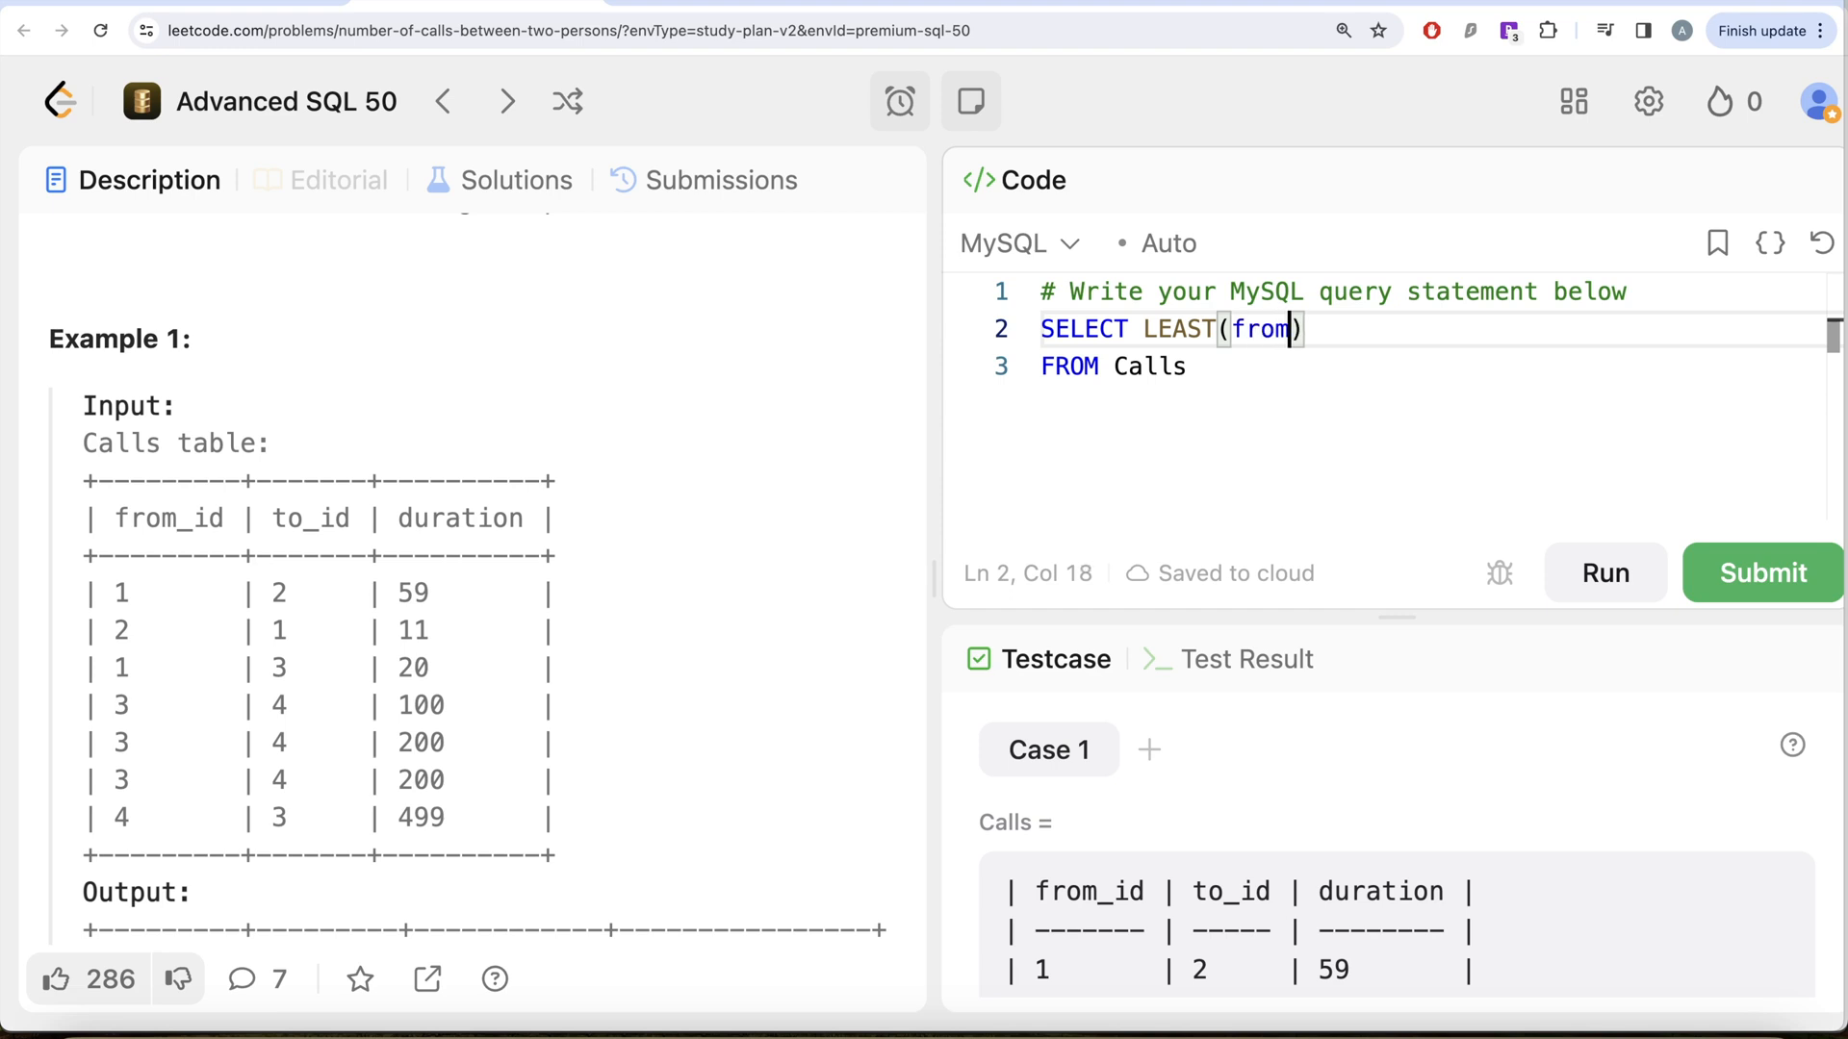
text(_id,to)
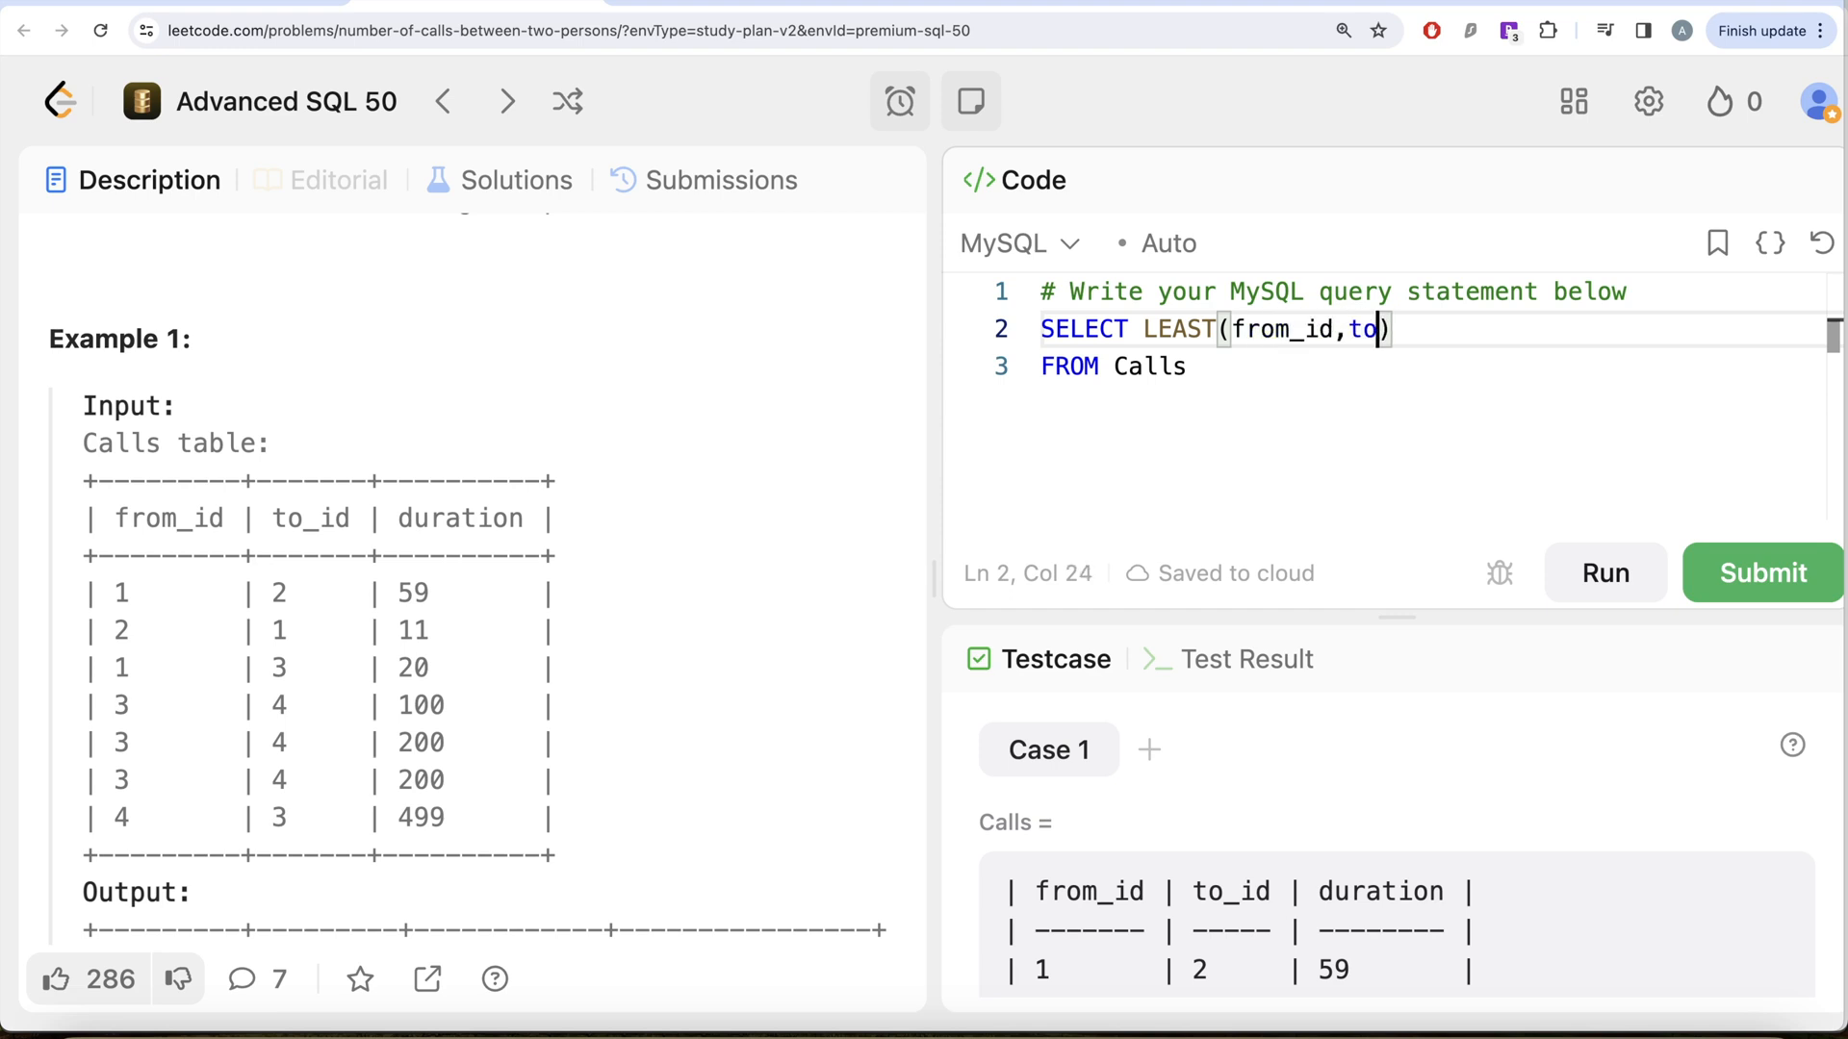
text(_id)
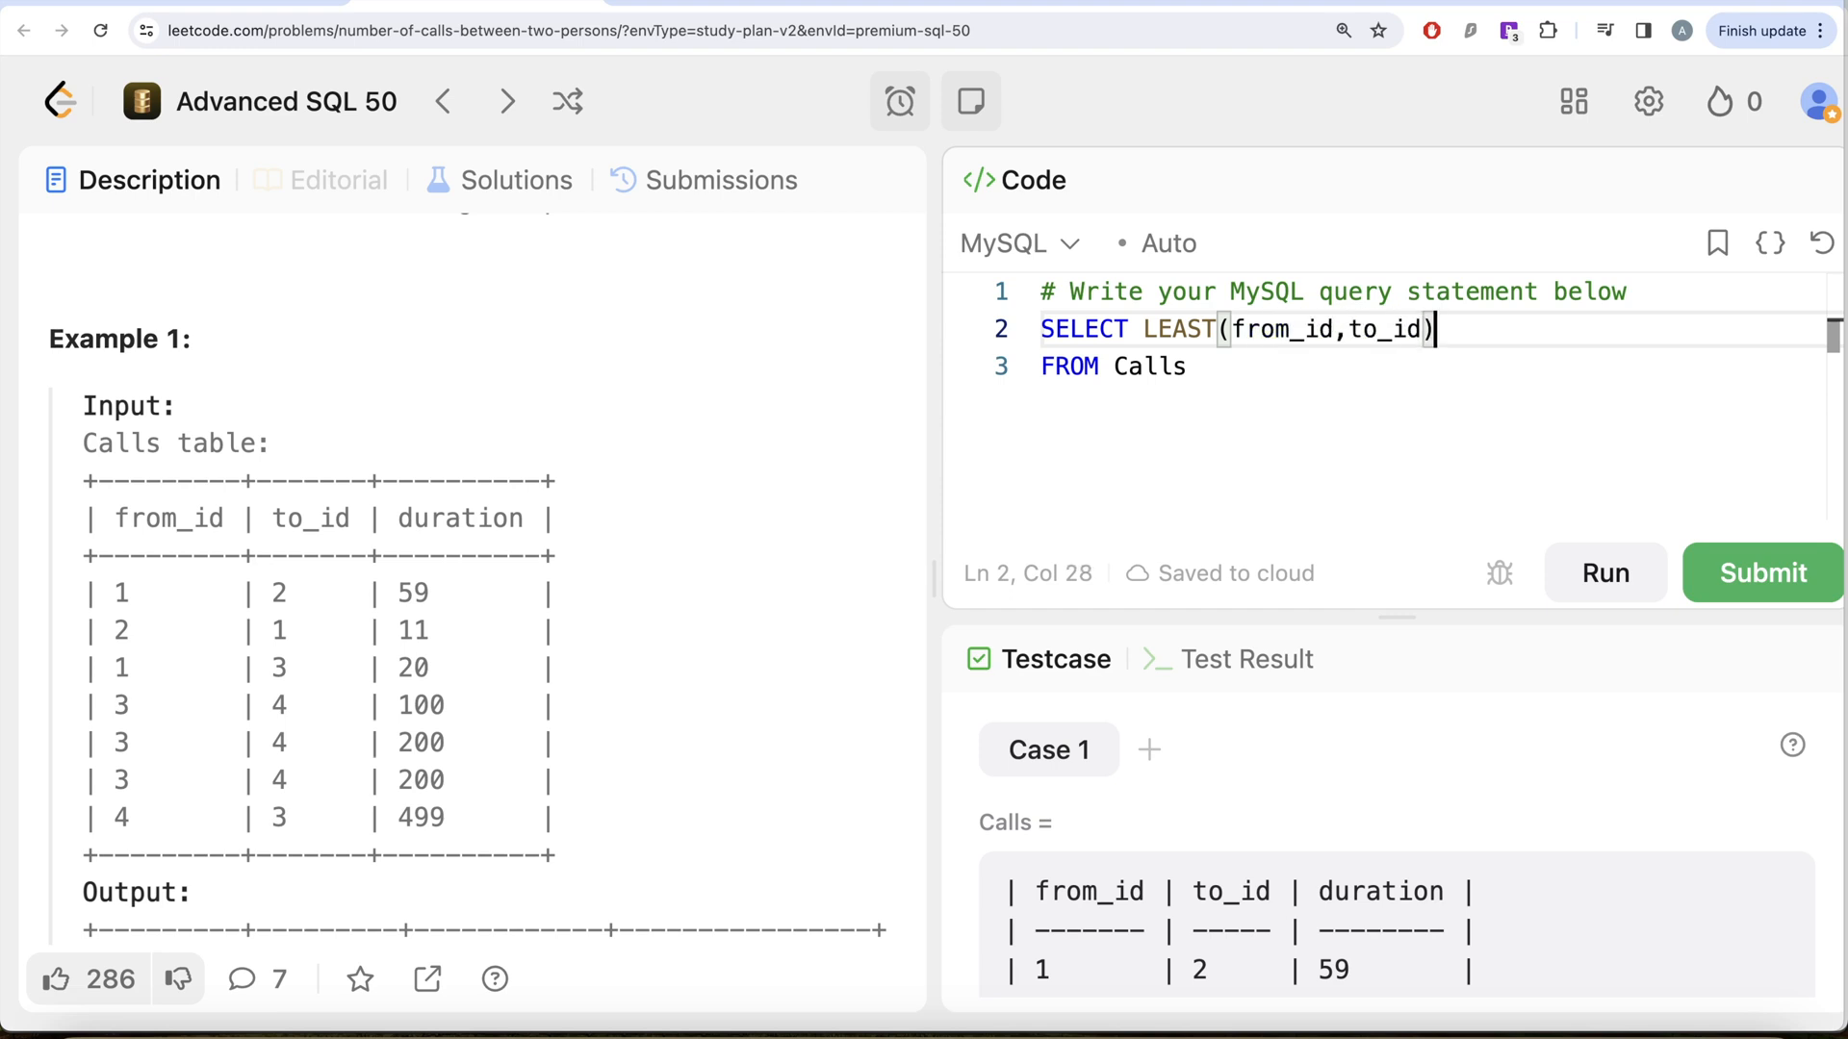
text(AS per)
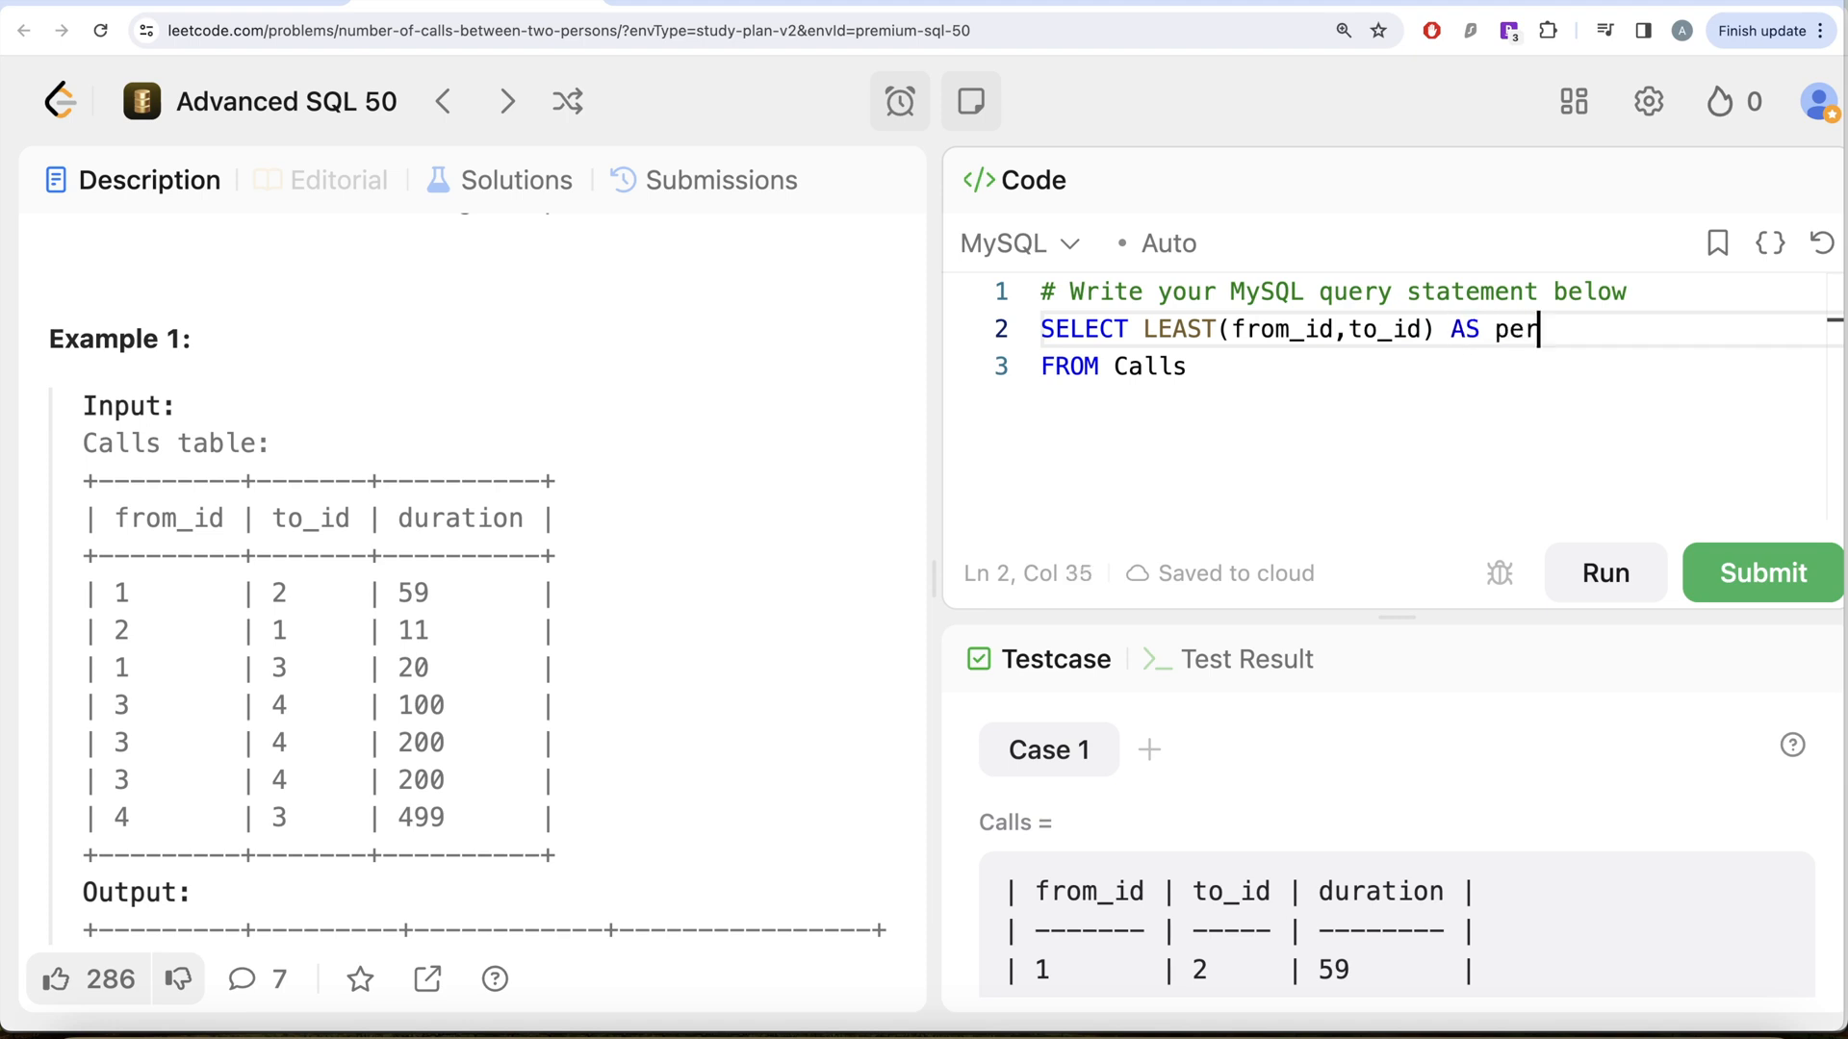
text(son1)
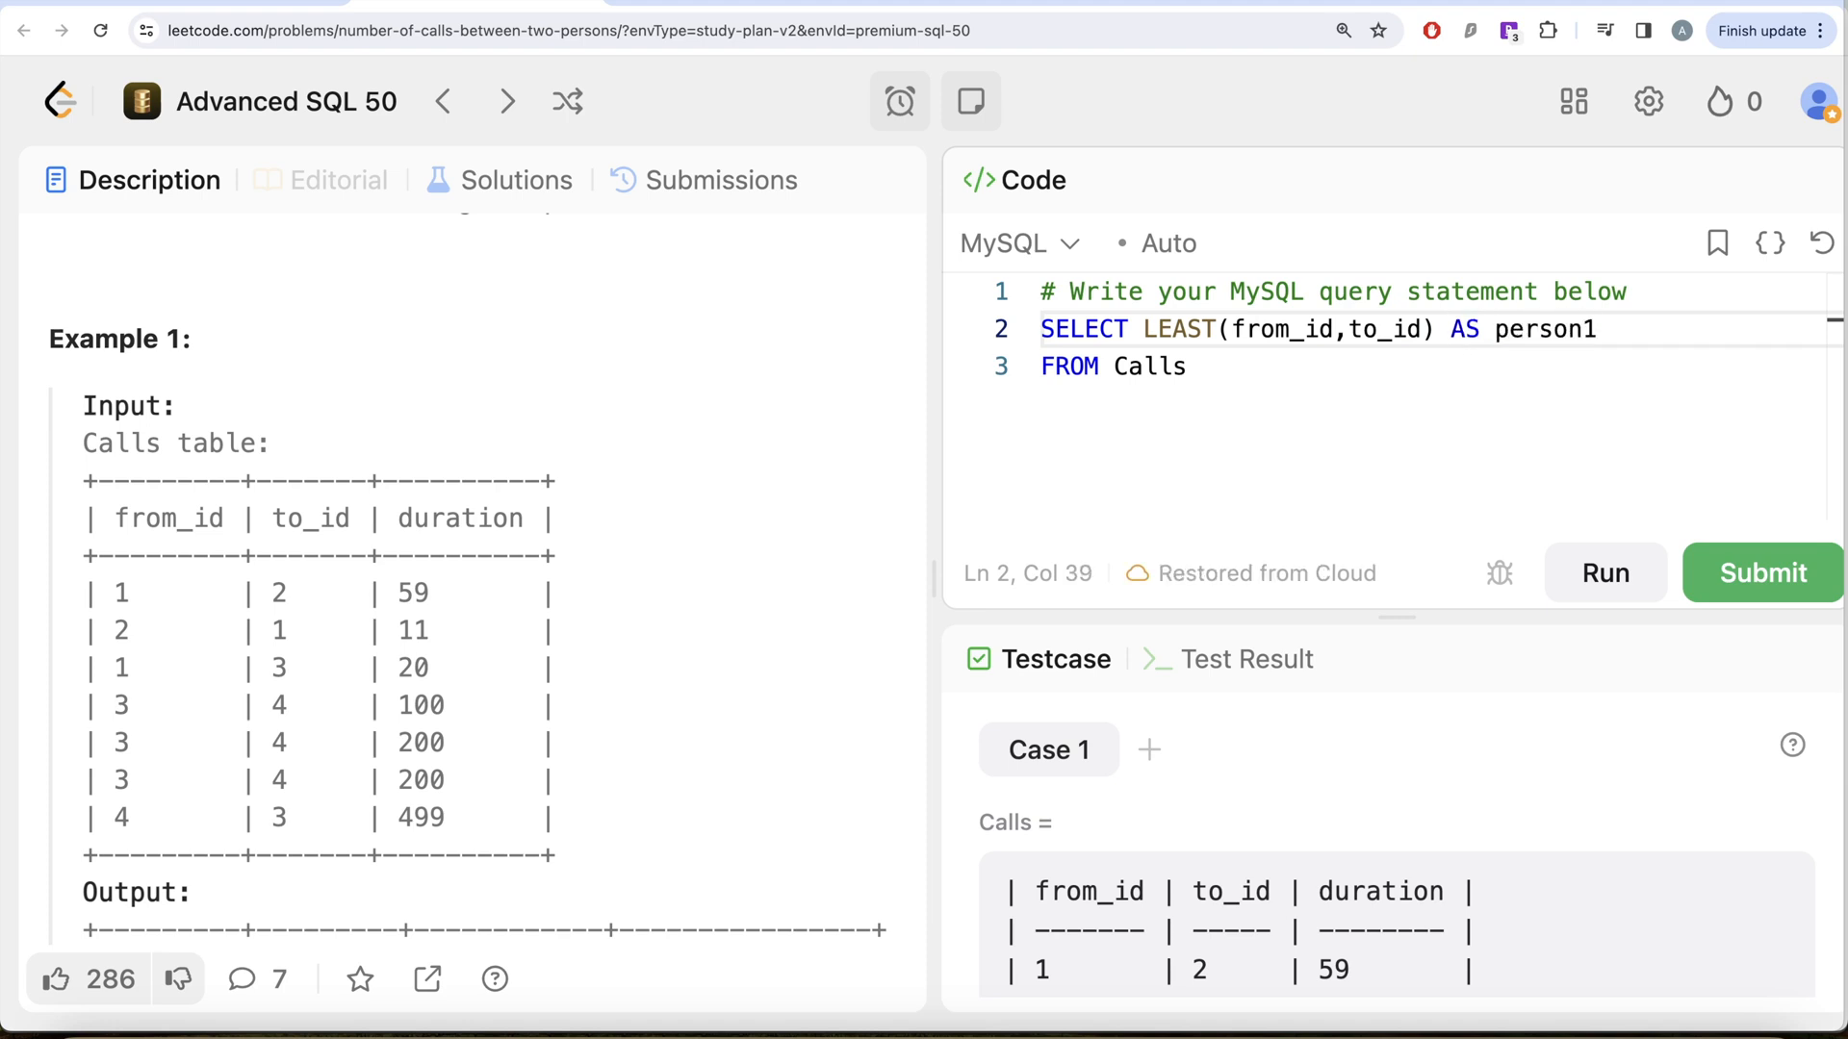
text(,)
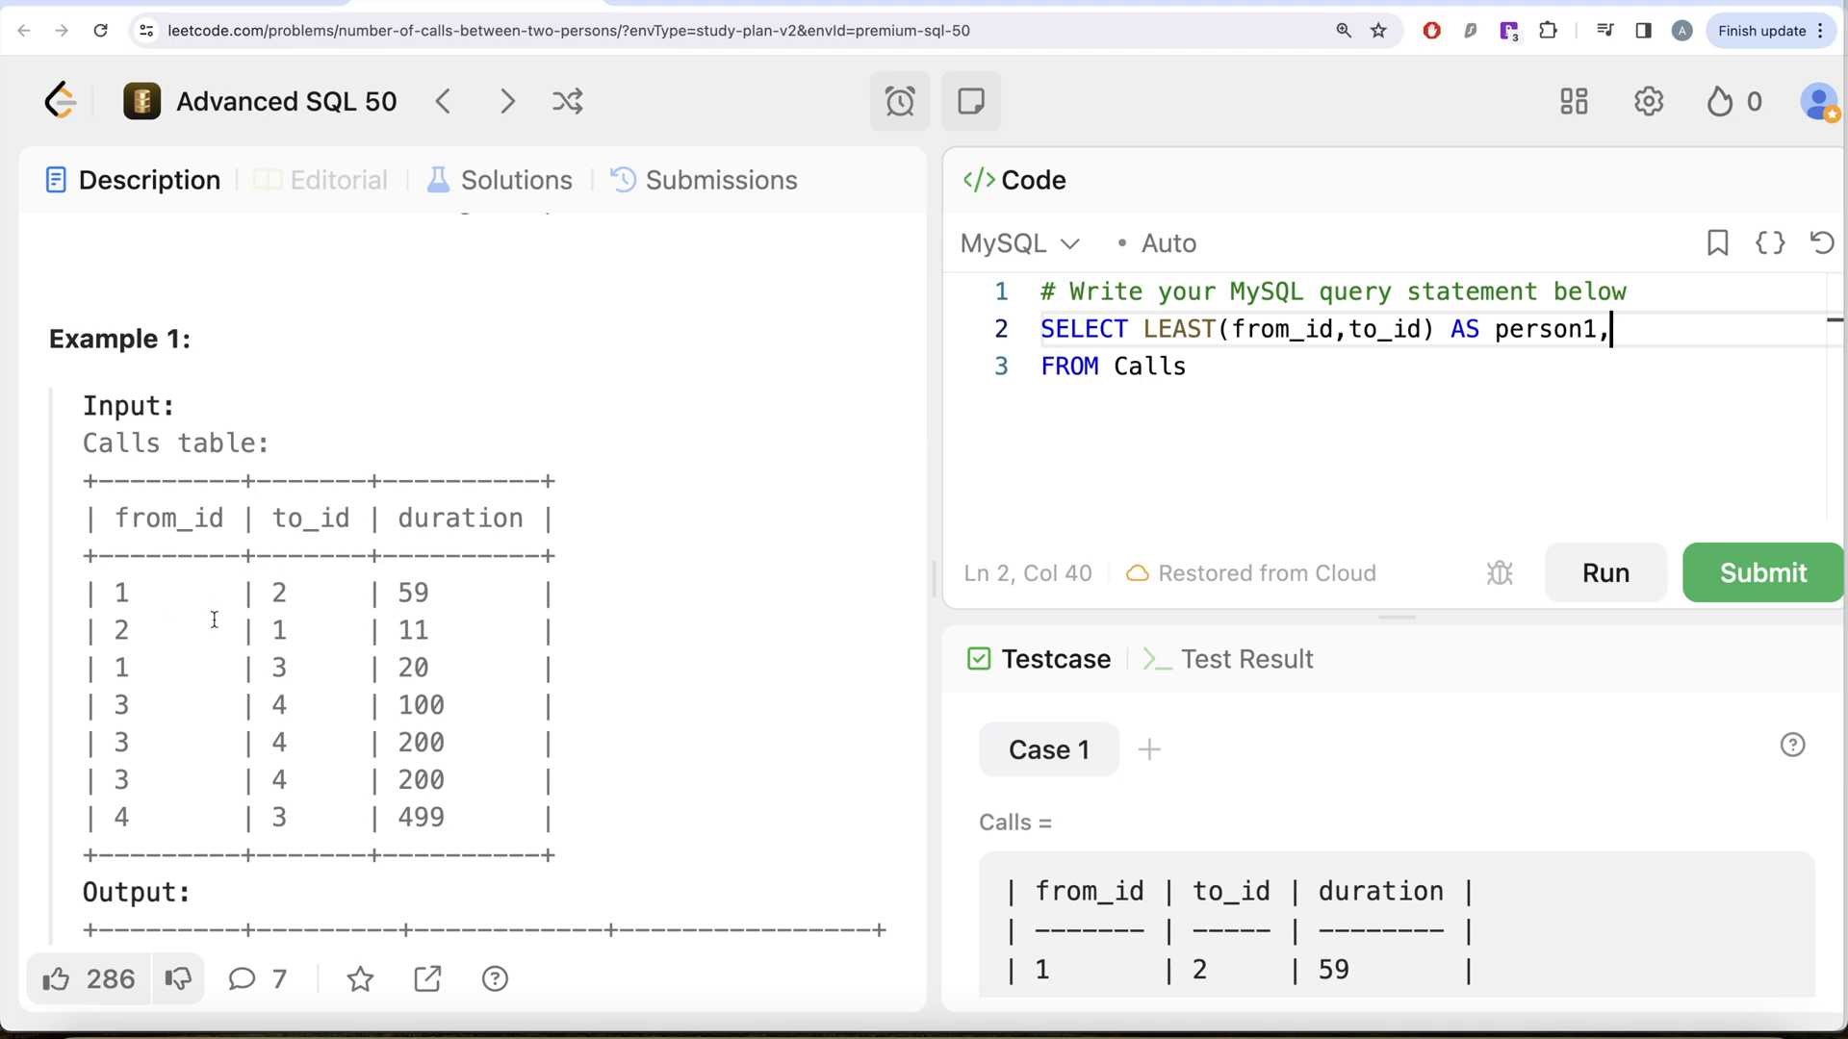
mouse_move(775, 454)
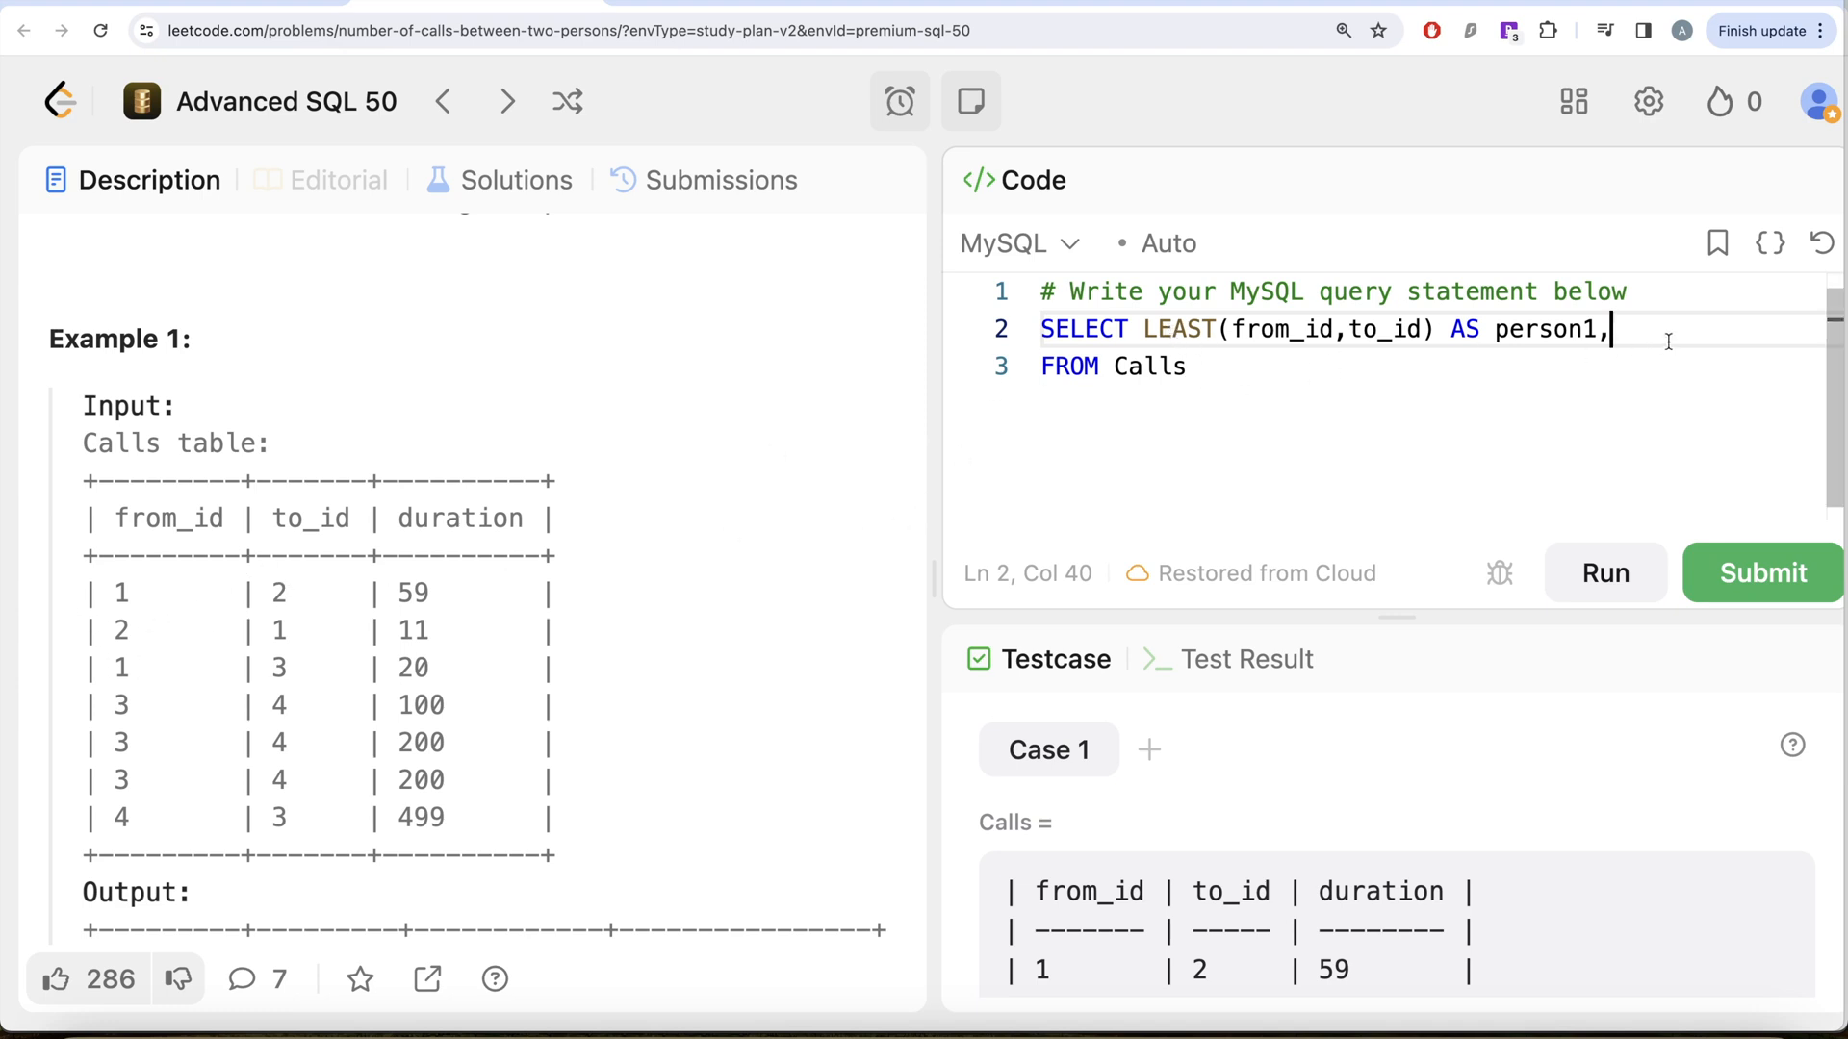
Add GREATEST(from_id,to_id) AS person2 on a new line, followed by duration
key(Enter)
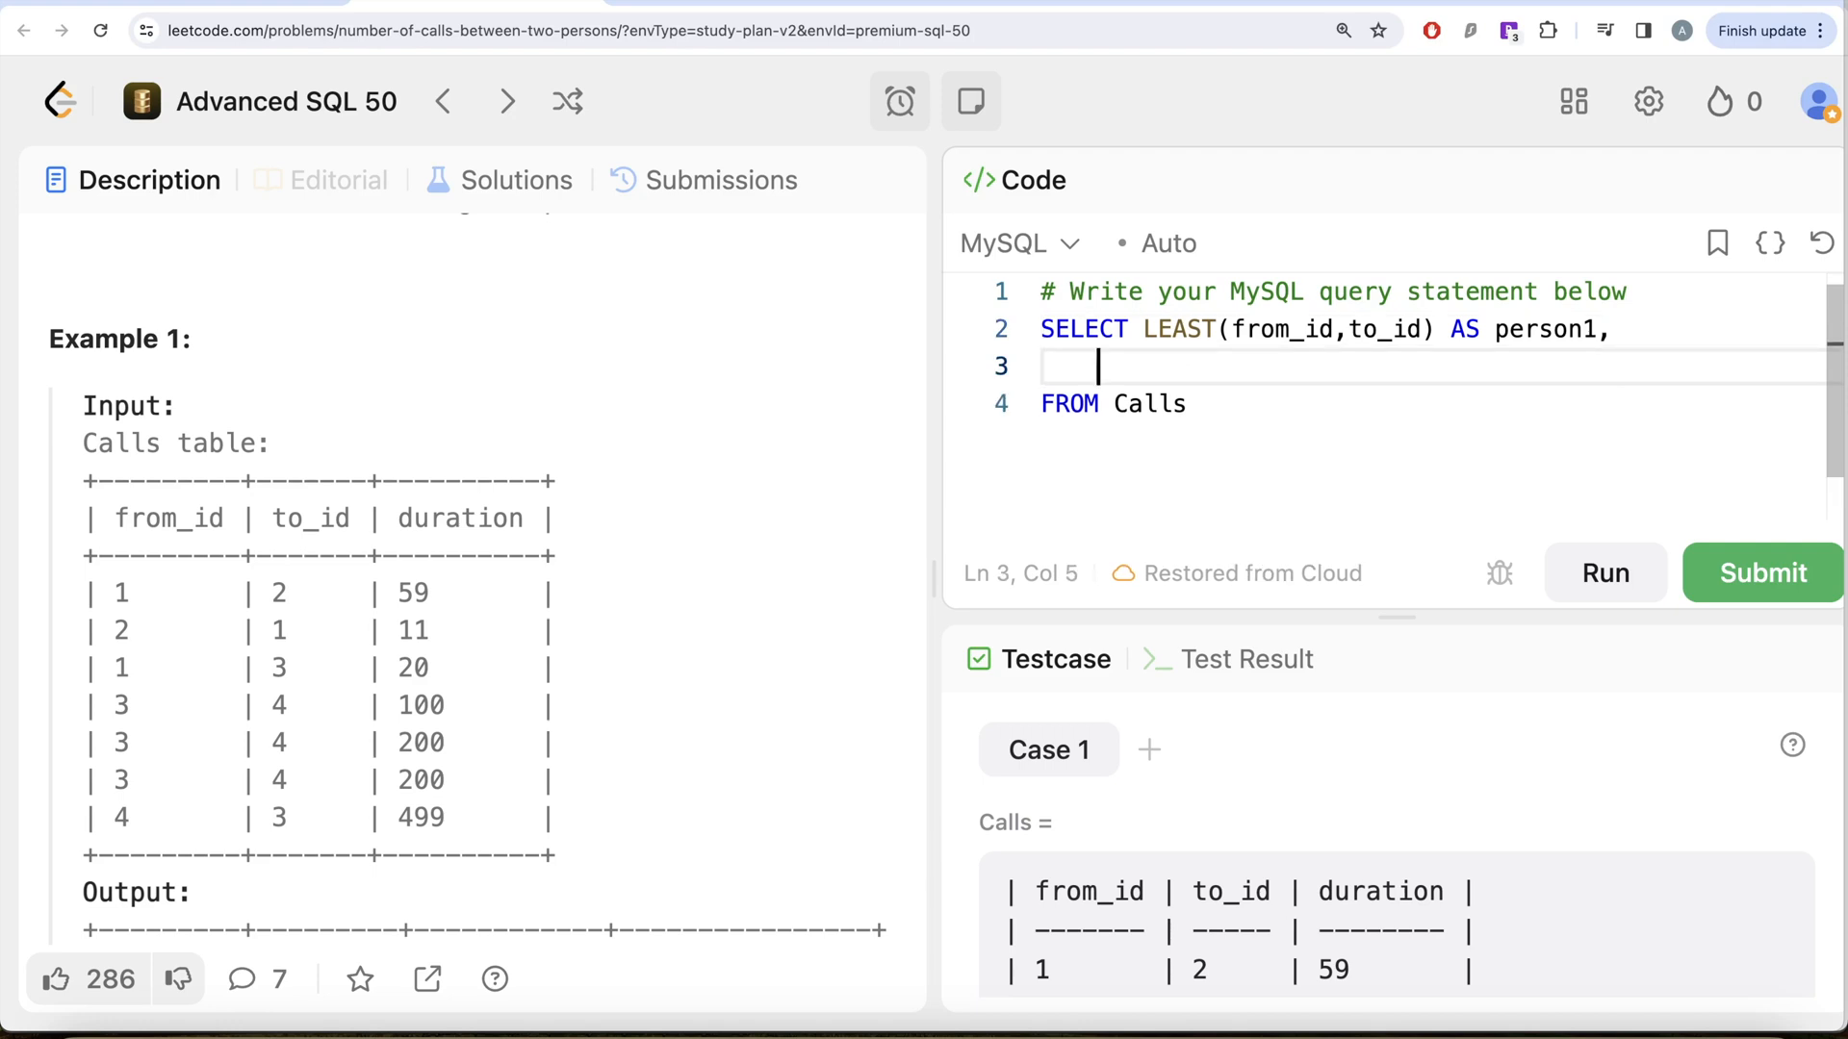
text(GREATEST(fro)
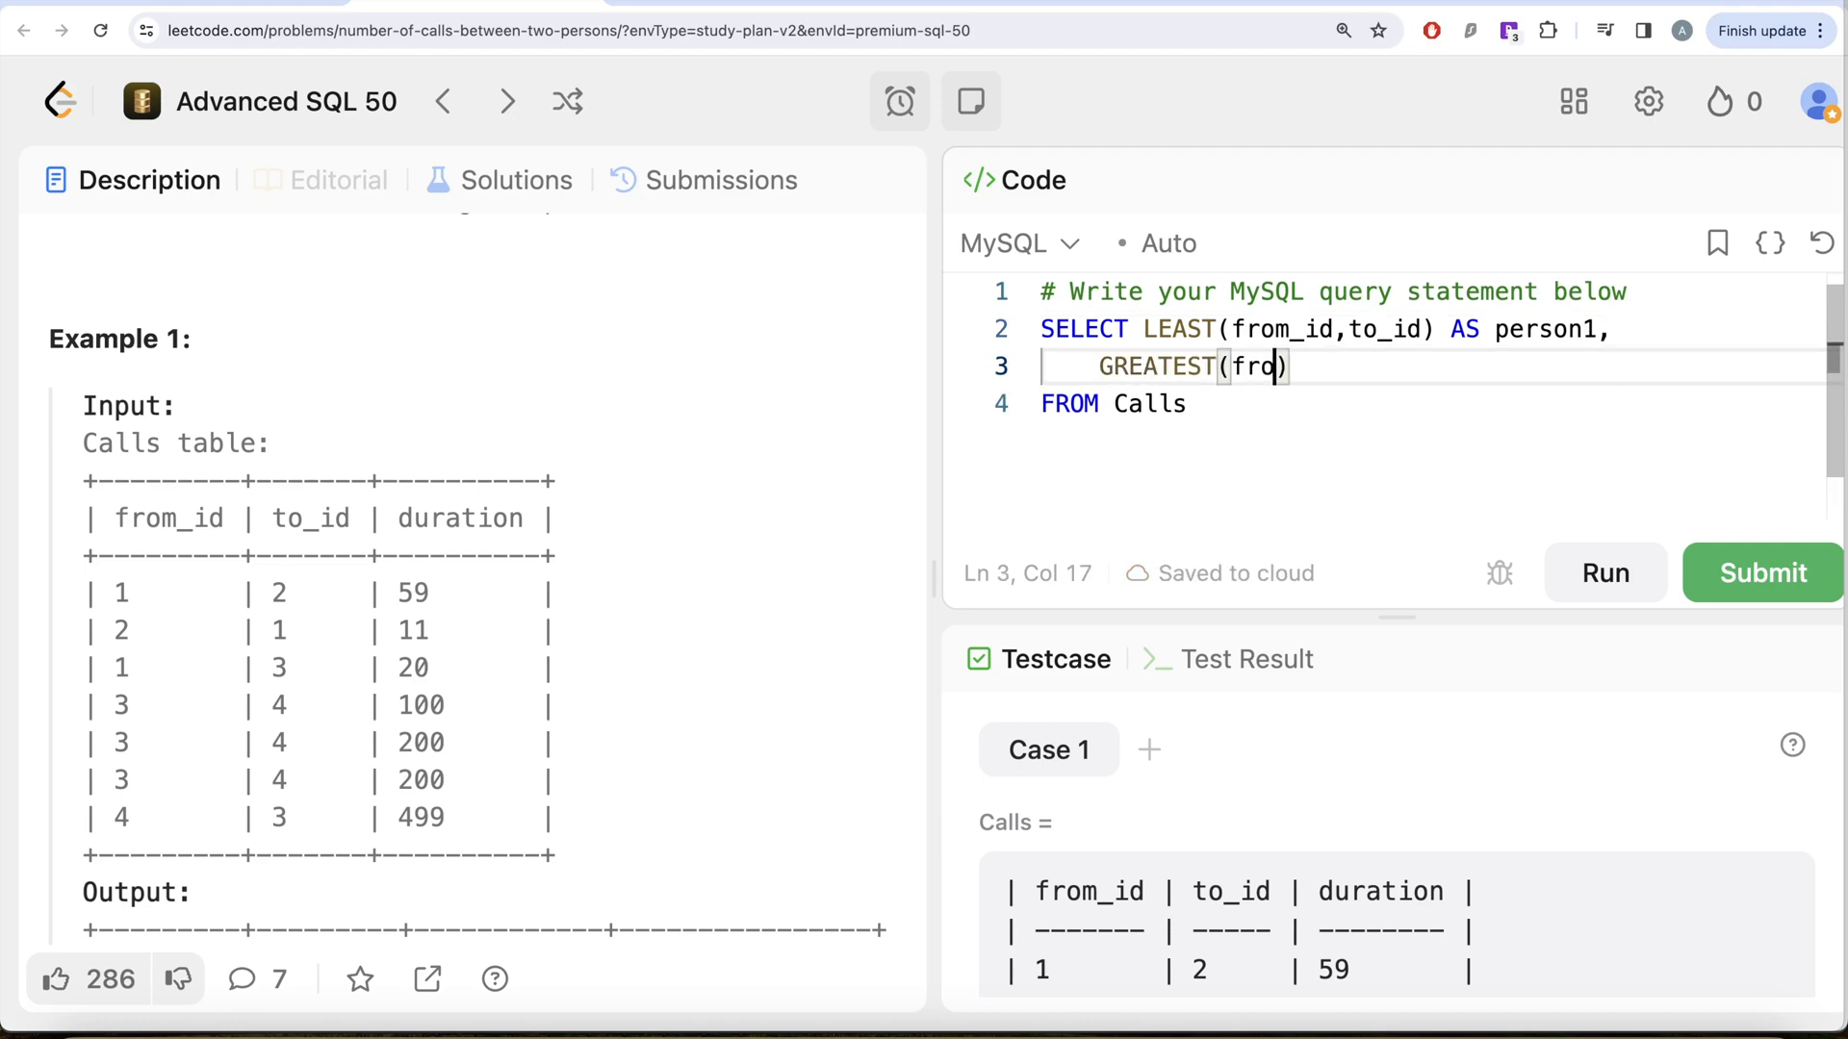
text(m_id,to)
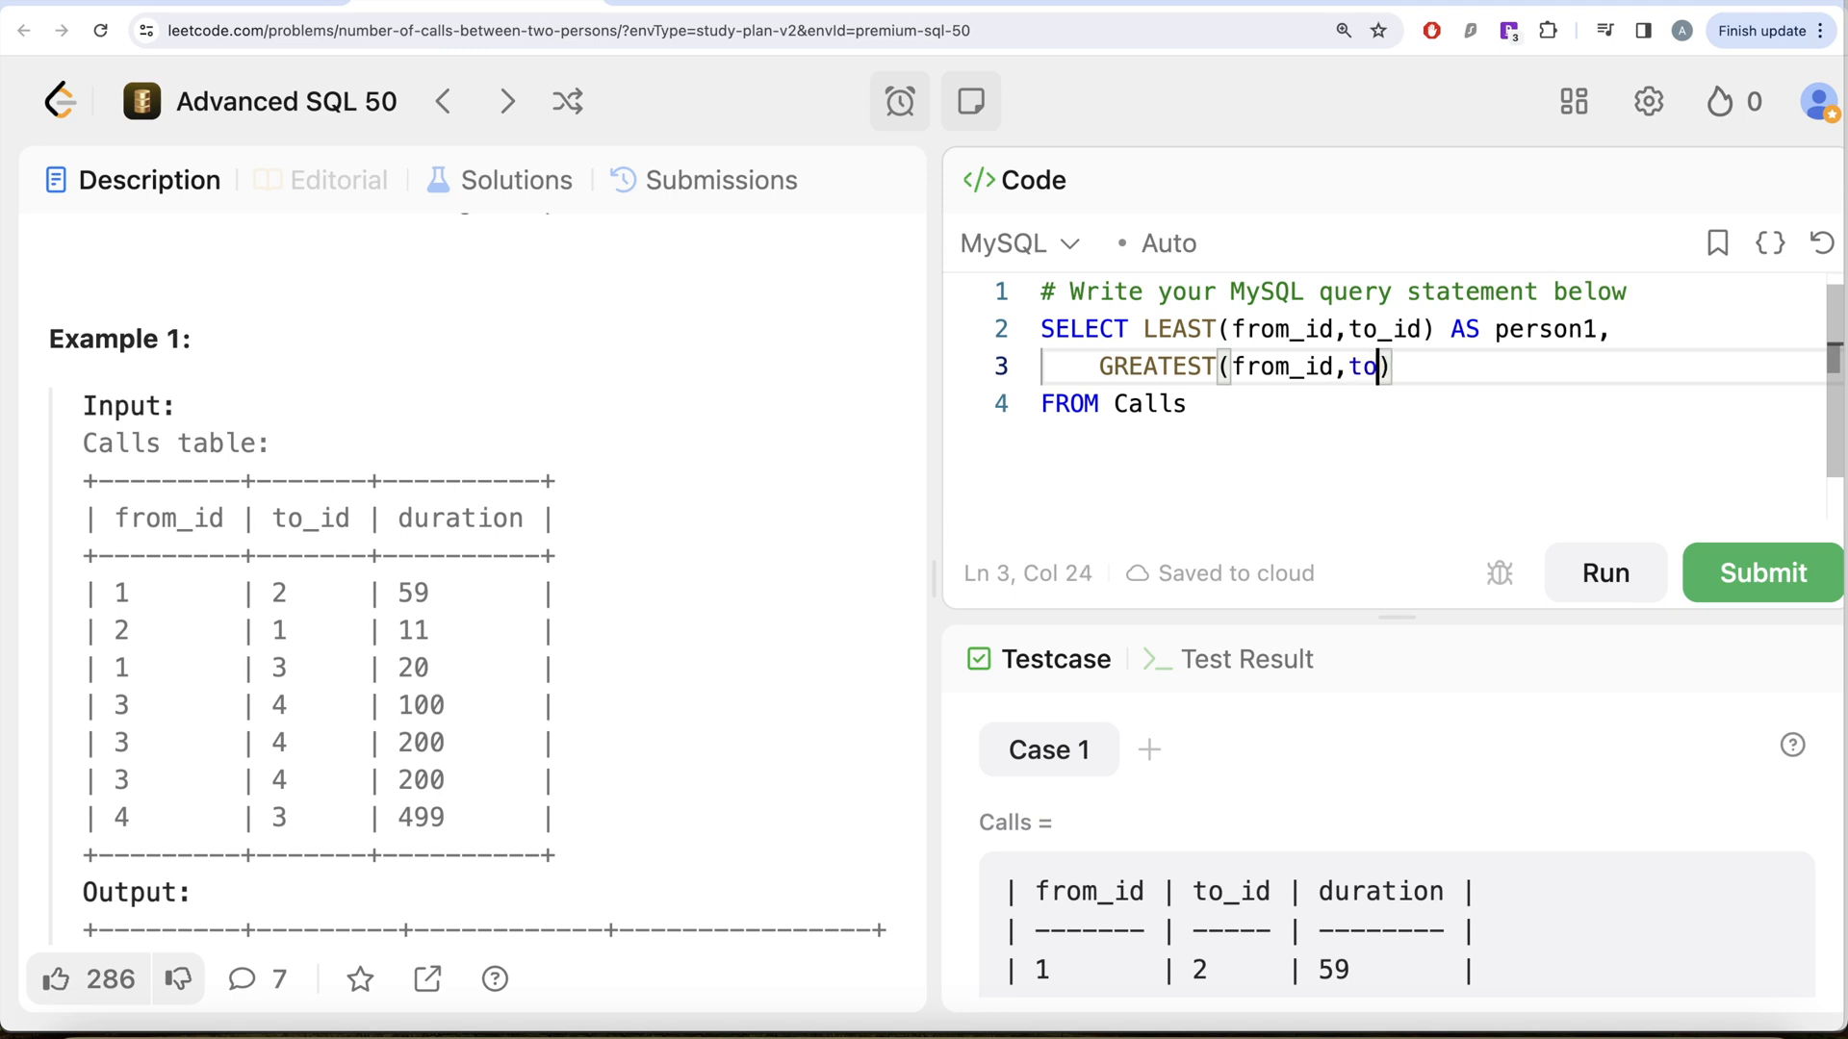
text(_id) A)
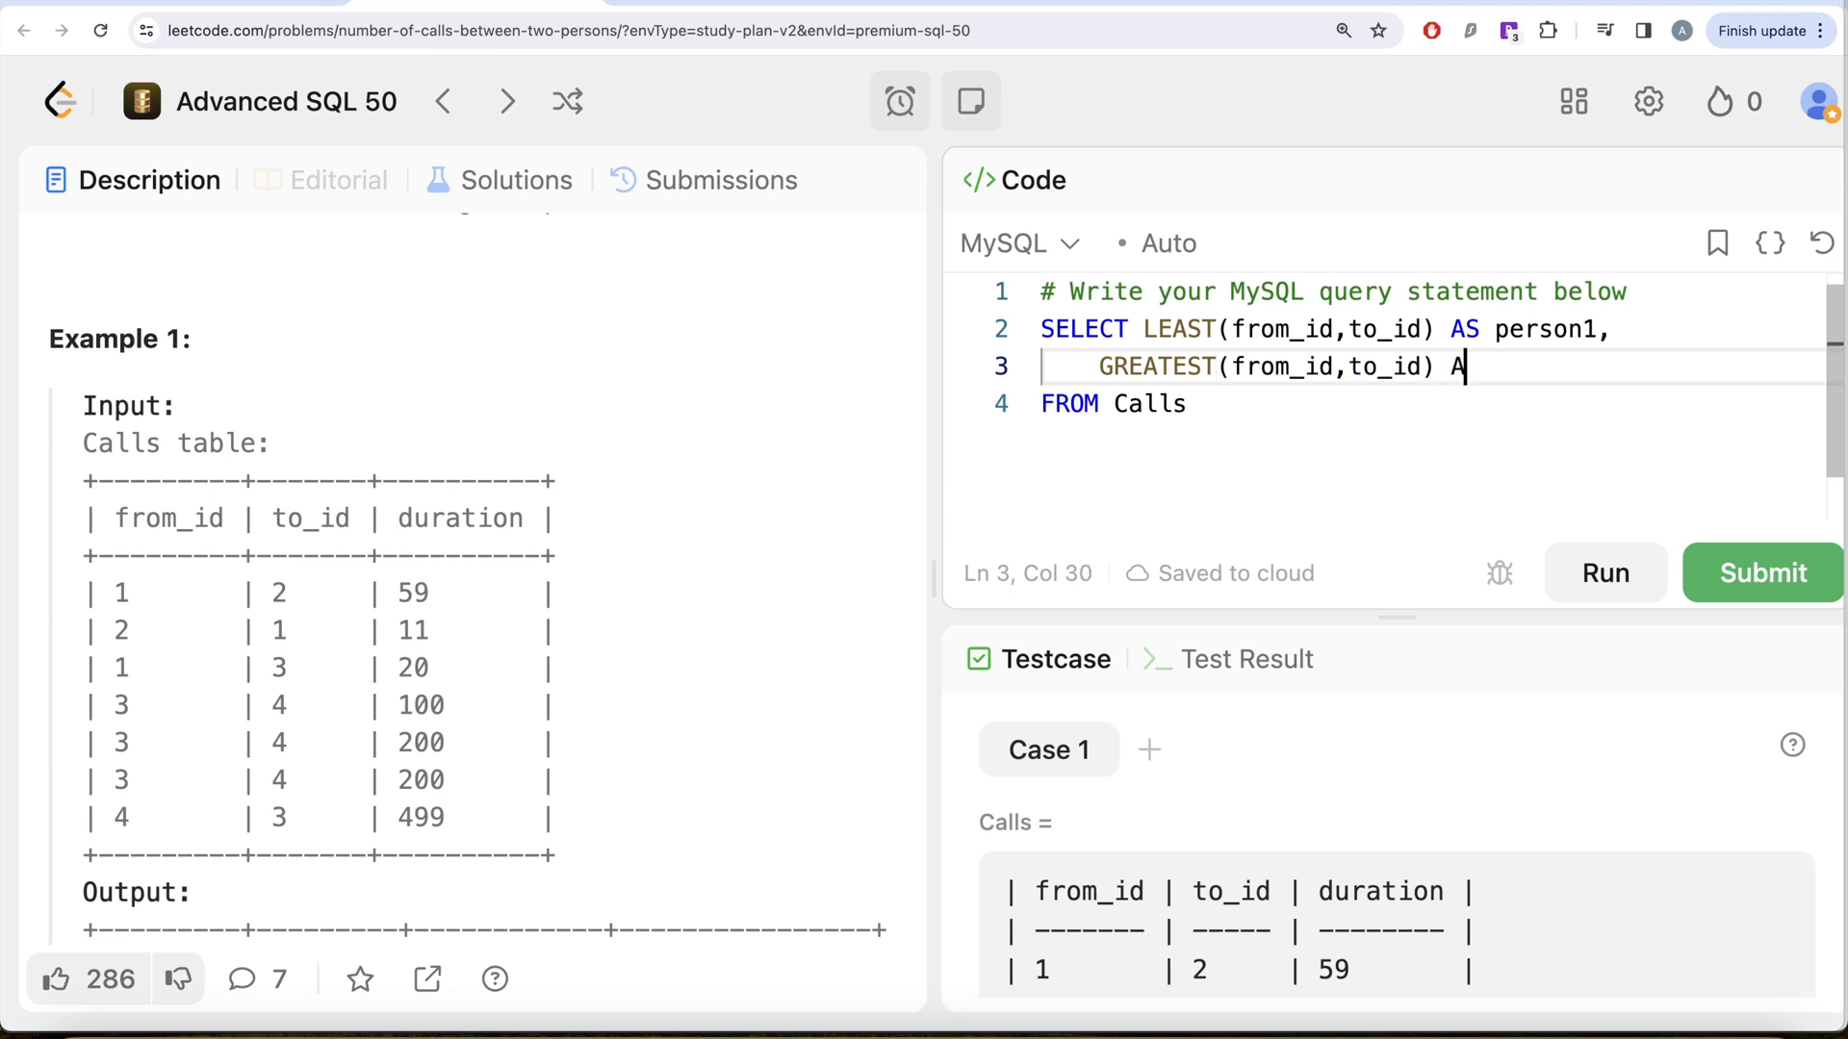
text(S person2)
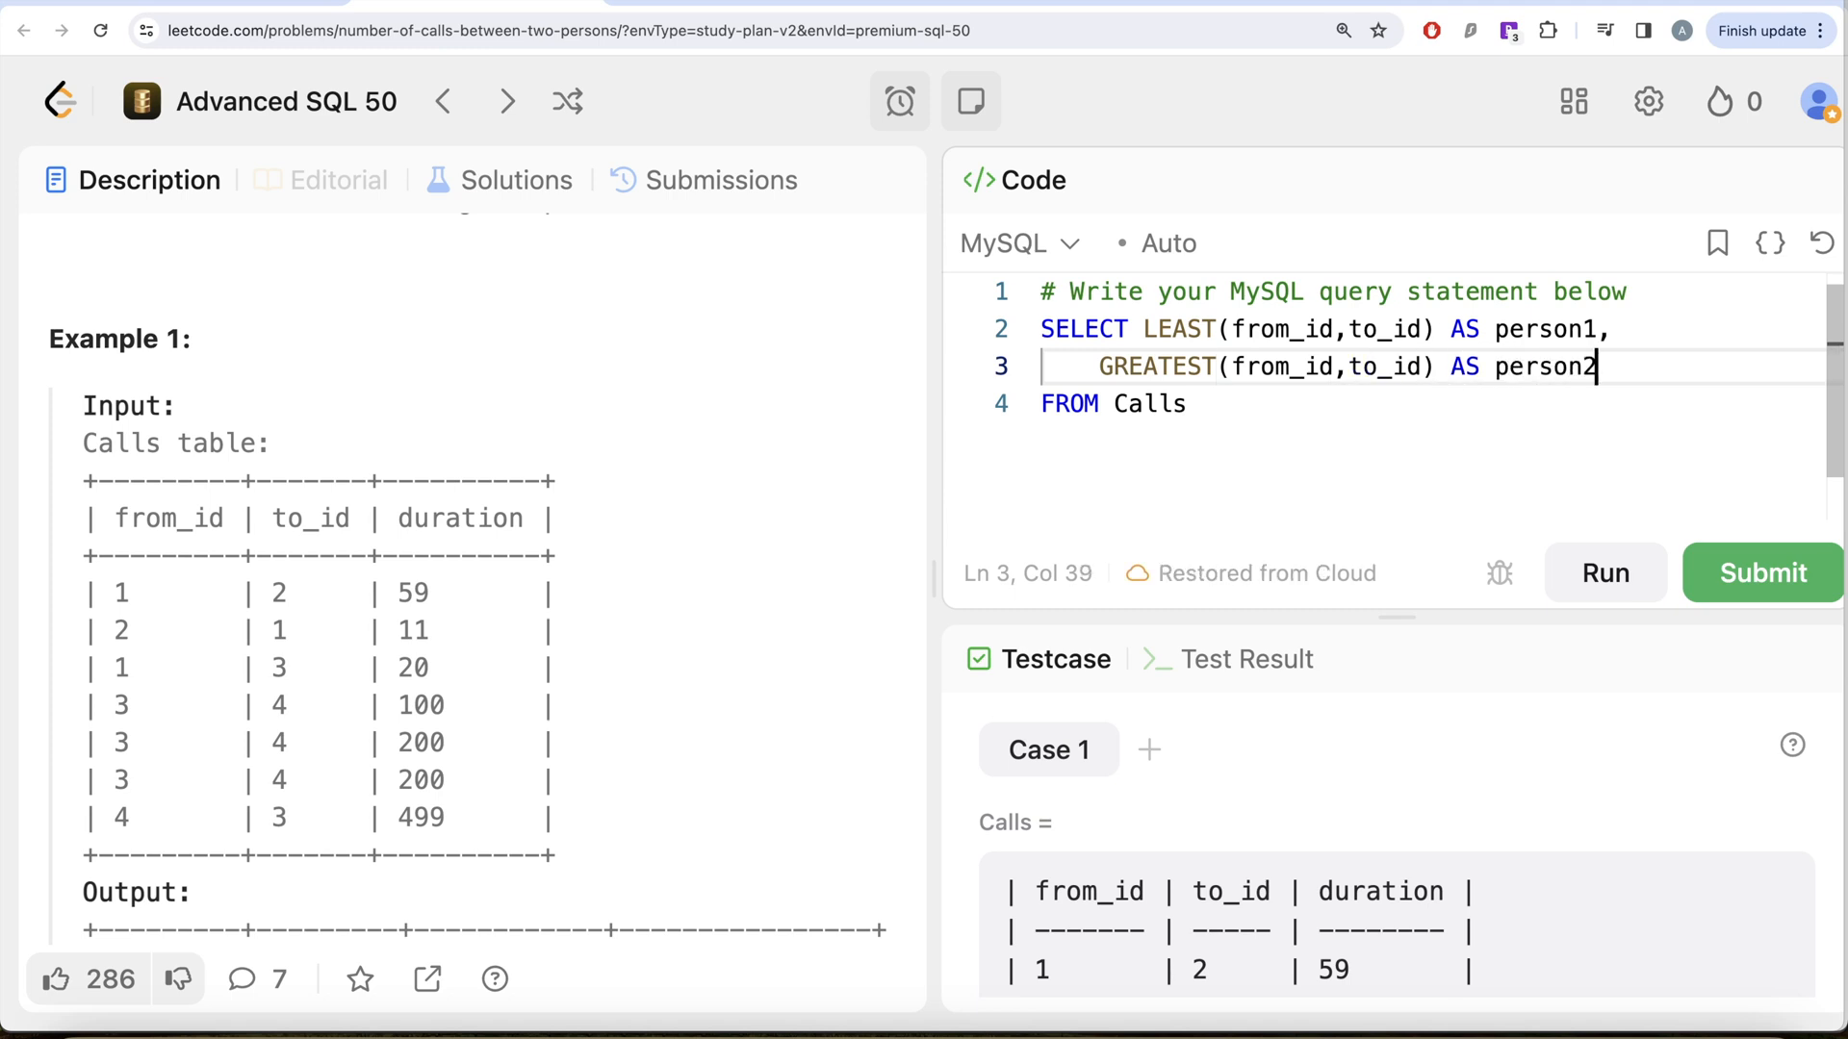
mouse_move(504, 543)
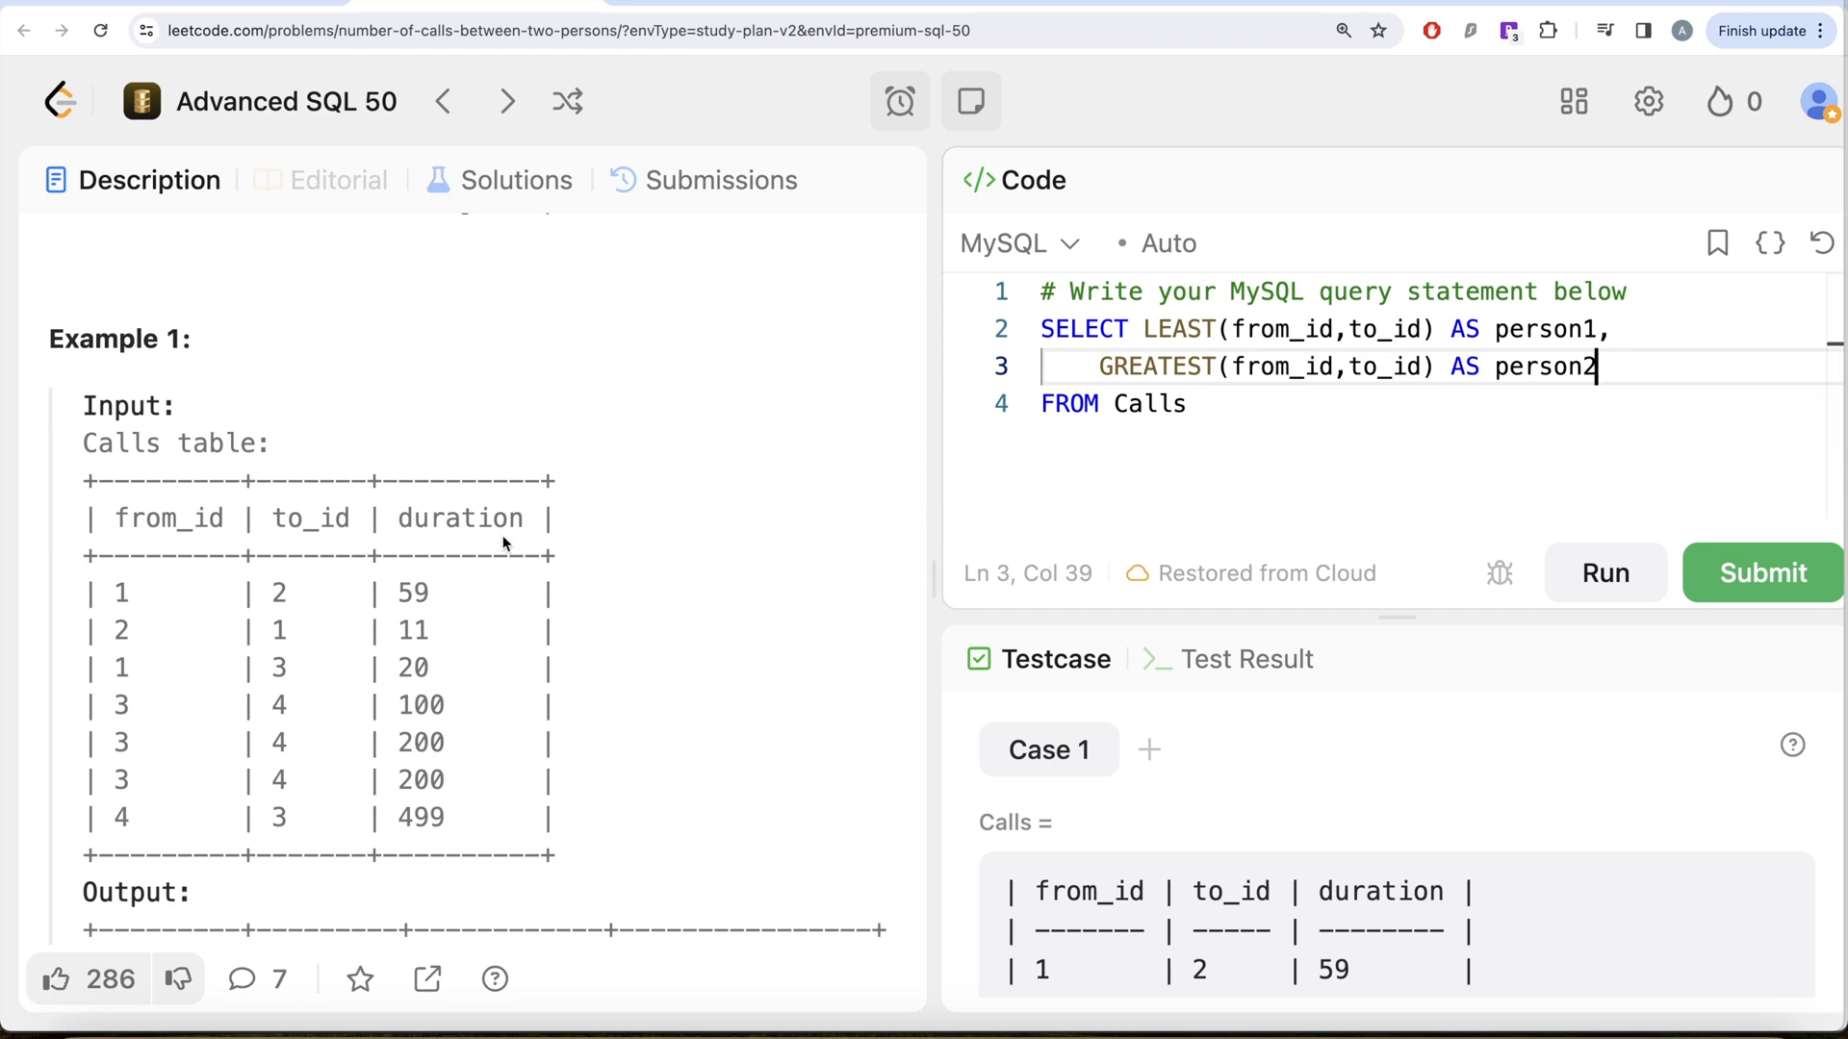
text(, duration)
click(1436, 405)
text(;)
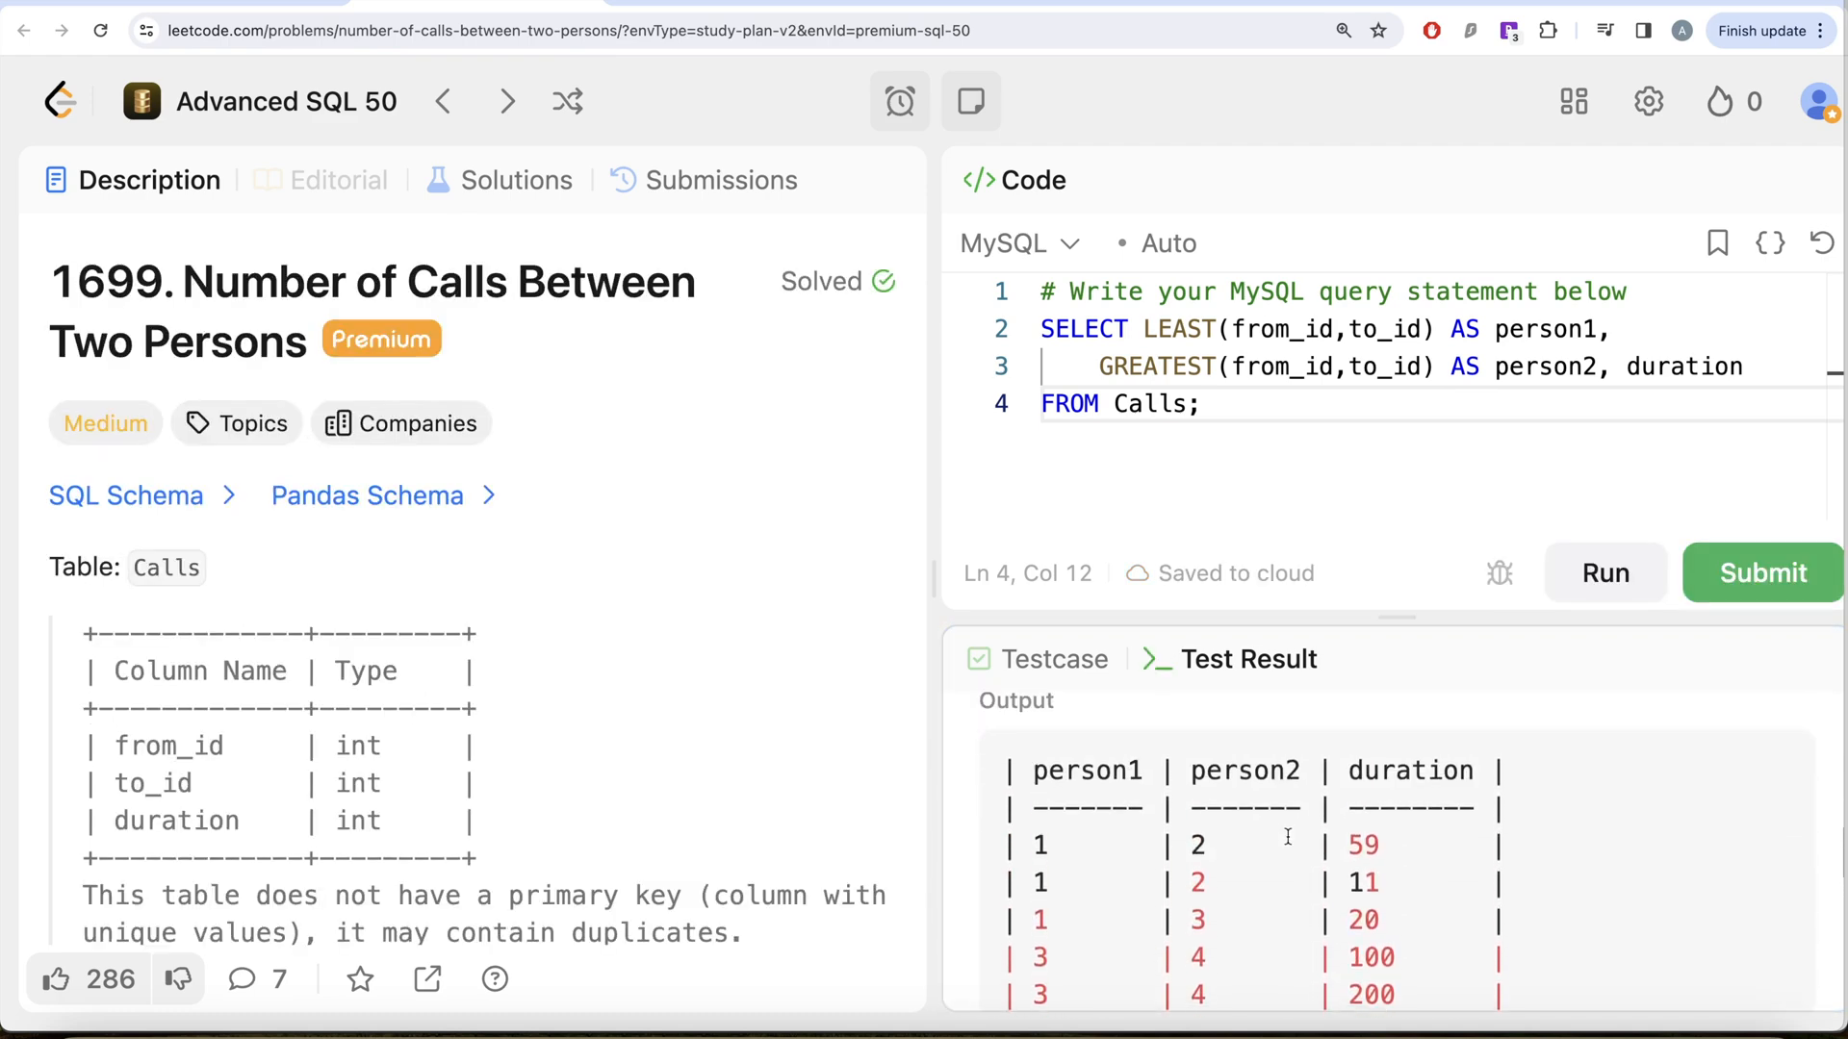
Scroll the description to compare the run output with the expected call_count and total_duration
scroll(down, 3)
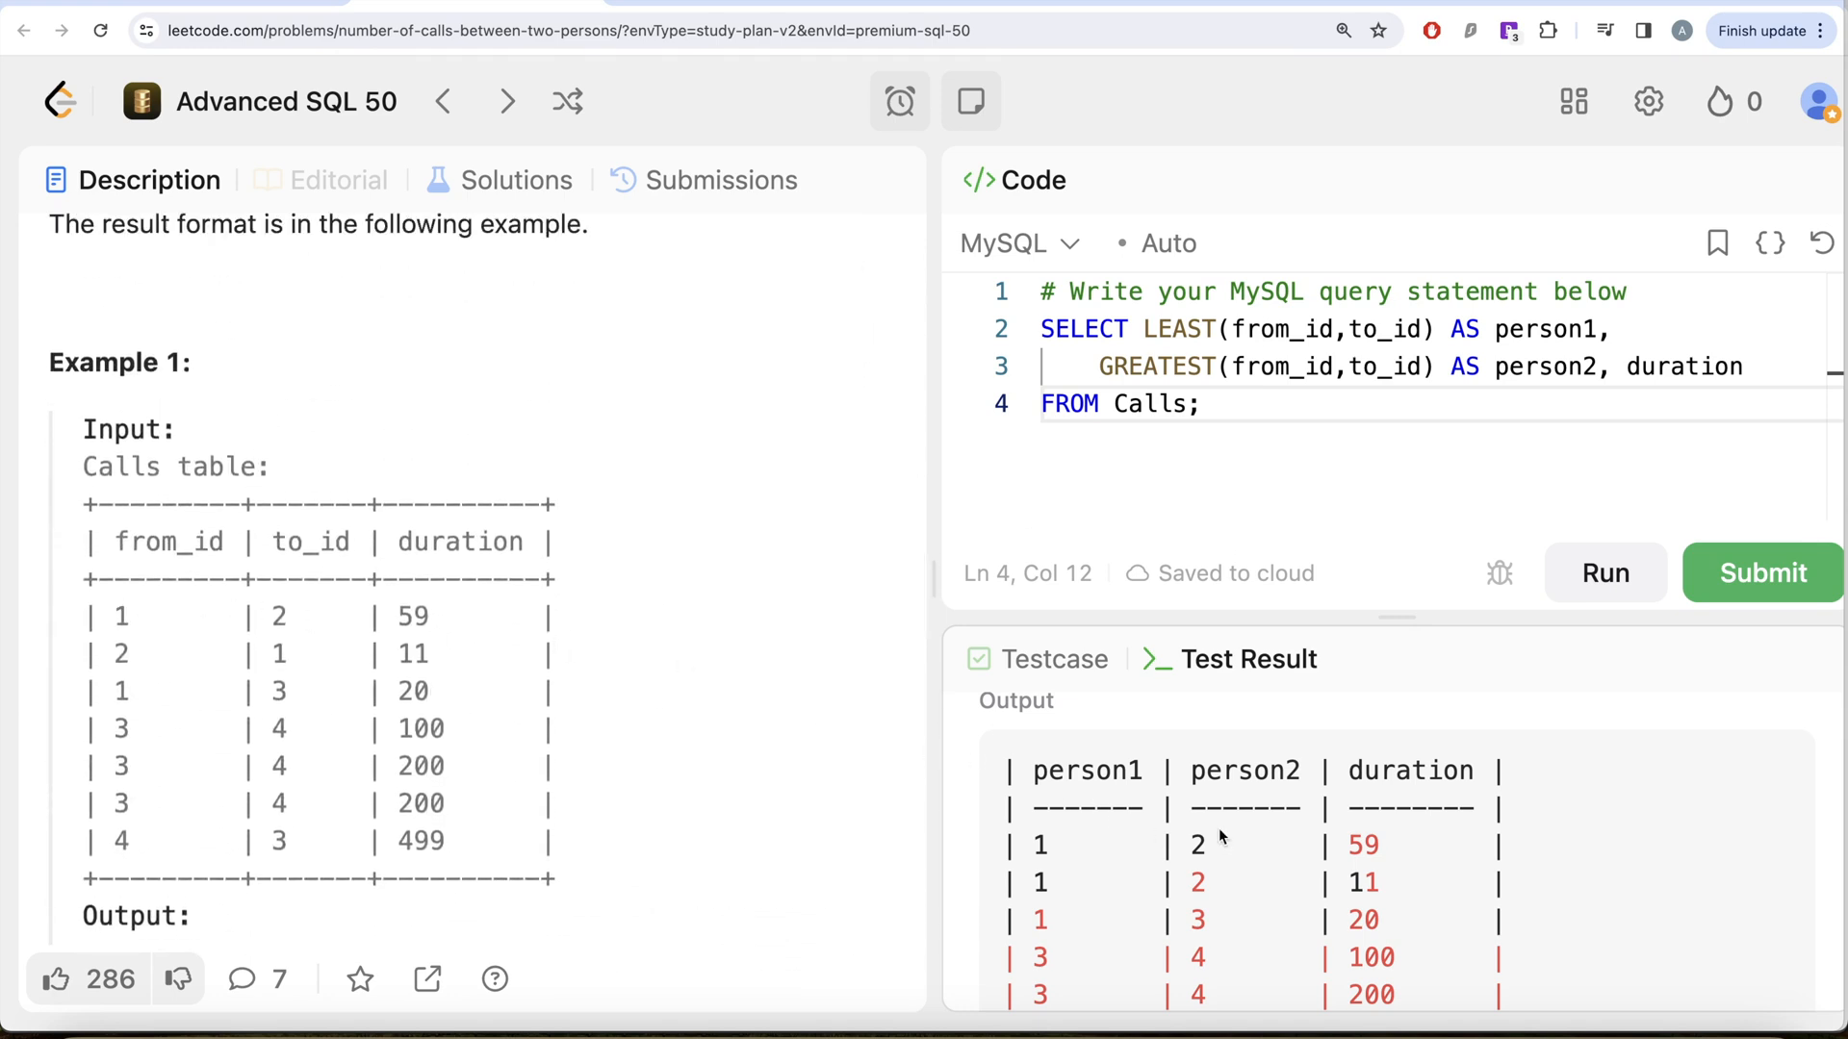
mouse_move(344, 645)
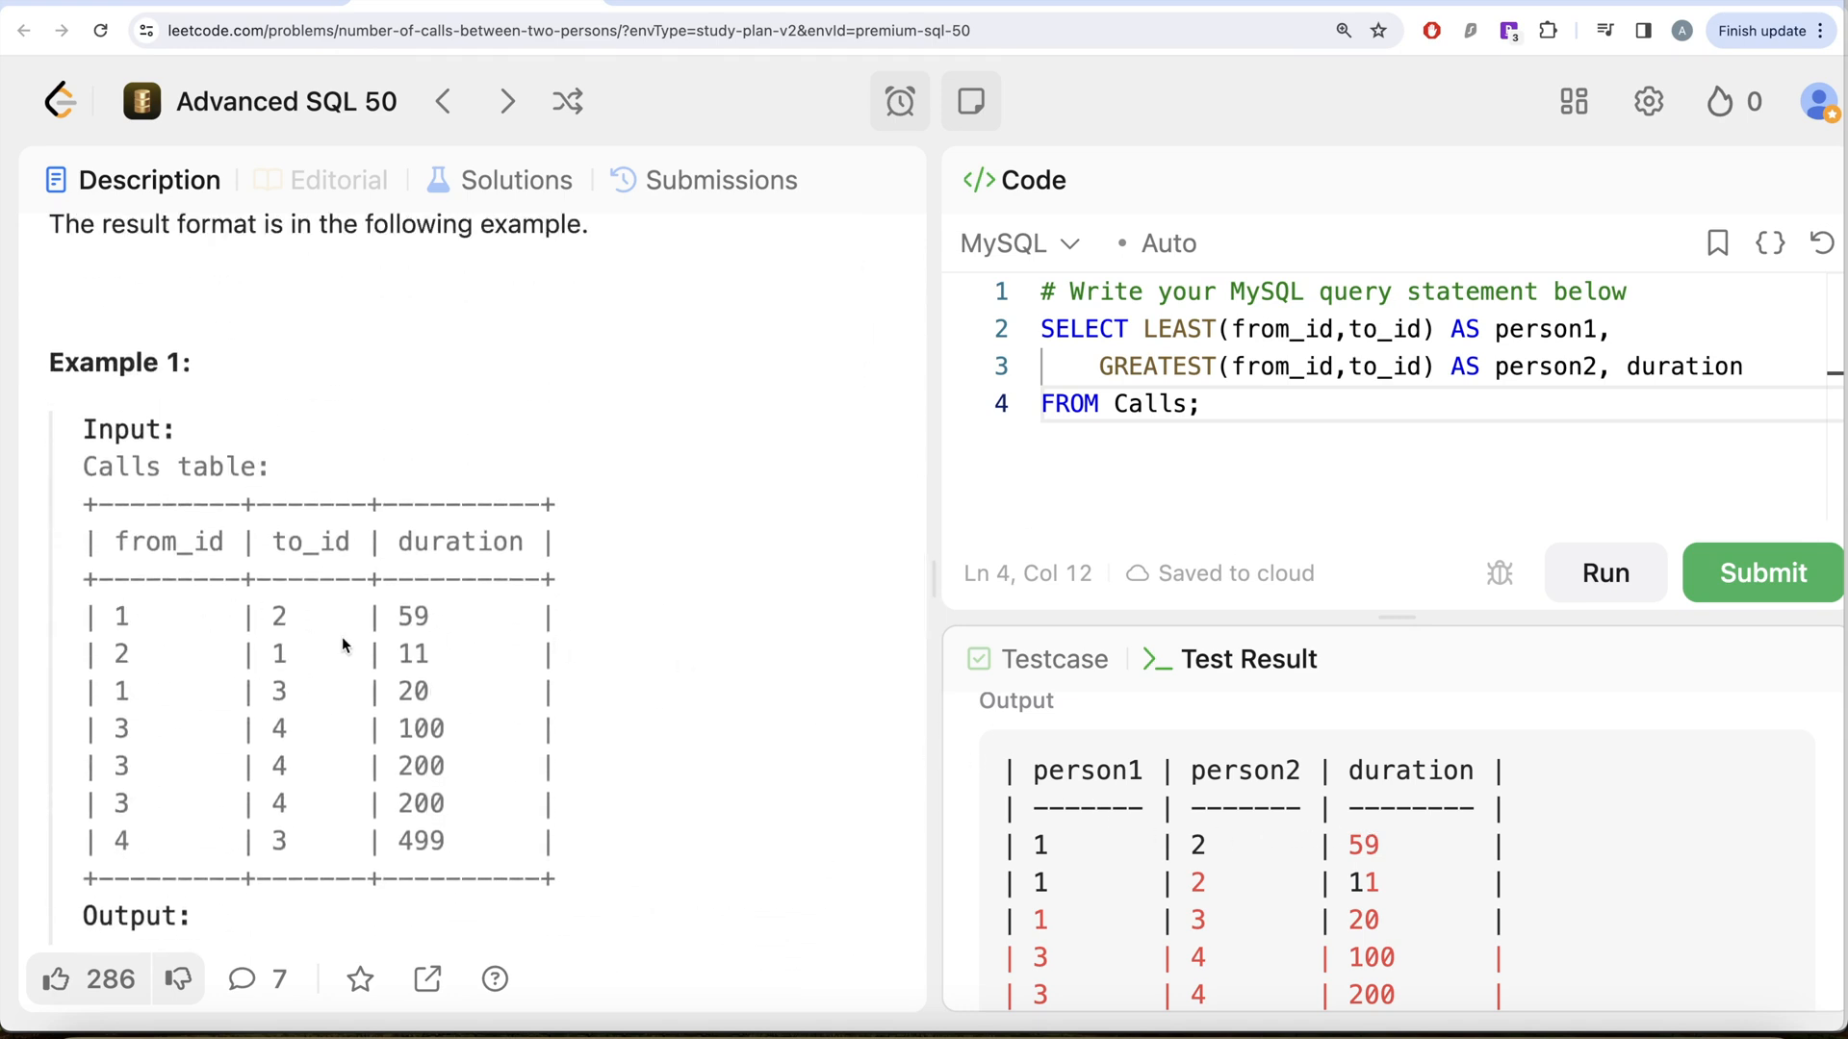
mouse_move(112, 679)
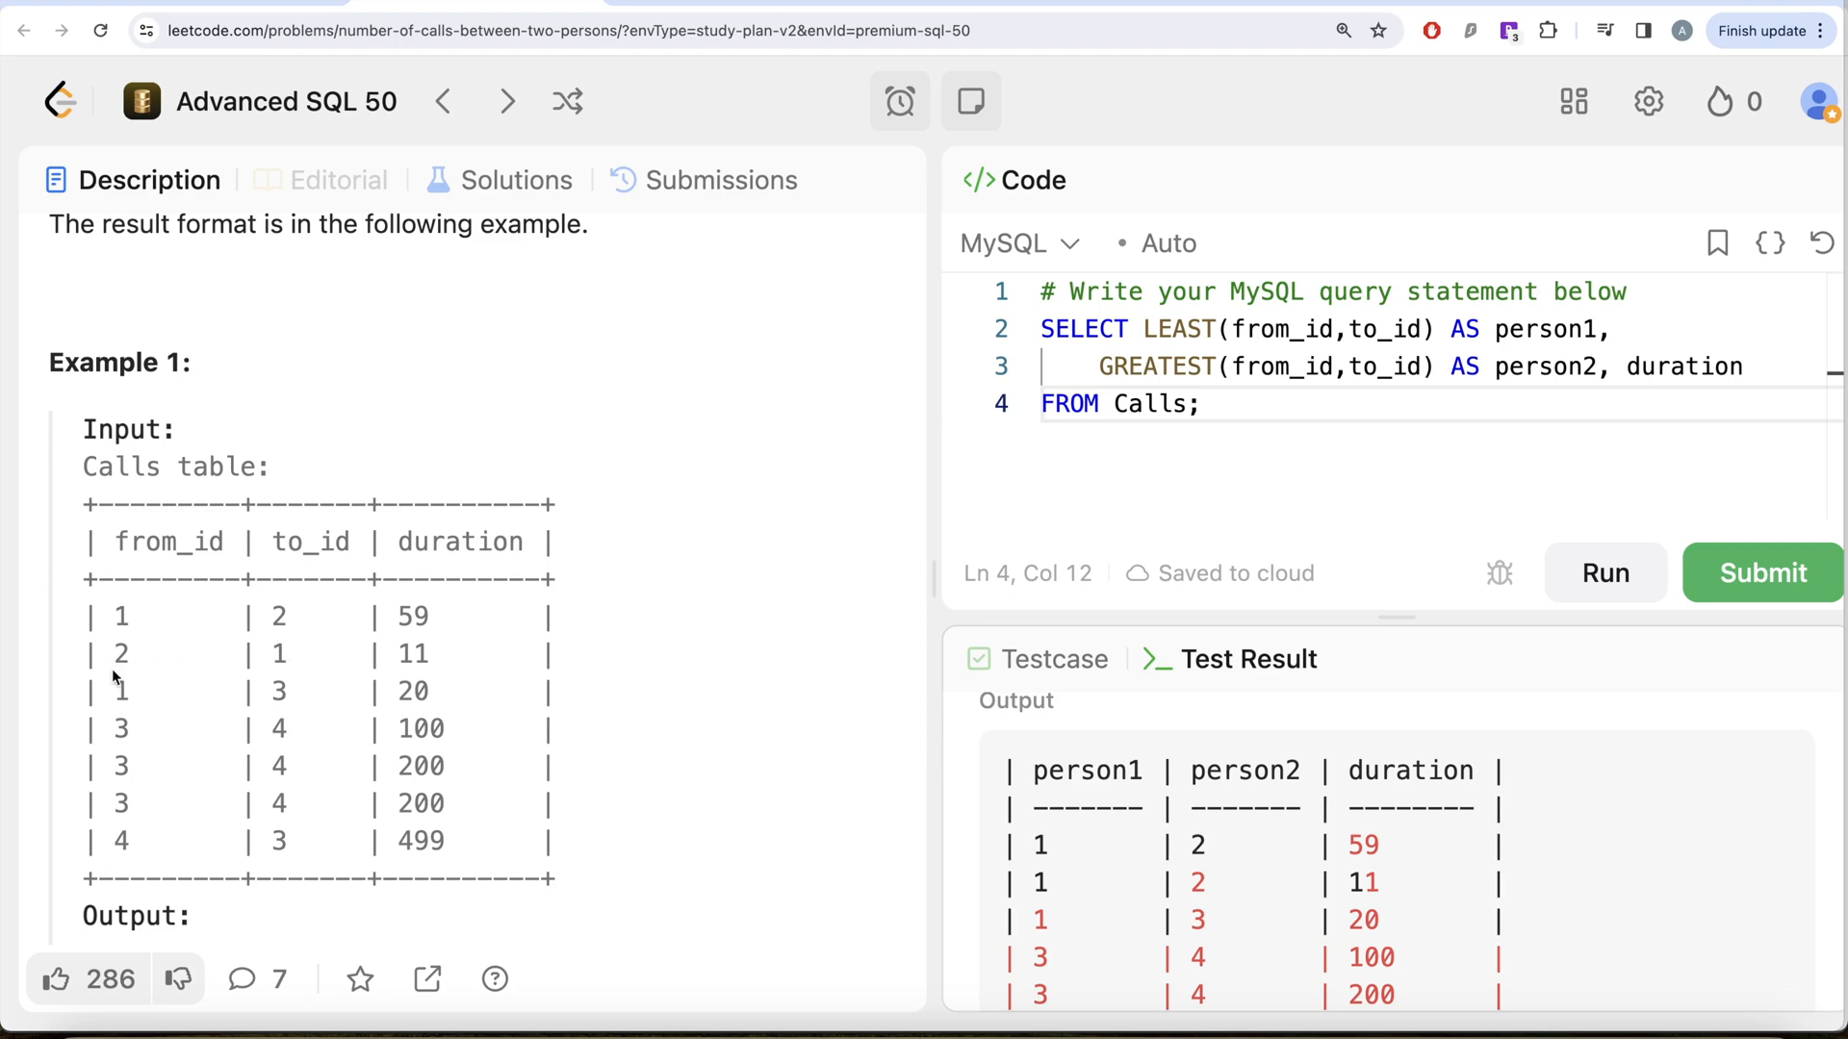
mouse_move(278, 650)
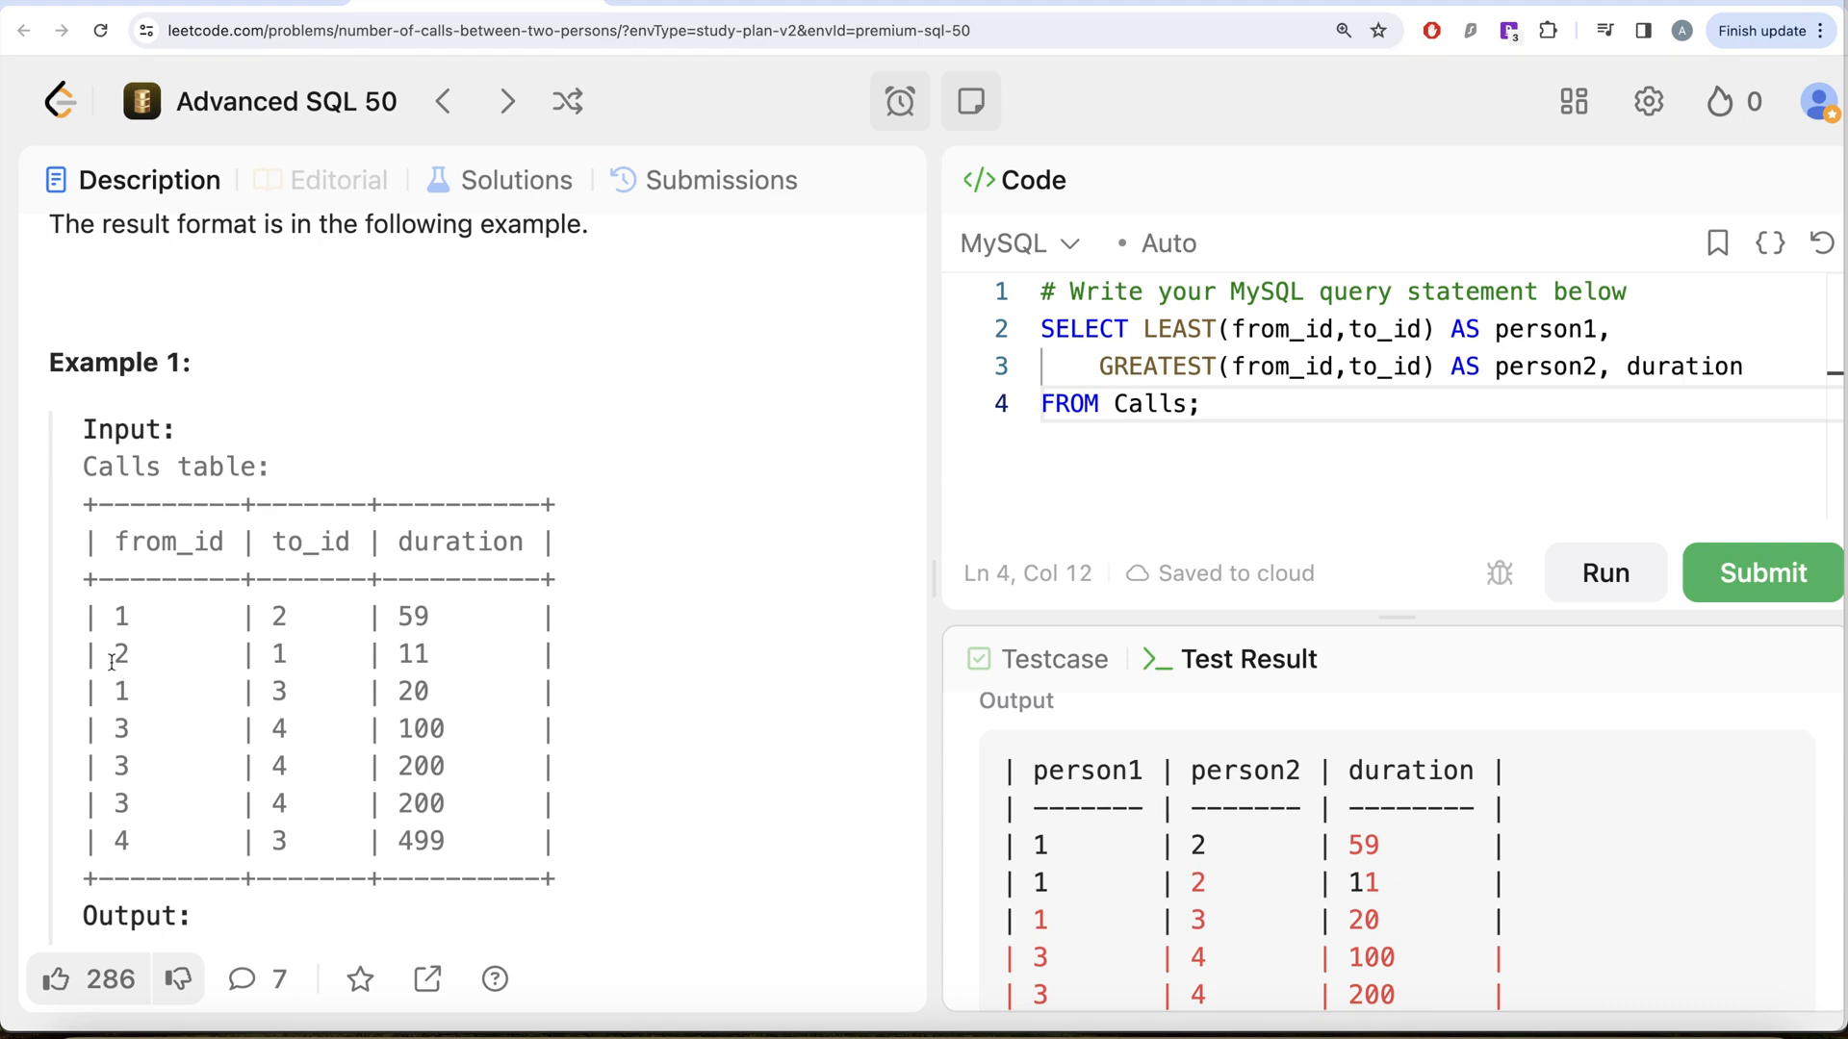
mouse_move(1382, 914)
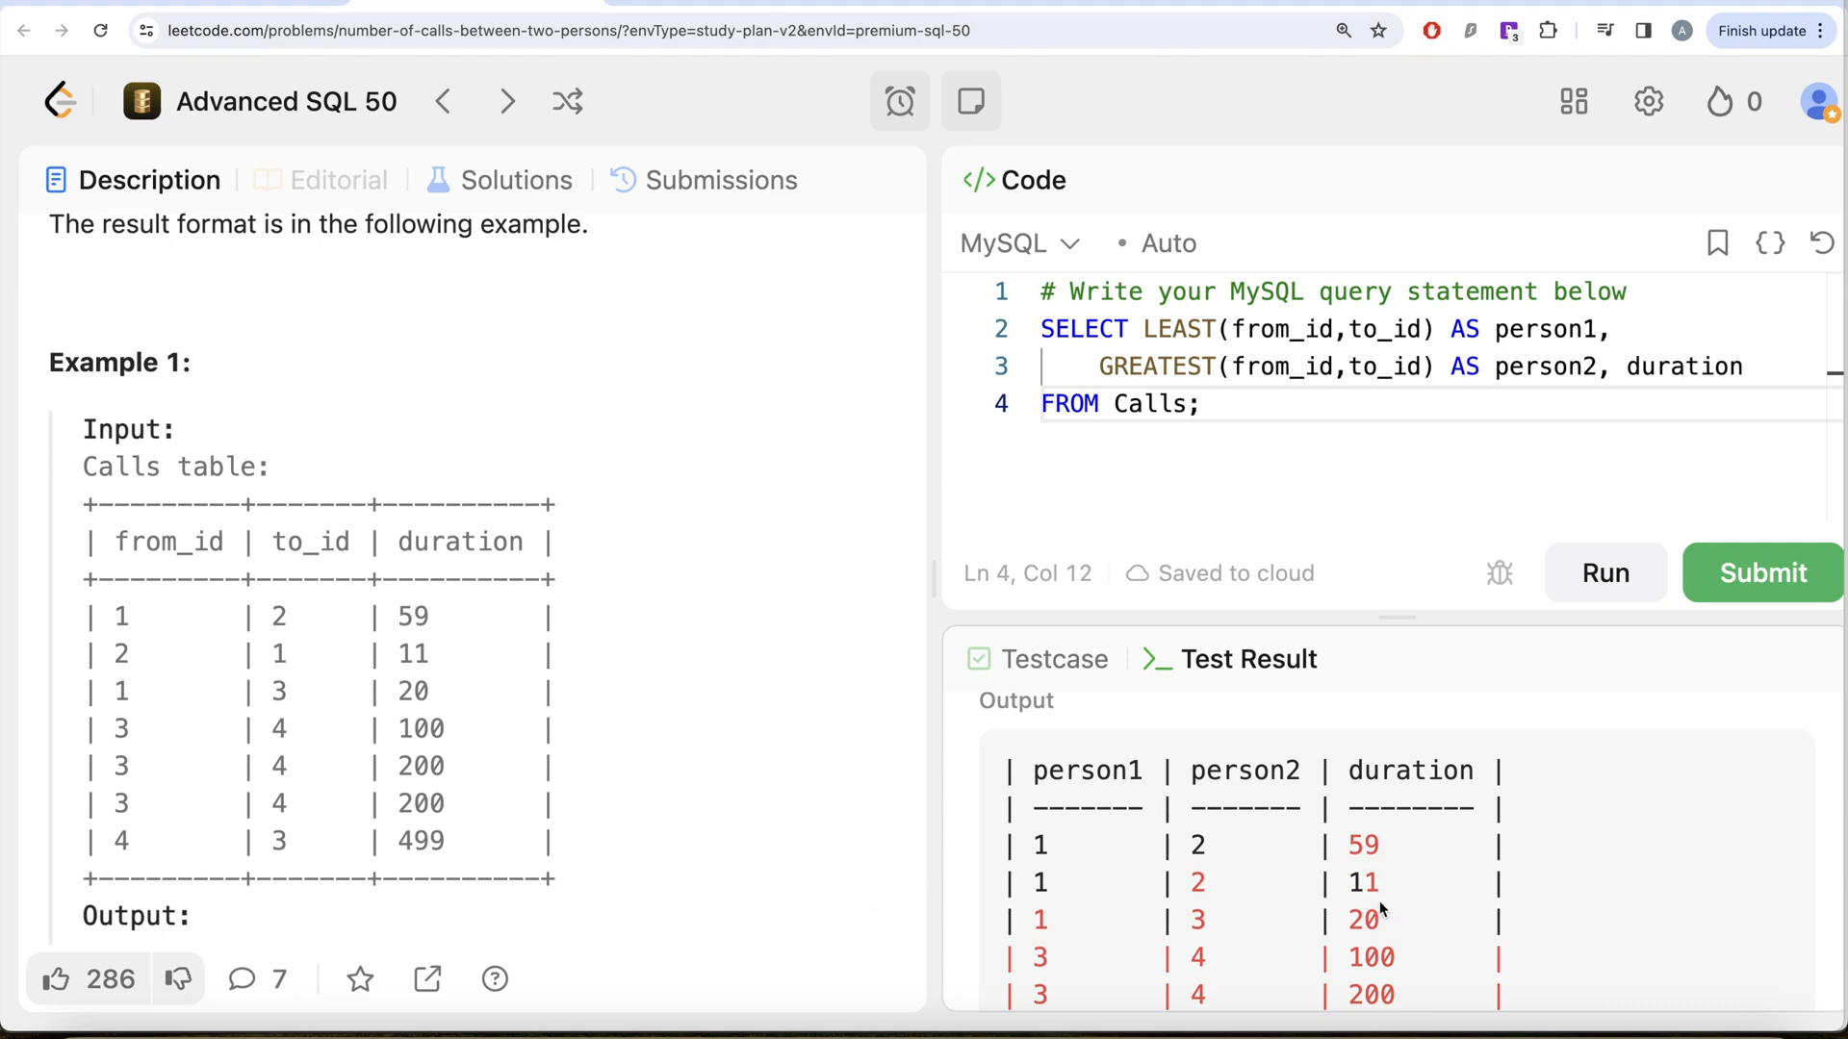
scroll(down, 3)
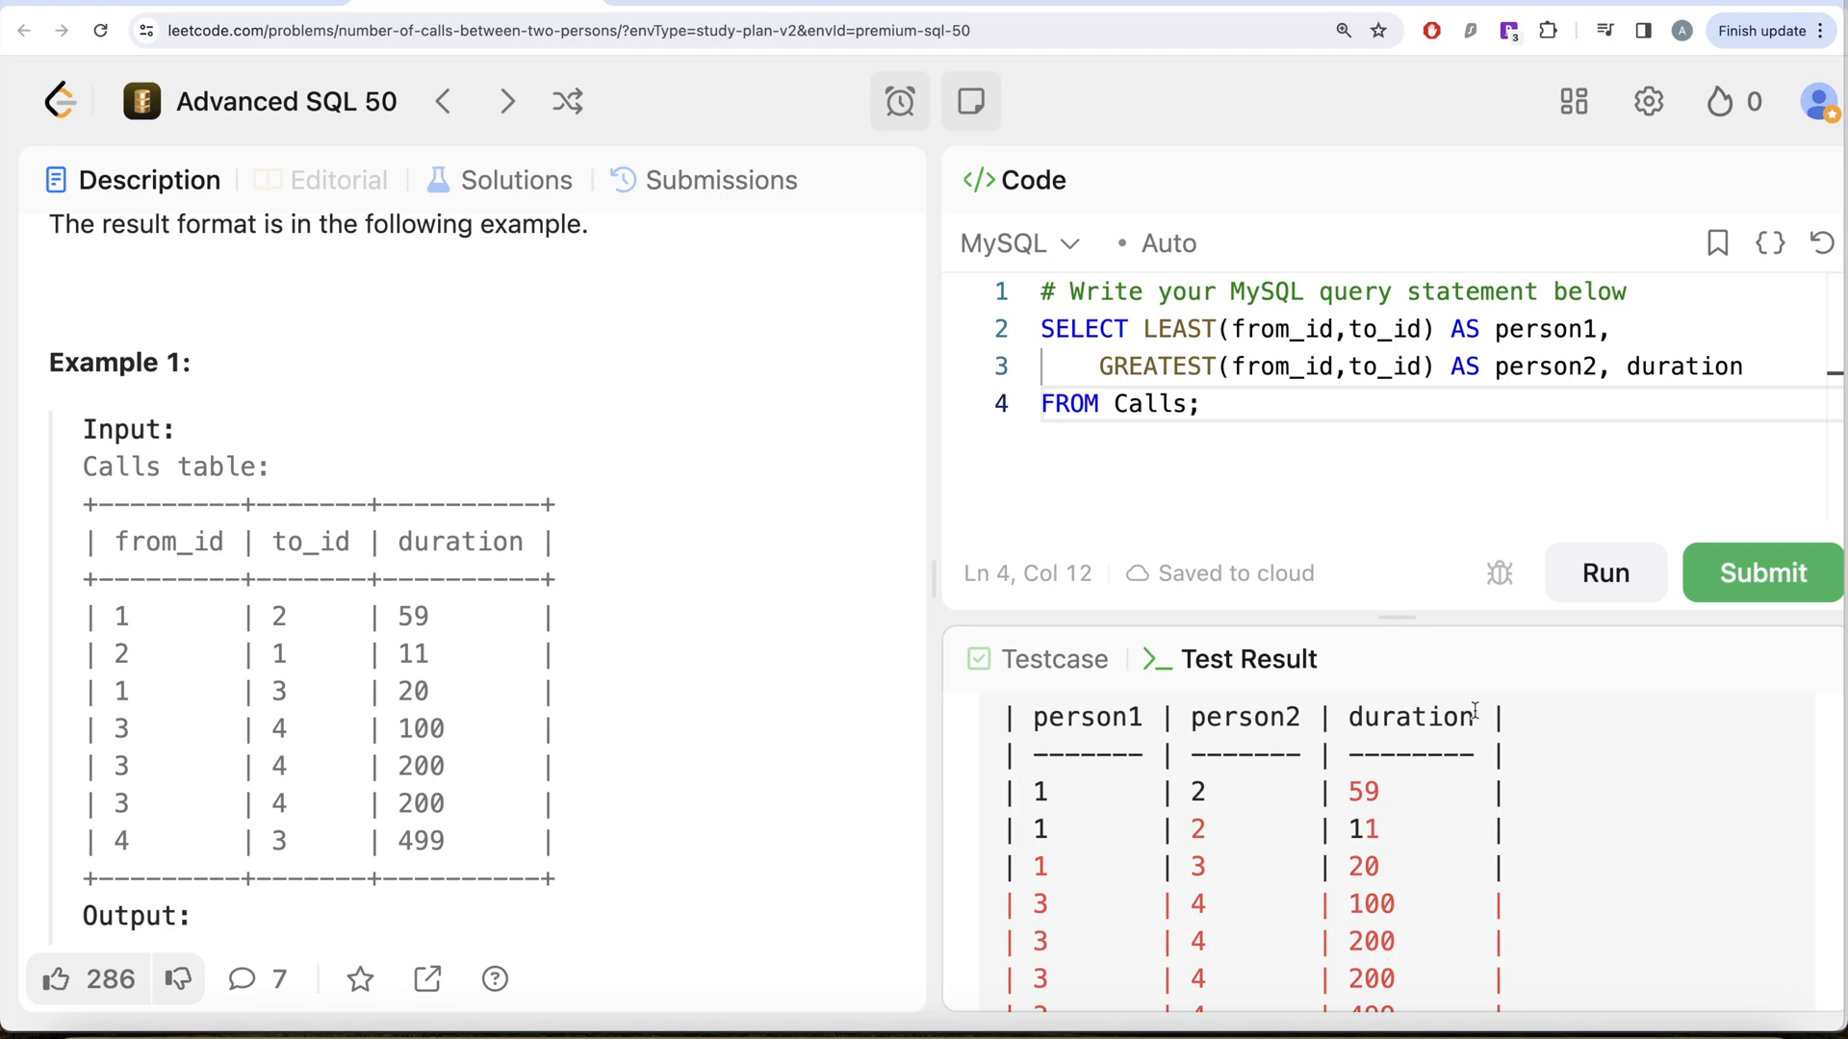
scroll(down, 3)
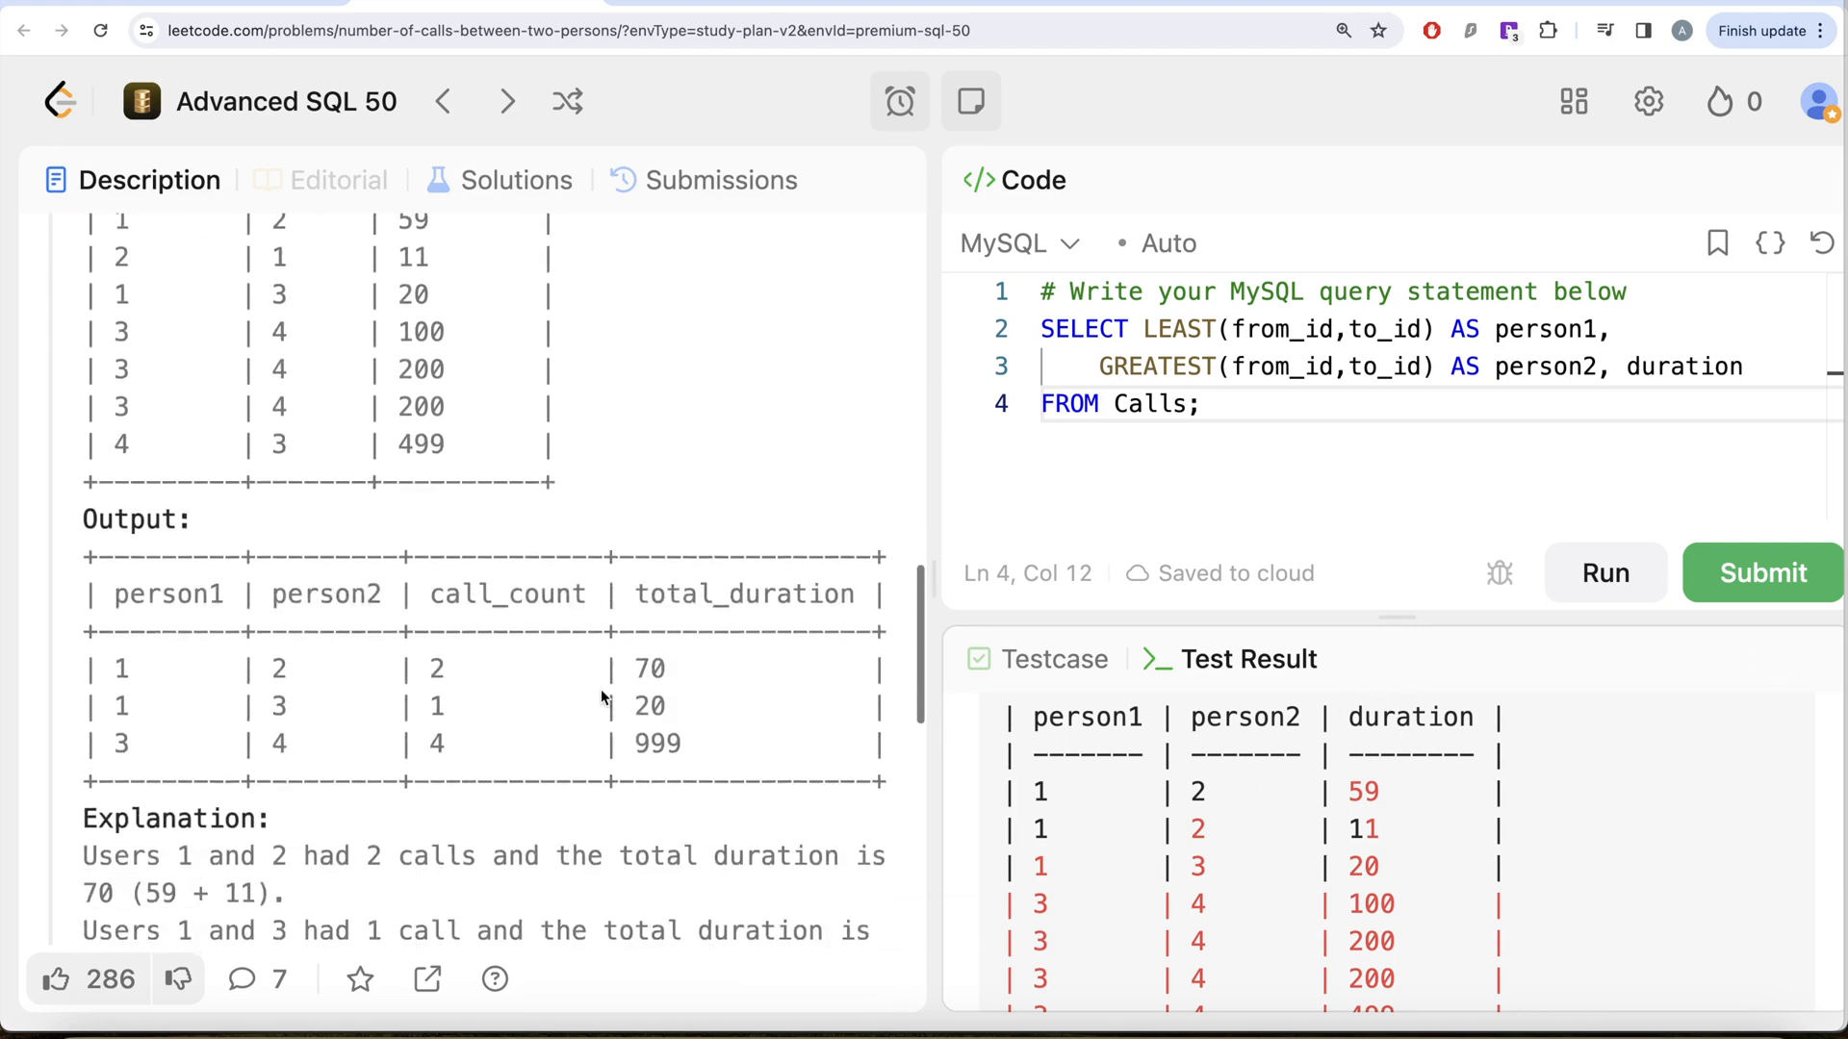
scroll(down, 3)
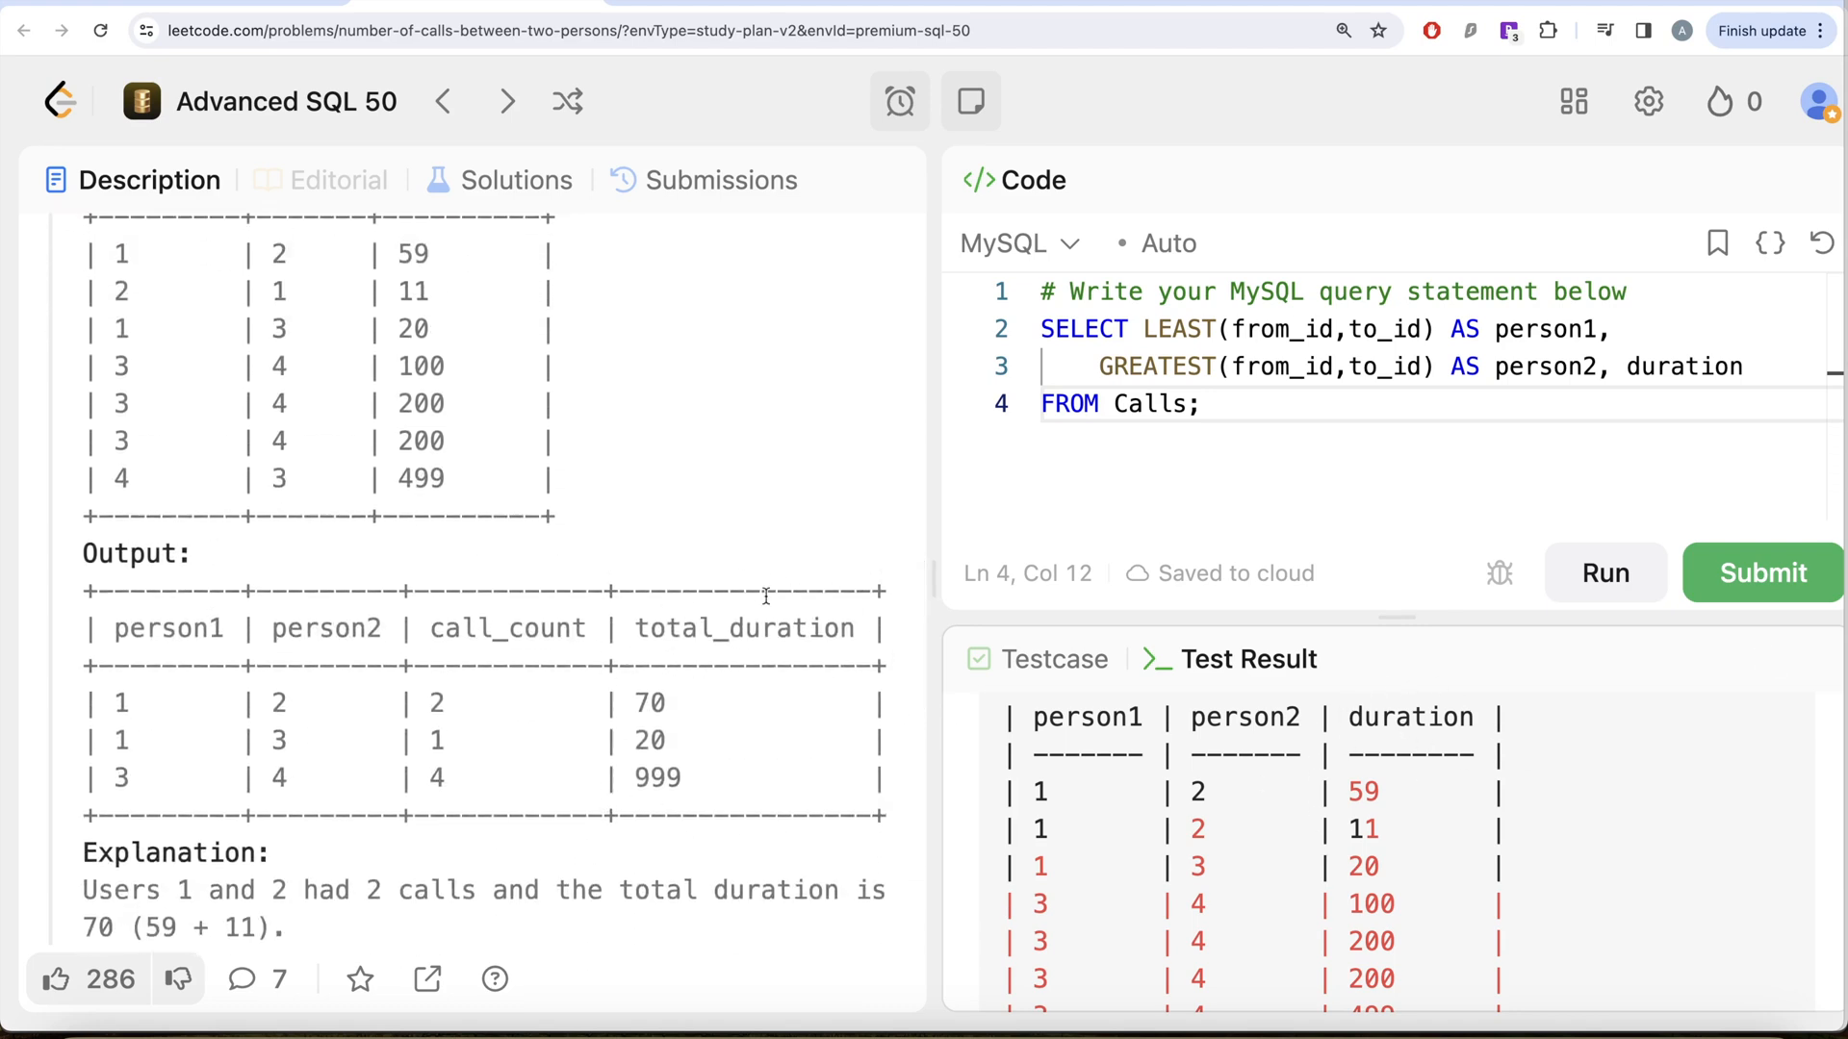
mouse_move(560, 628)
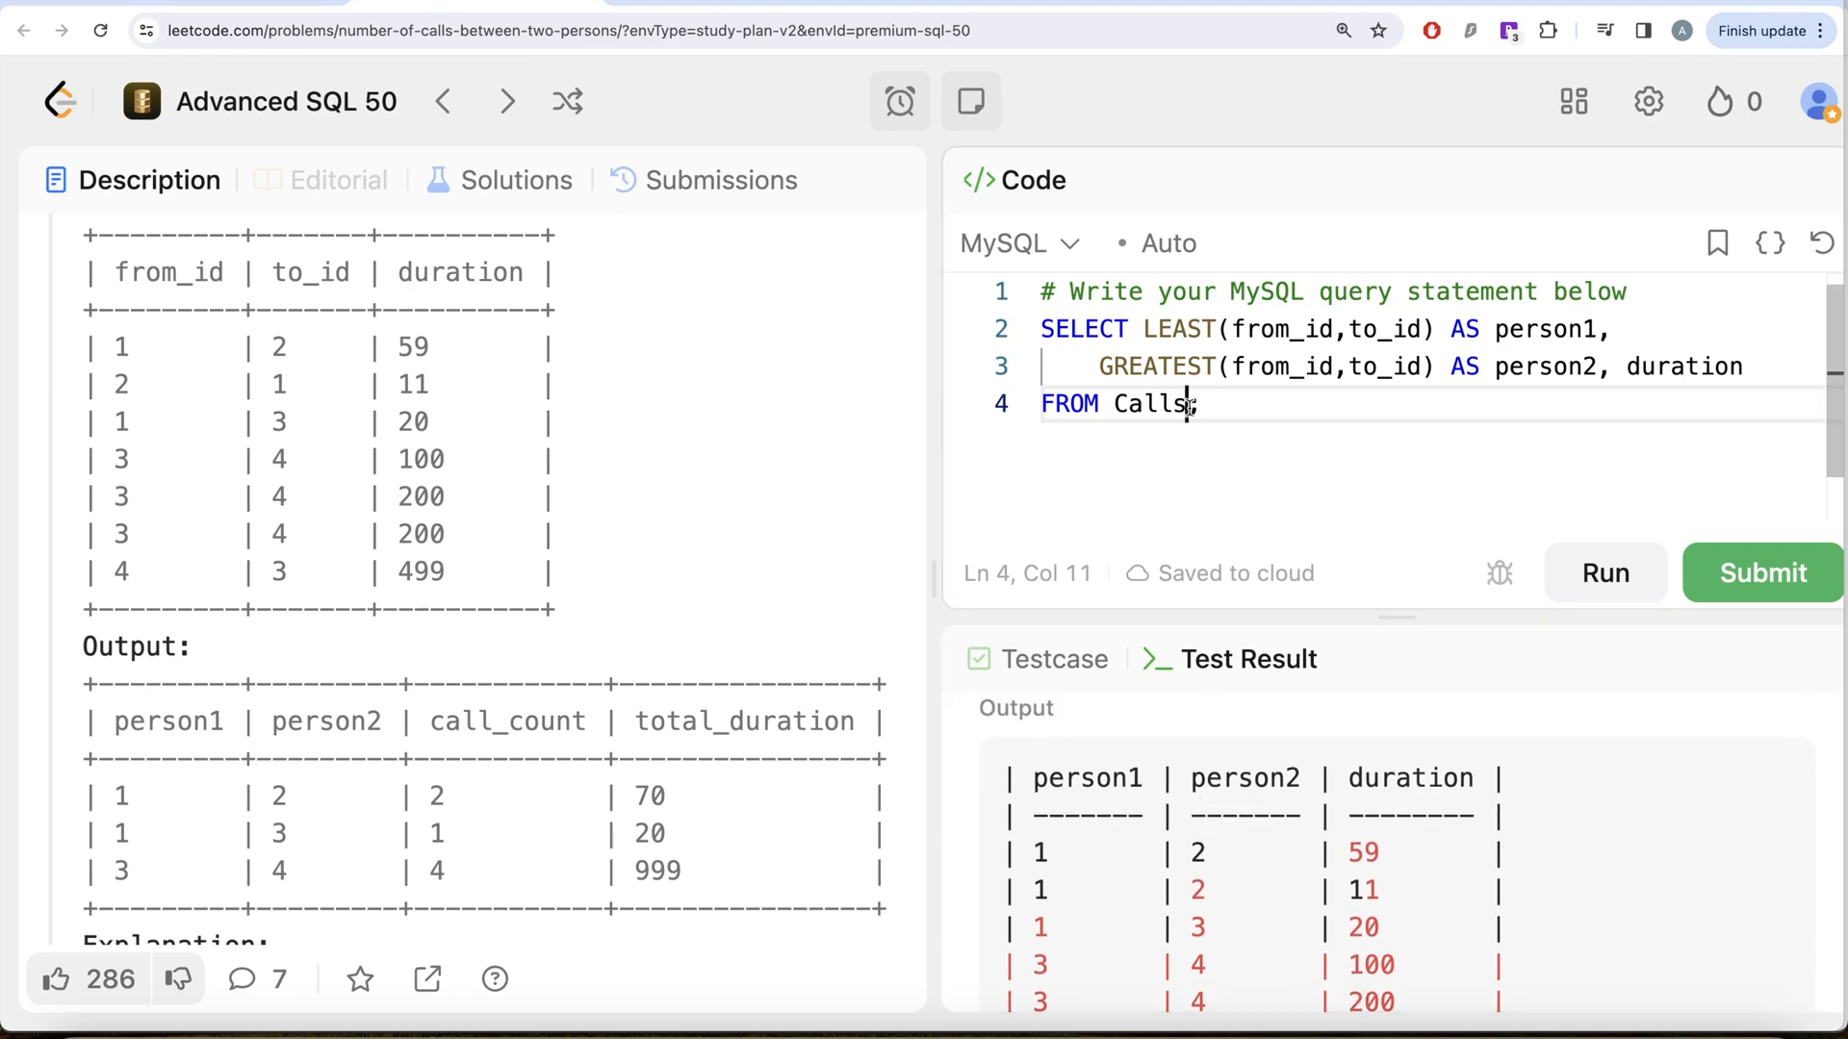
Add GROUP BY LEAST(from_id,to_id), GREATEST(from_id,to_id) below FROM Calls
text(GRO;)
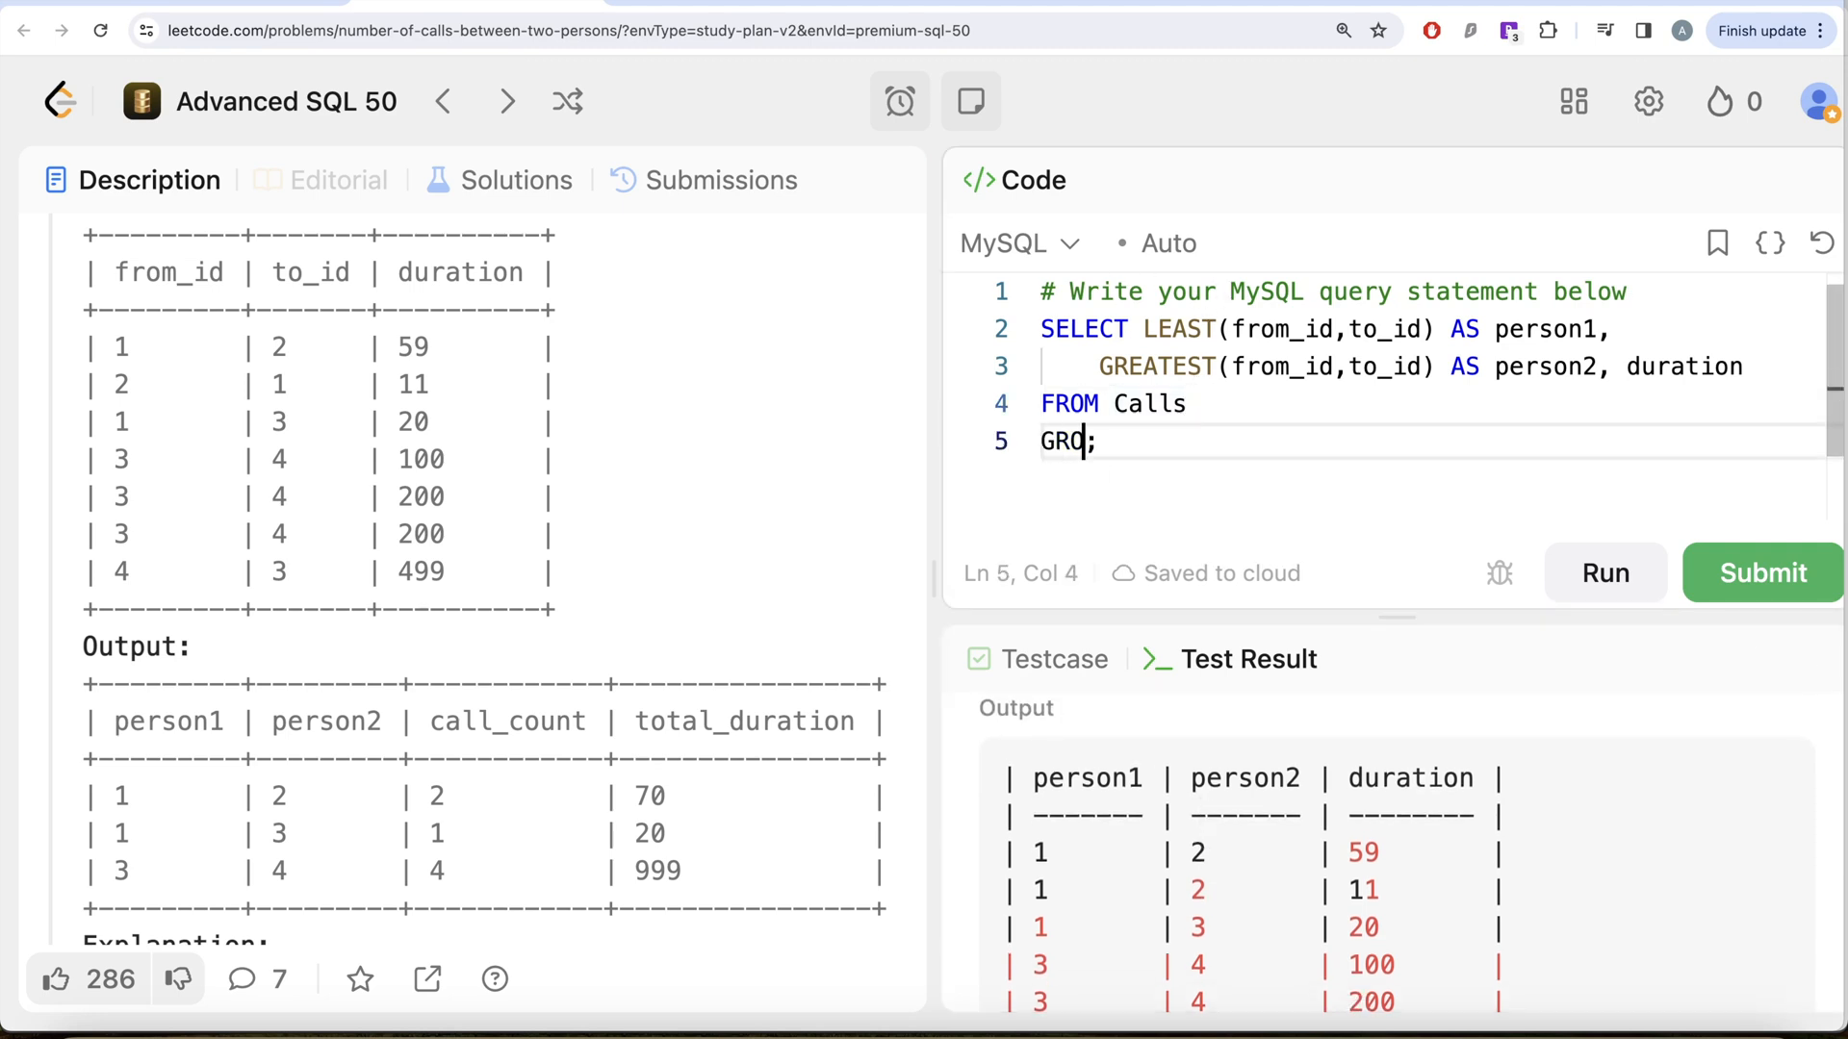
text(UP BY)
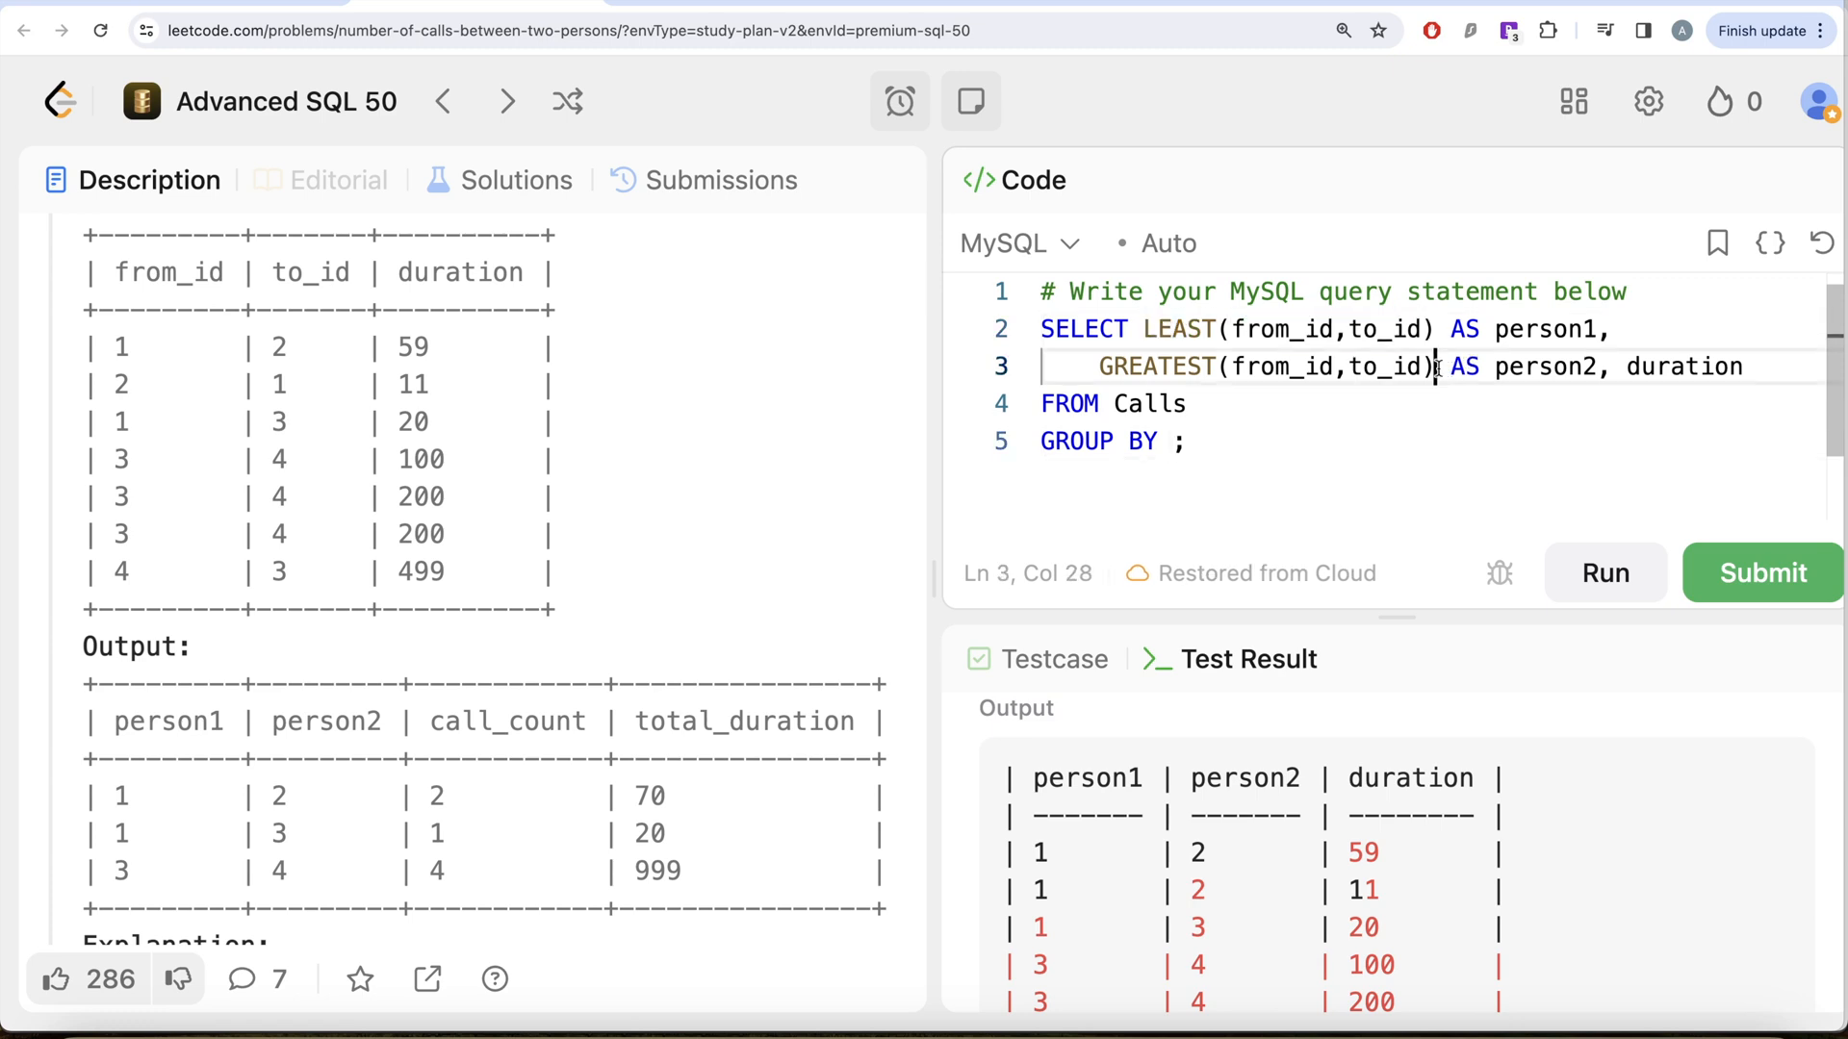
click(1171, 441)
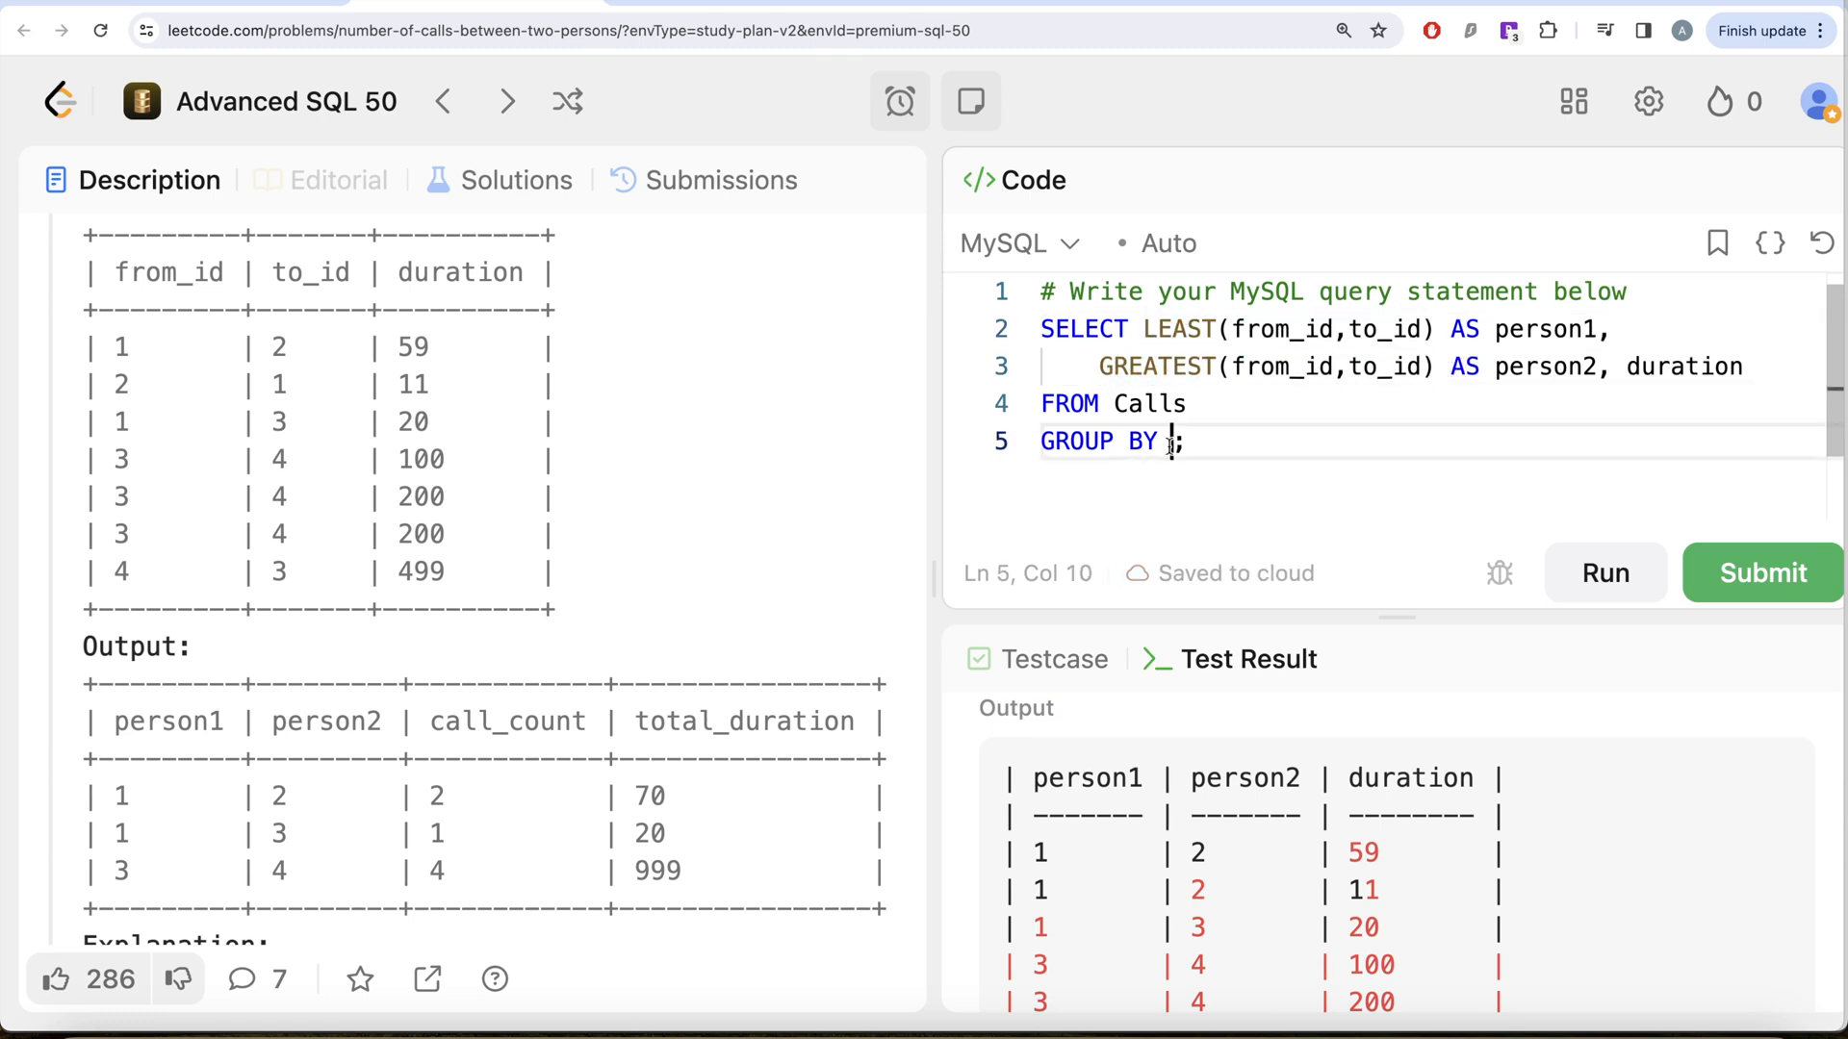
text(LEAST(from_id,to_id),)
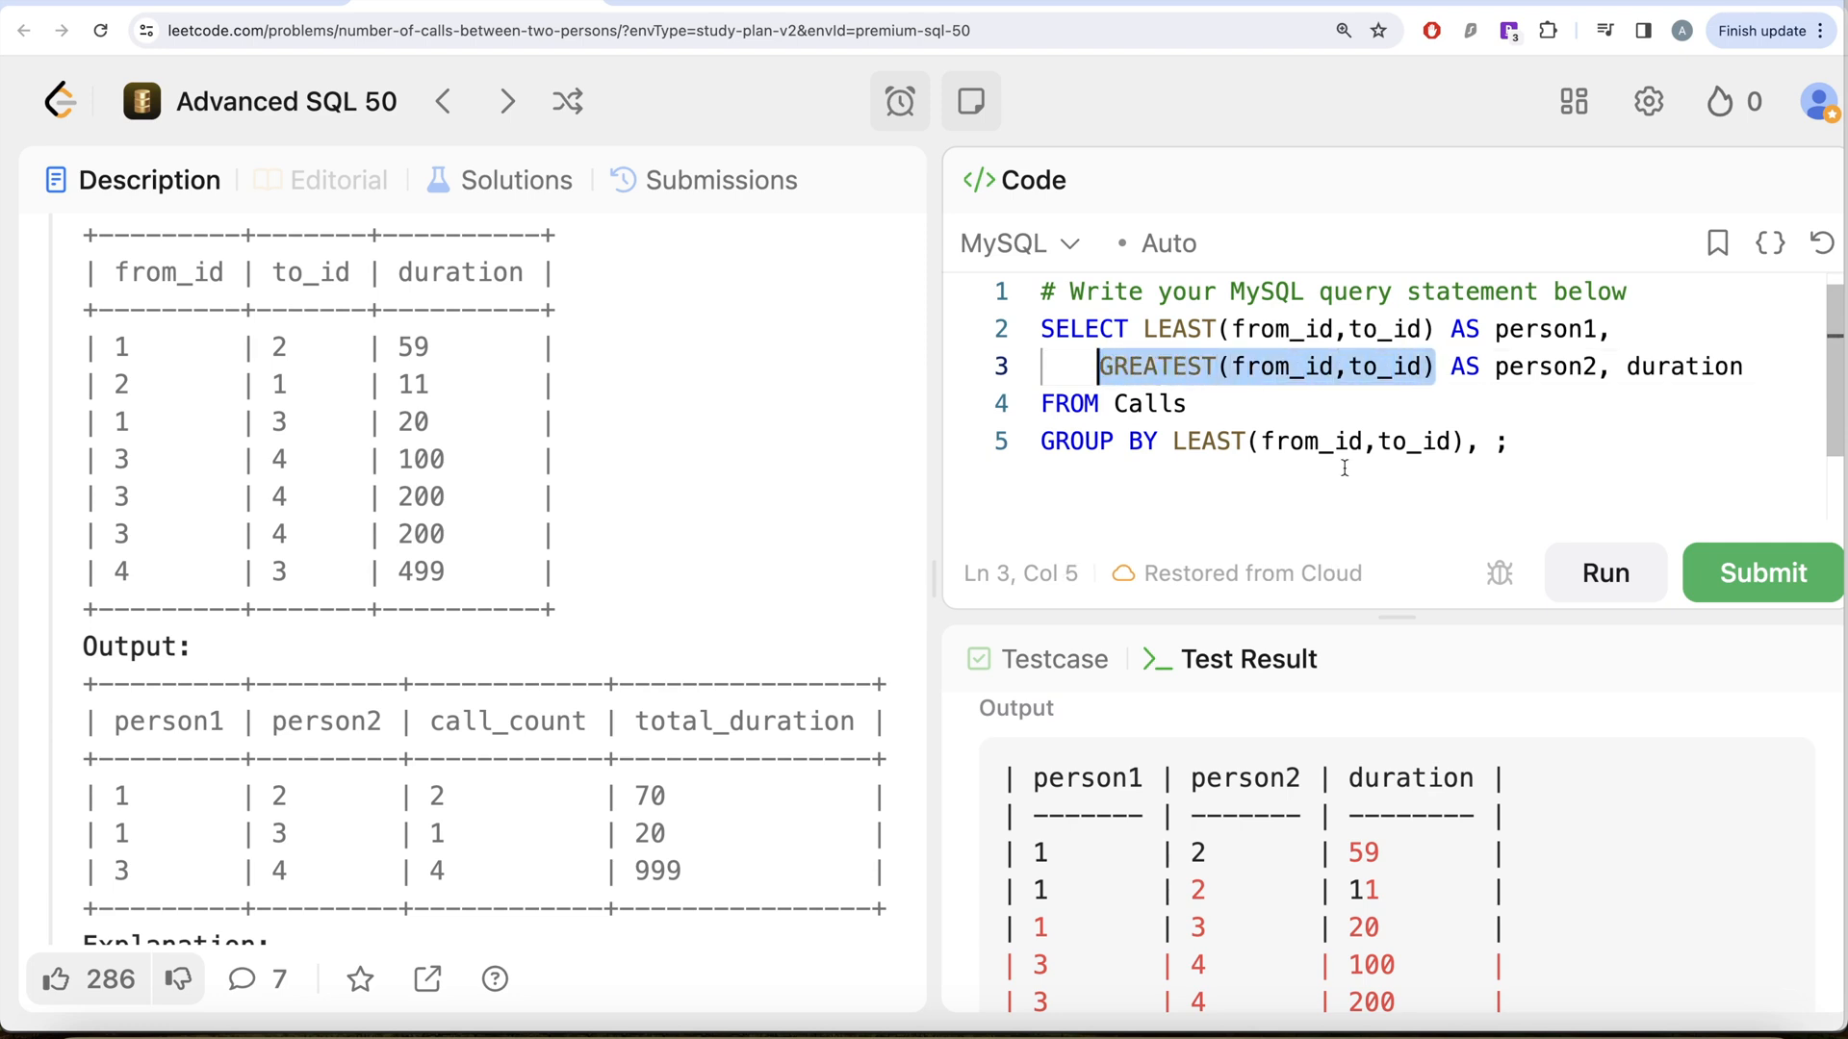
text(GREATEST(from_id,to_id))
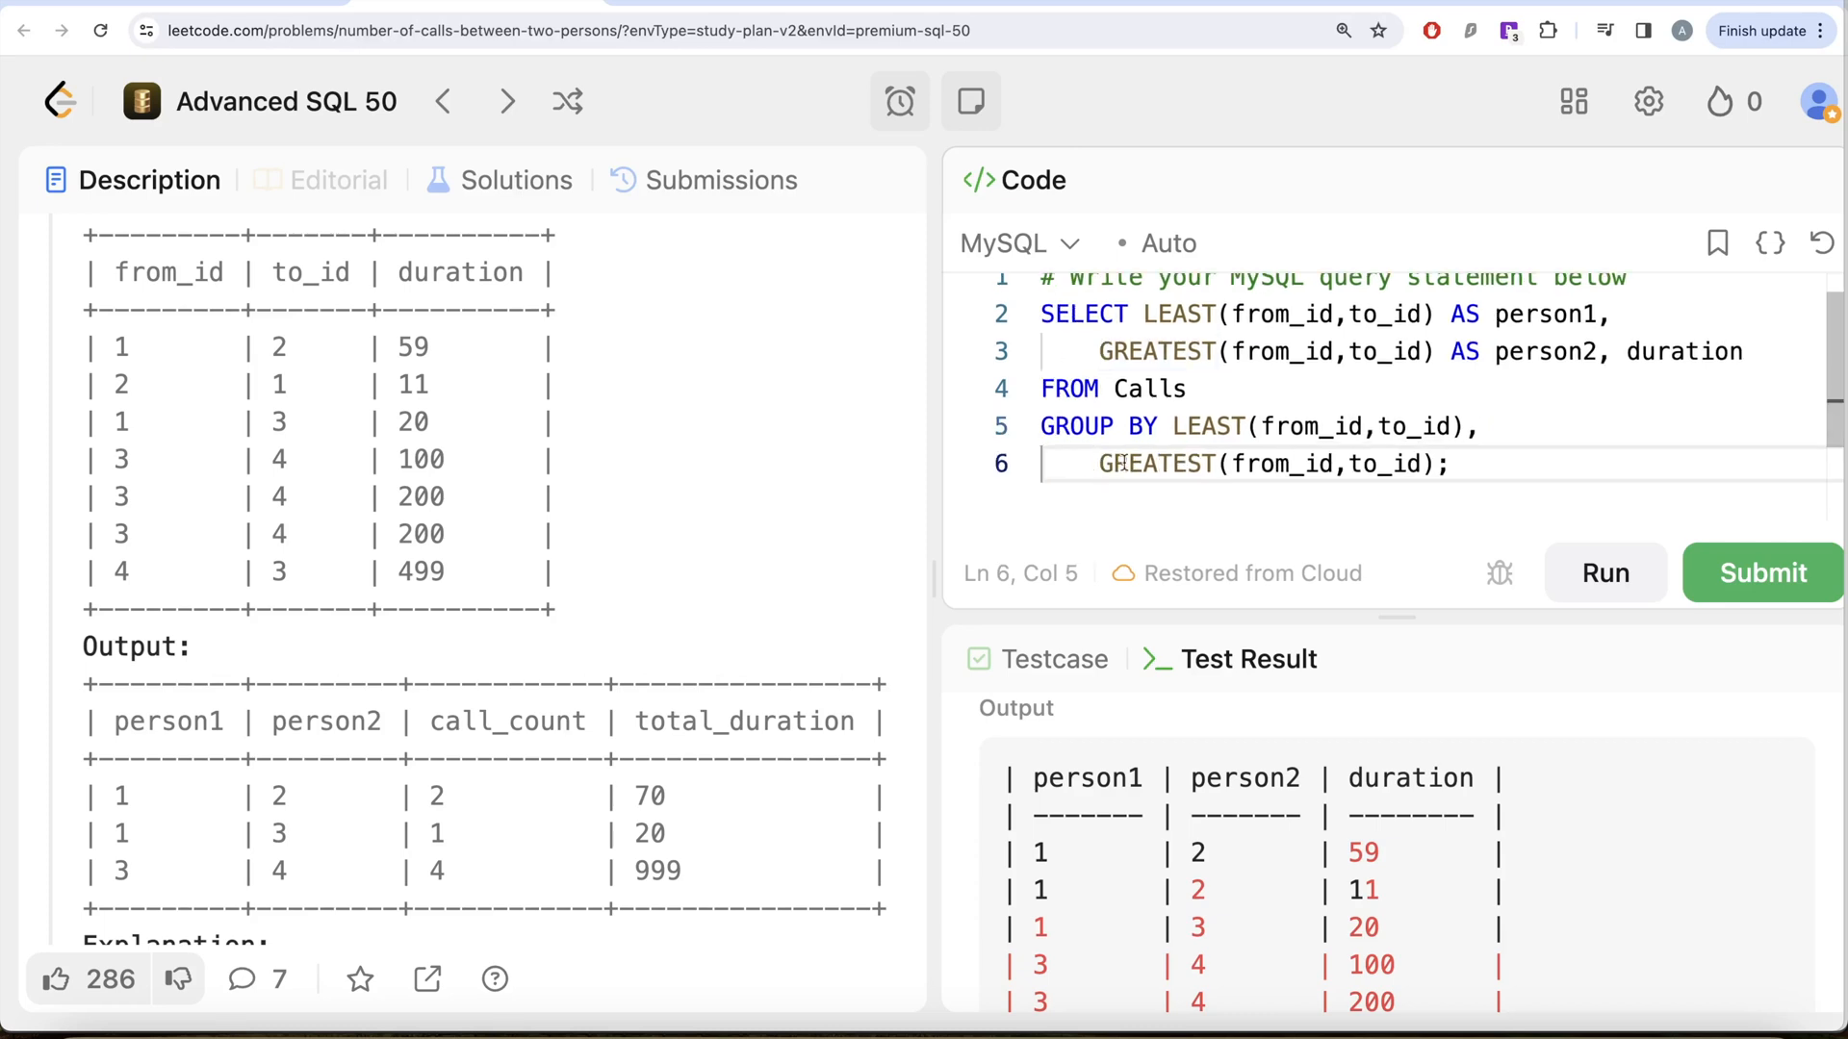
mouse_move(1579, 310)
text(CO)
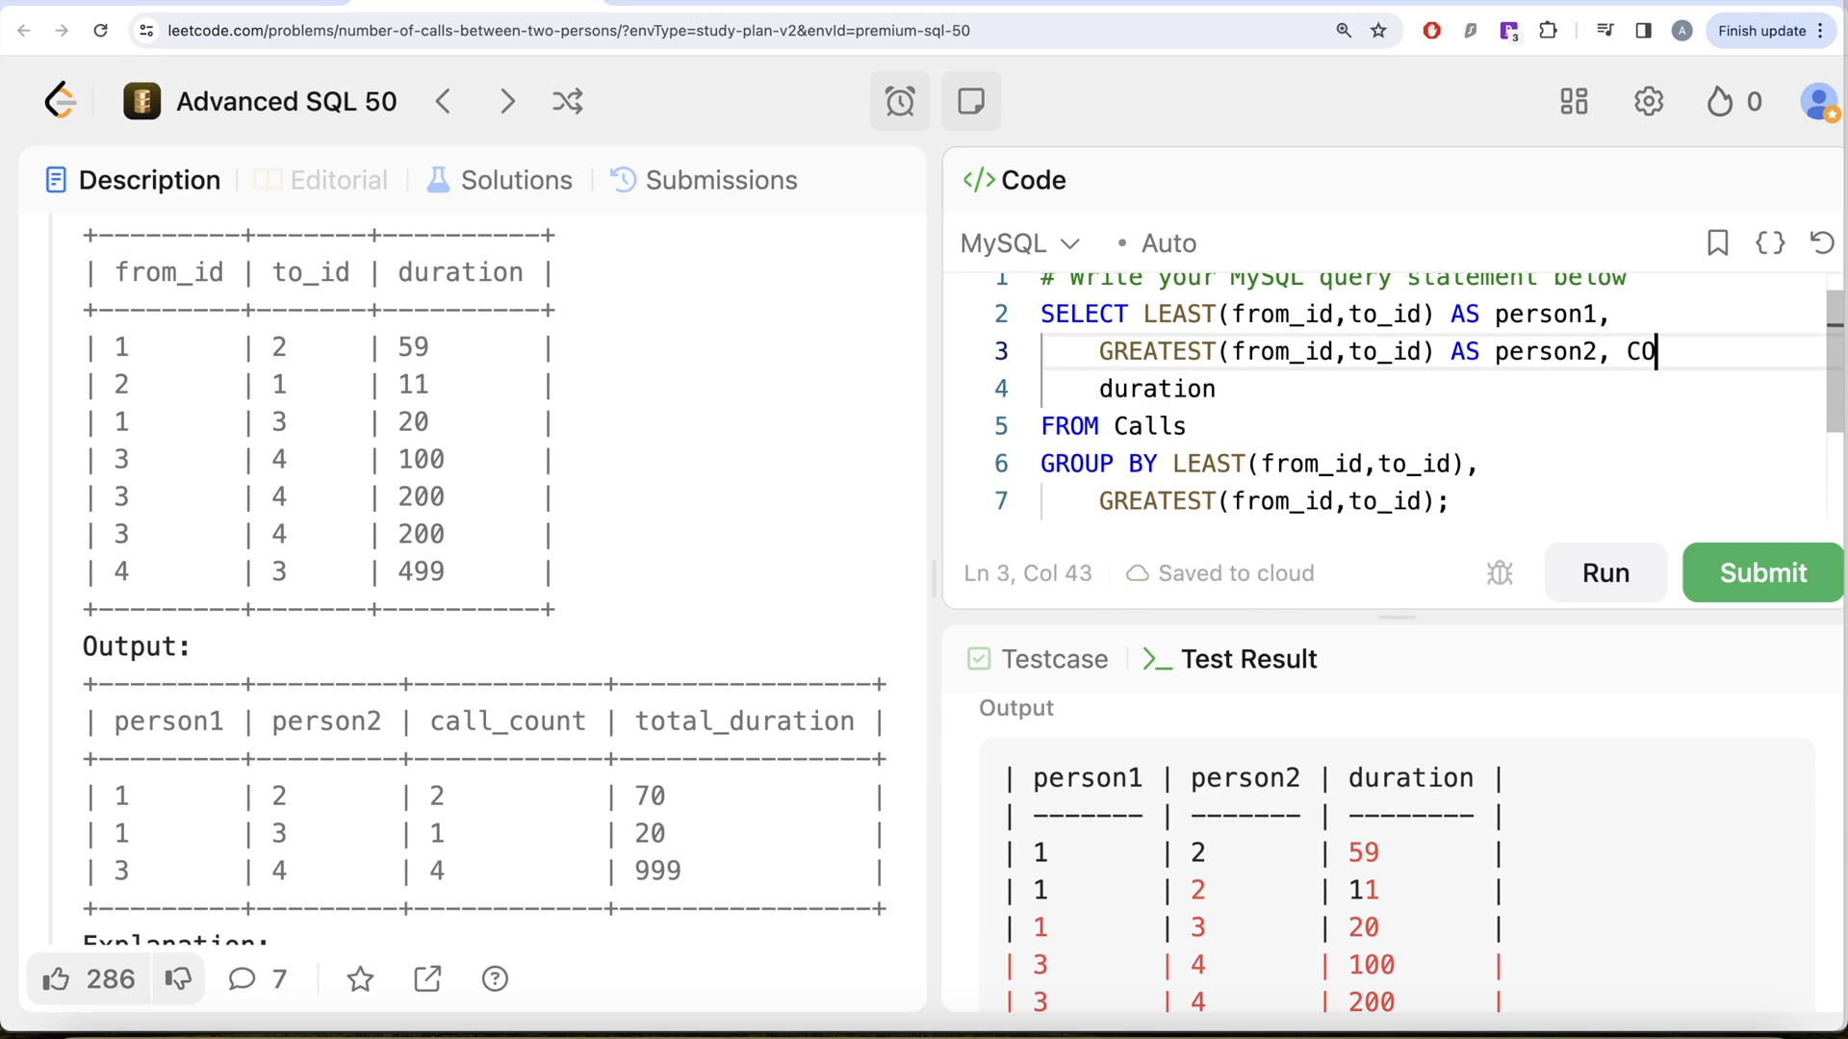
Add COUNT(*) AS call_count to the select list on its own line
text(UNT(*))
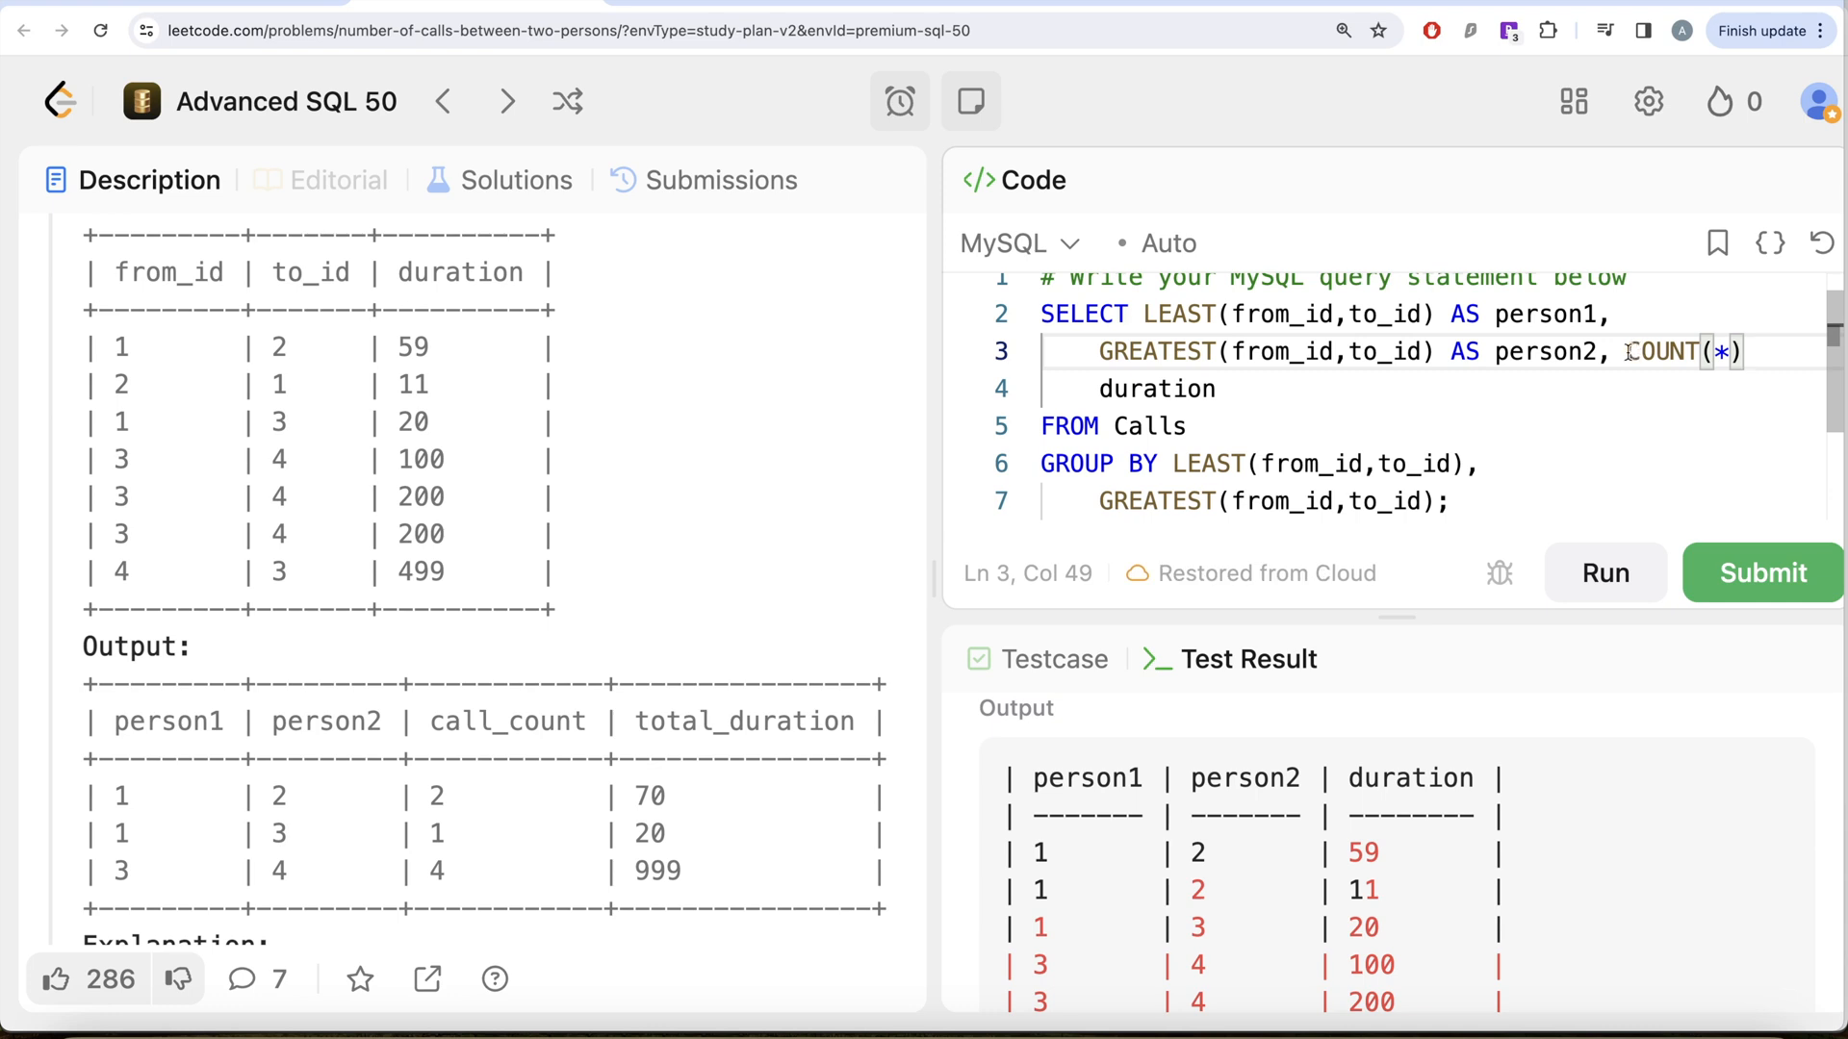
key(Enter)
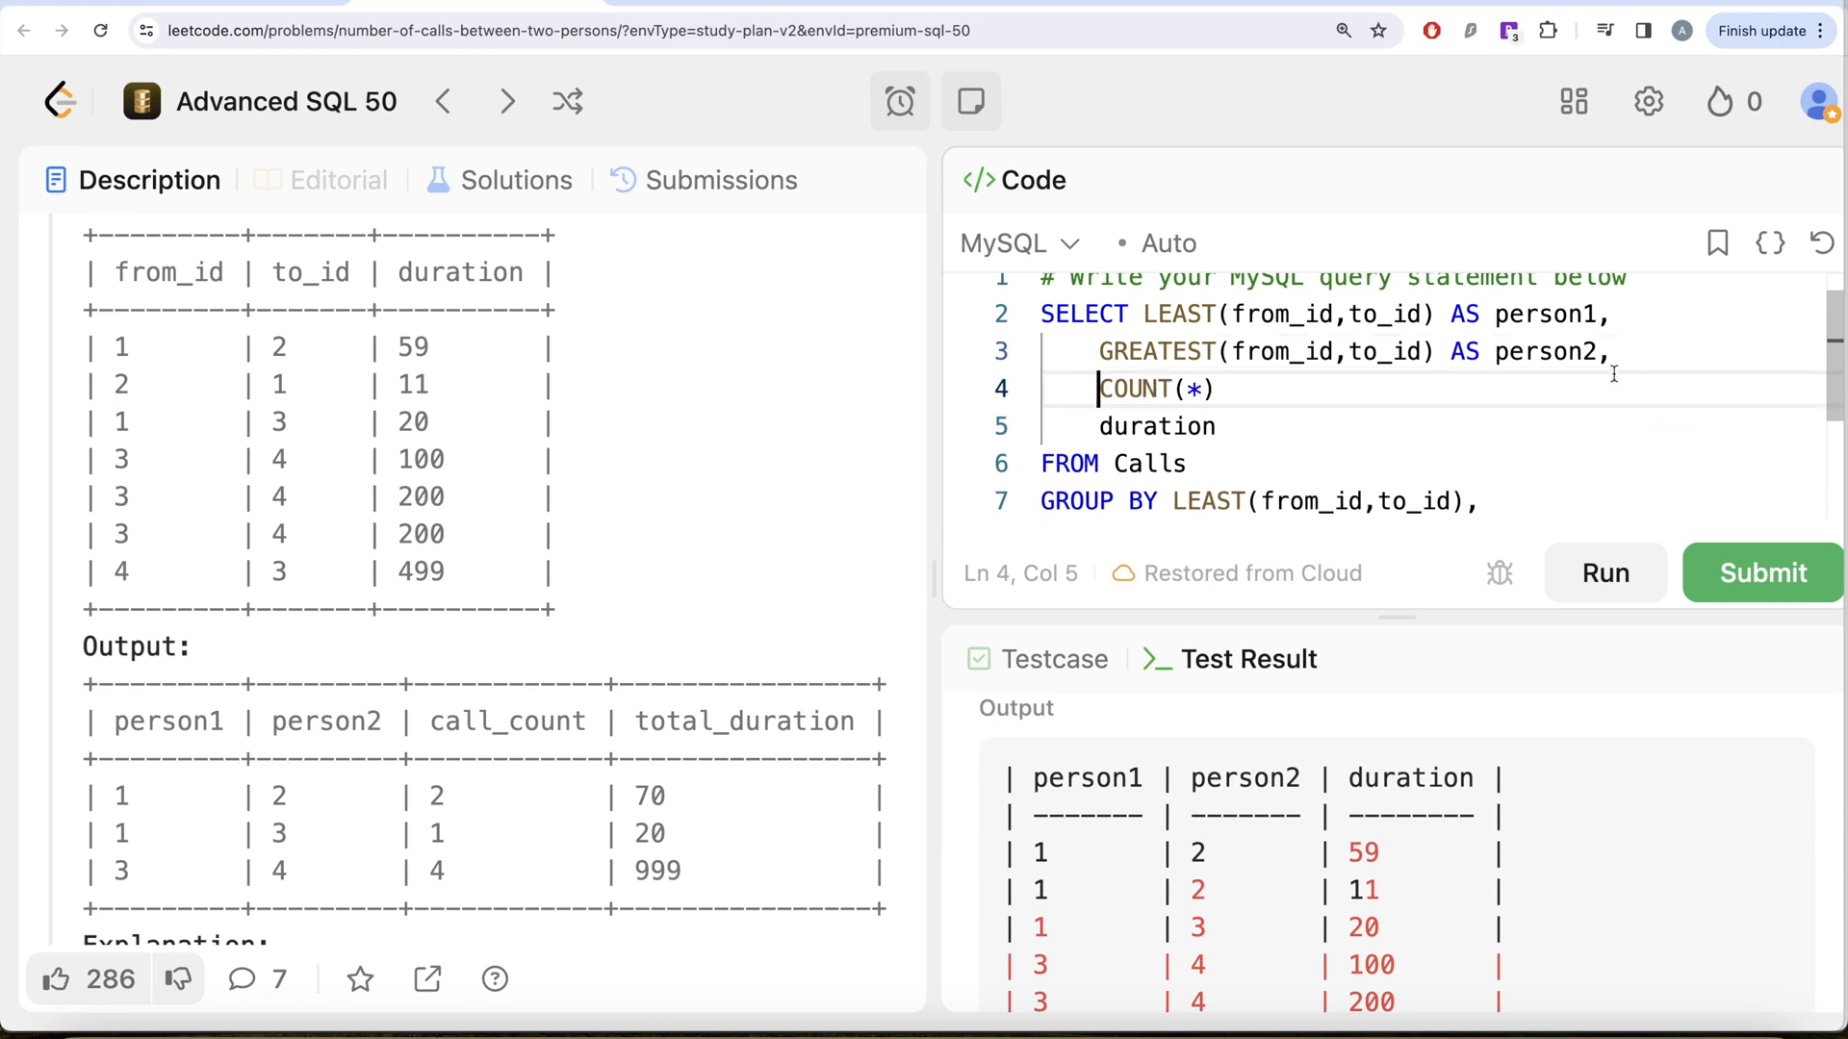
text(AS)
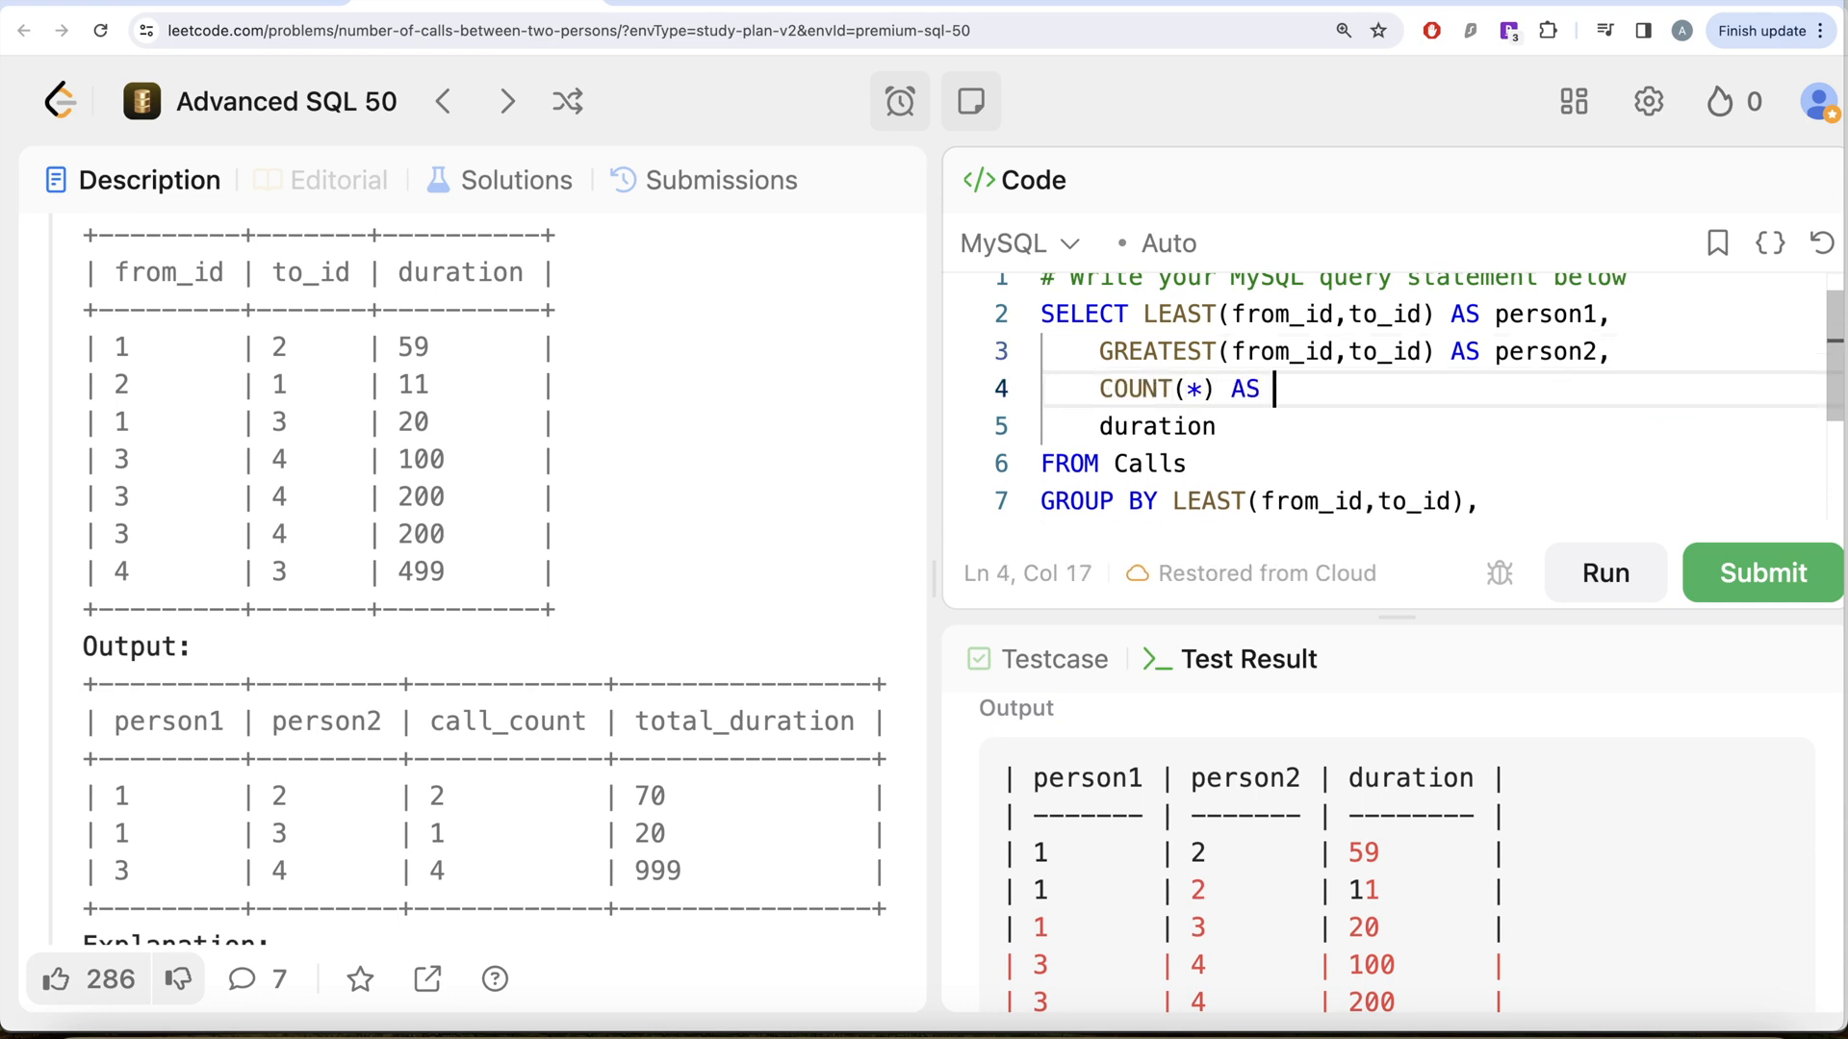
text(call_co)
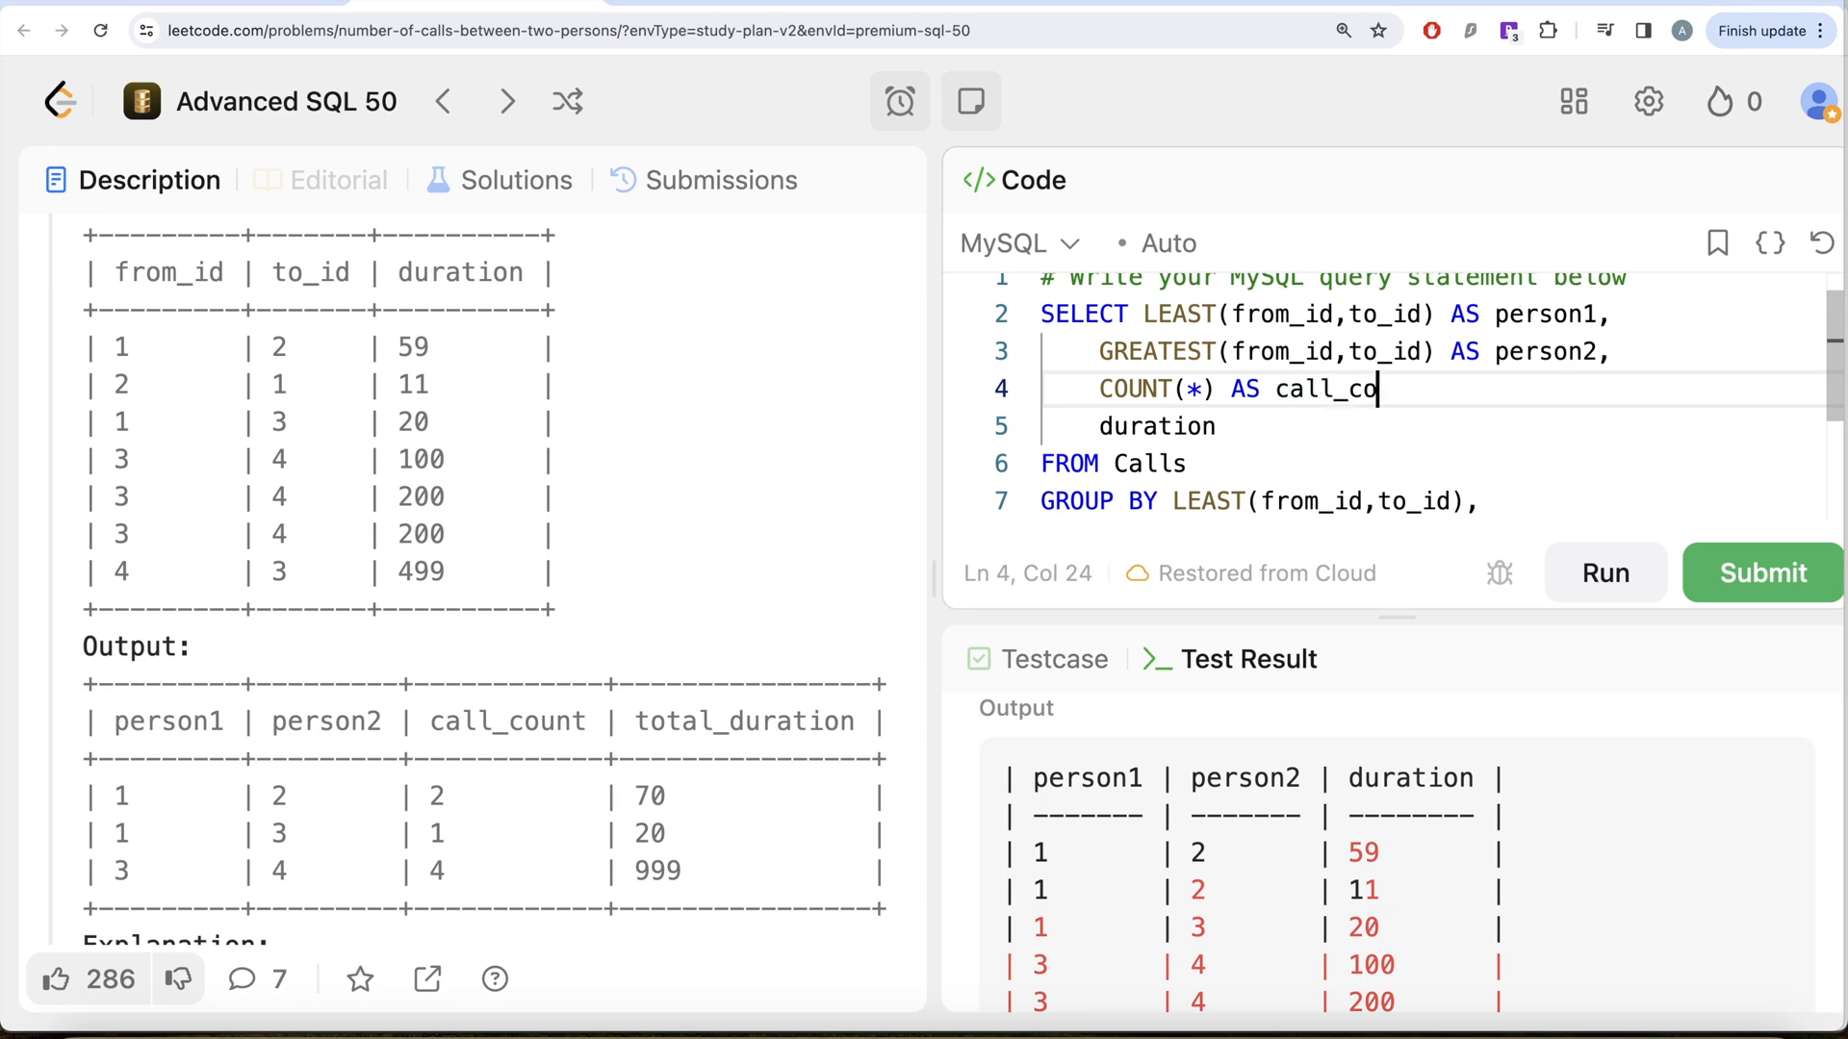
text(unt,)
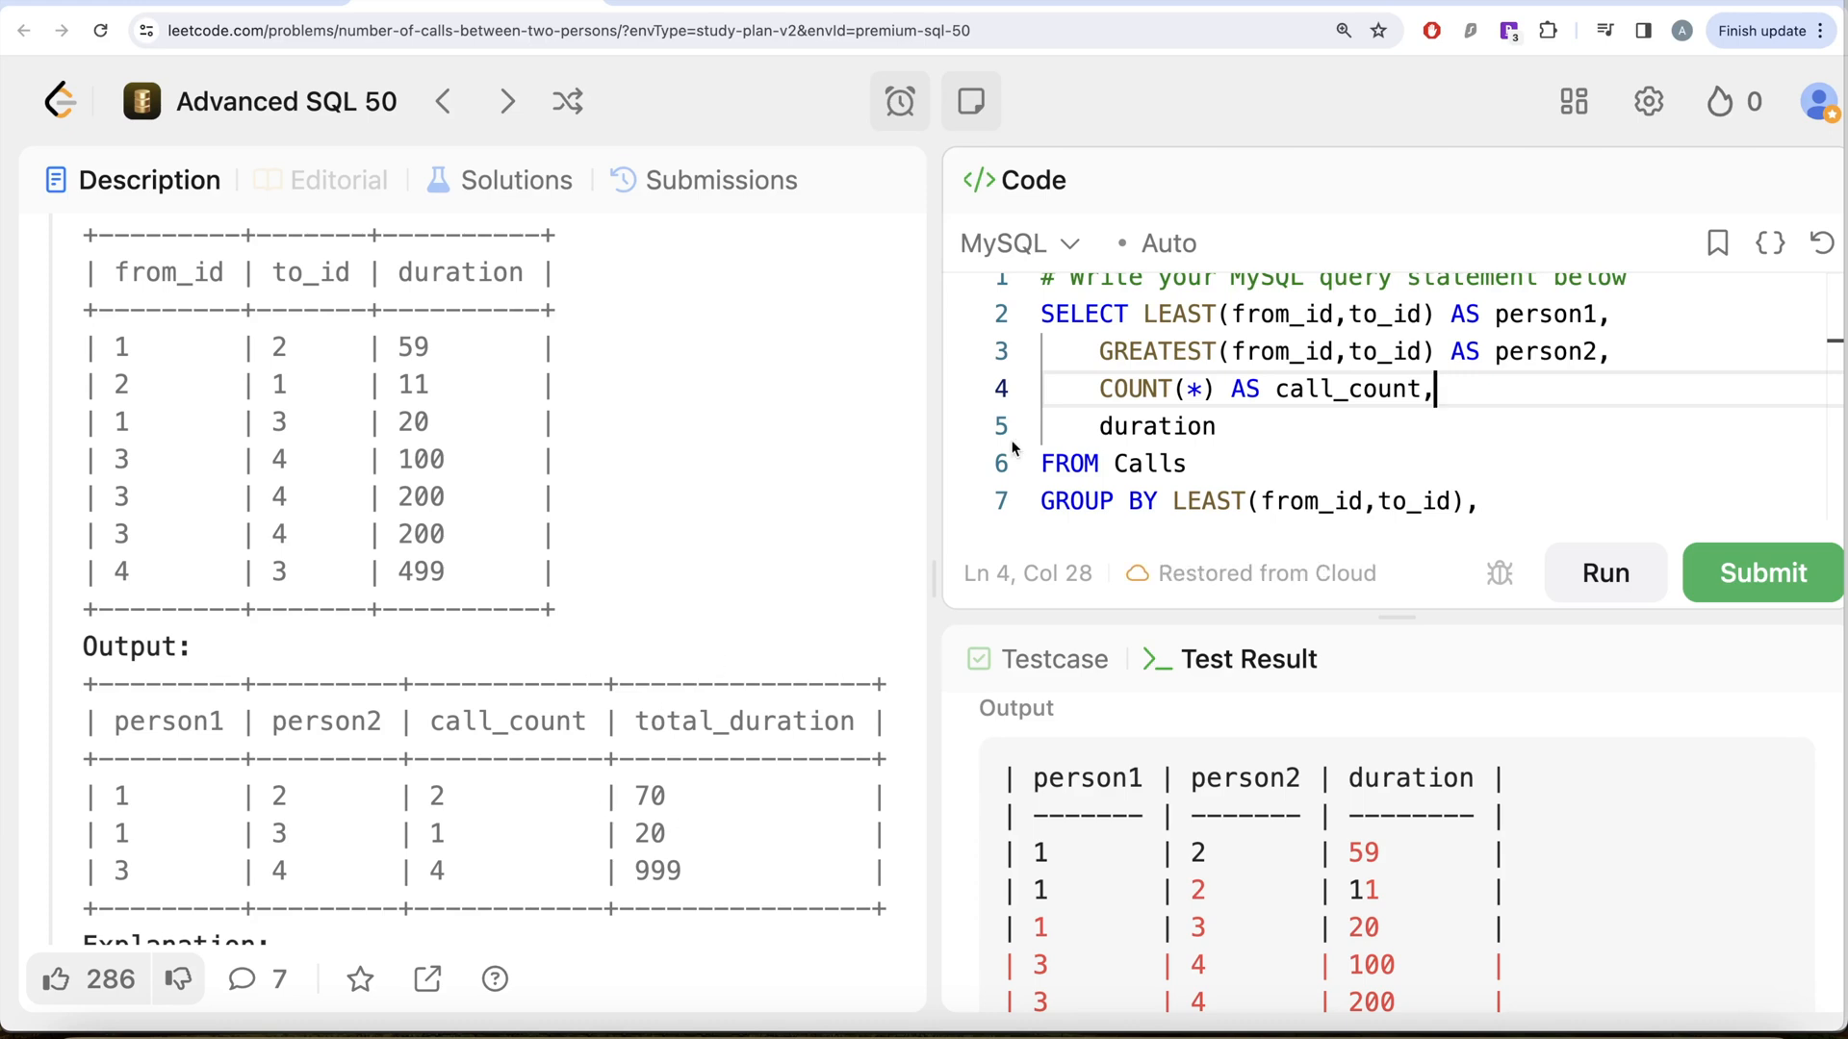
Add SUM(duration) AS total_duration and submit the query, which is accepted at 883 ms
text(SUM()
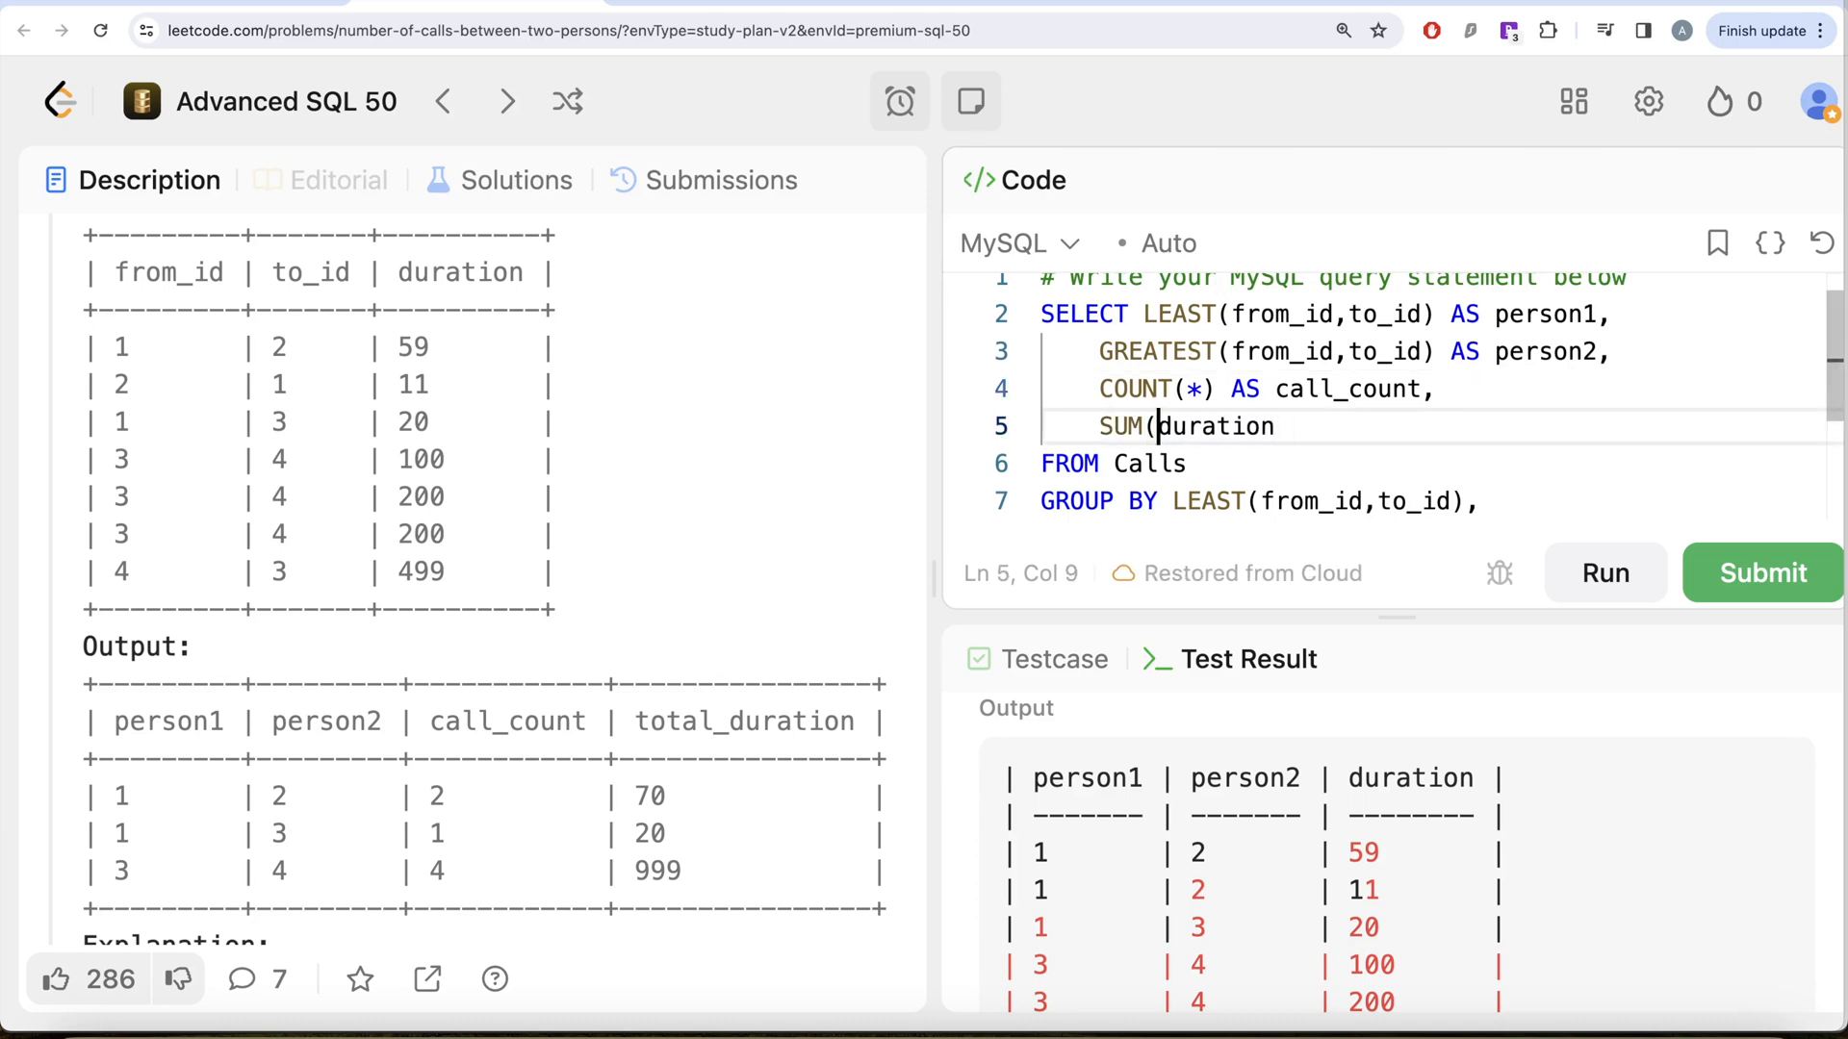
text())
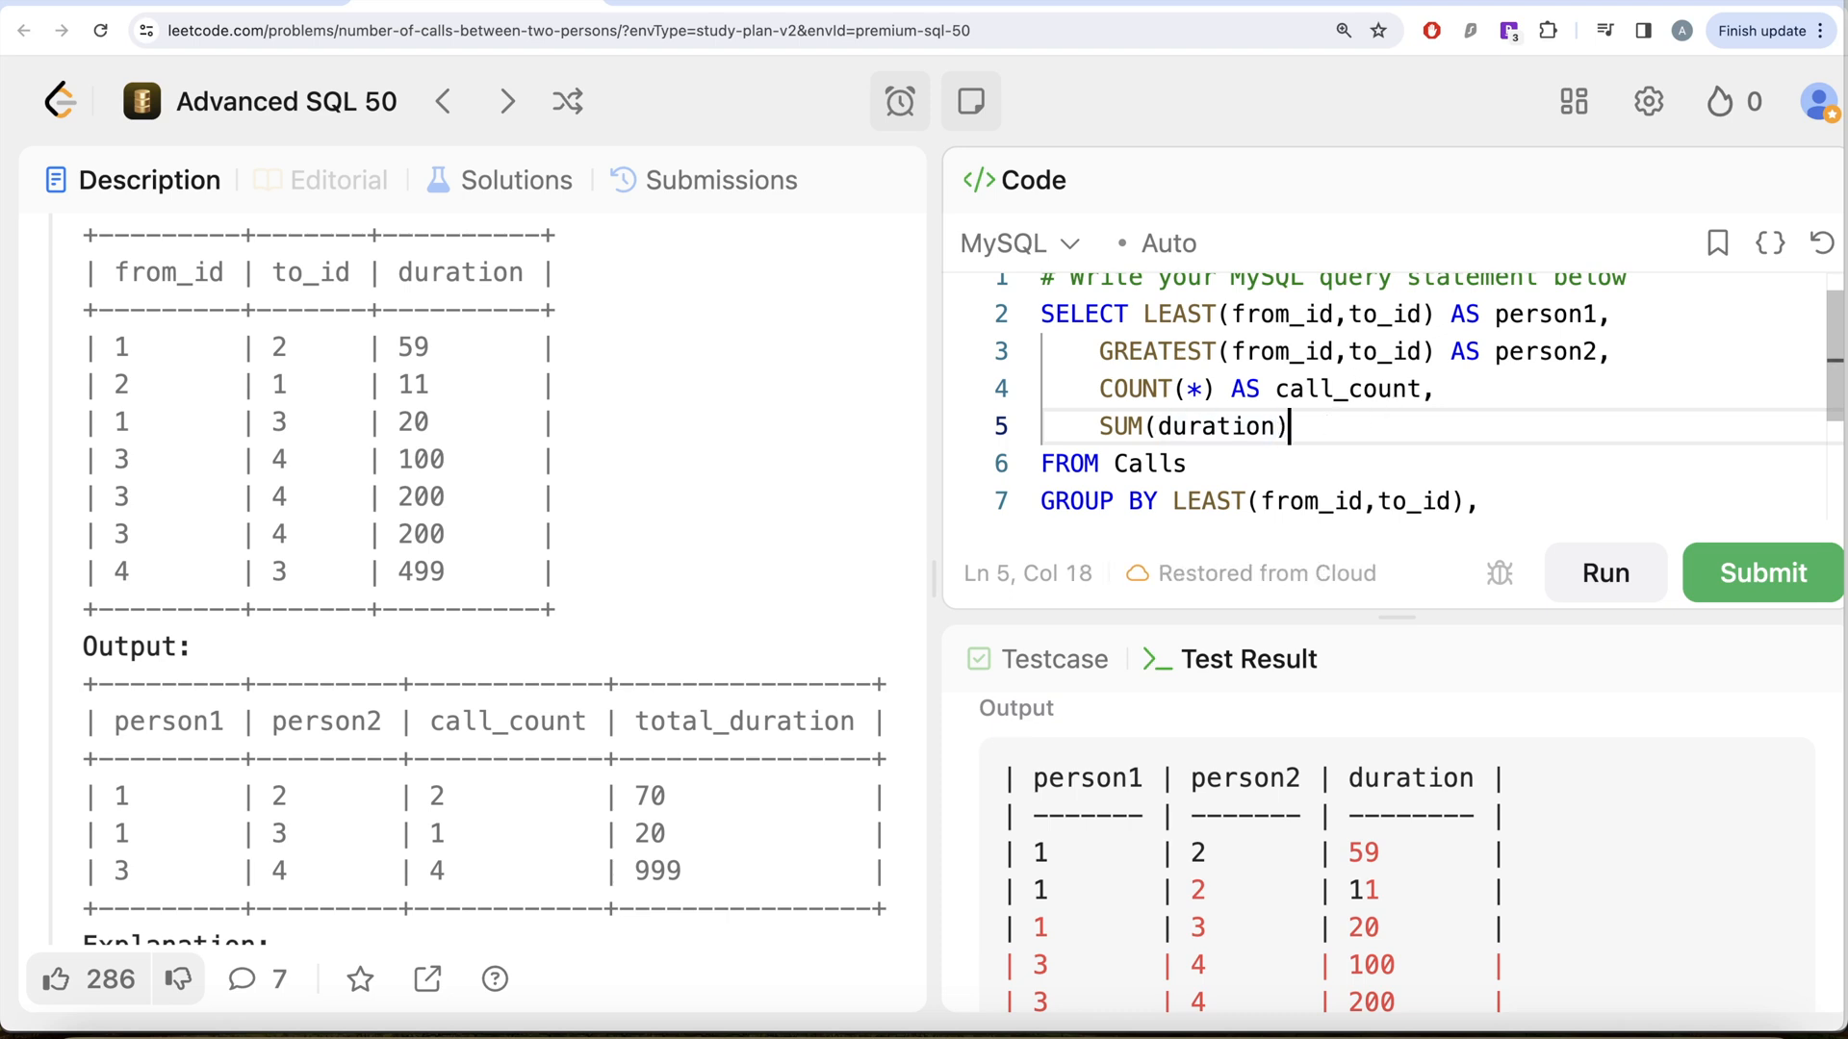
text(AS)
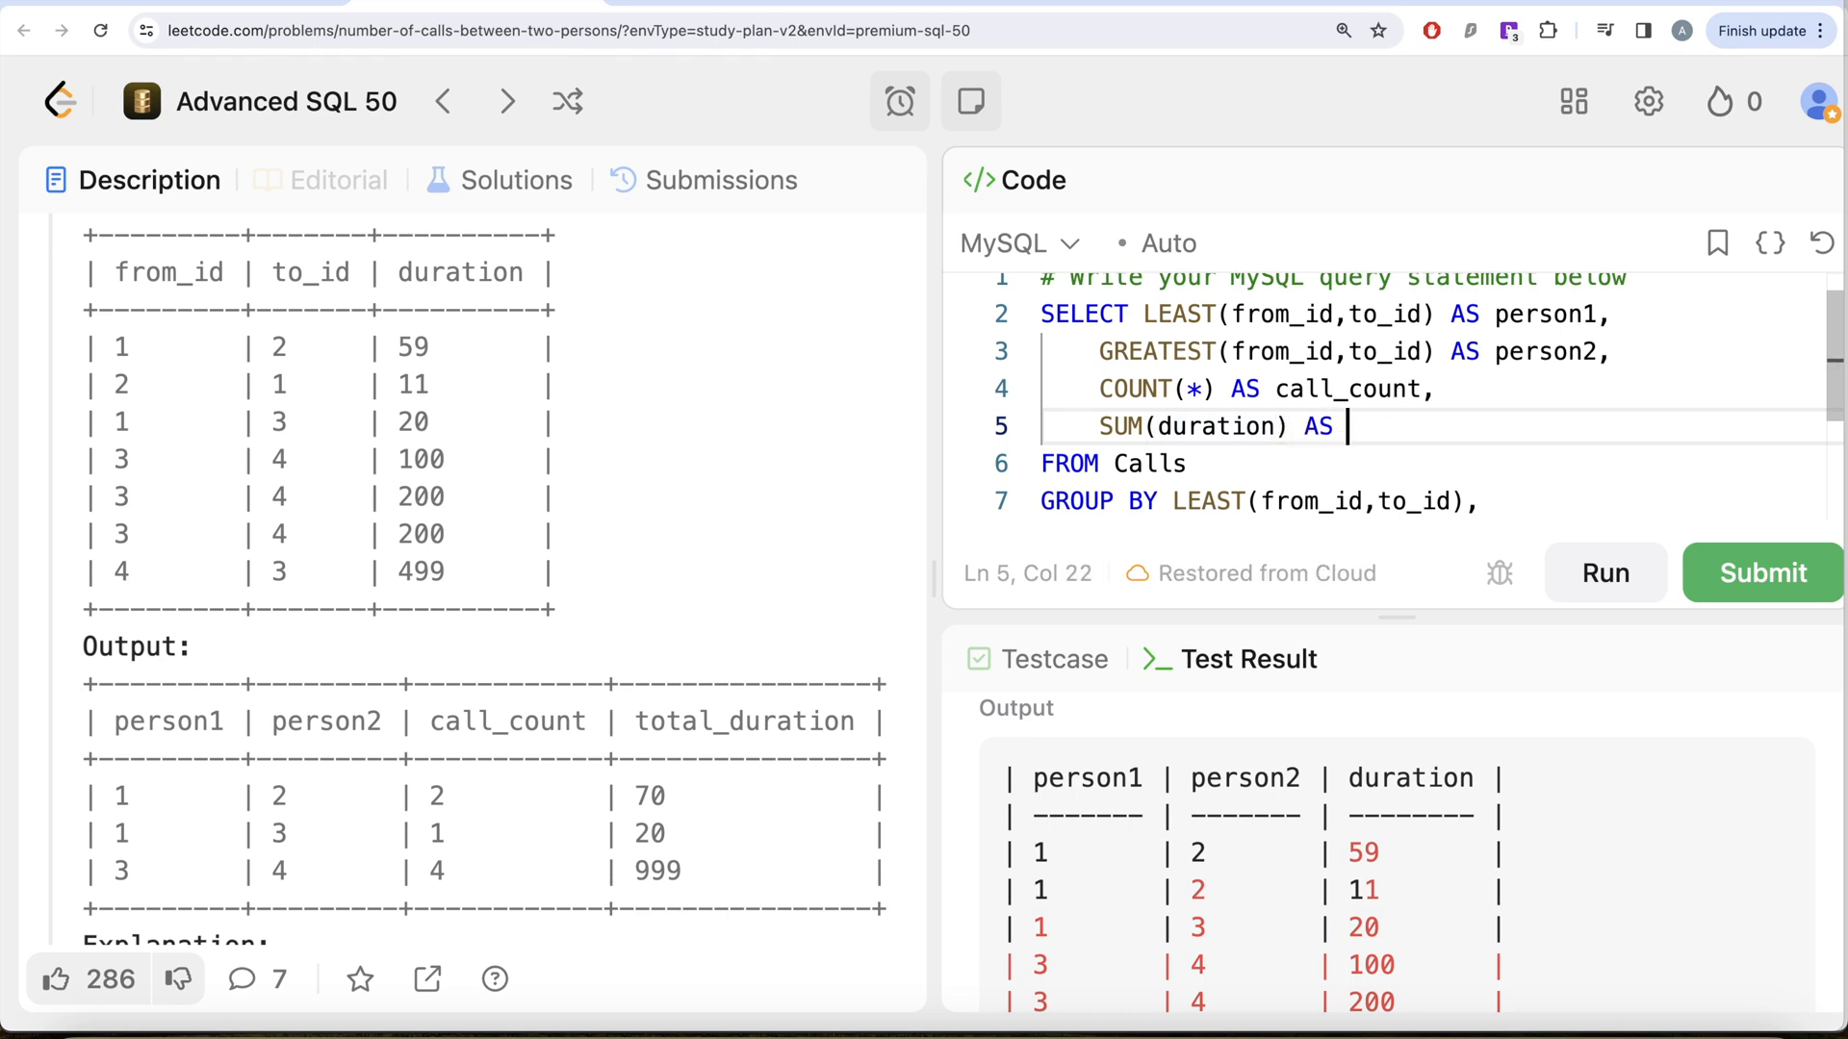
text(total_dura)
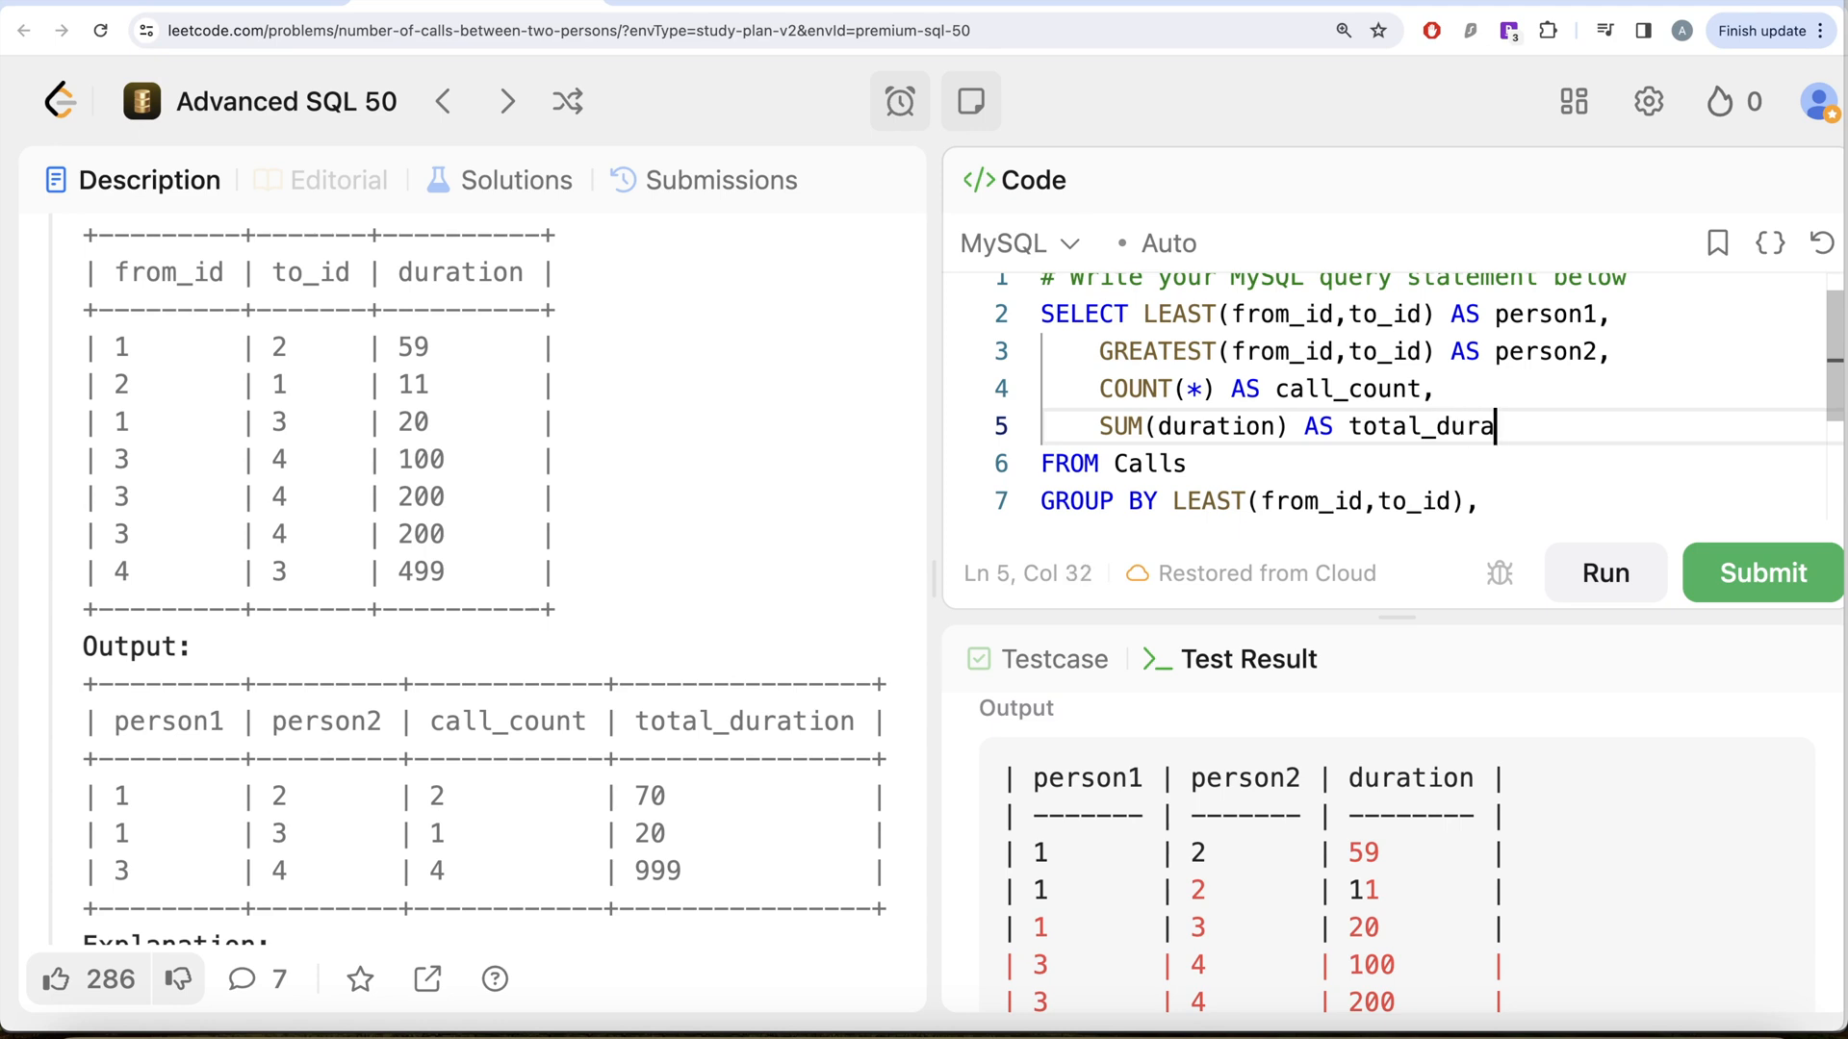
text(tion)
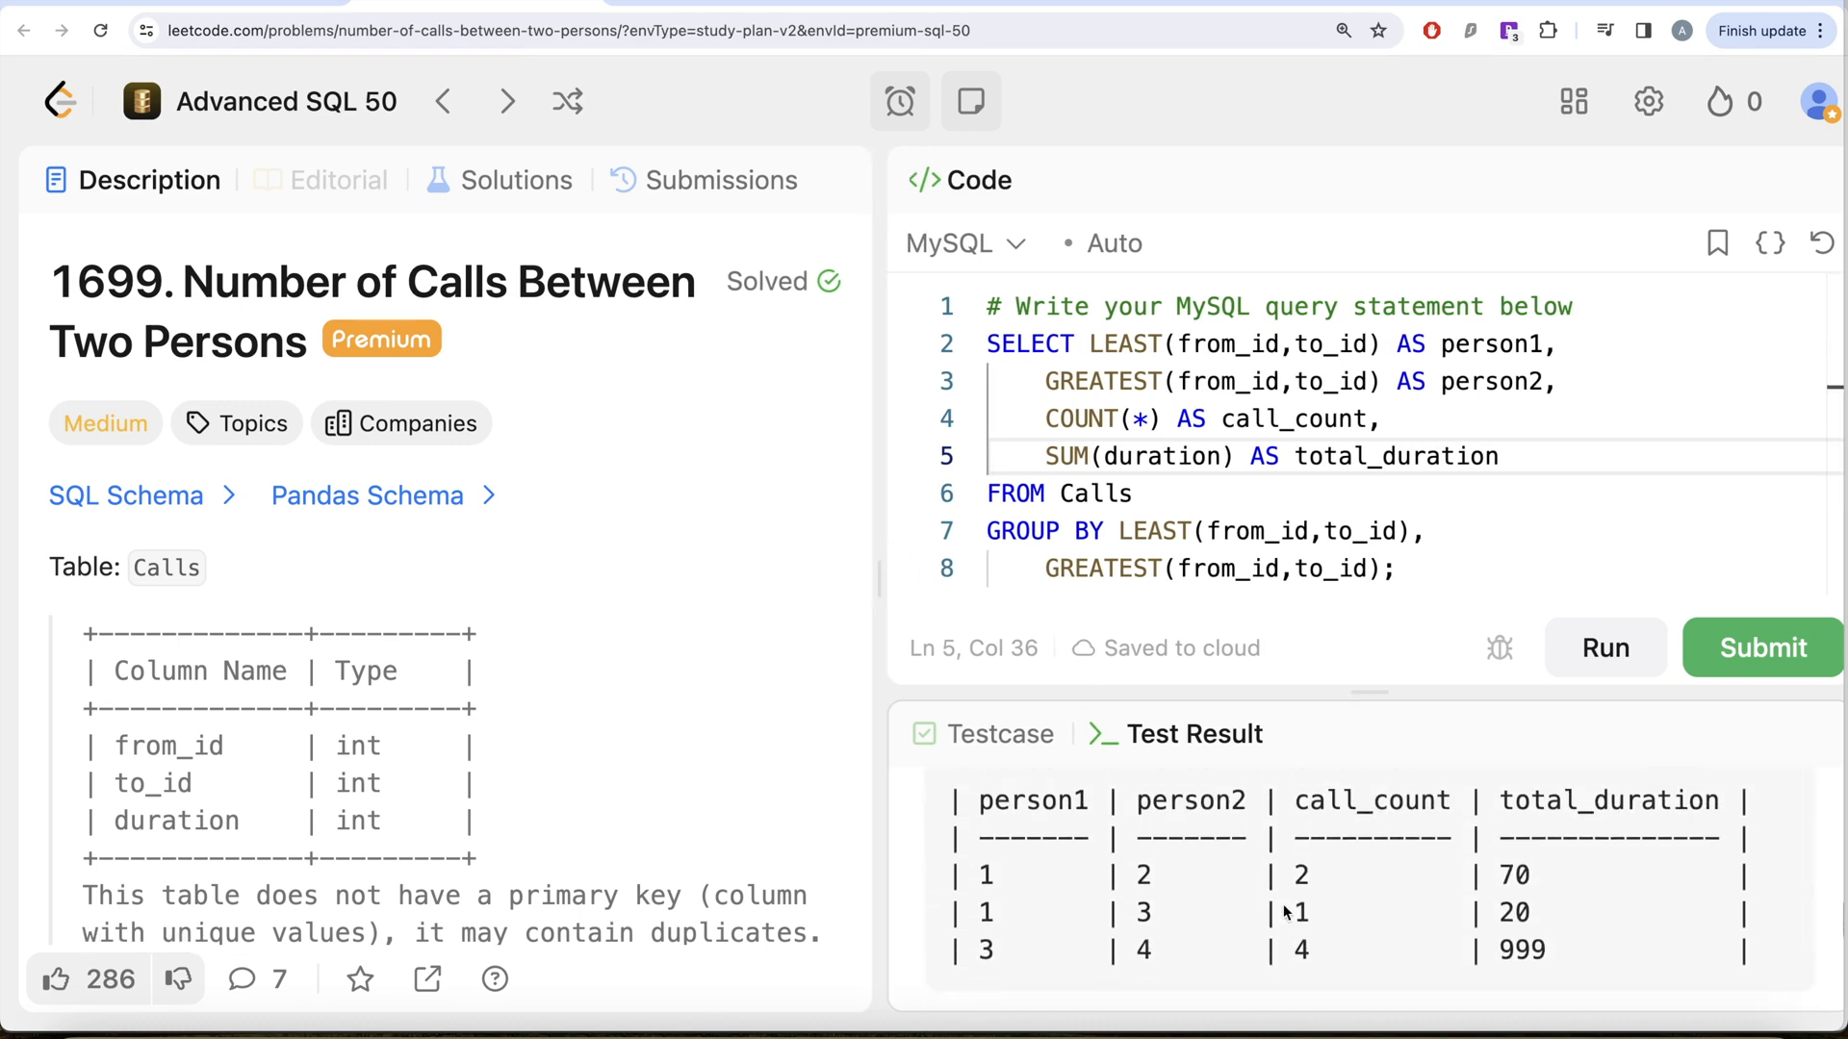
click(1763, 648)
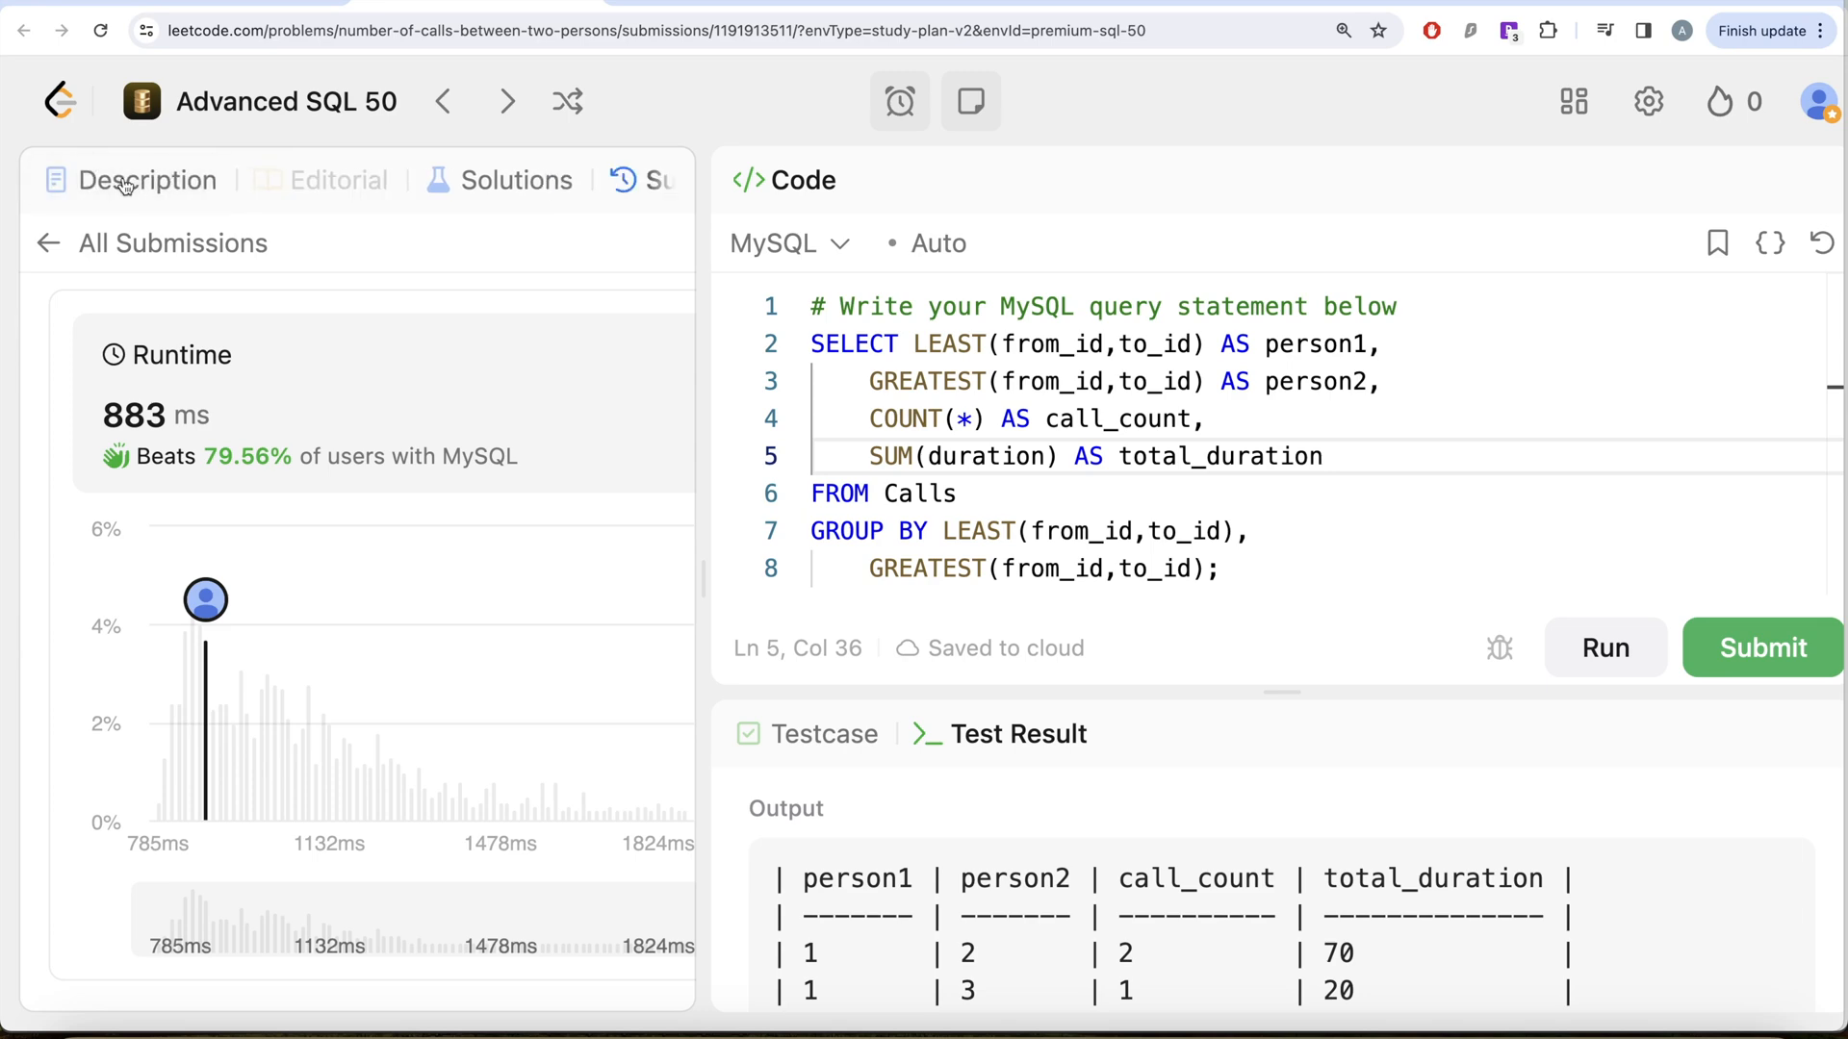
Go back to the Description tab and scroll to the Example 1 tables
click(148, 180)
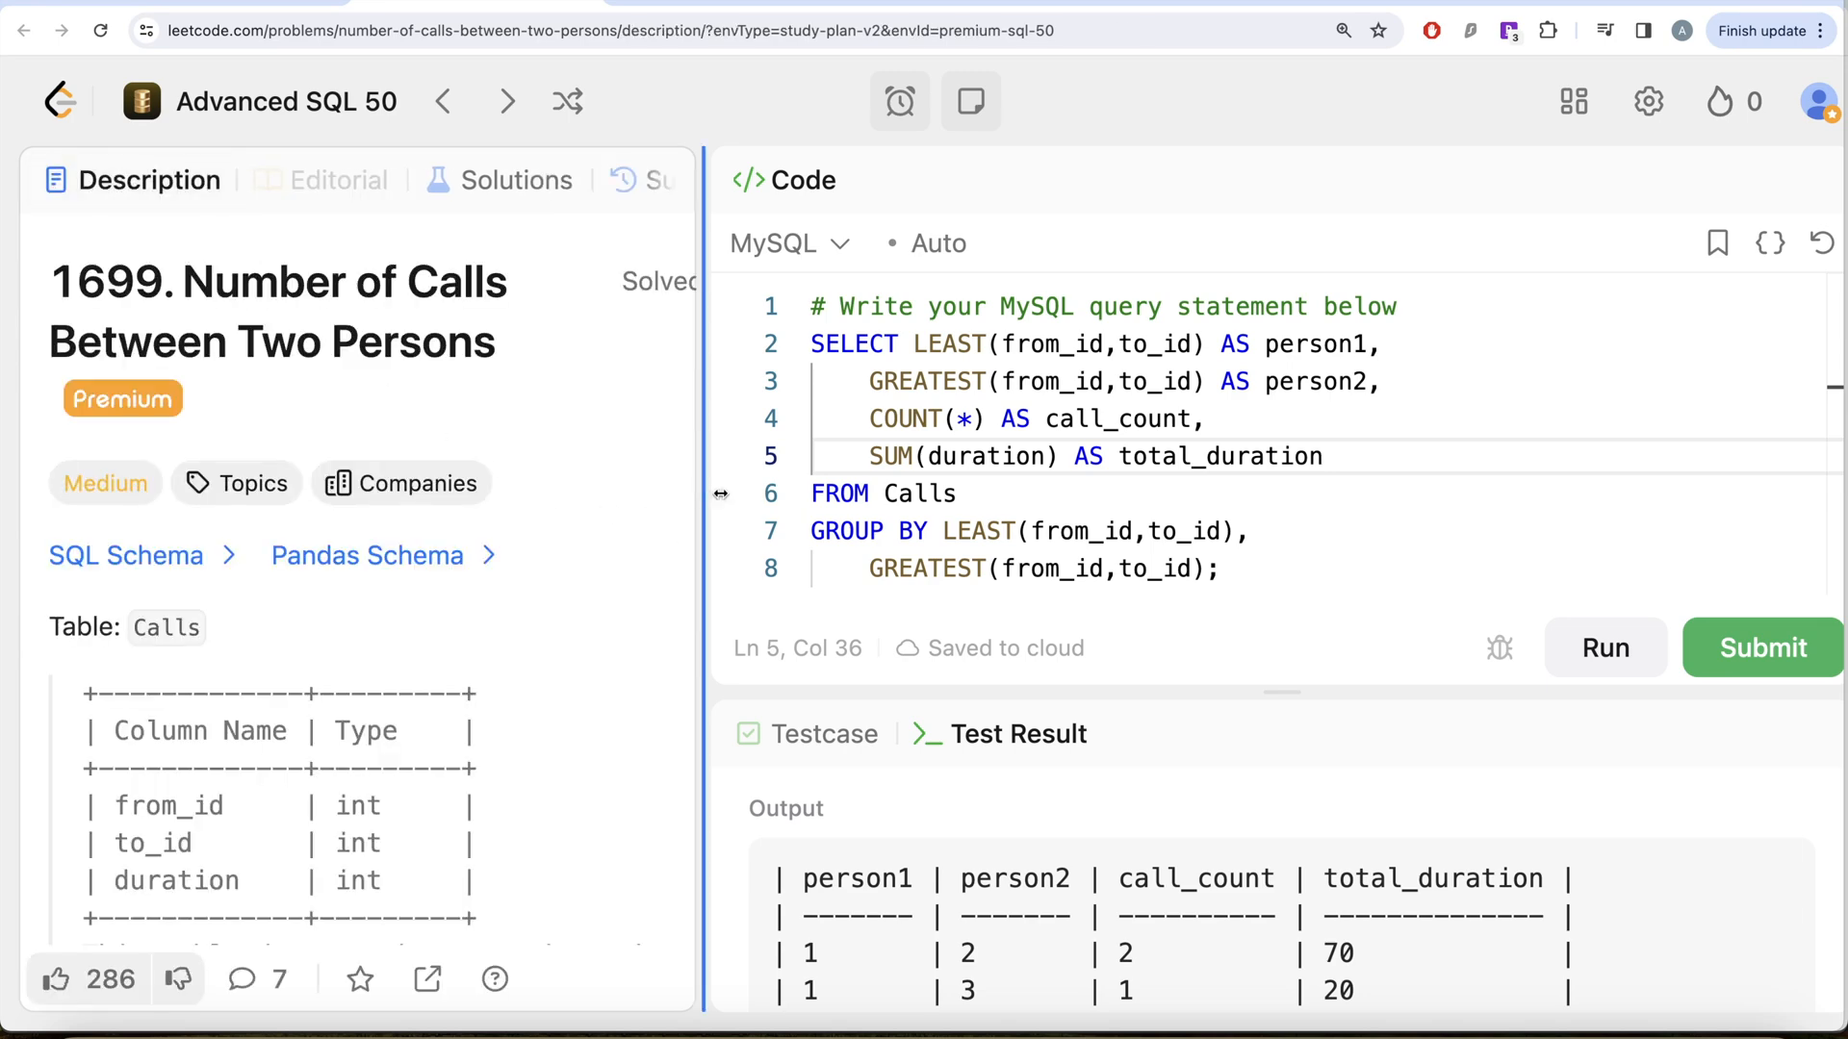
scroll(down, 3)
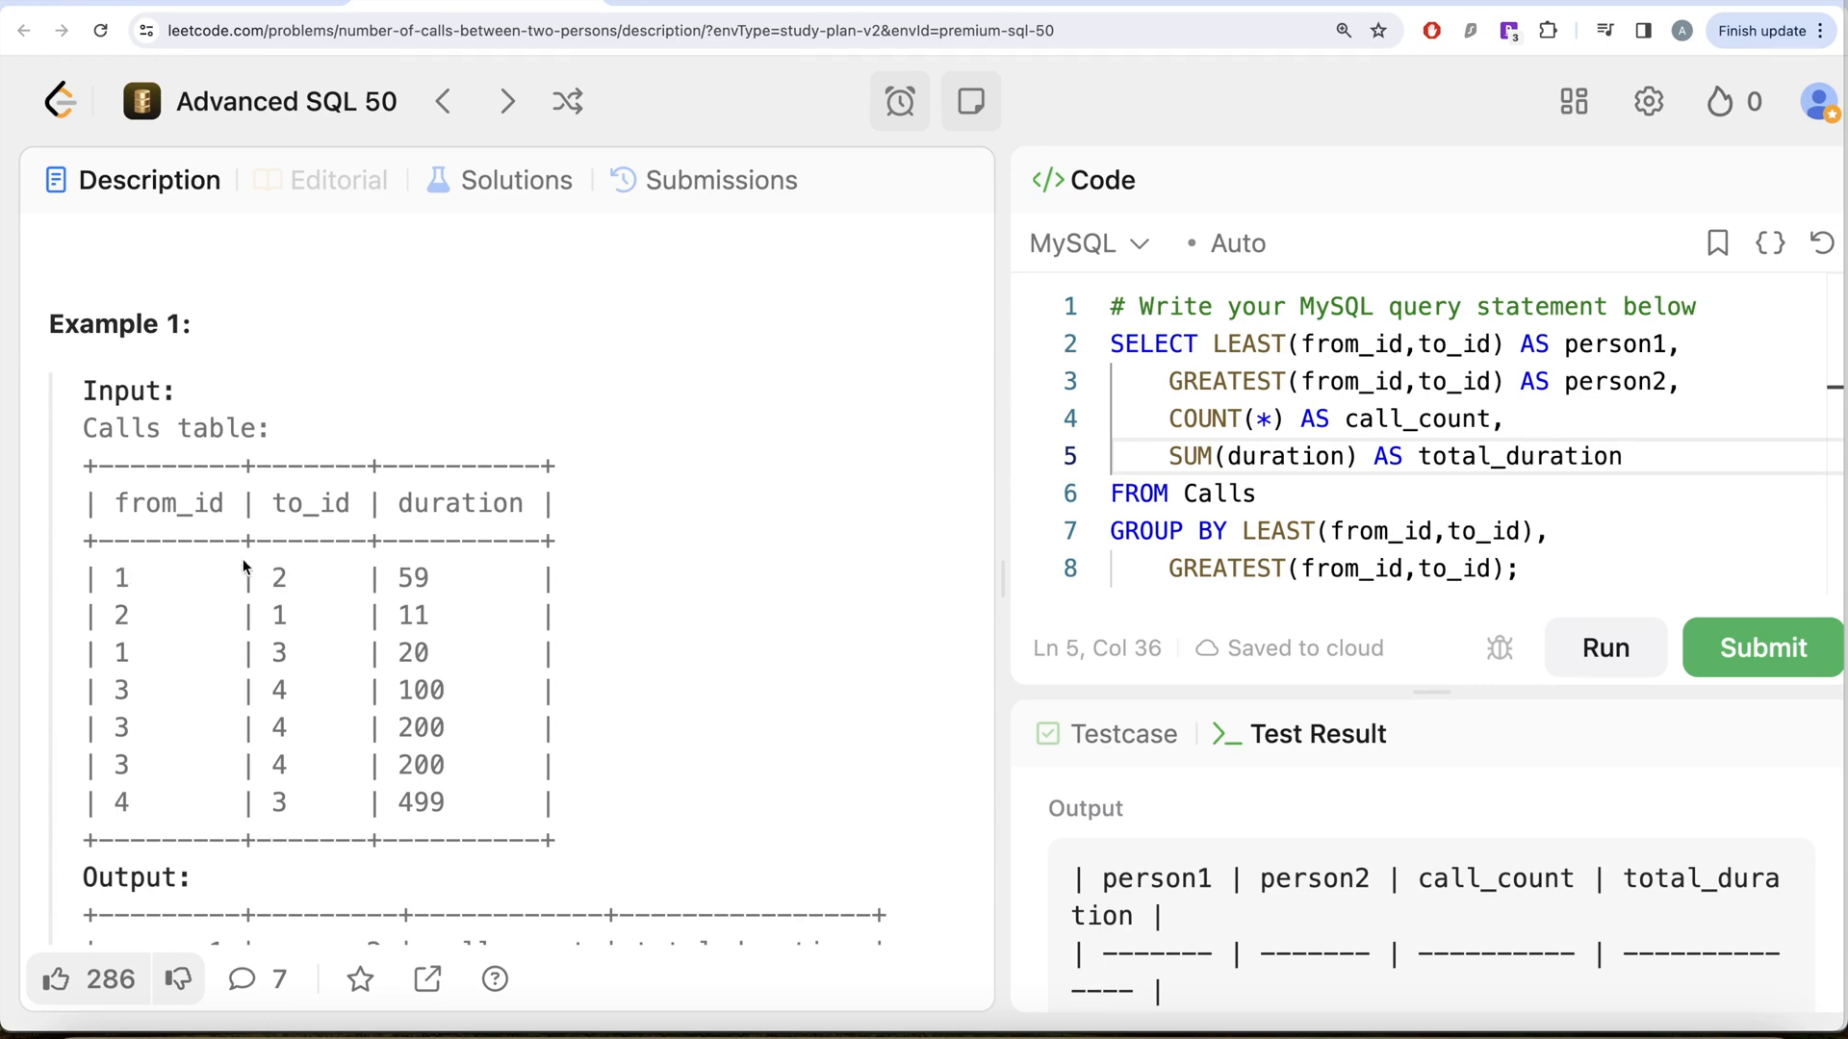
mouse_move(294, 623)
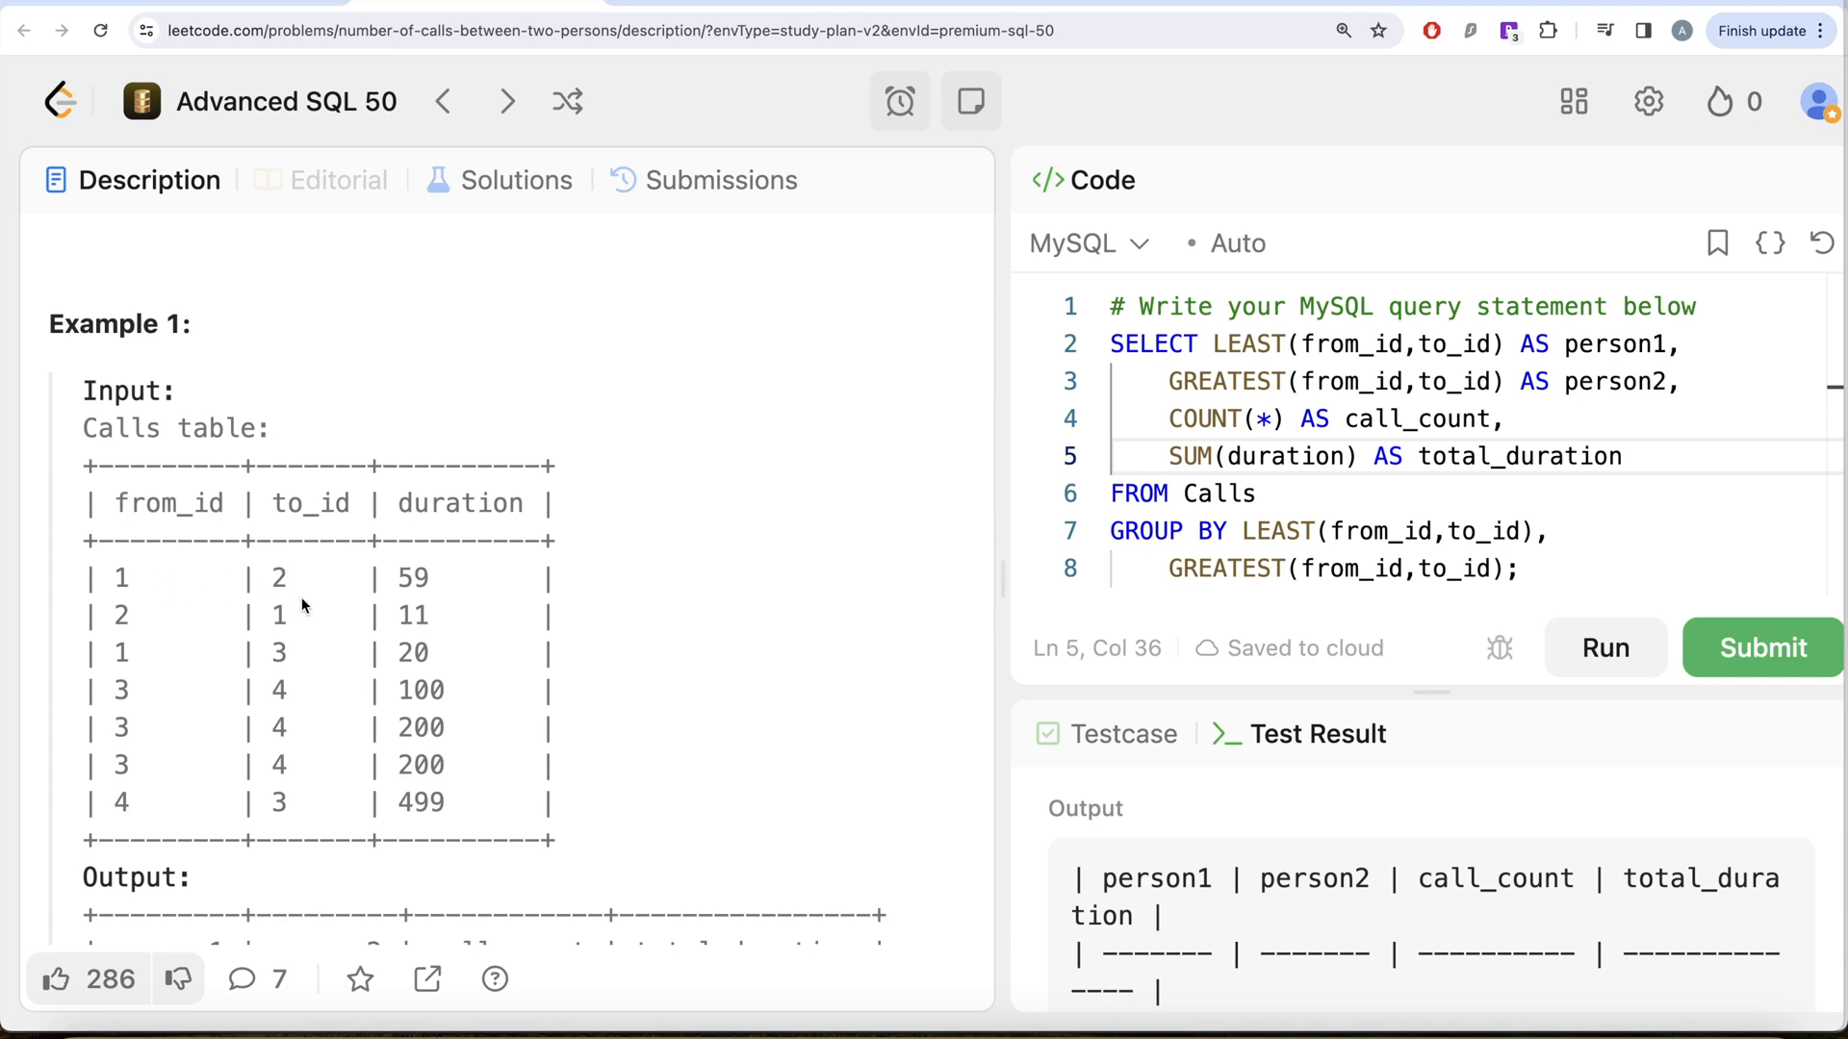
mouse_move(321, 525)
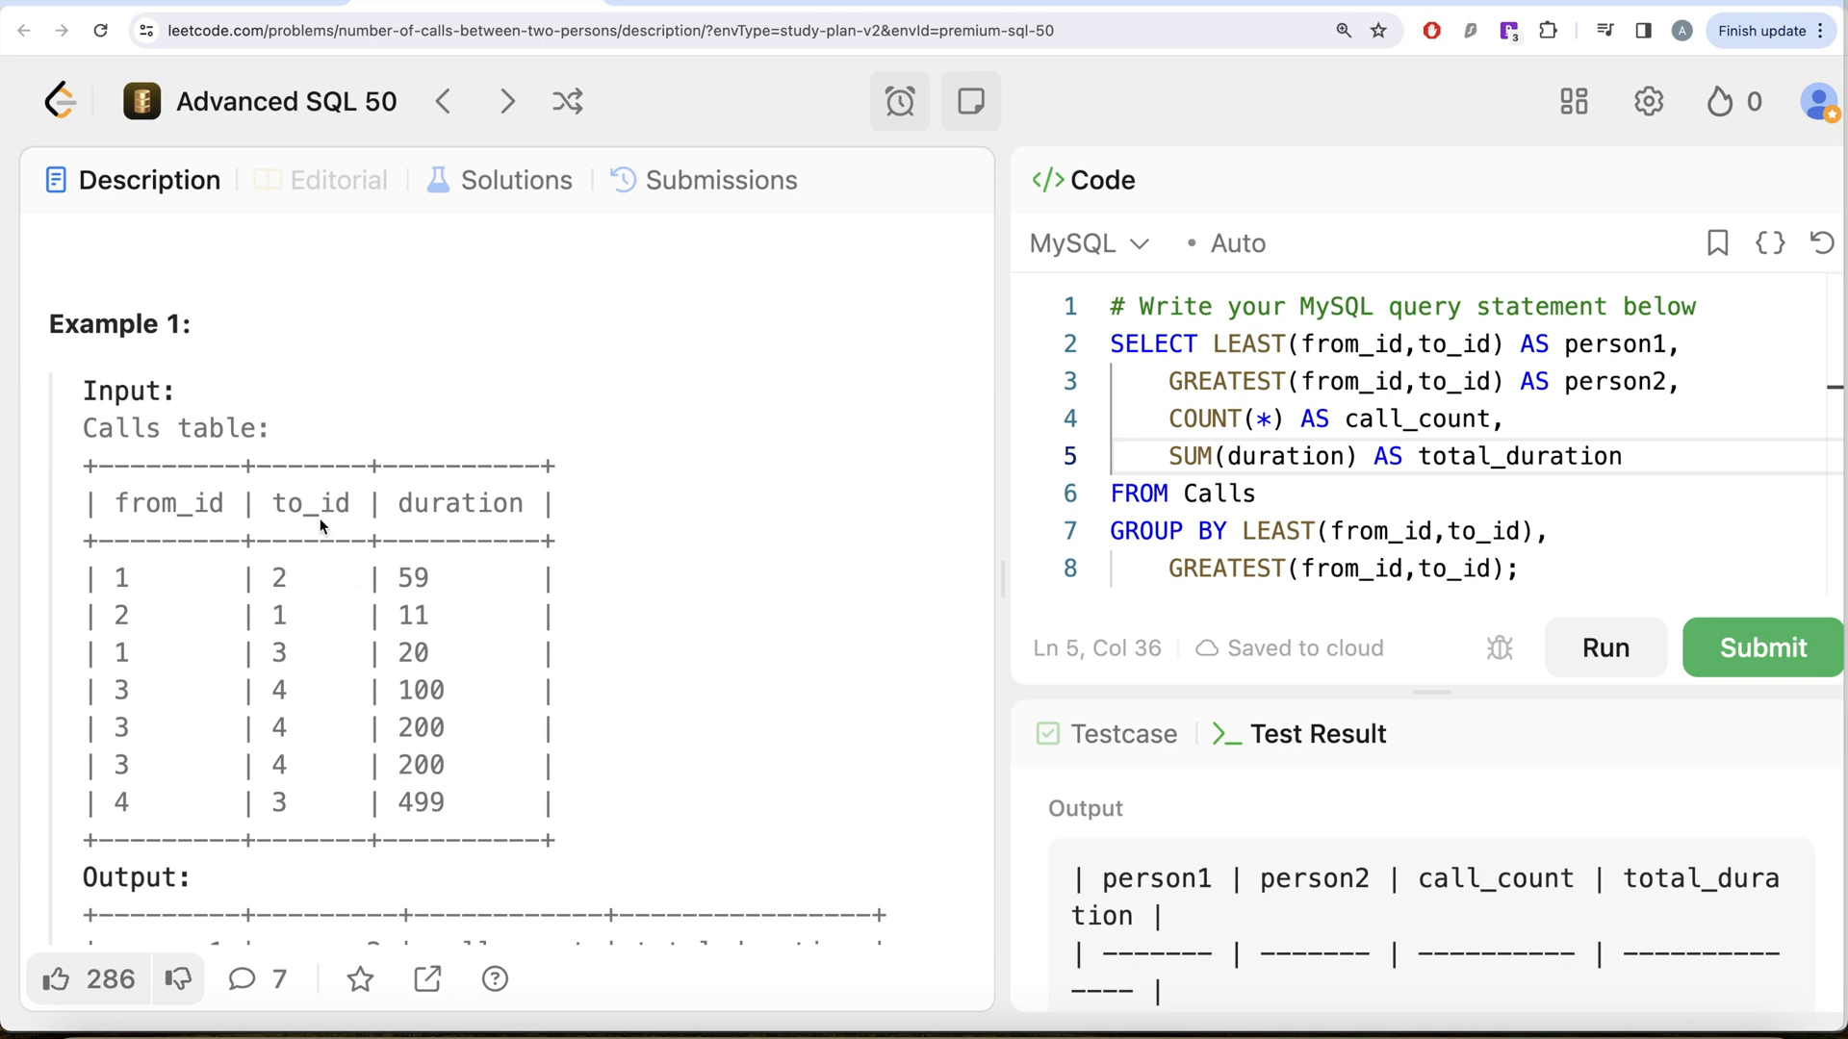
mouse_move(493, 597)
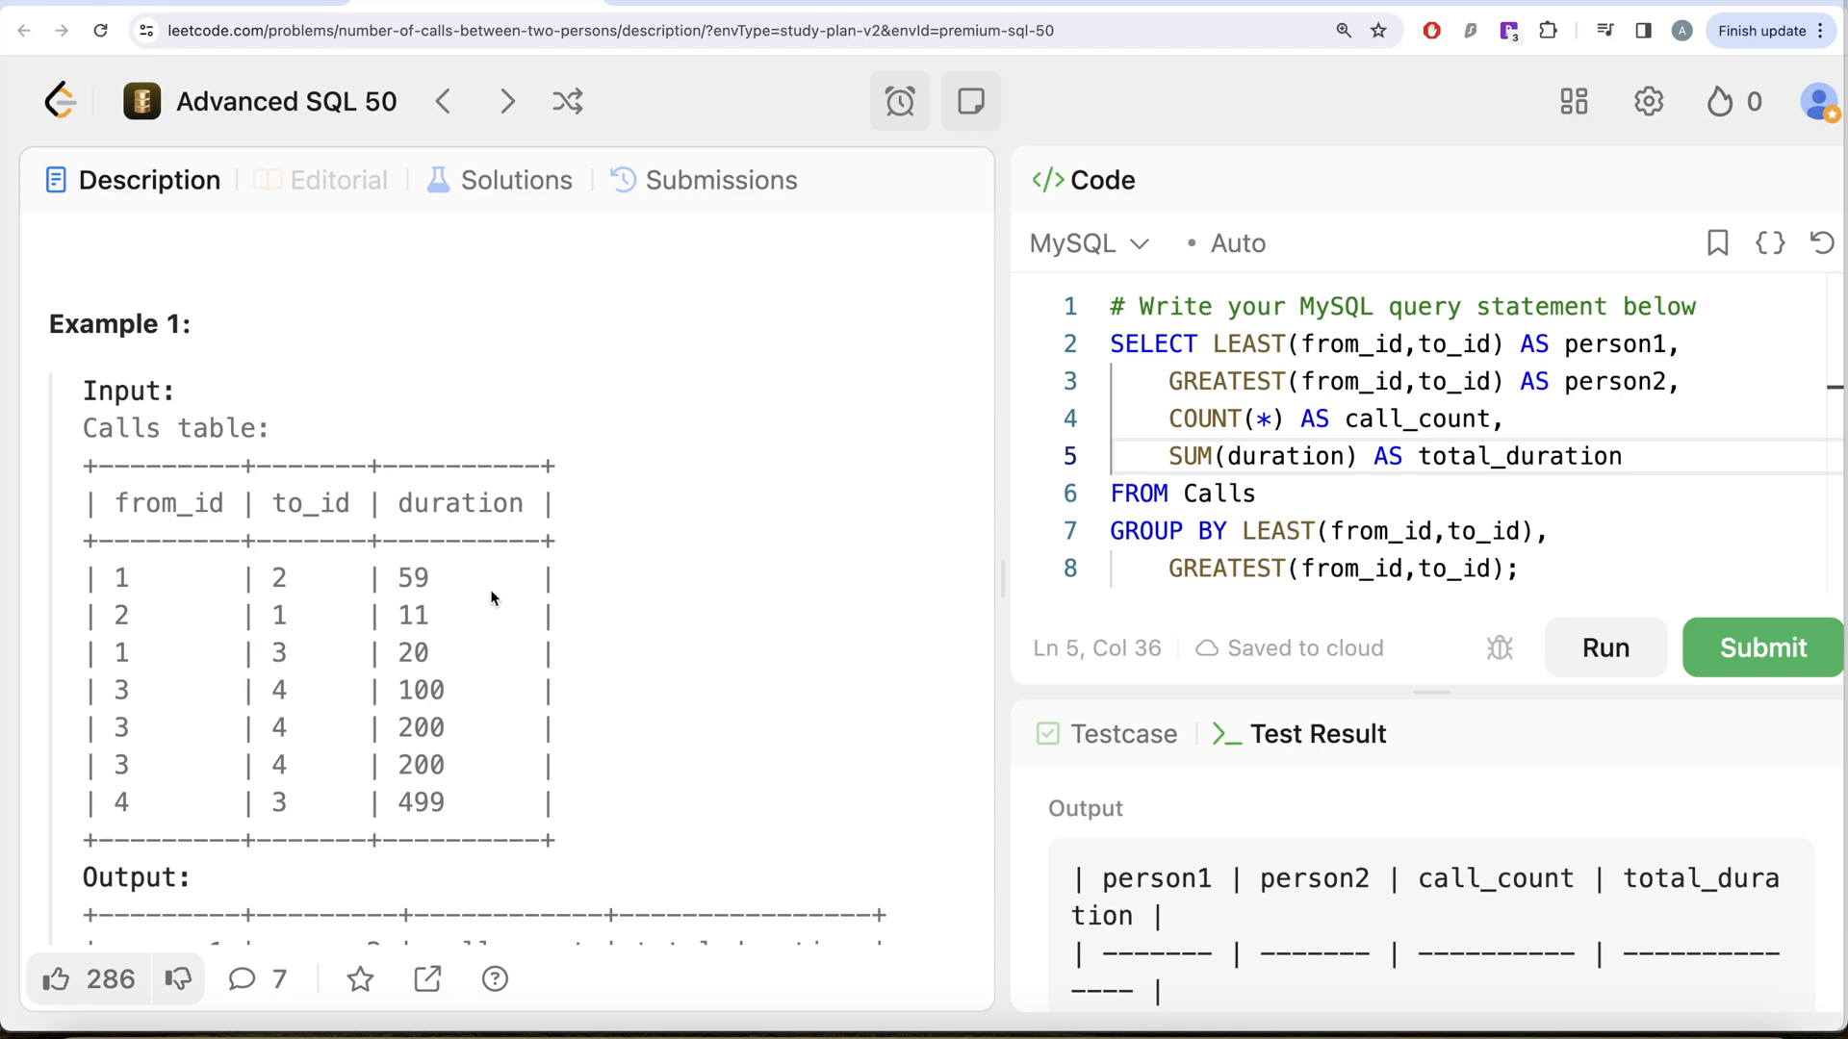
mouse_move(493, 573)
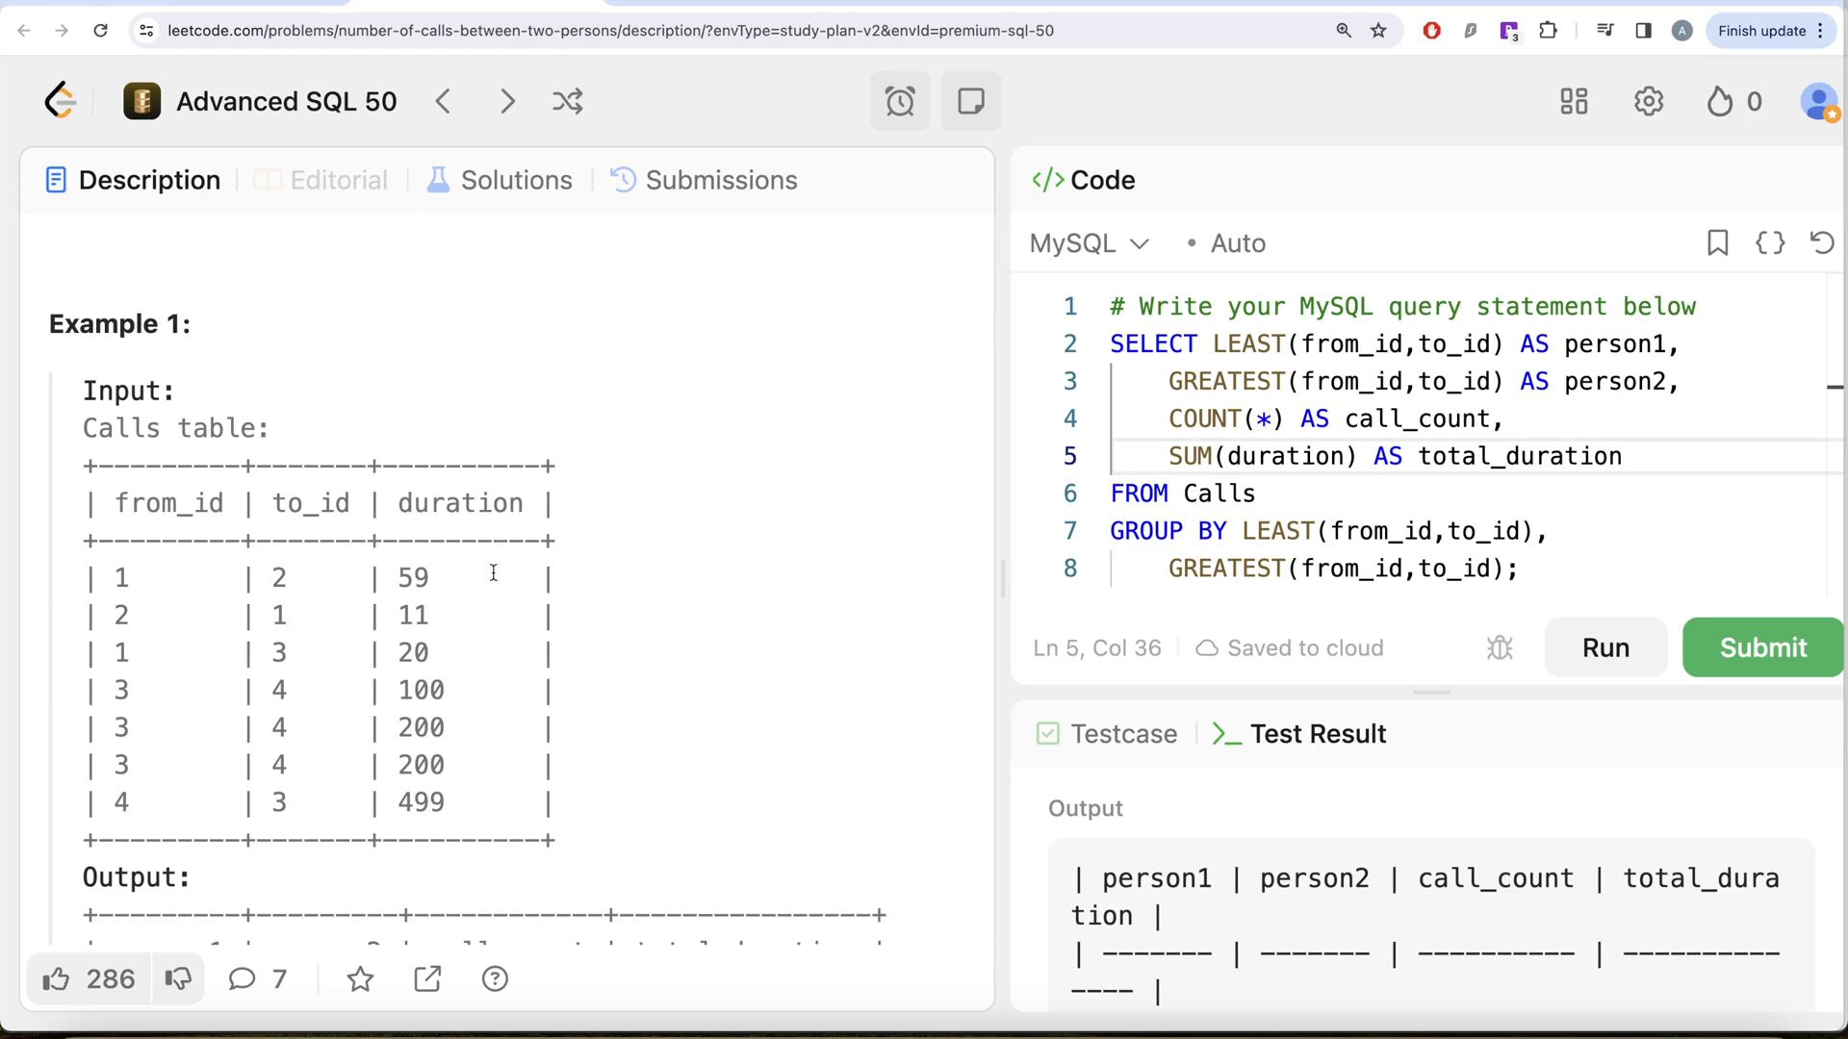